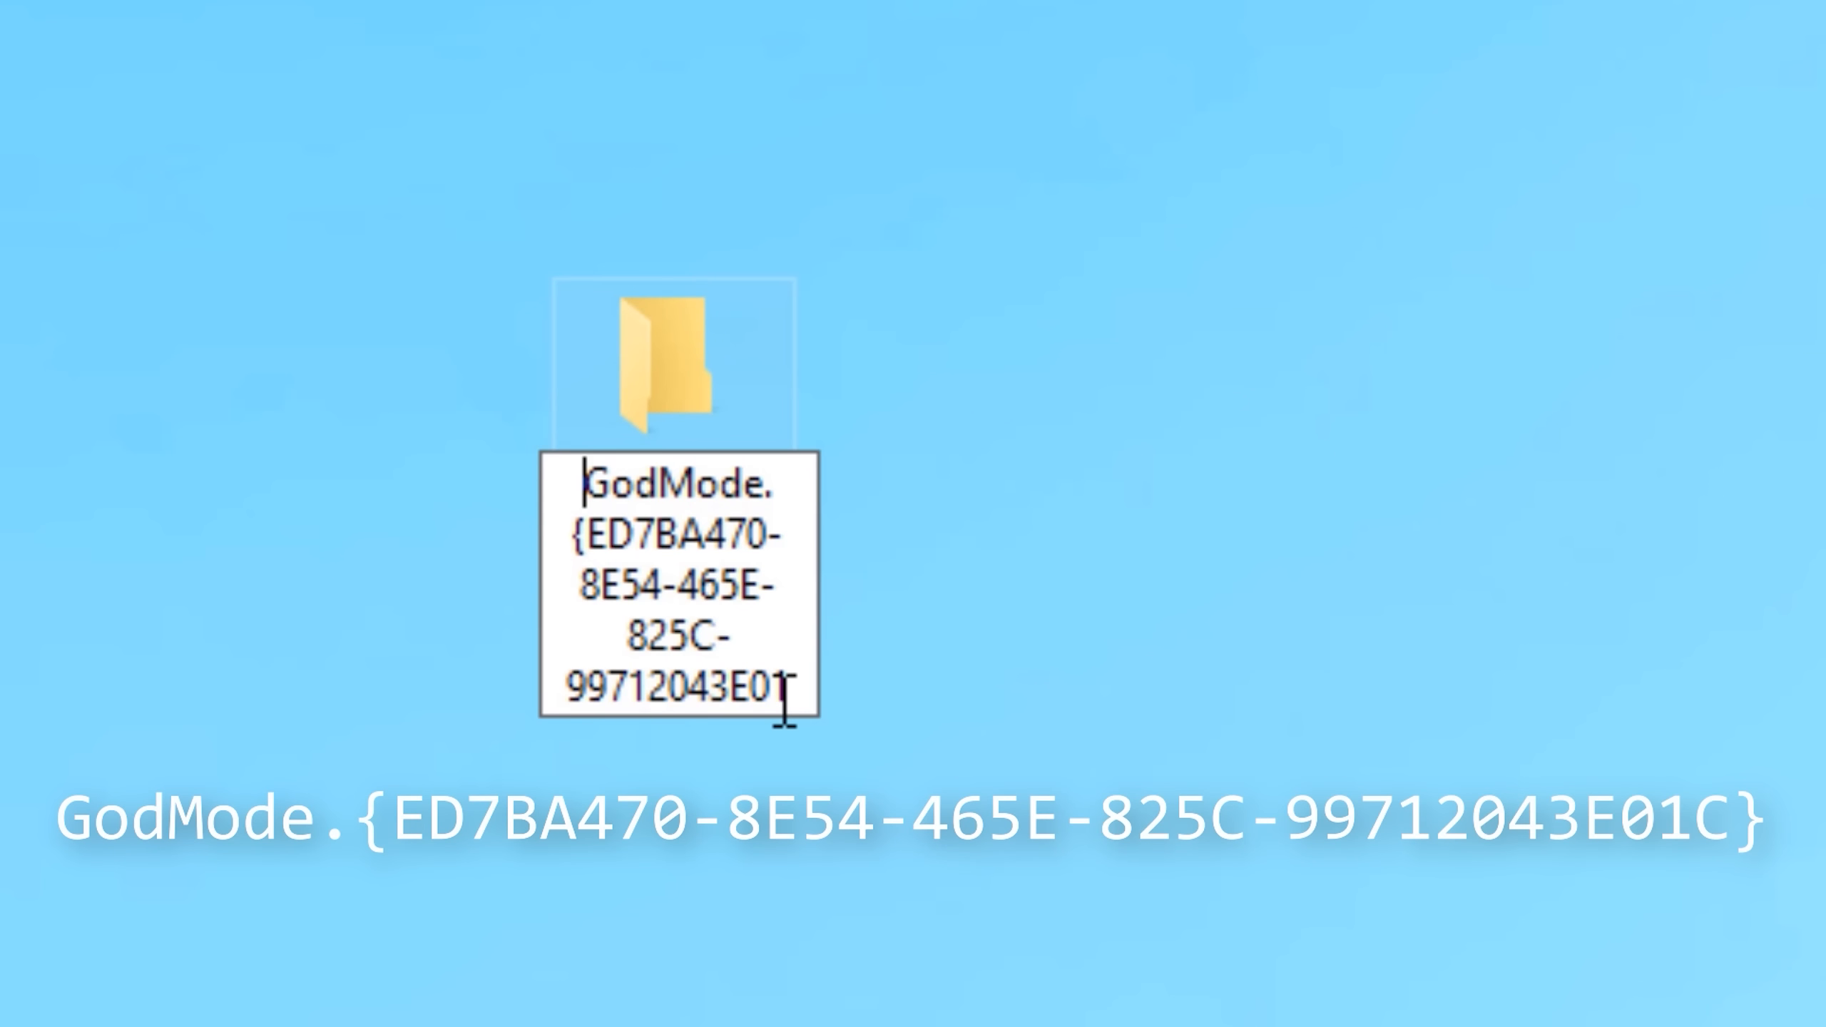
Confirm the GodMode.{ED7BA470-8E54-465E-825C-99712043E01C} folder name and browse its 207 settings tasks.
{"action": "key", "text": "Enter"}
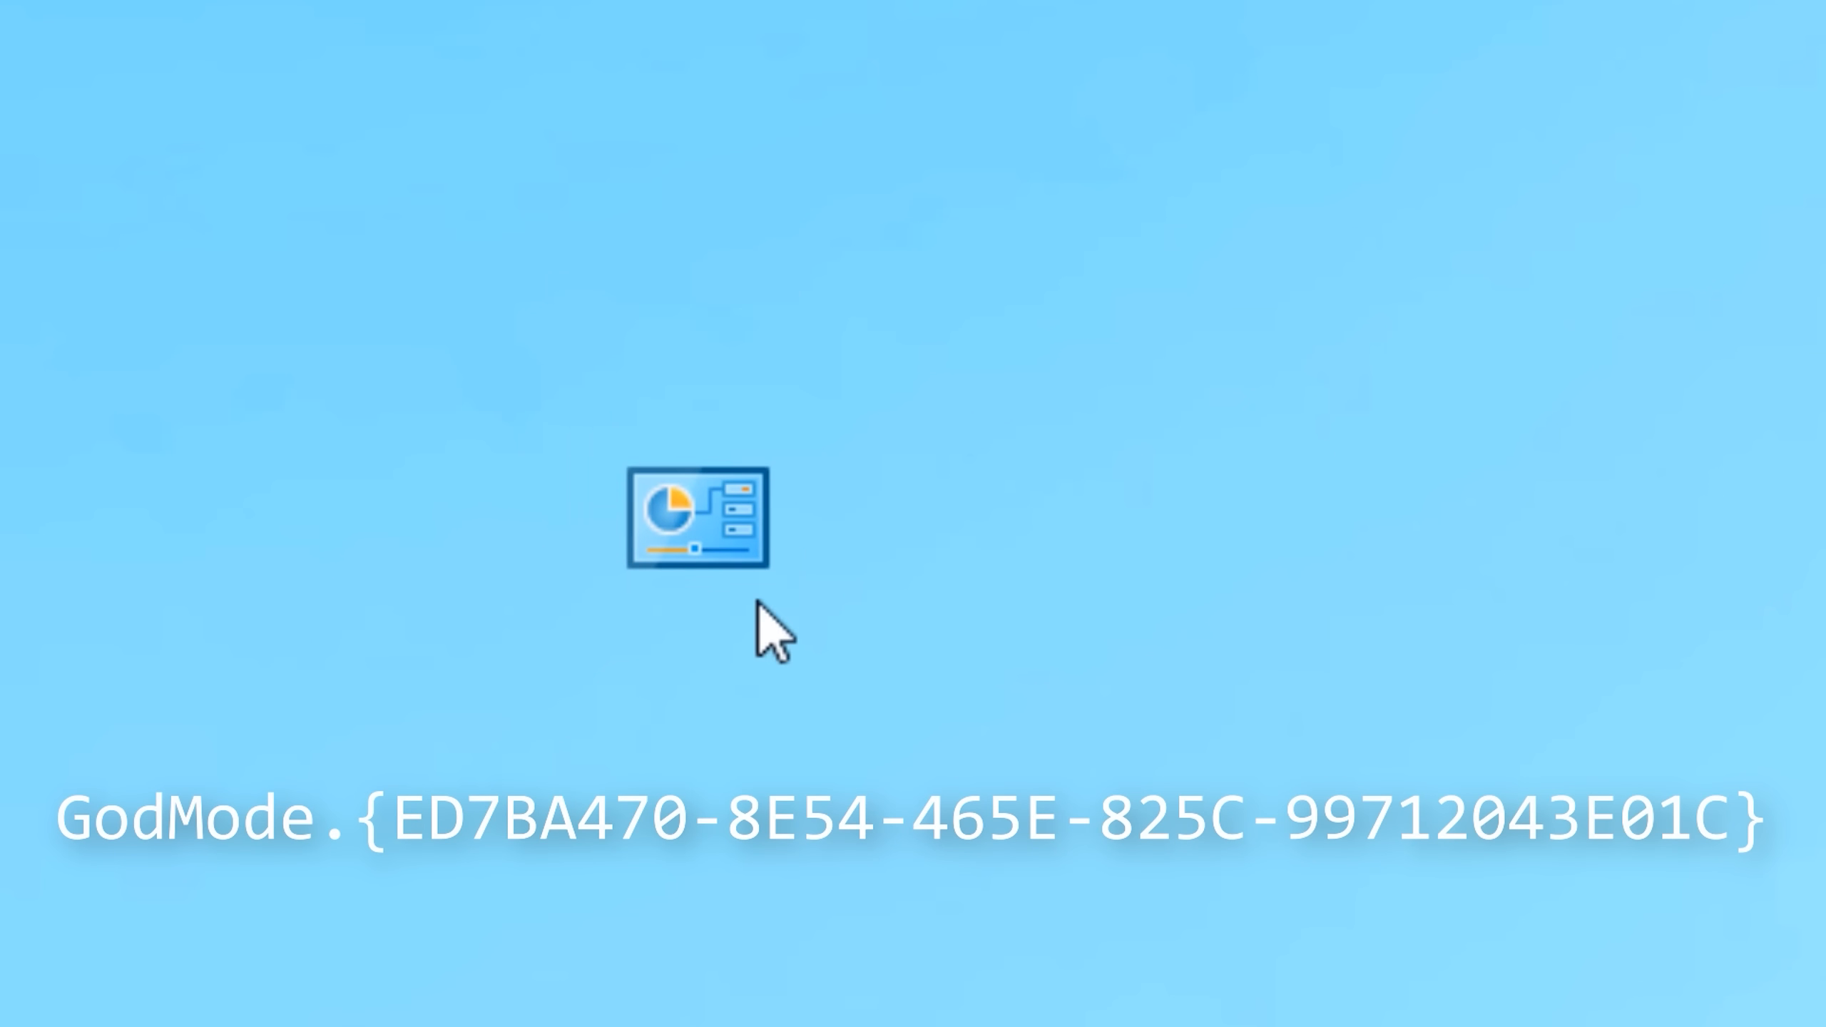
{"action": "double_click", "coordinate": [696, 517]}
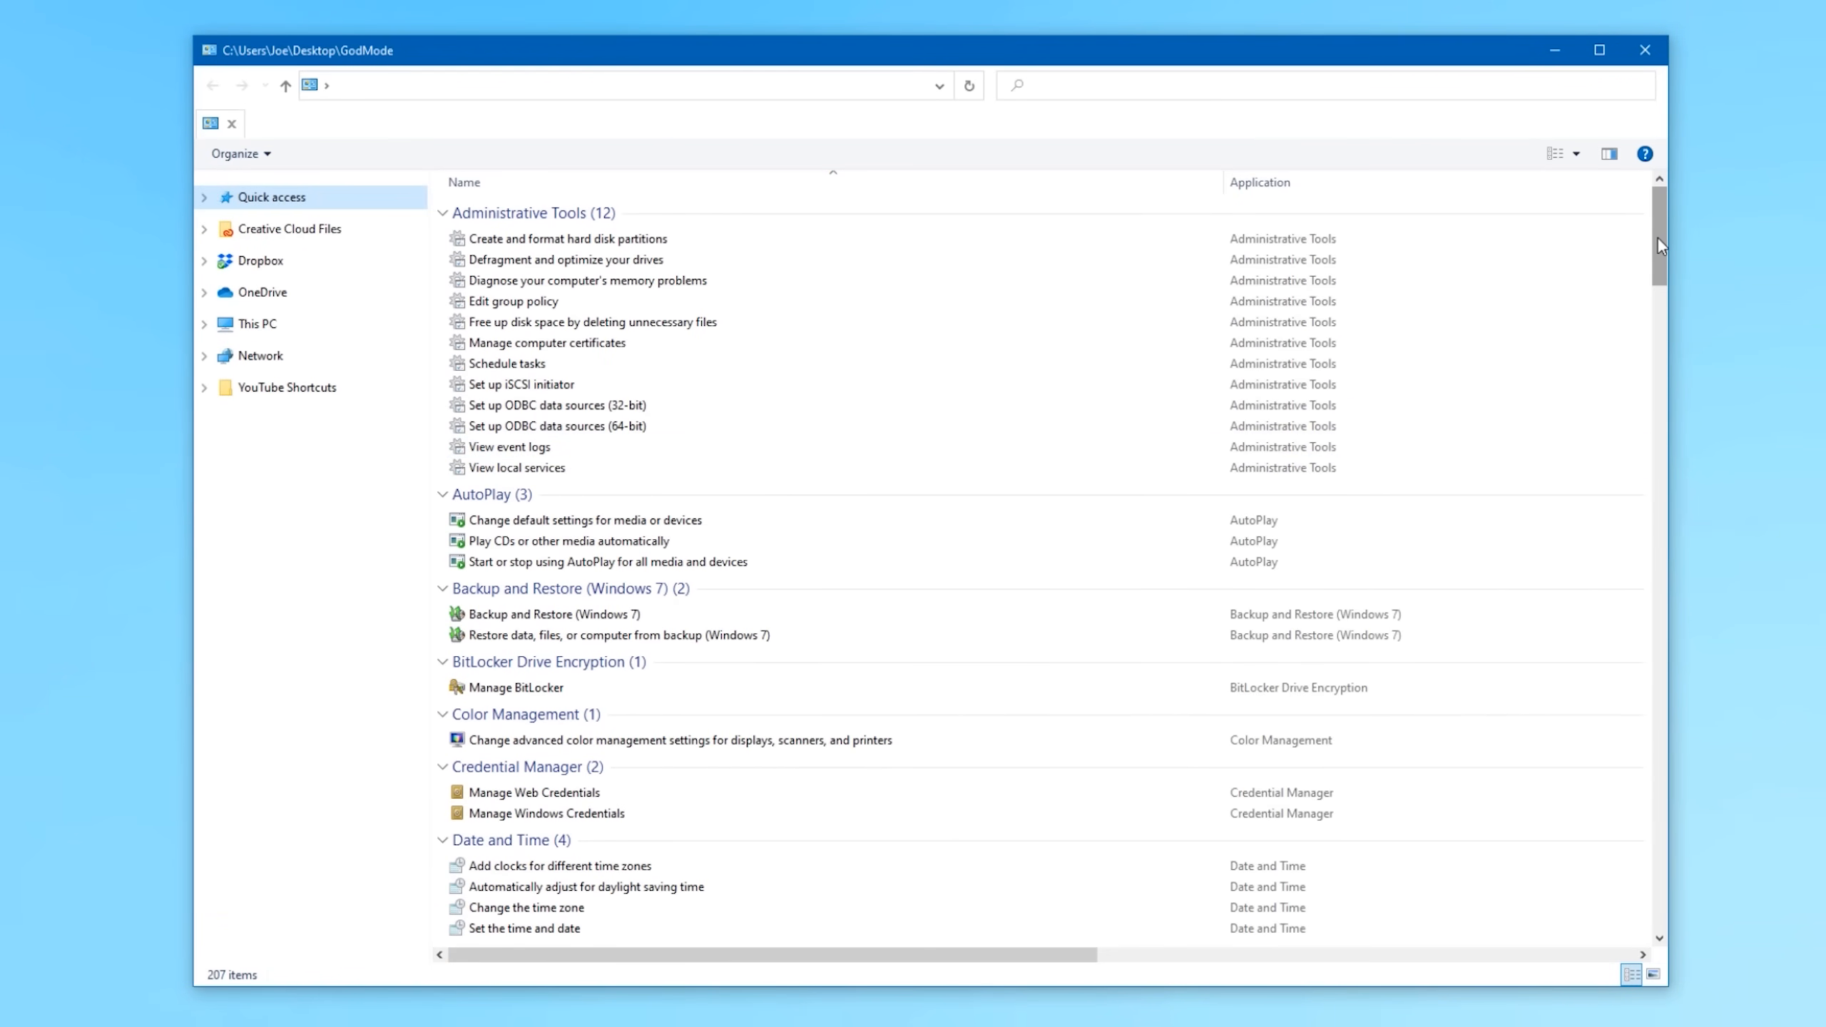
{"action": "scroll", "scroll_direction": "down", "scroll_amount": 3}
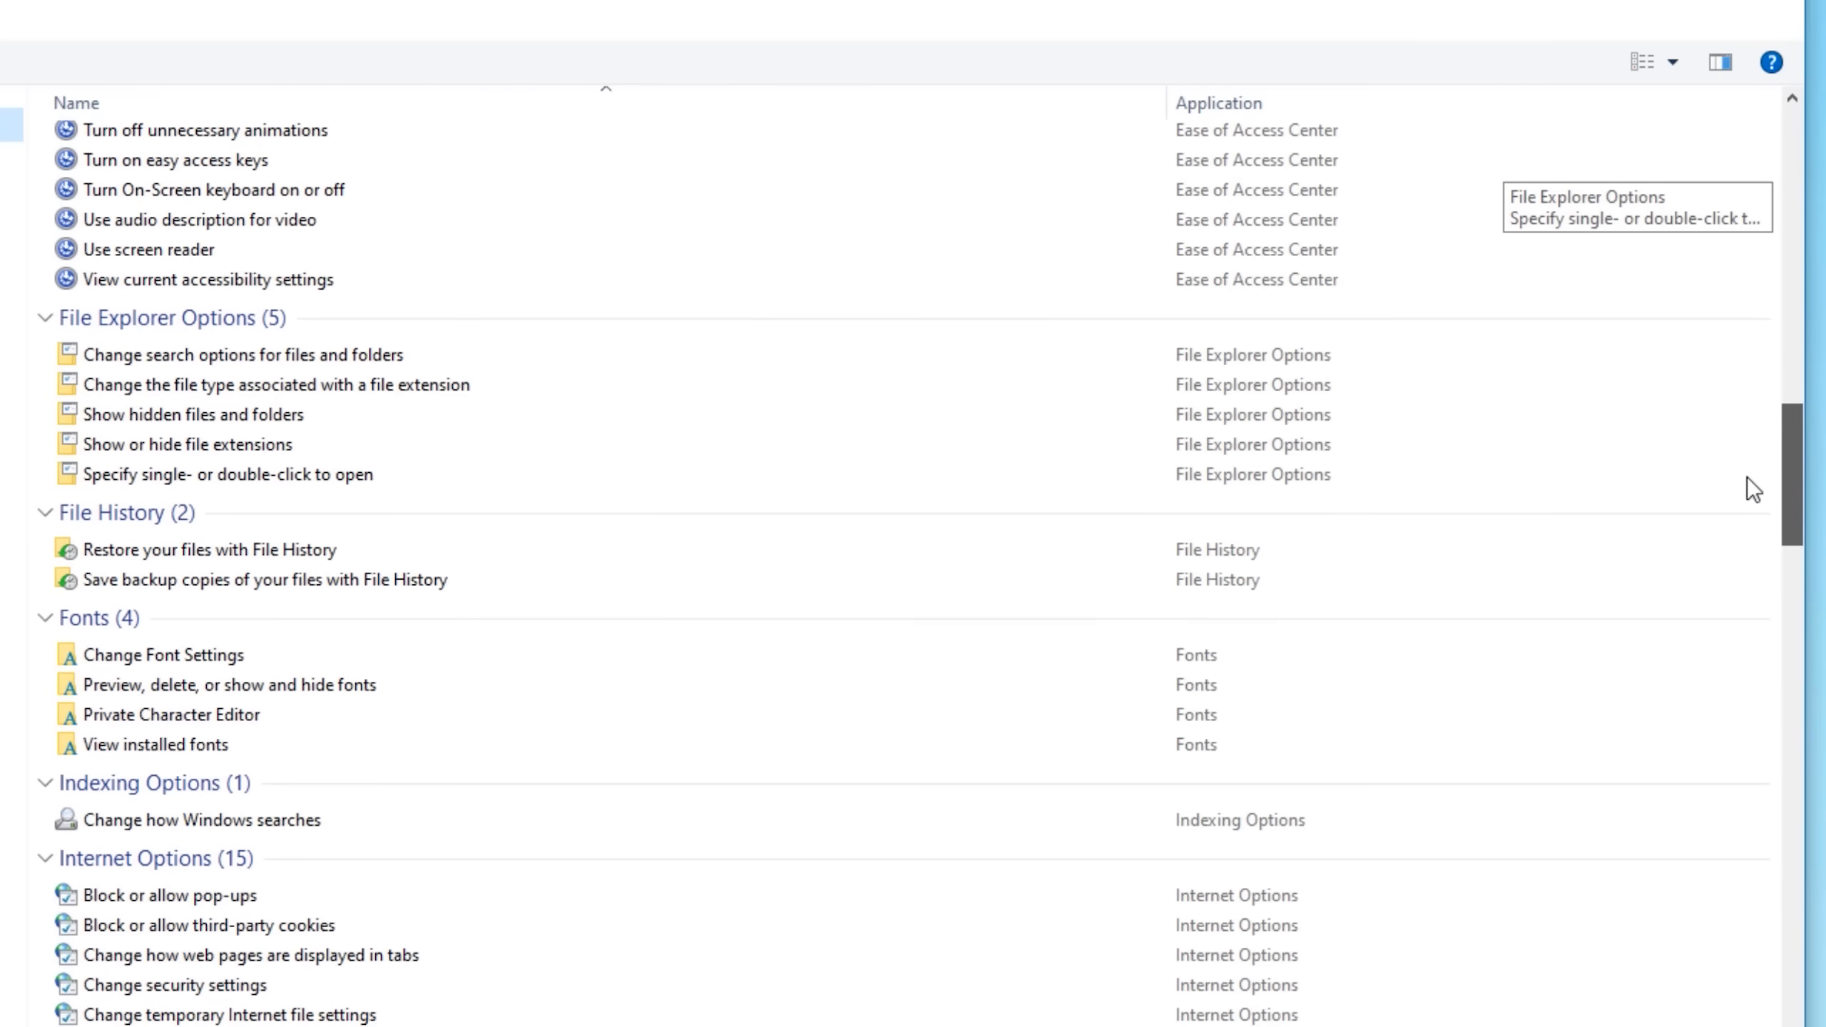
{"action": "scroll", "scroll_direction": "down", "scroll_amount": 3}
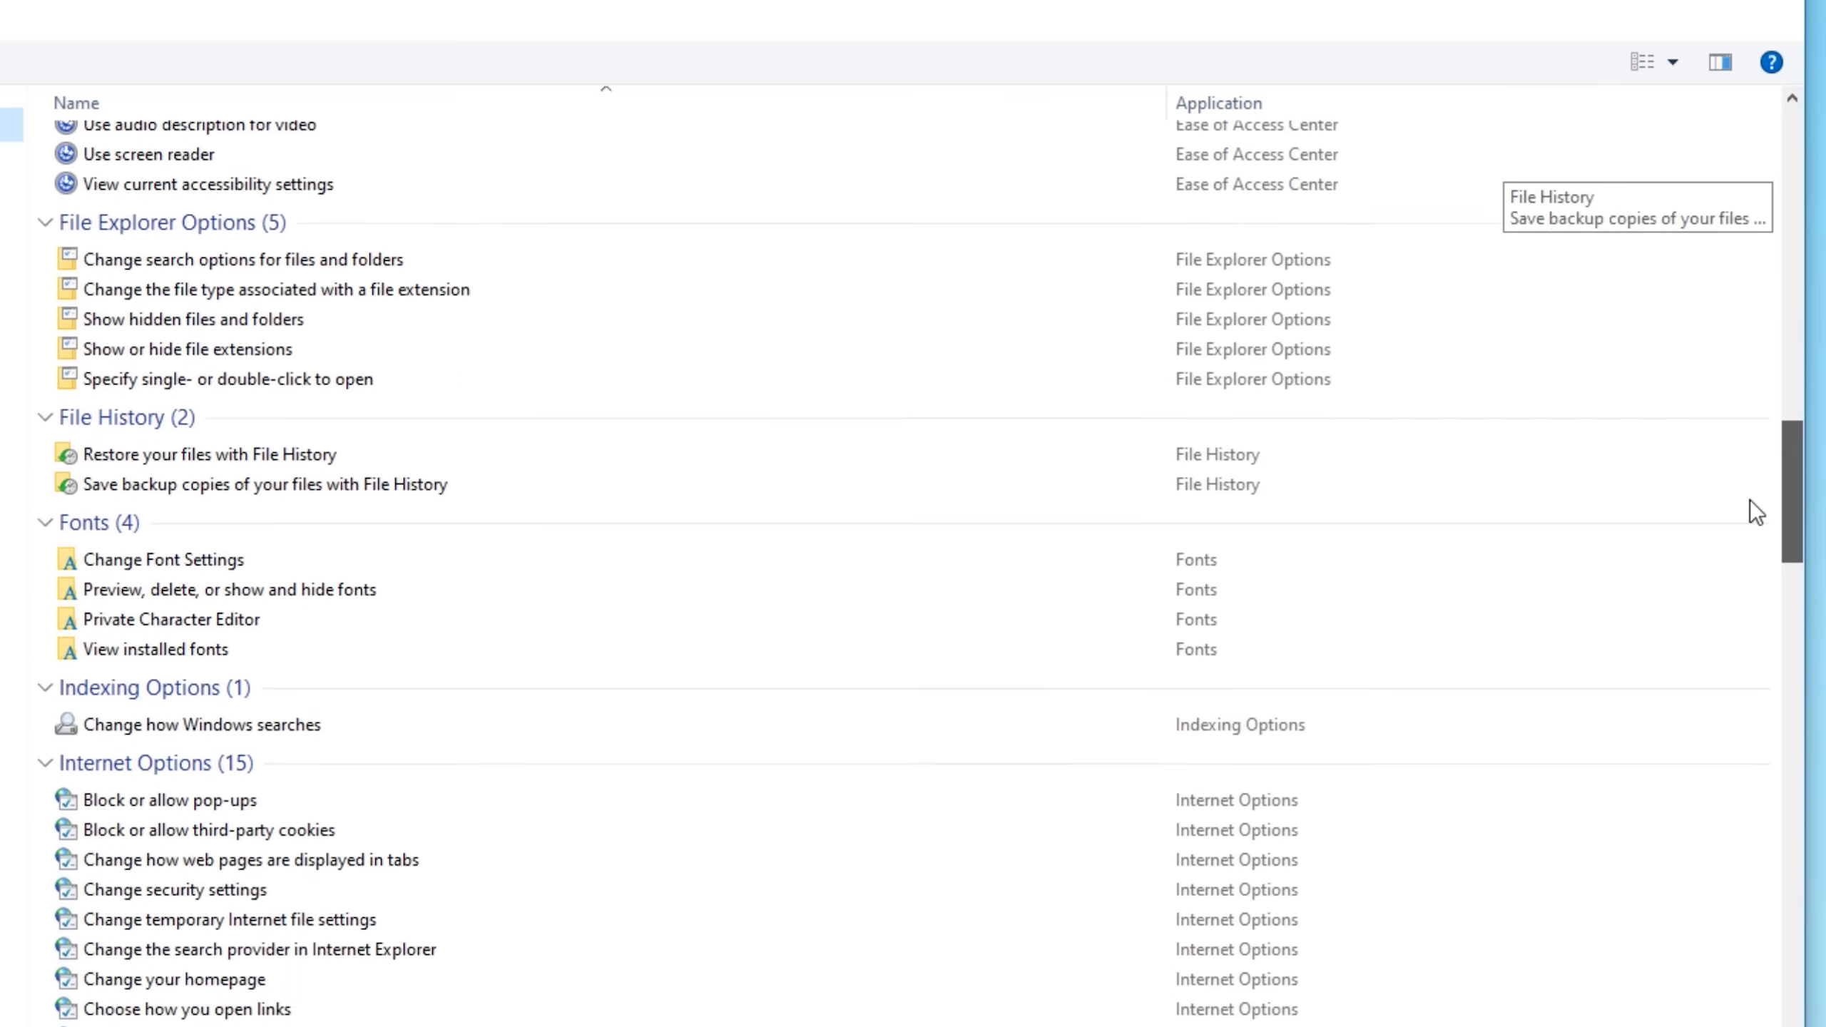
{"action": "scroll", "scroll_direction": "down", "scroll_amount": 3}
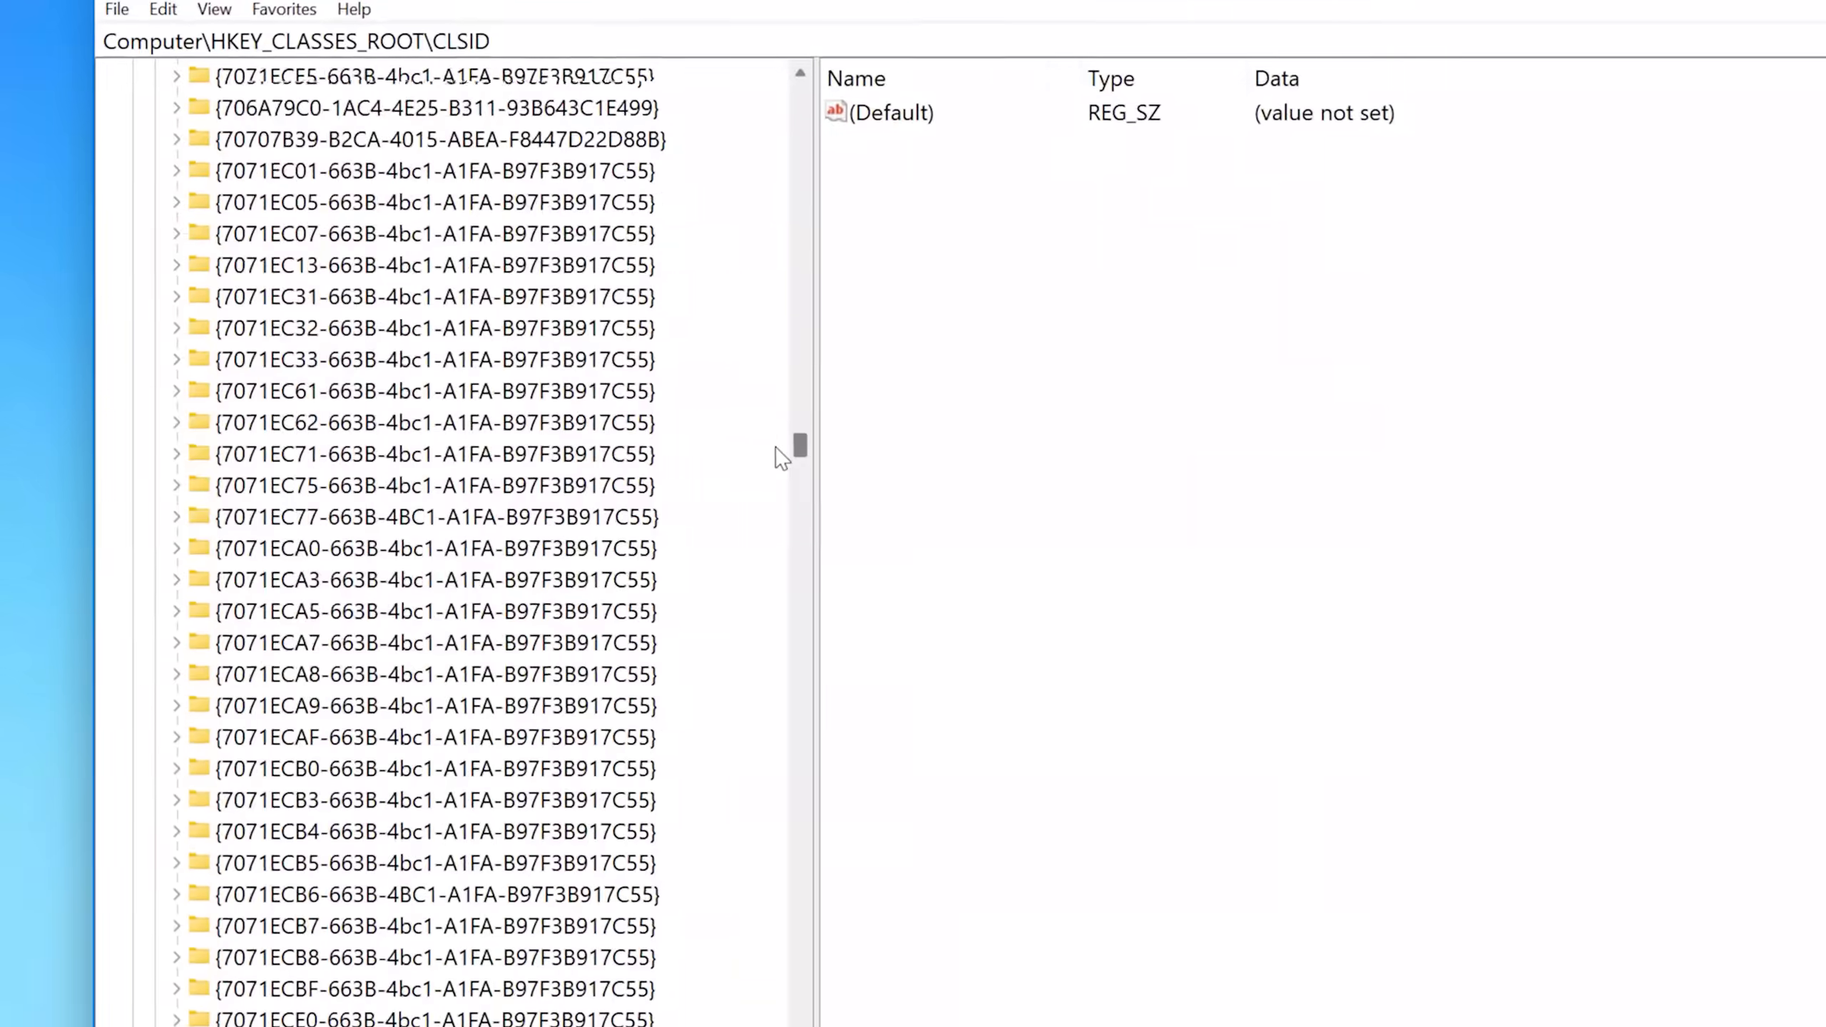
{"action": "scroll", "scroll_direction": "down", "scroll_amount": 3}
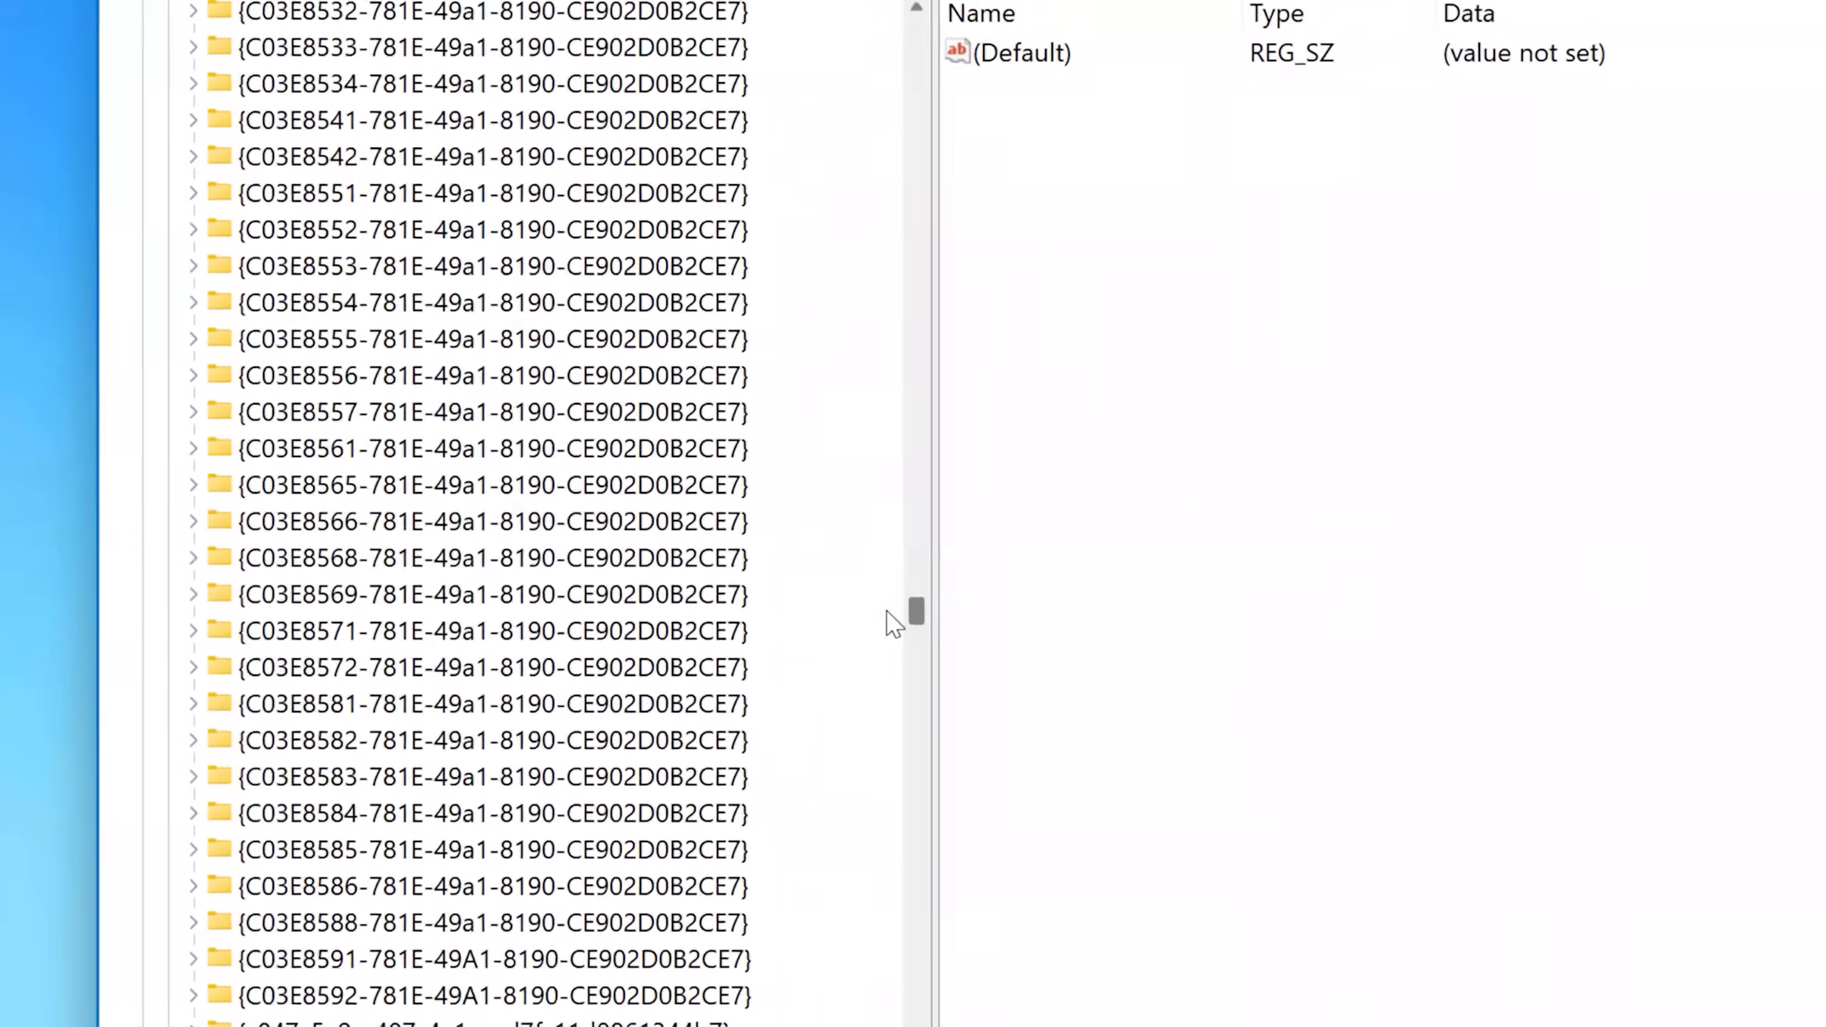
{"action": "scroll", "scroll_direction": "down", "scroll_amount": 3}
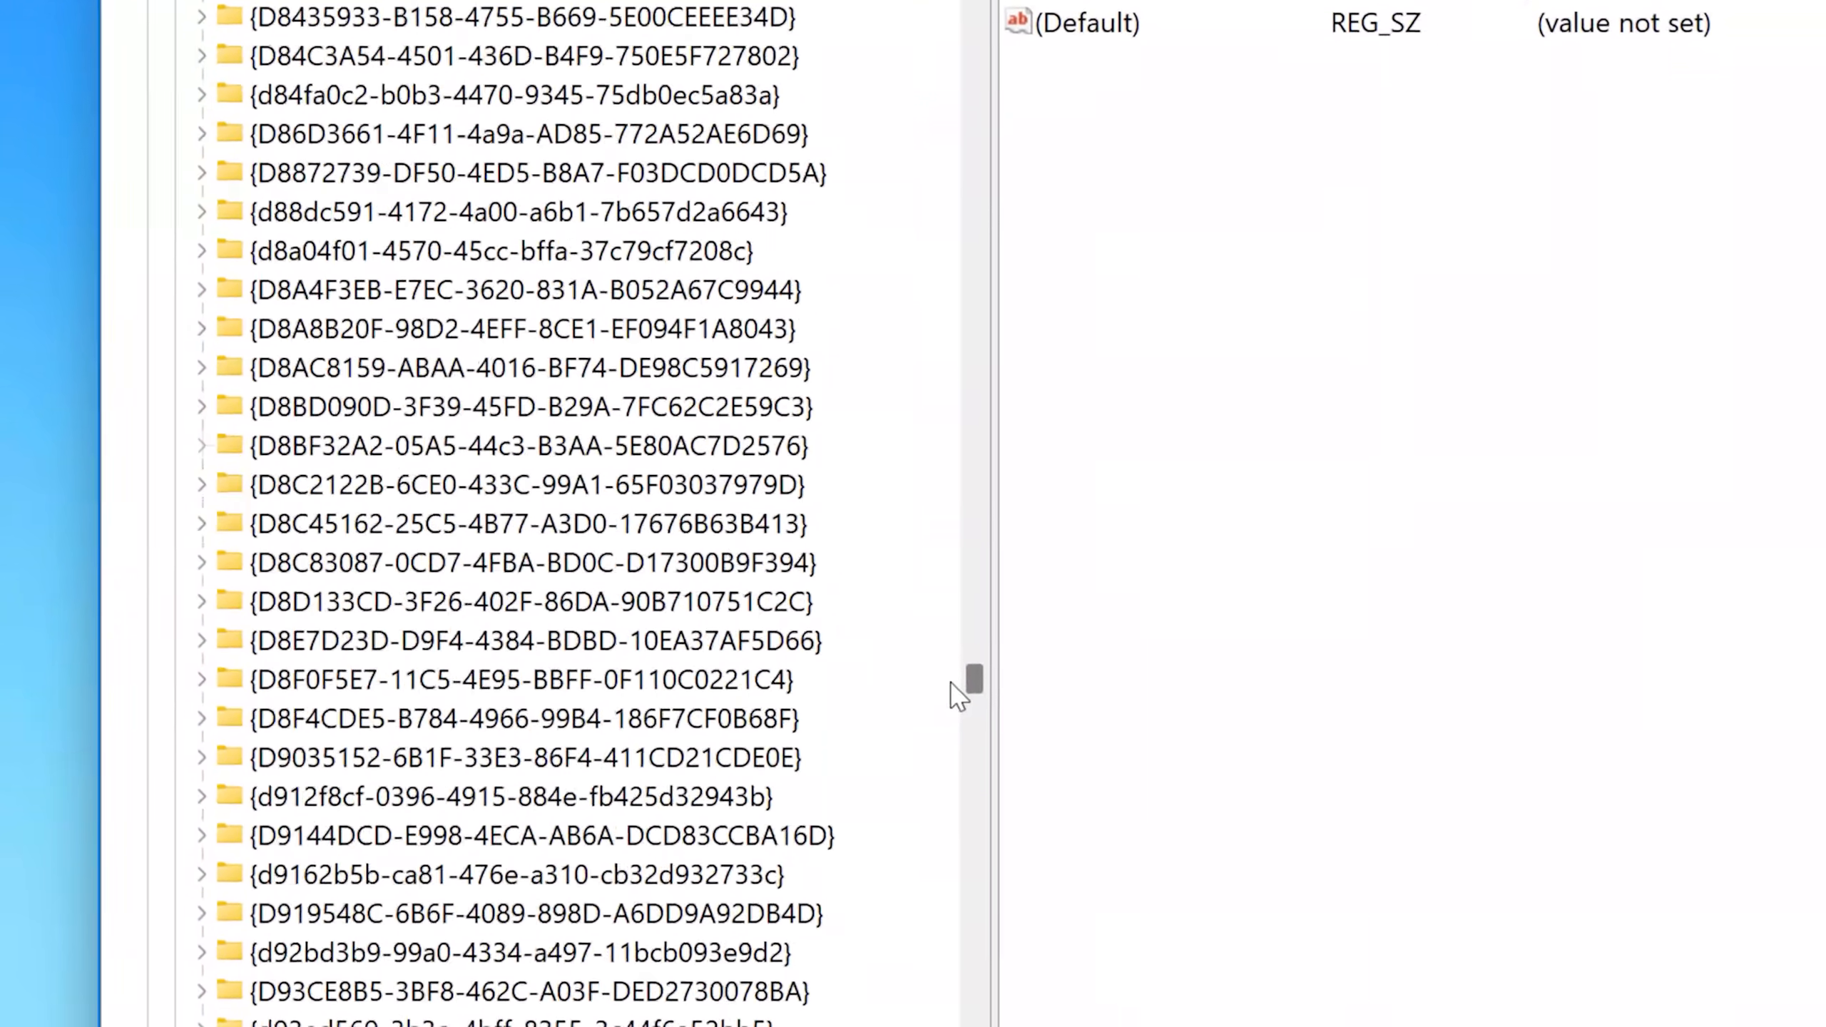
{"action": "scroll", "scroll_direction": "down", "scroll_amount": 3}
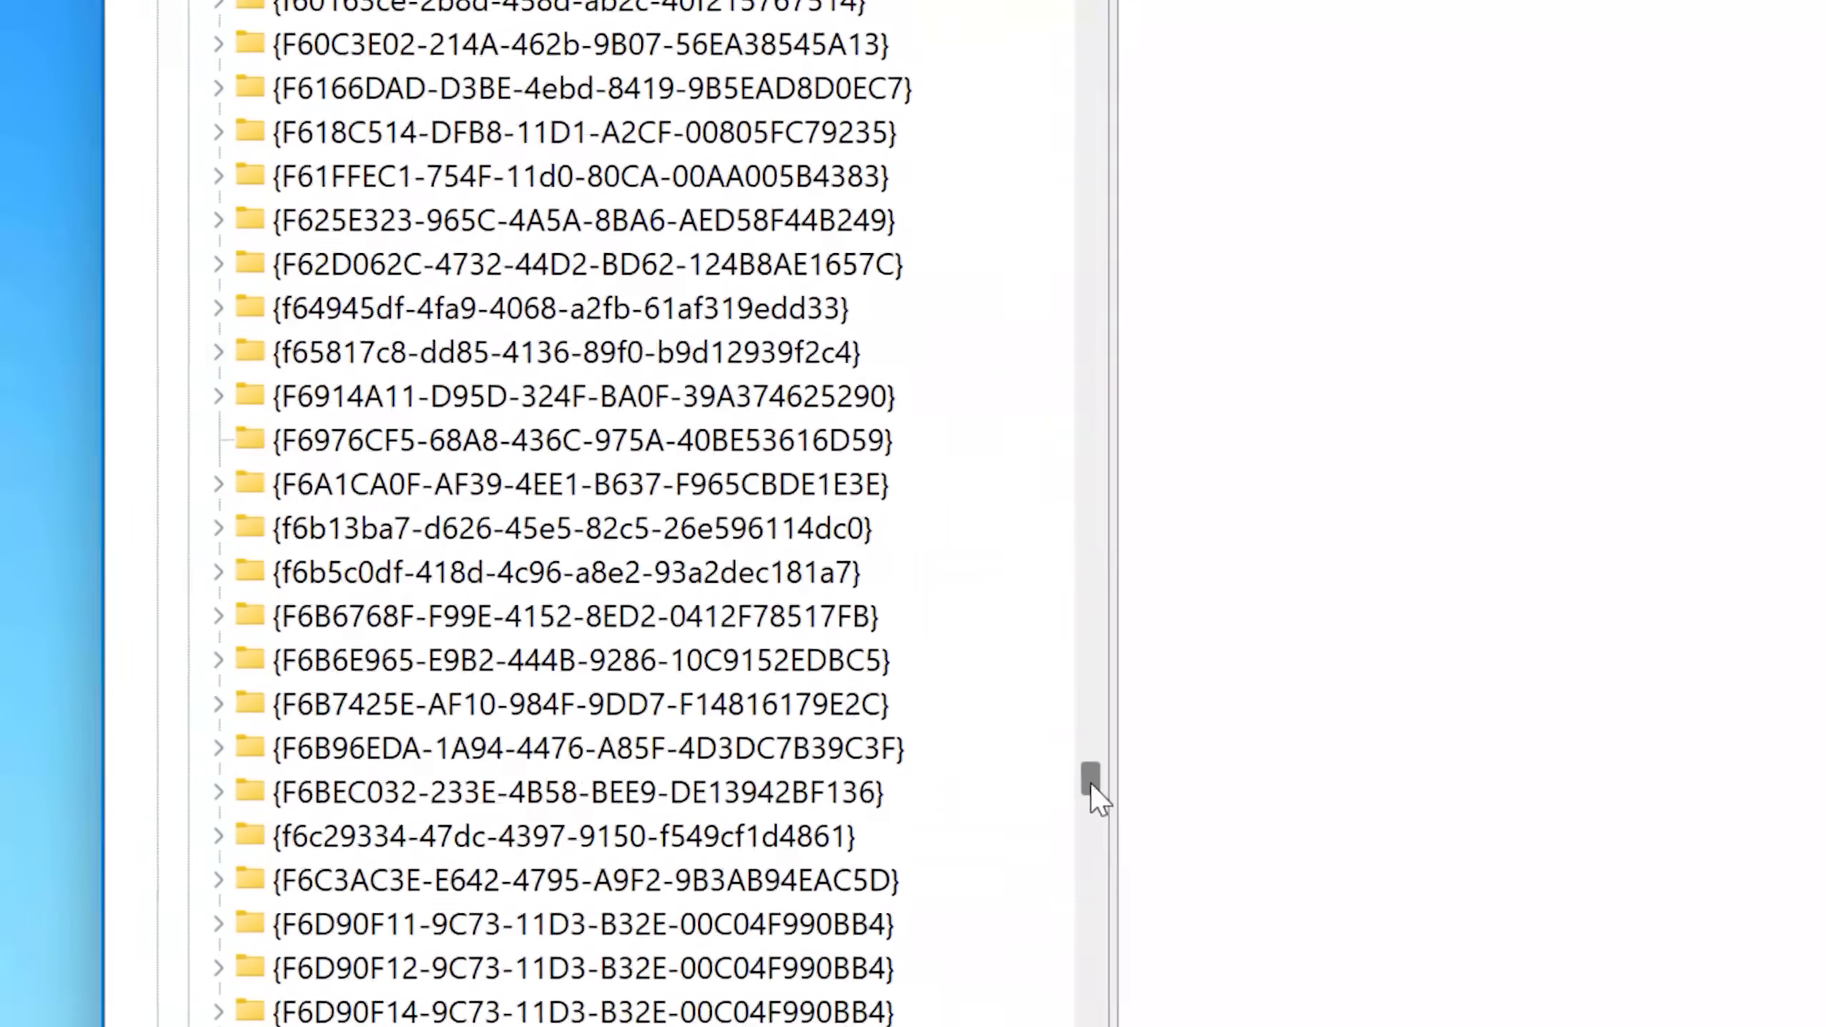
{"action": "scroll", "scroll_direction": "down", "scroll_amount": 3}
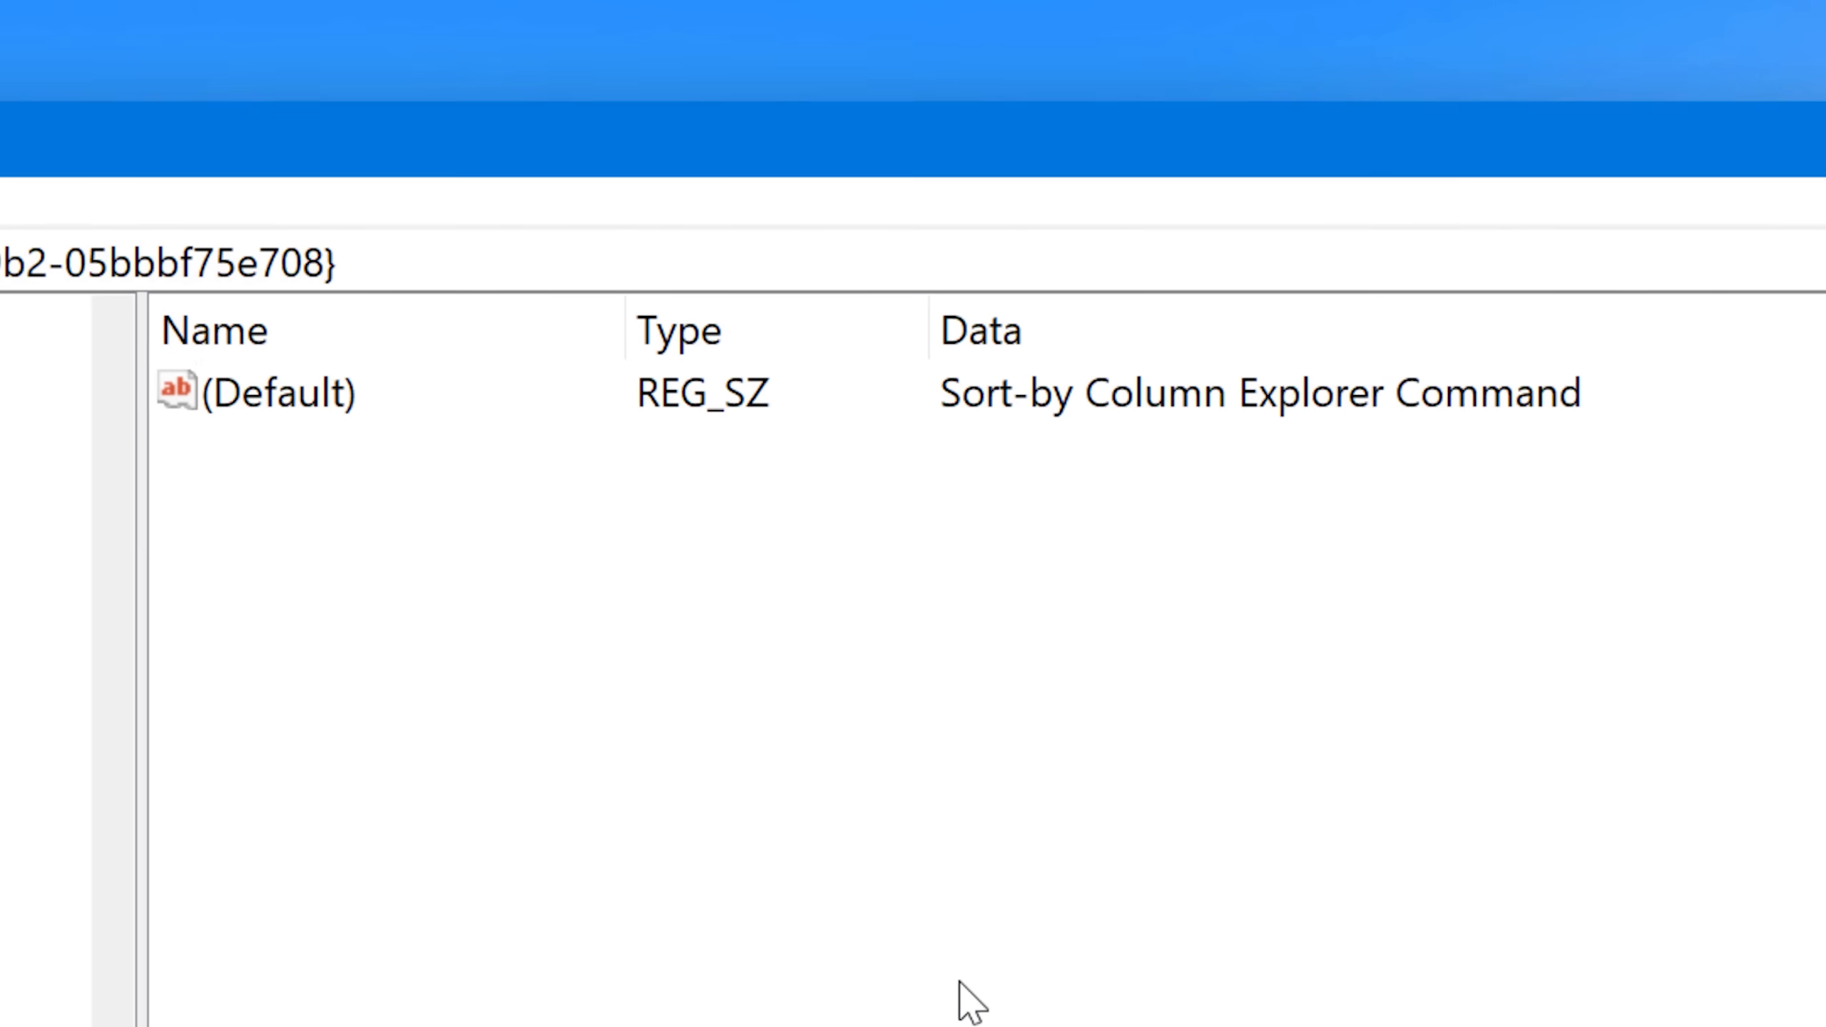
{"action": "left_click", "coordinate": [280, 392]}
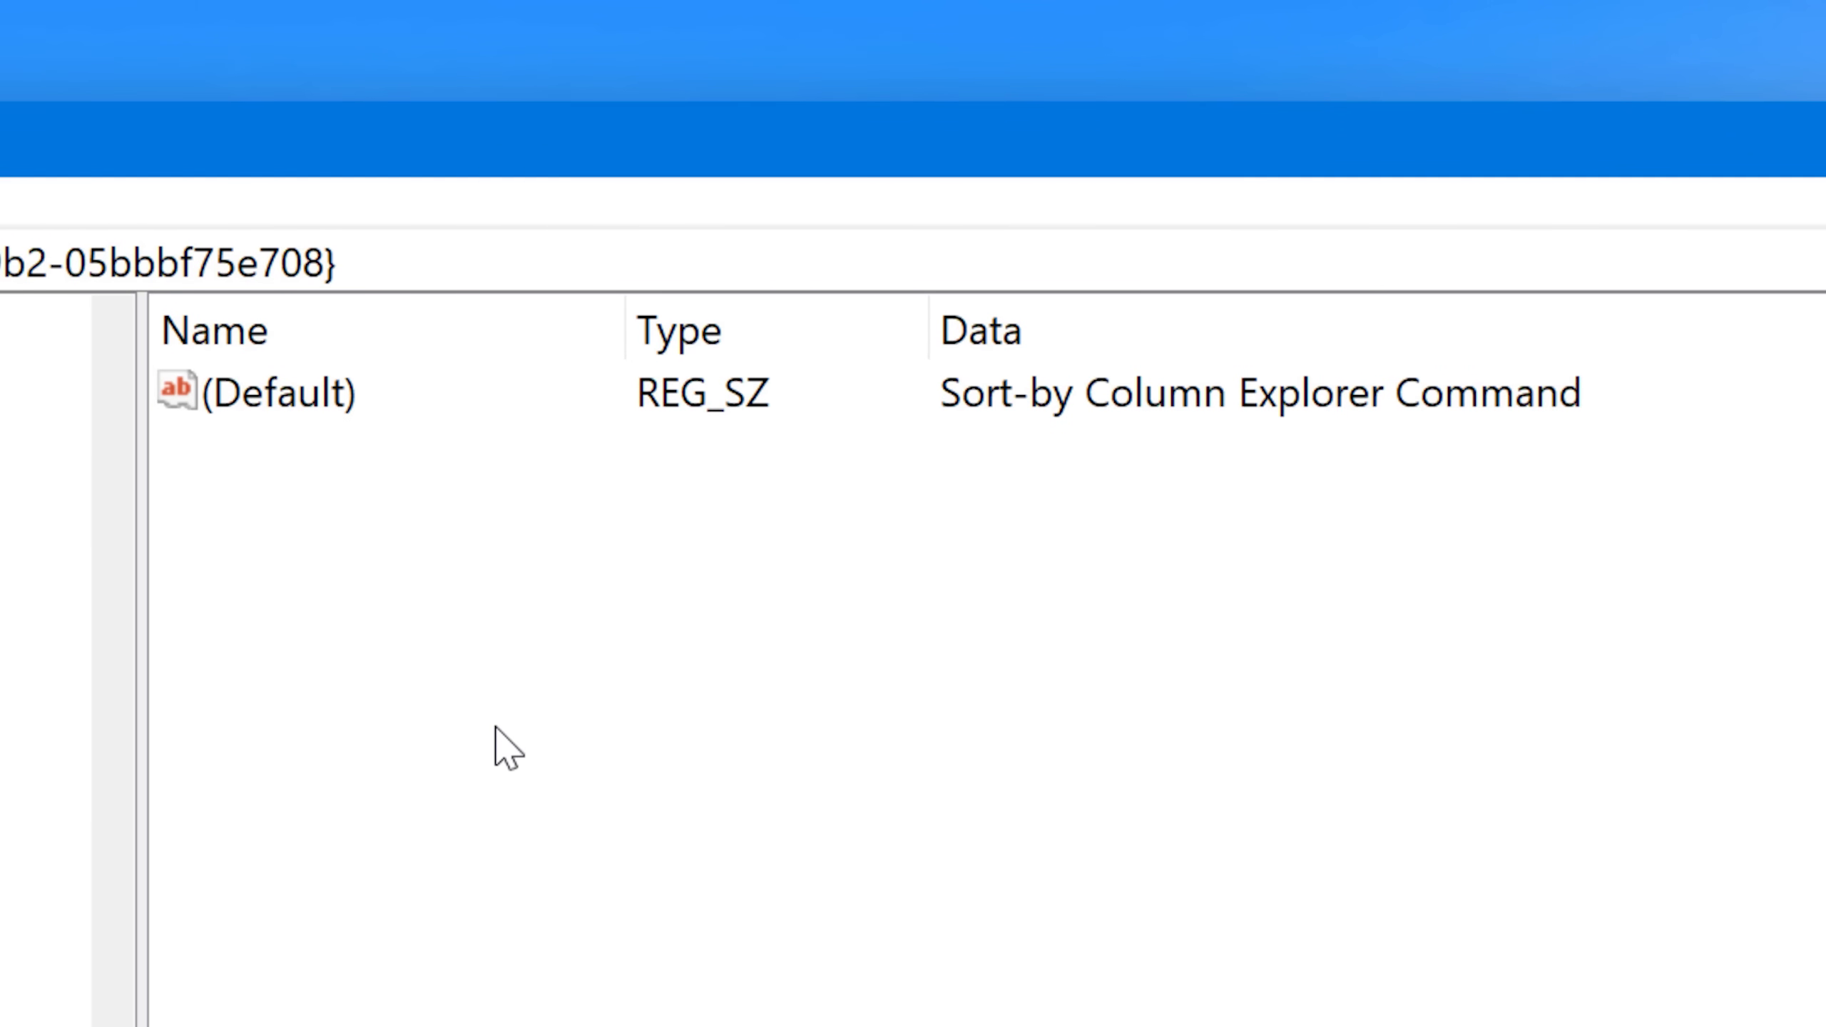
{"action": "left_click", "coordinate": [279, 393]}
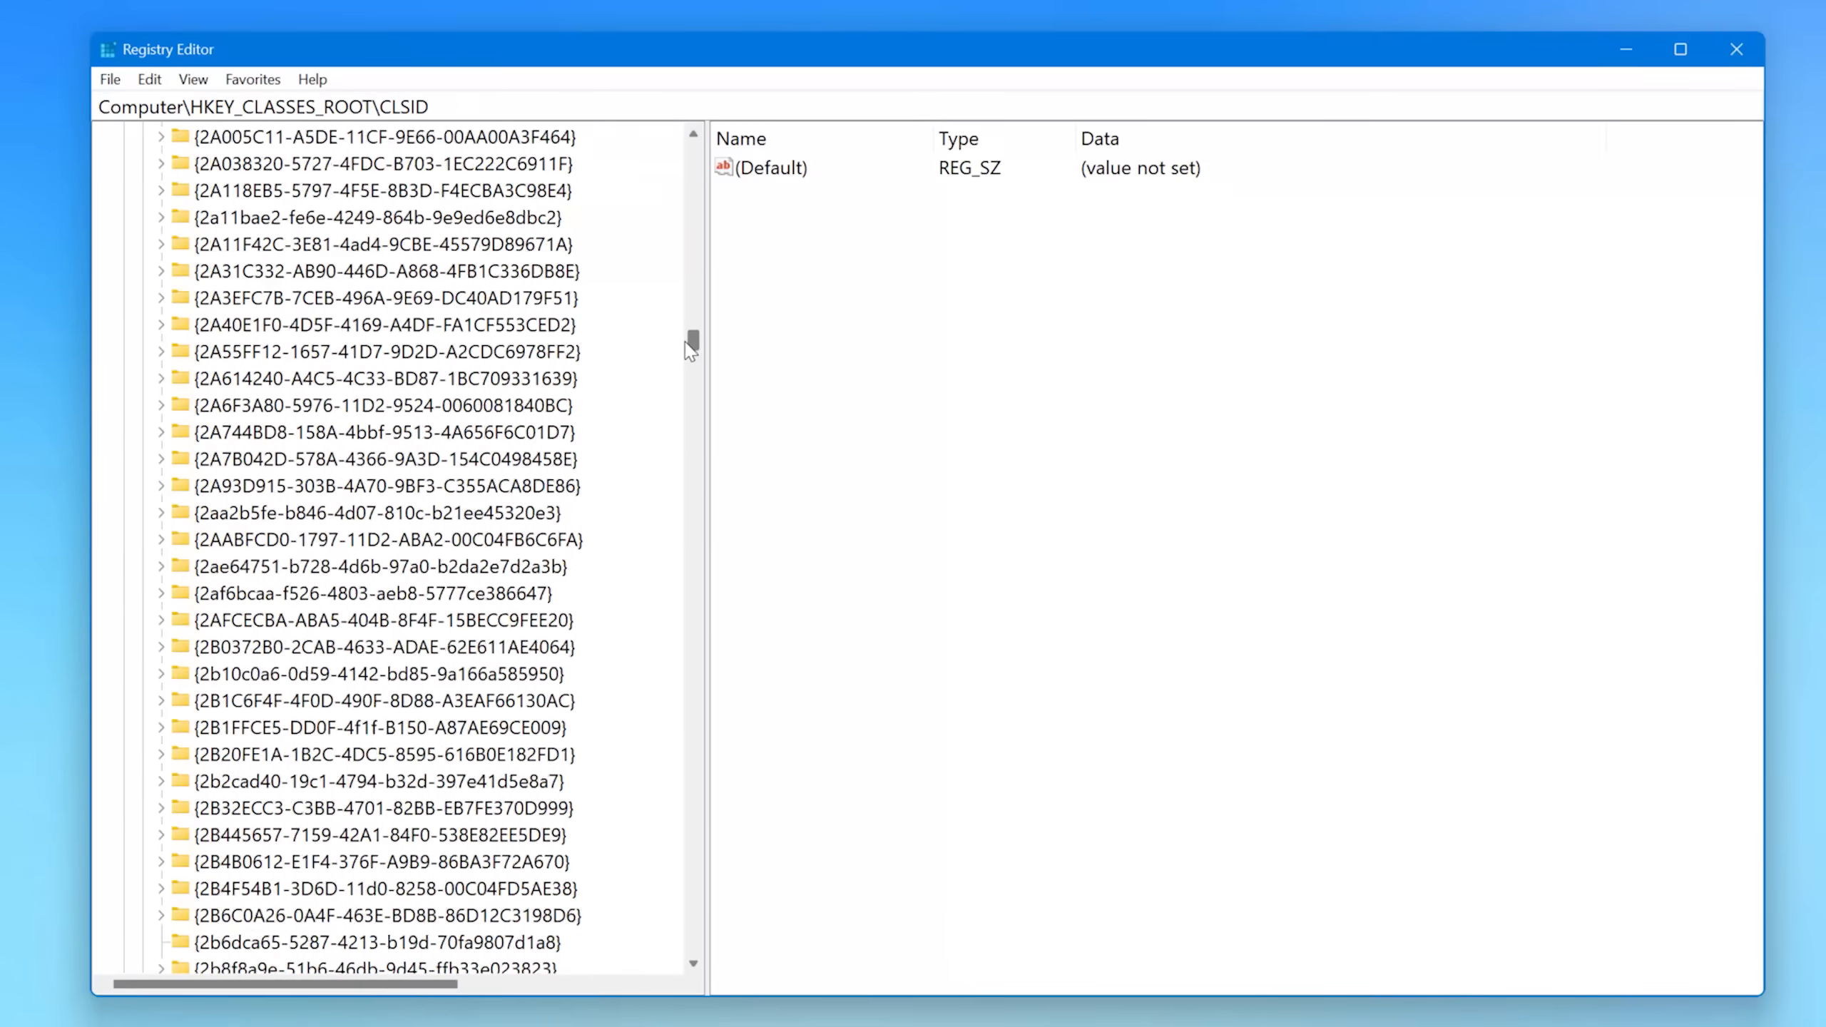
{"action": "scroll", "scroll_direction": "down", "scroll_amount": 3}
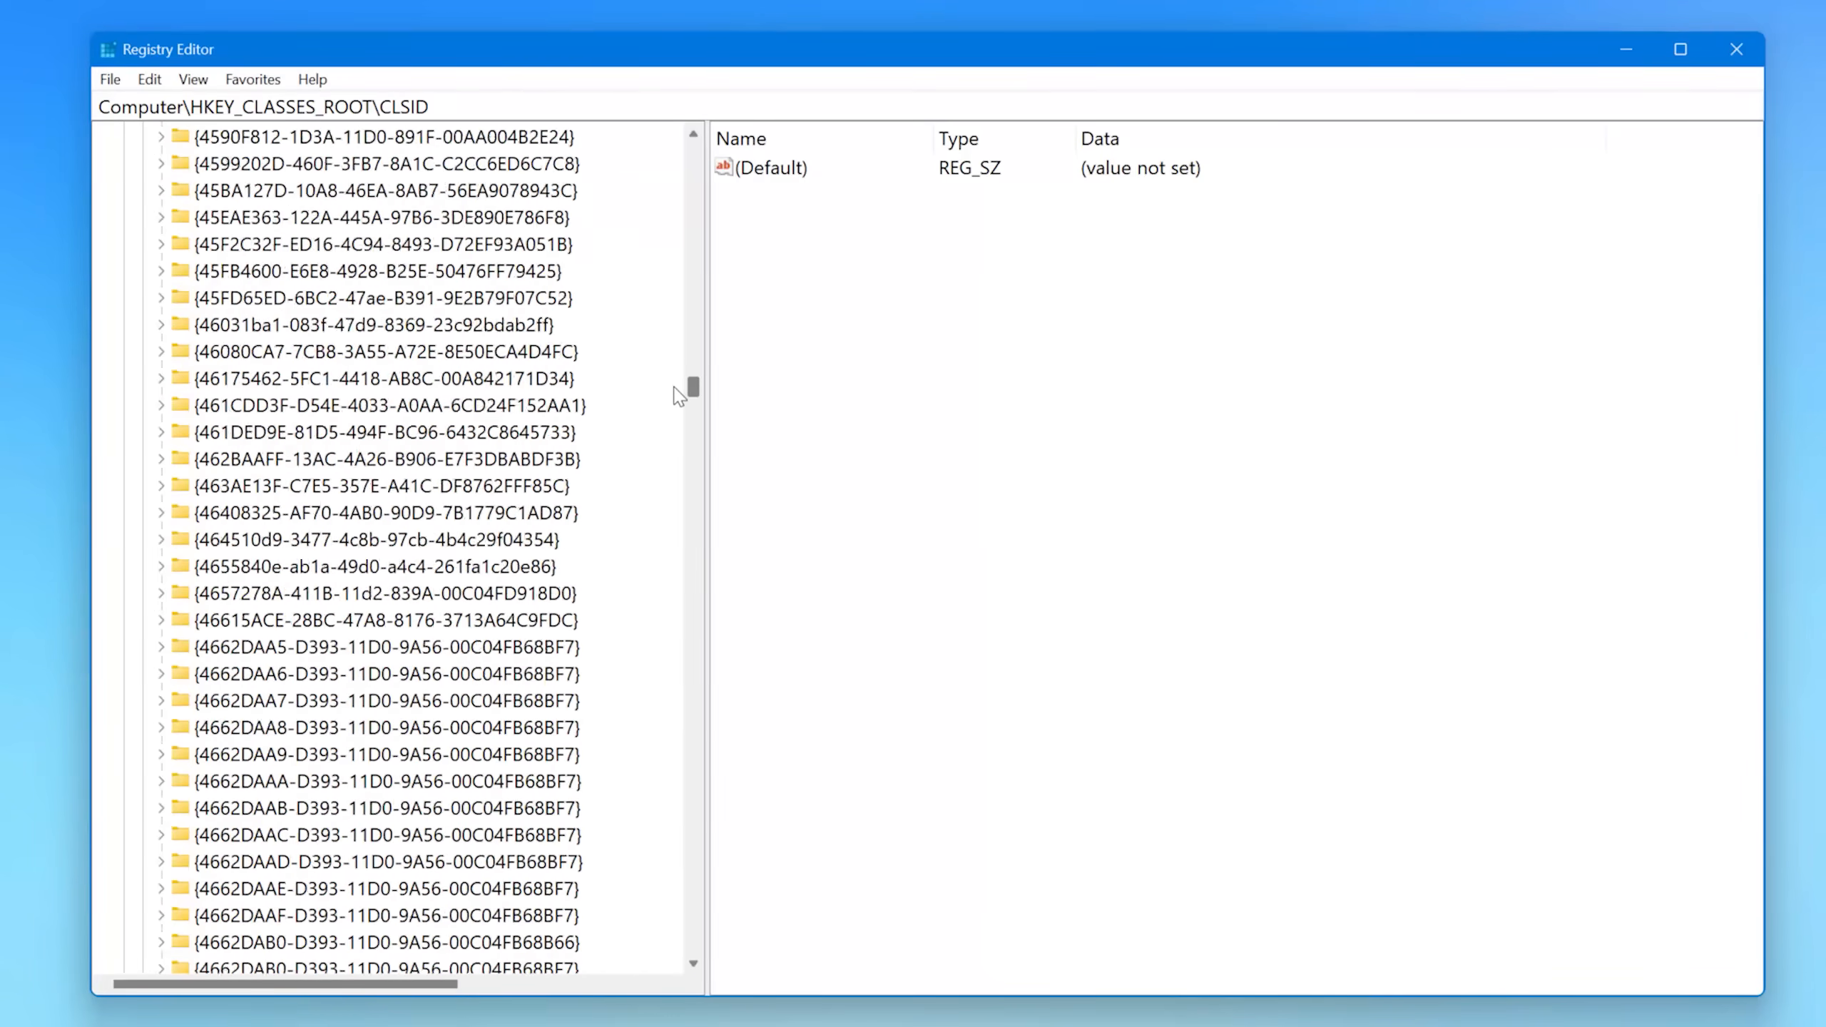
{"action": "scroll", "scroll_direction": "down", "scroll_amount": 3}
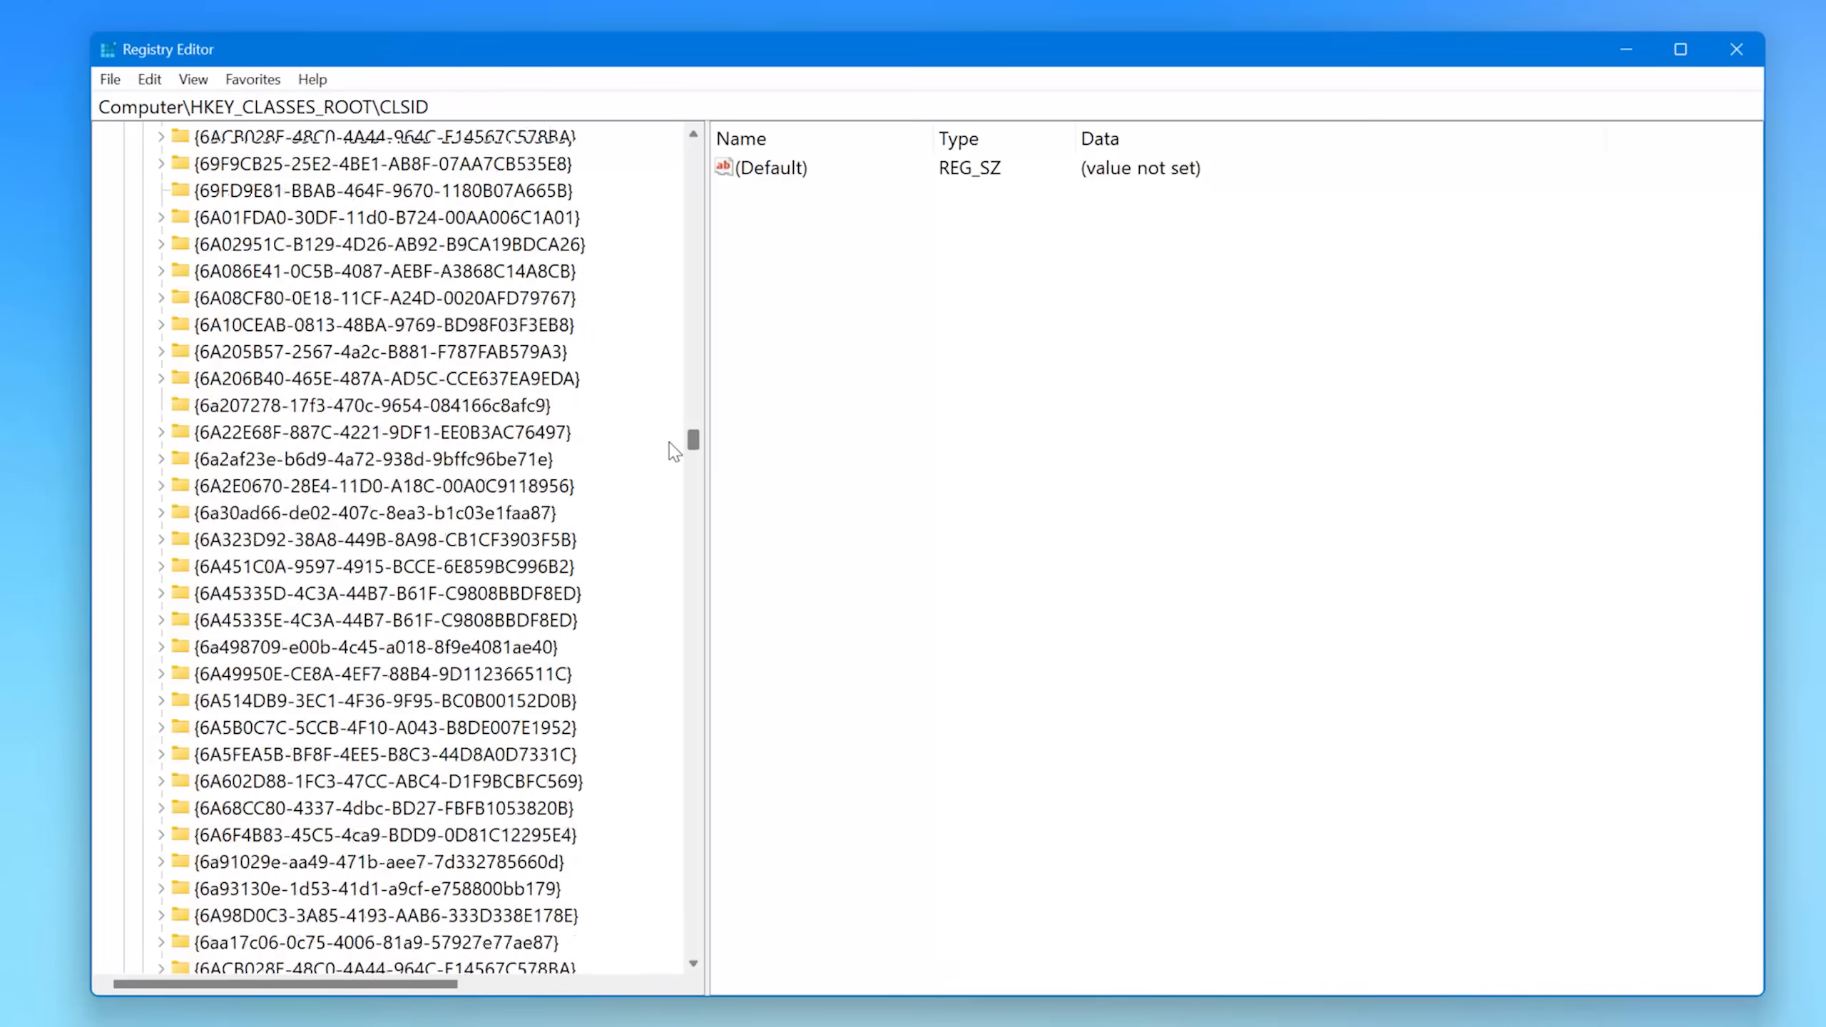
{"action": "scroll", "scroll_direction": "down", "scroll_amount": 3}
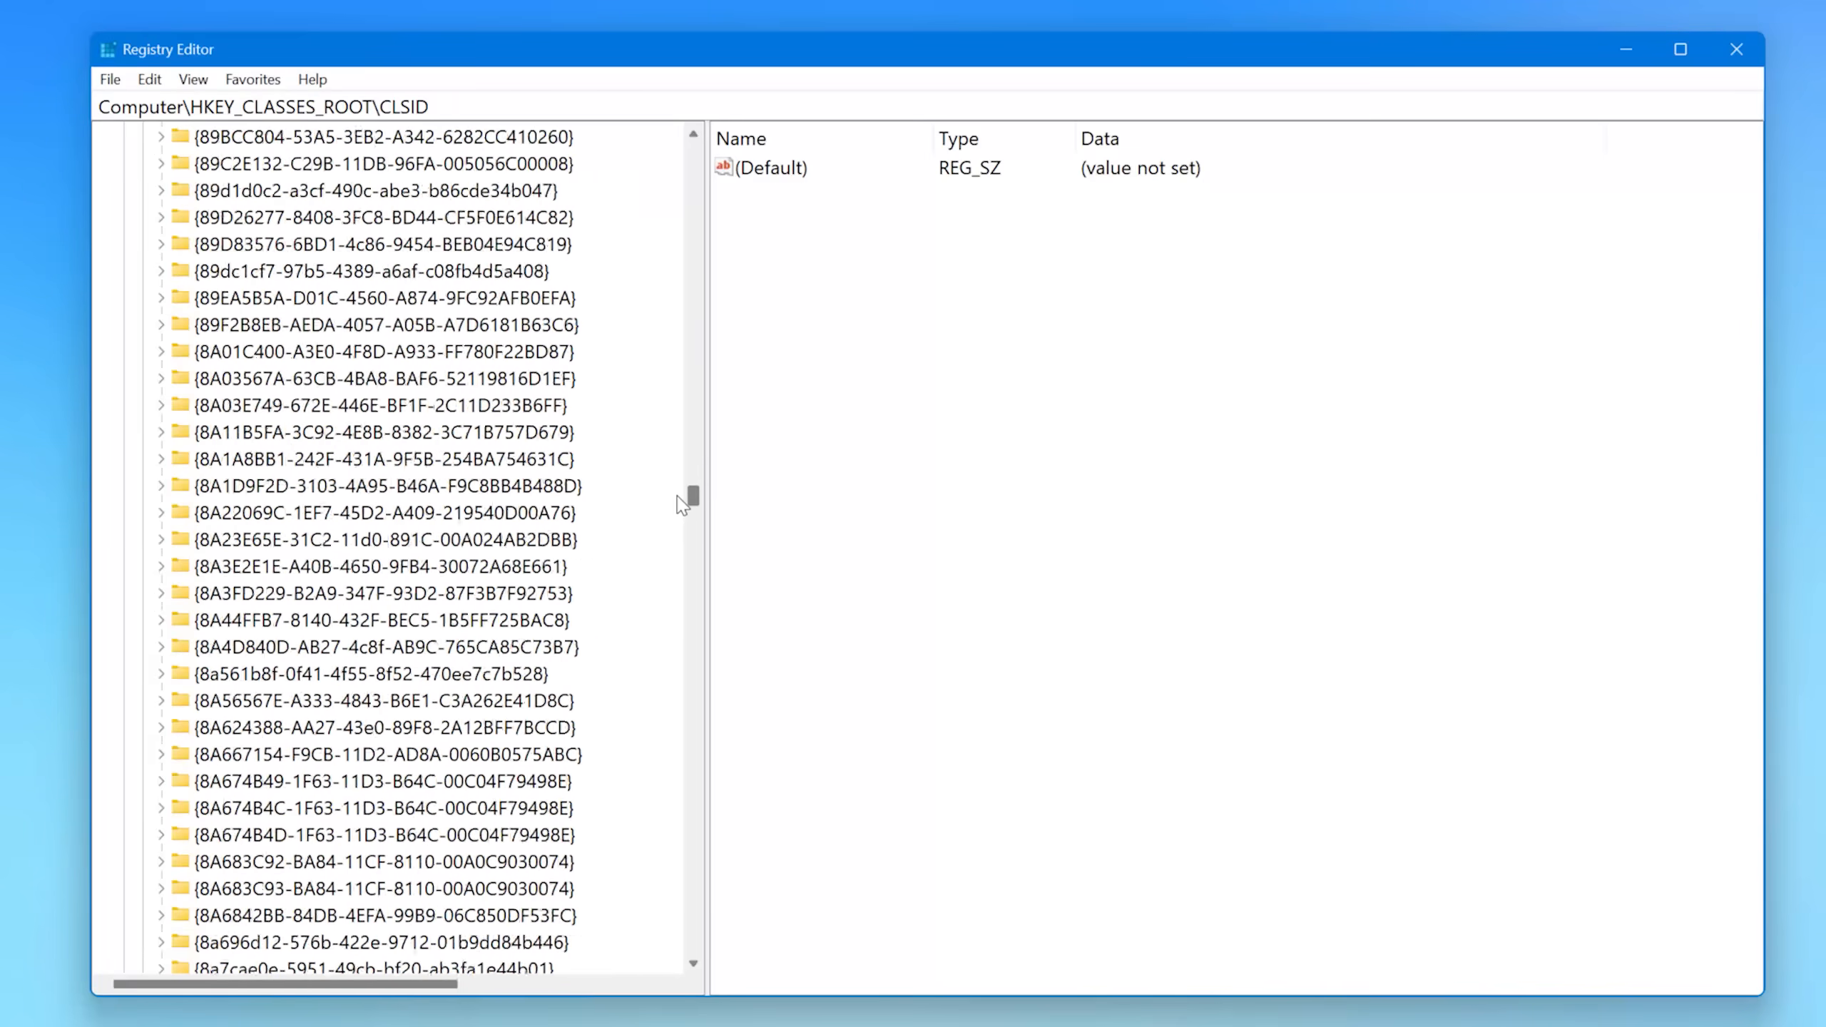
{"action": "scroll", "scroll_direction": "down", "scroll_amount": 3}
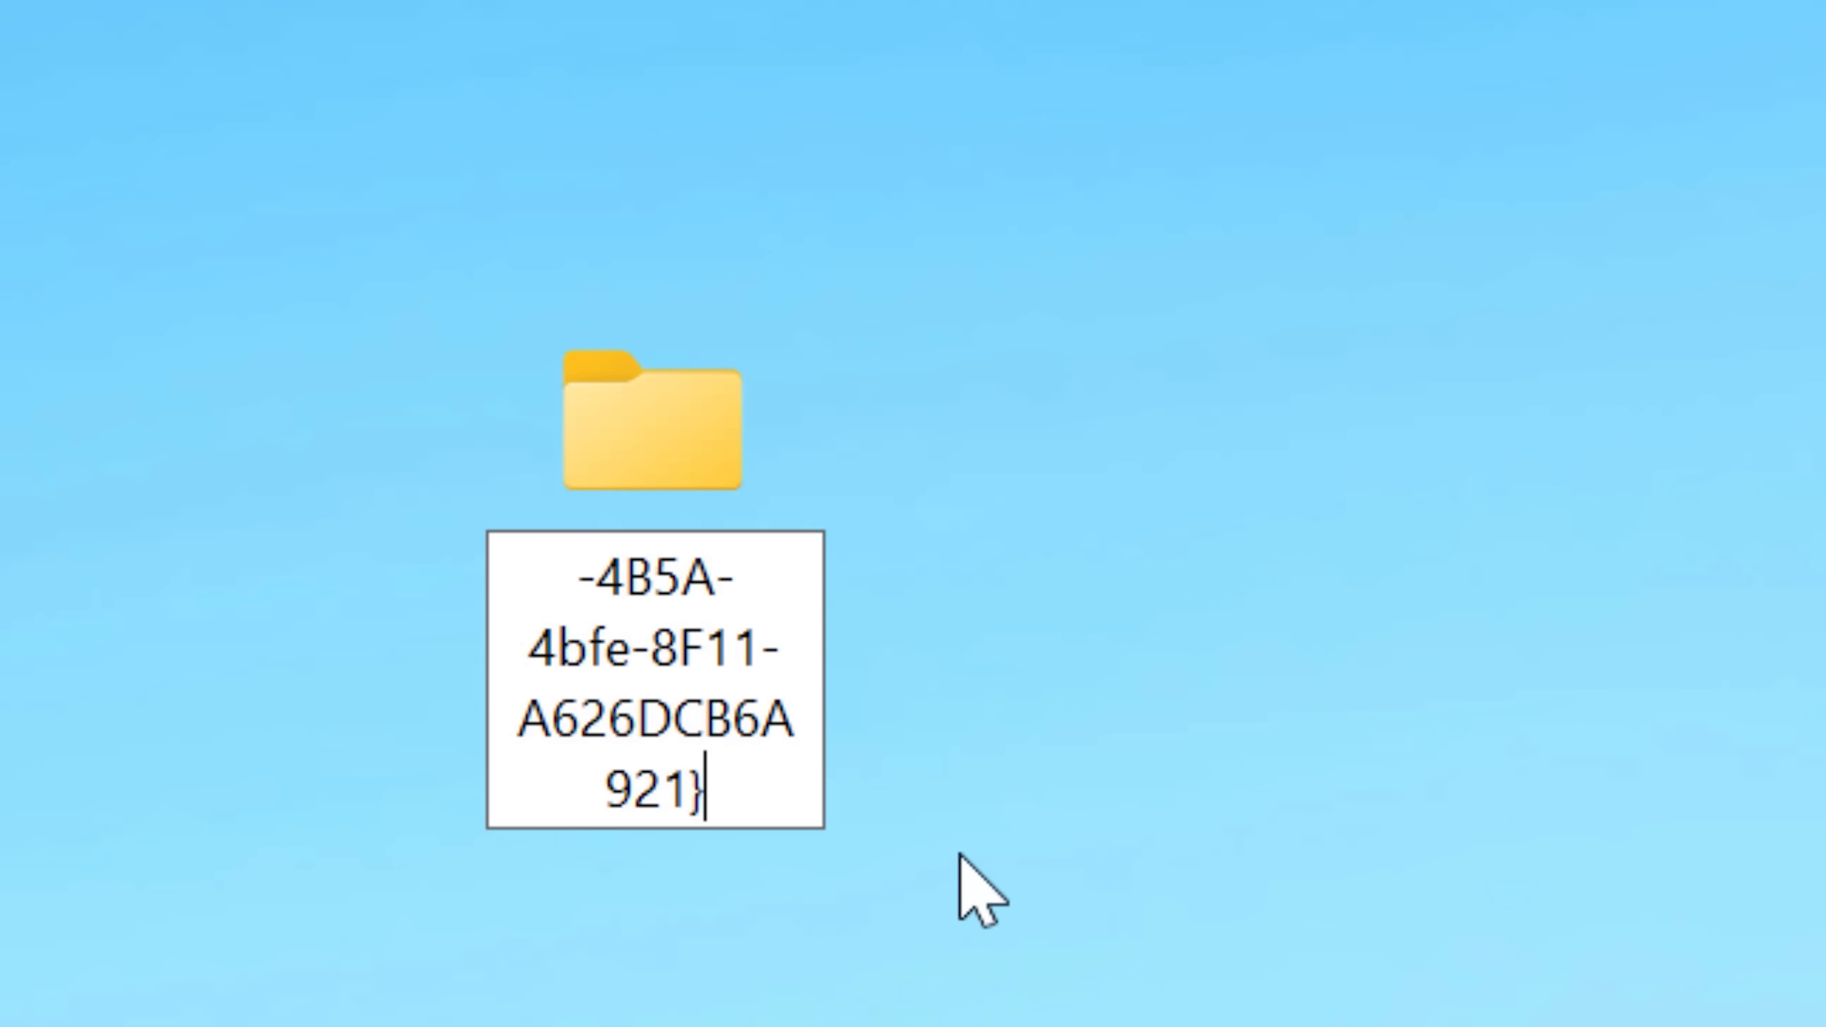
Select the whole folder name to replace it with the .{ED834ED6-4B5A-4bfe-8F11-A626DCB6A921} CLSID.
{"action": "key", "text": "ctrl+a"}
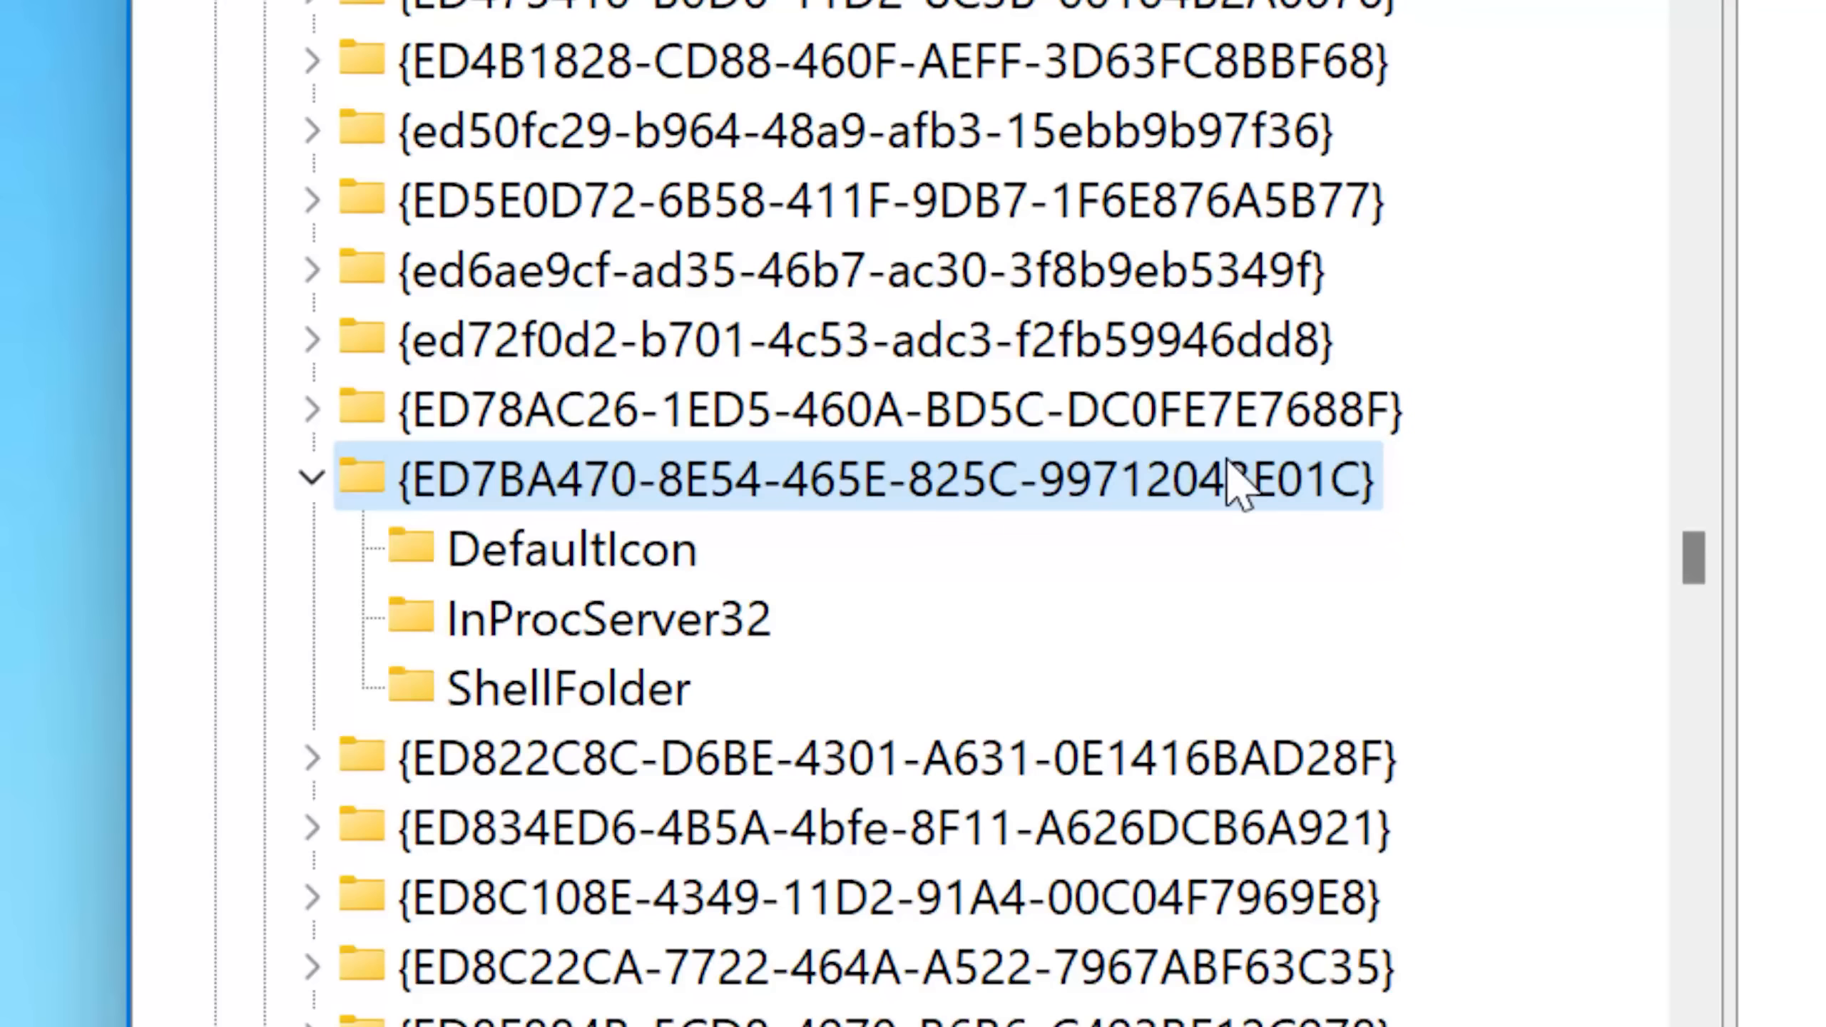
{"action": "mouse_move", "coordinate": [996, 512]}
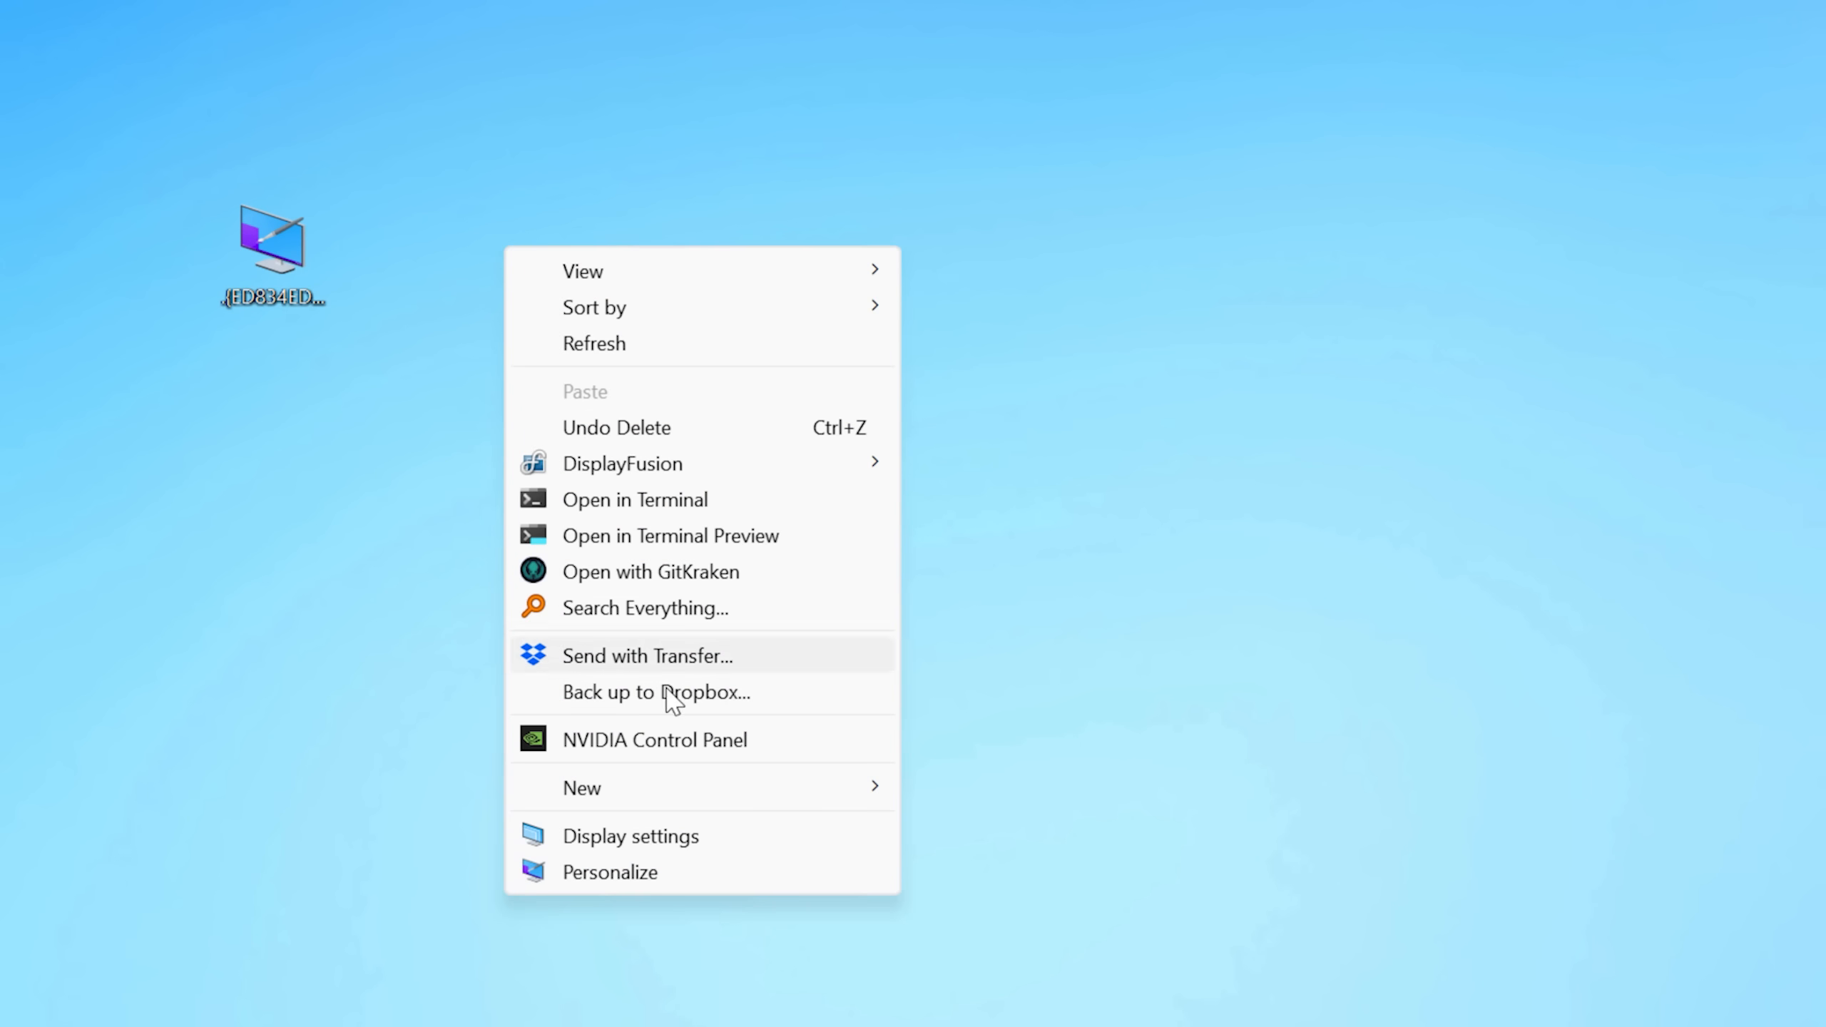
Create a desktop shortcut targeting explorer shell:::{ED834ED6-4B5A-4bfe-8F11-A626DCB6A921} and name it Themes.
{"action": "left_click", "coordinate": [582, 788]}
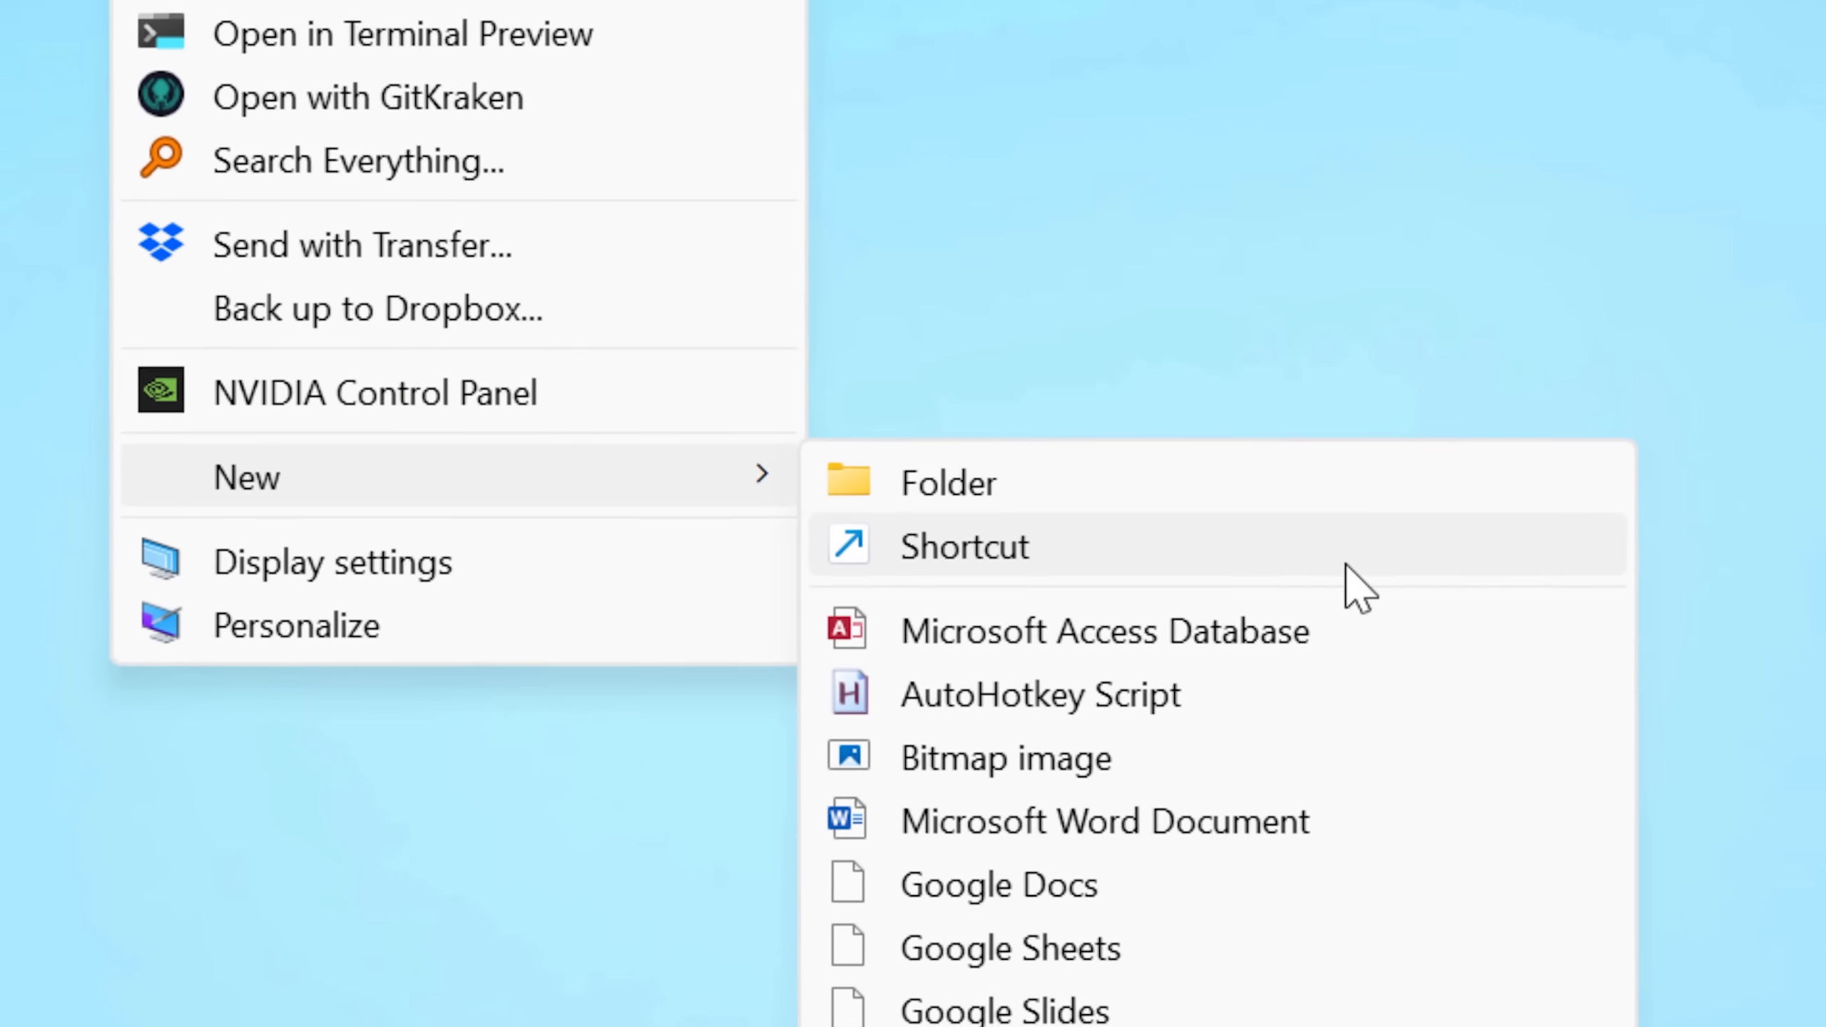
{"action": "left_click", "coordinate": [964, 546]}
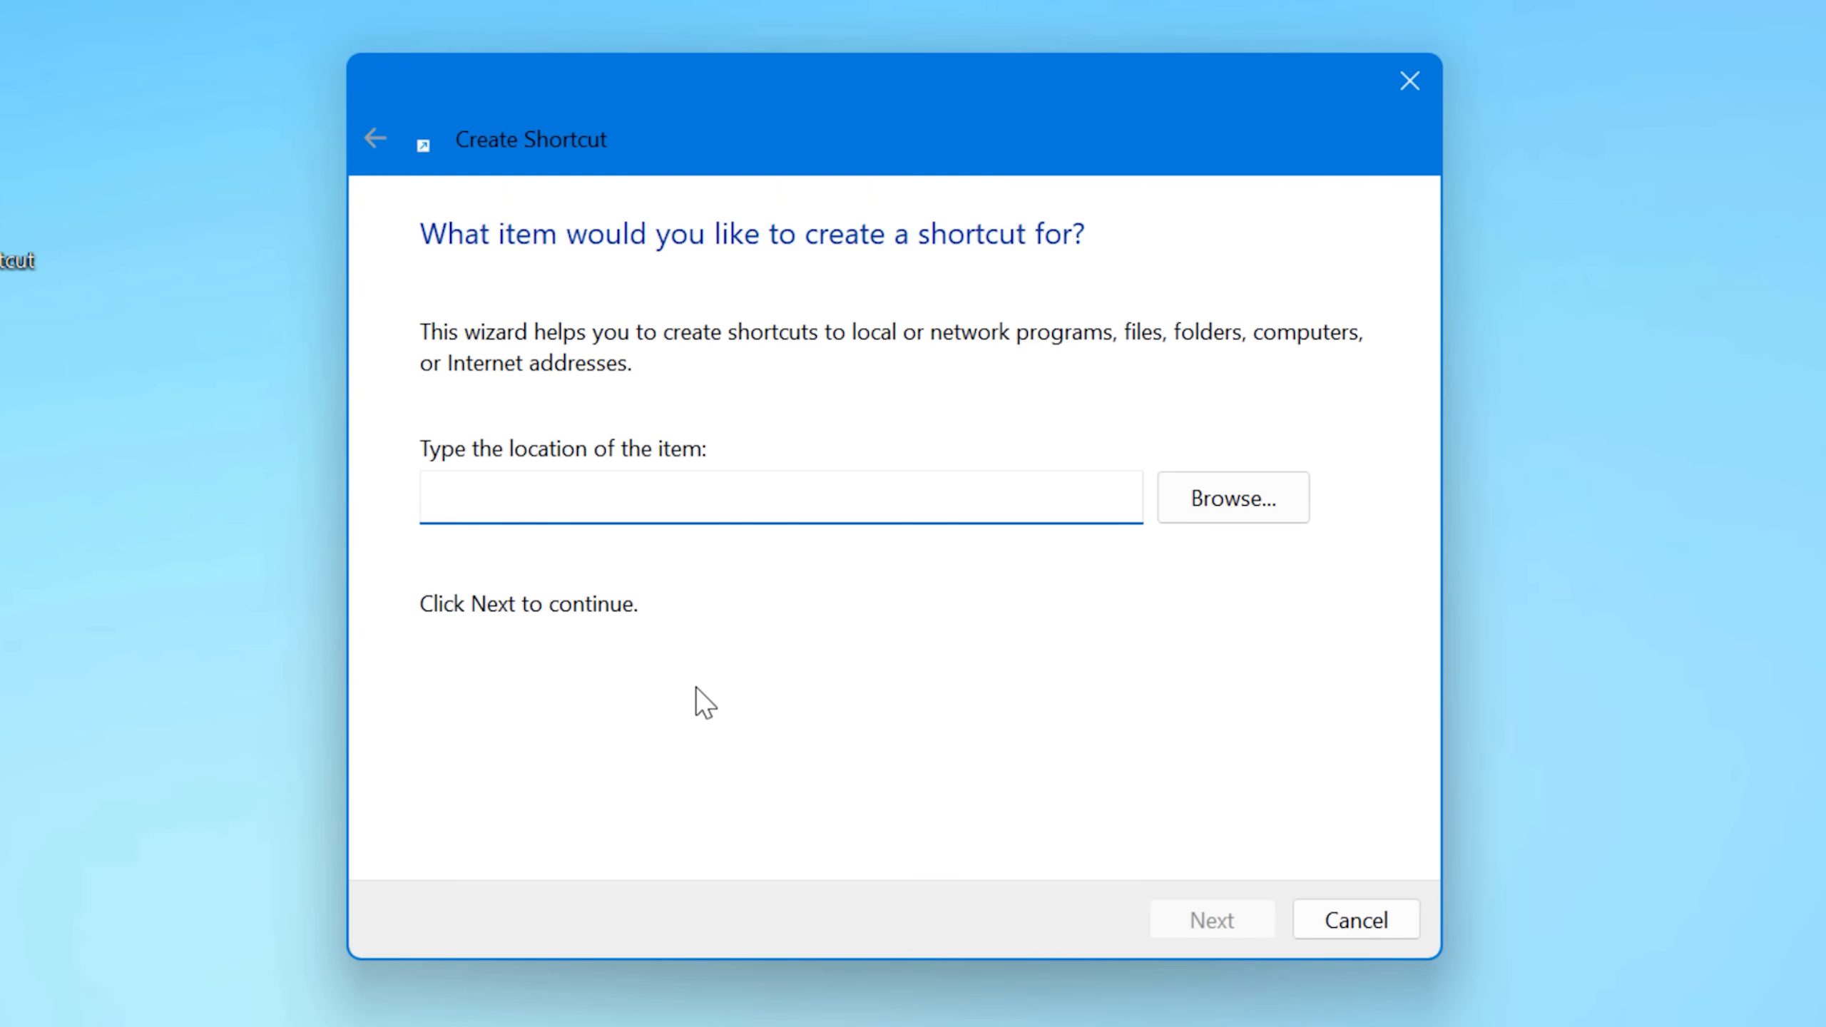
{"action": "type", "text": "explorer"}
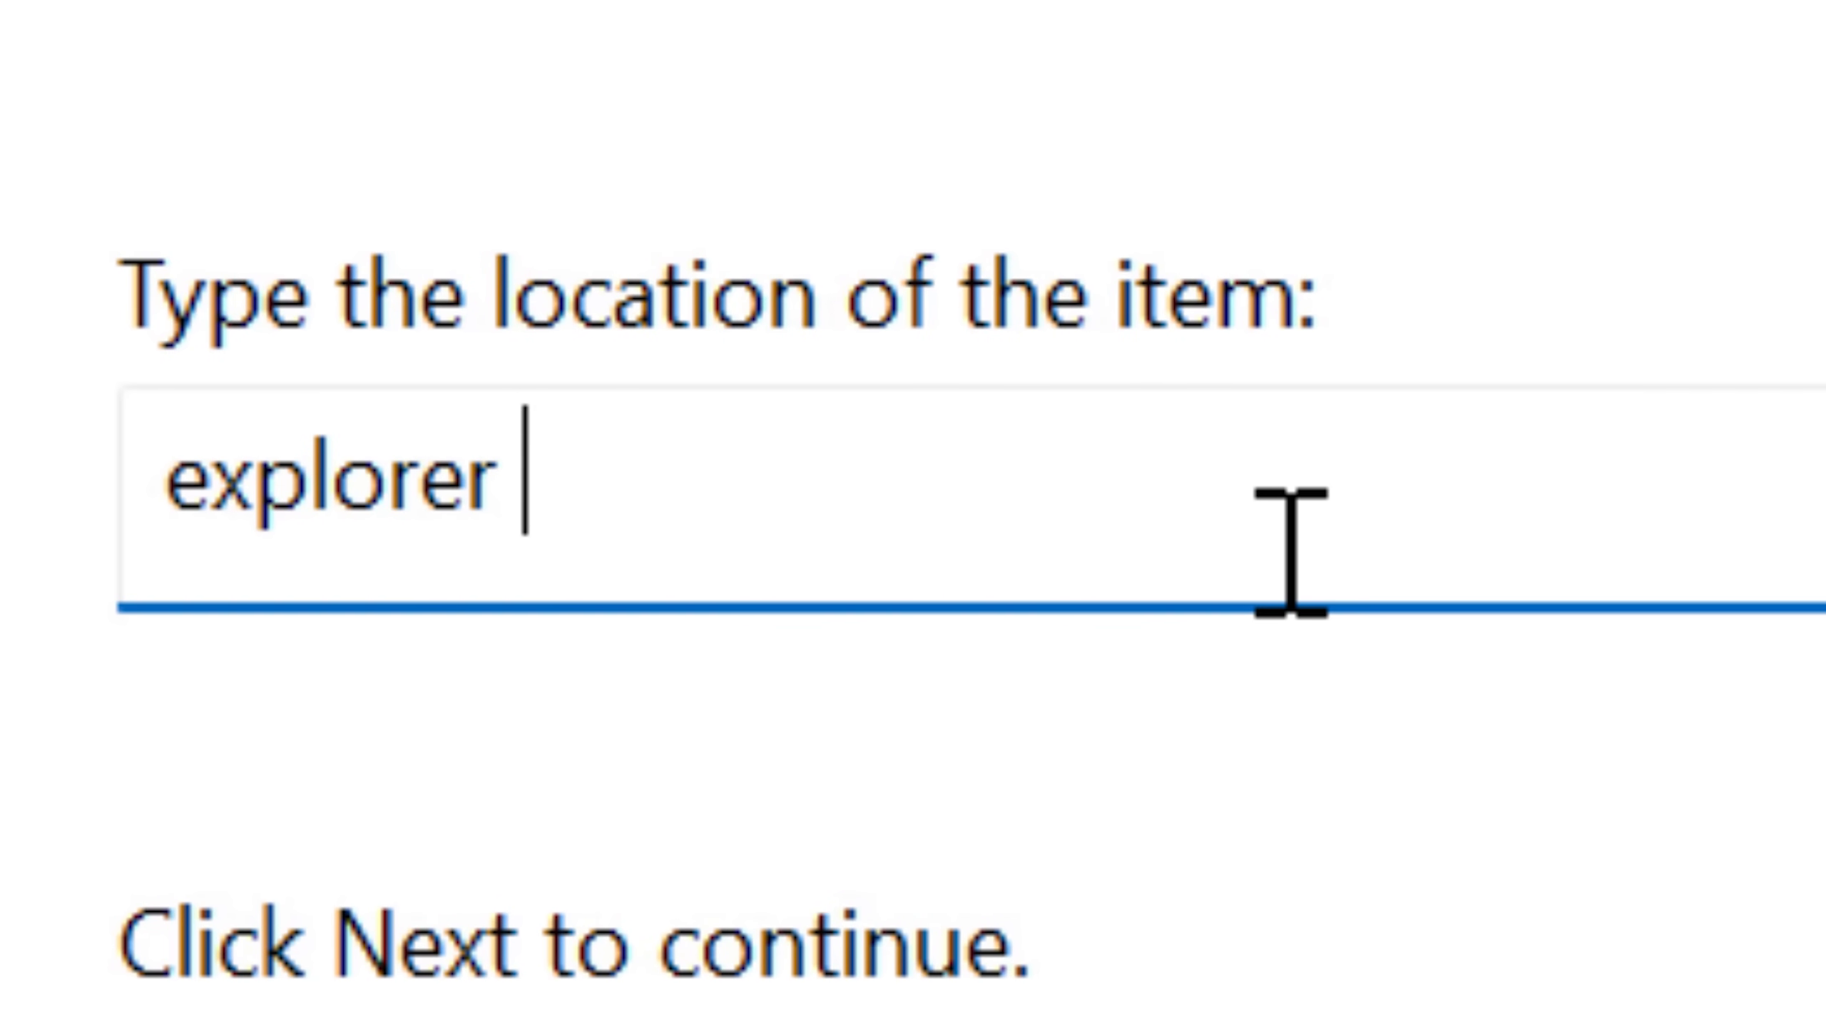
{"action": "type", "text": "shell:::{ED834ED6-4B5A-4bfe-8F11-A626DCB6A921}"}
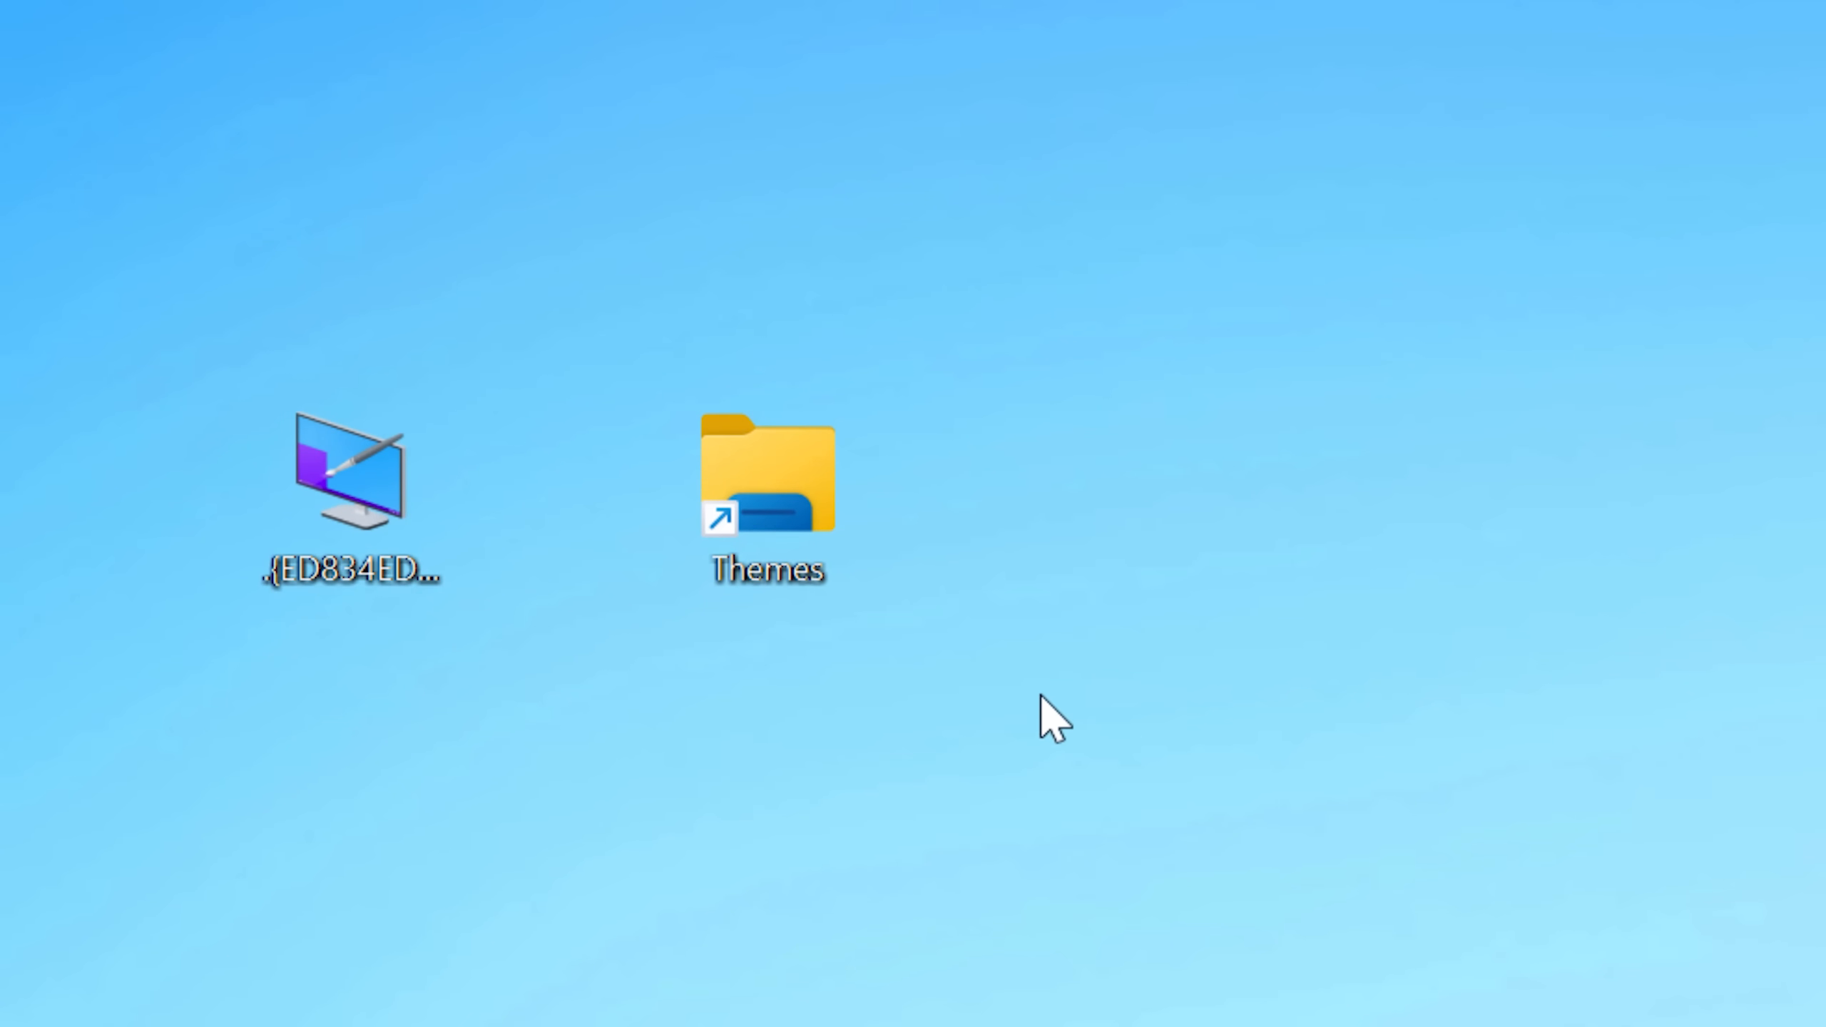
{"action": "left_click", "coordinate": [766, 489]}
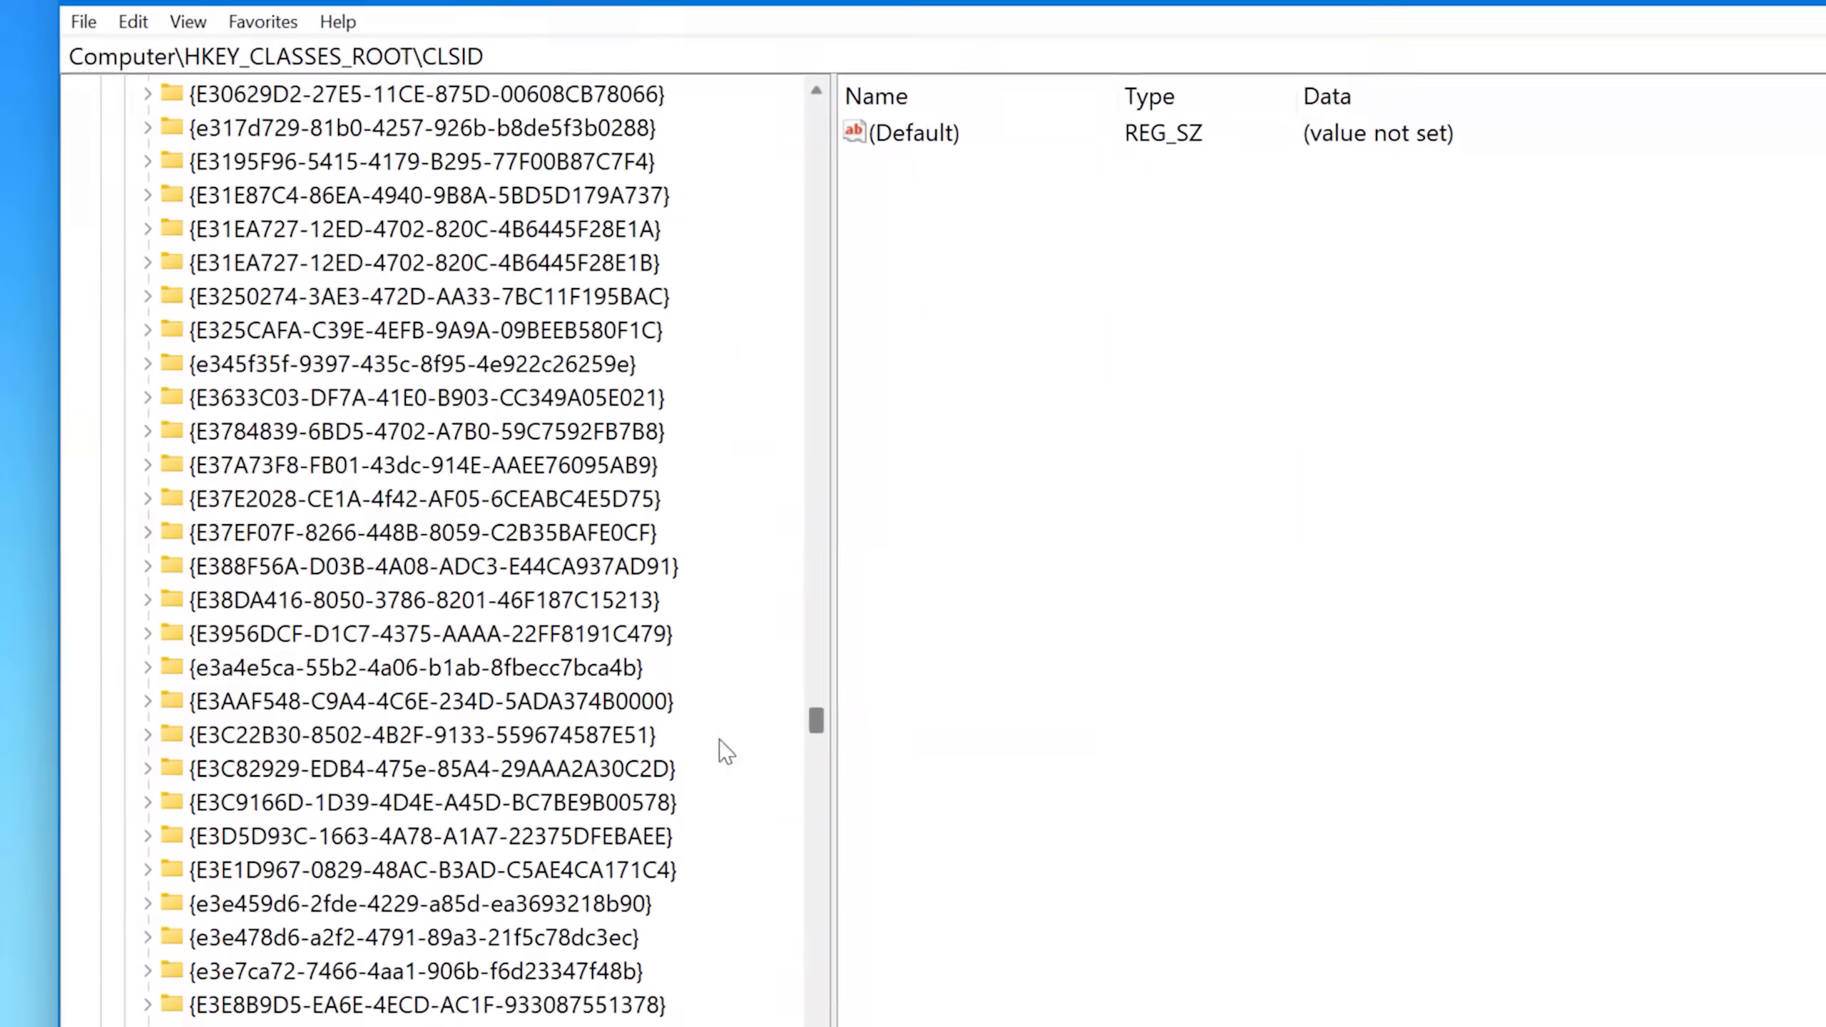
Locate the {17cd9488-1228-4b2f-88ce-4298e93e0966} key and select its System.ApplicationName value.
{"action": "scroll", "scroll_direction": "down", "scroll_amount": 3}
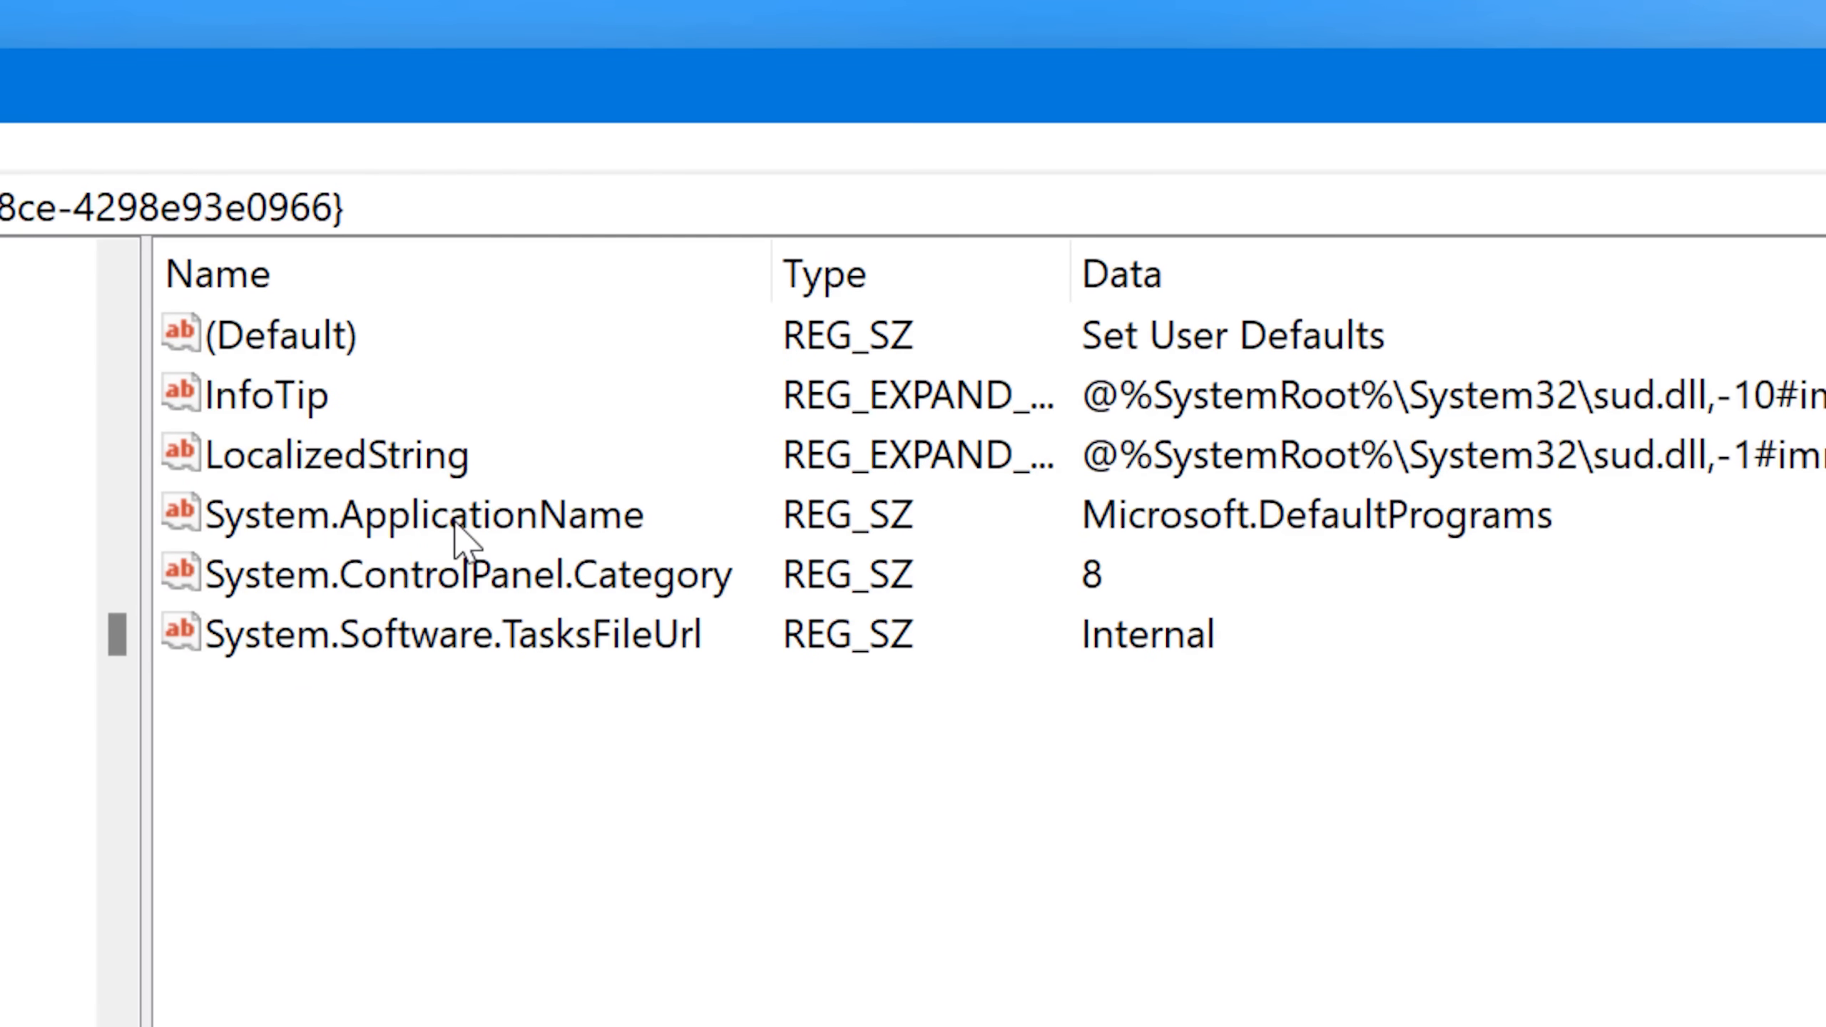
{"action": "left_click", "coordinate": [427, 516]}
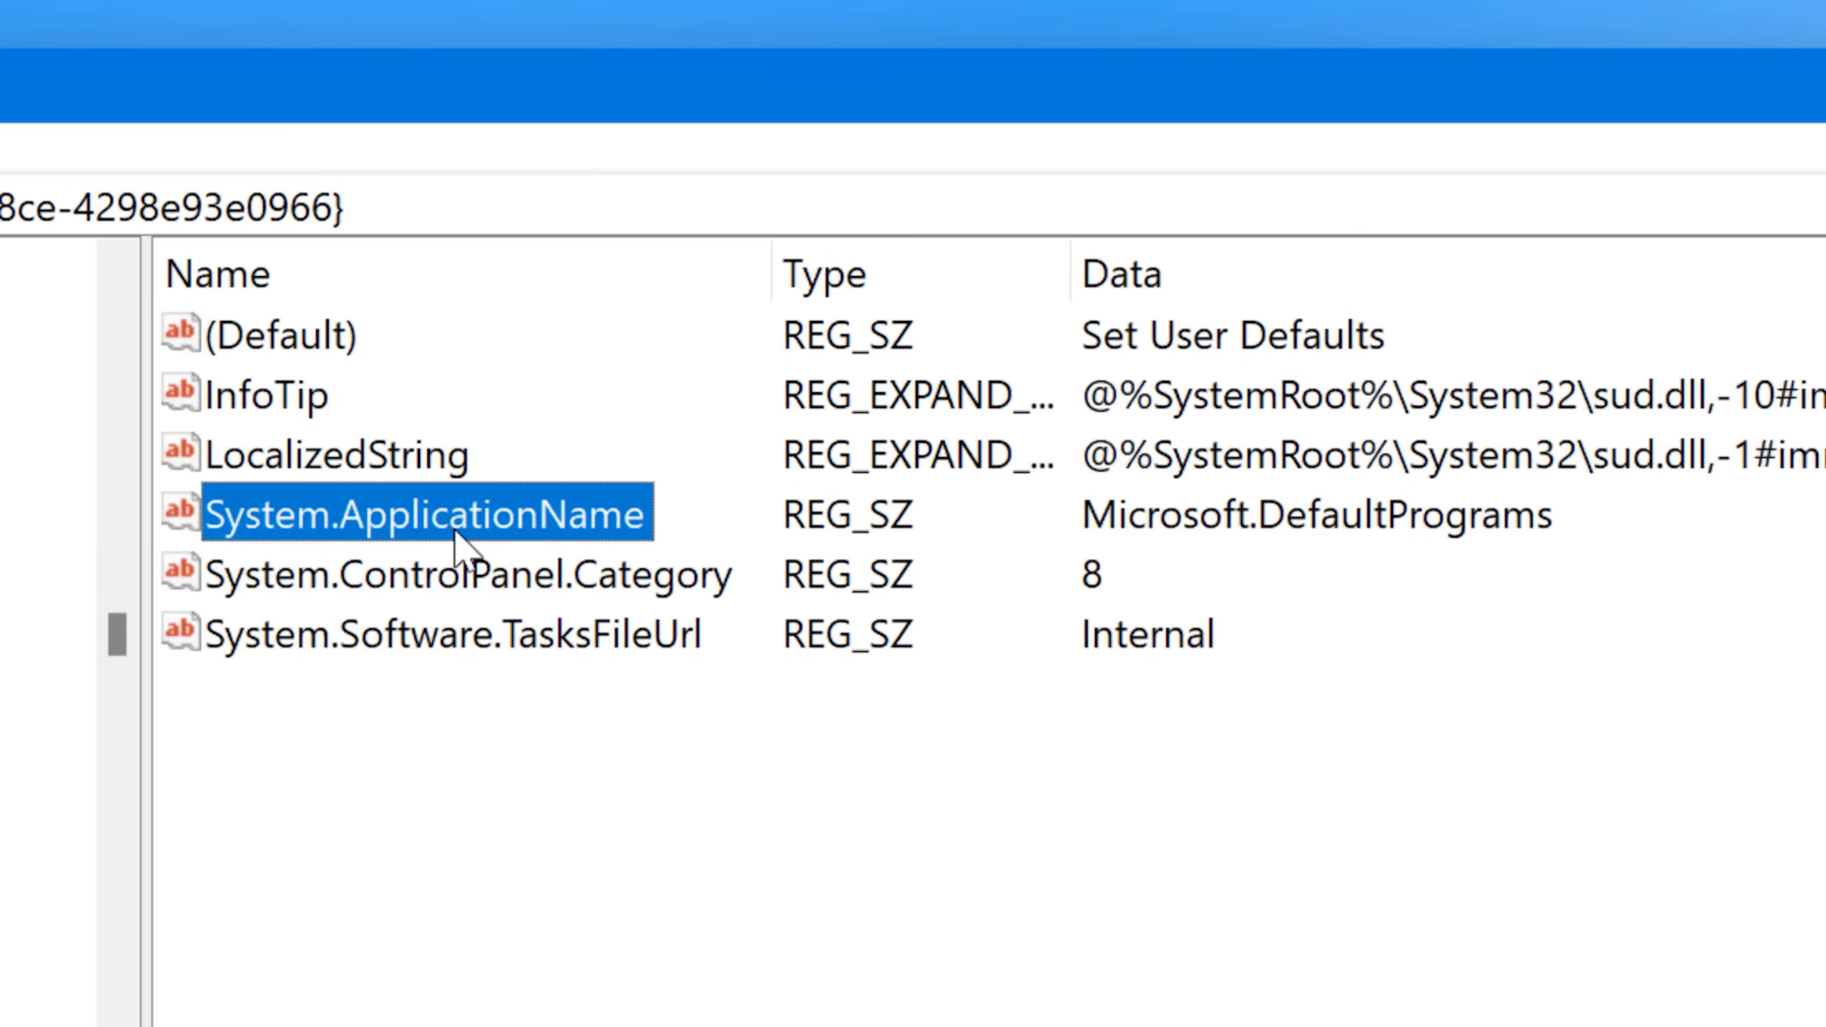
{"action": "mouse_move", "coordinate": [1631, 530]}
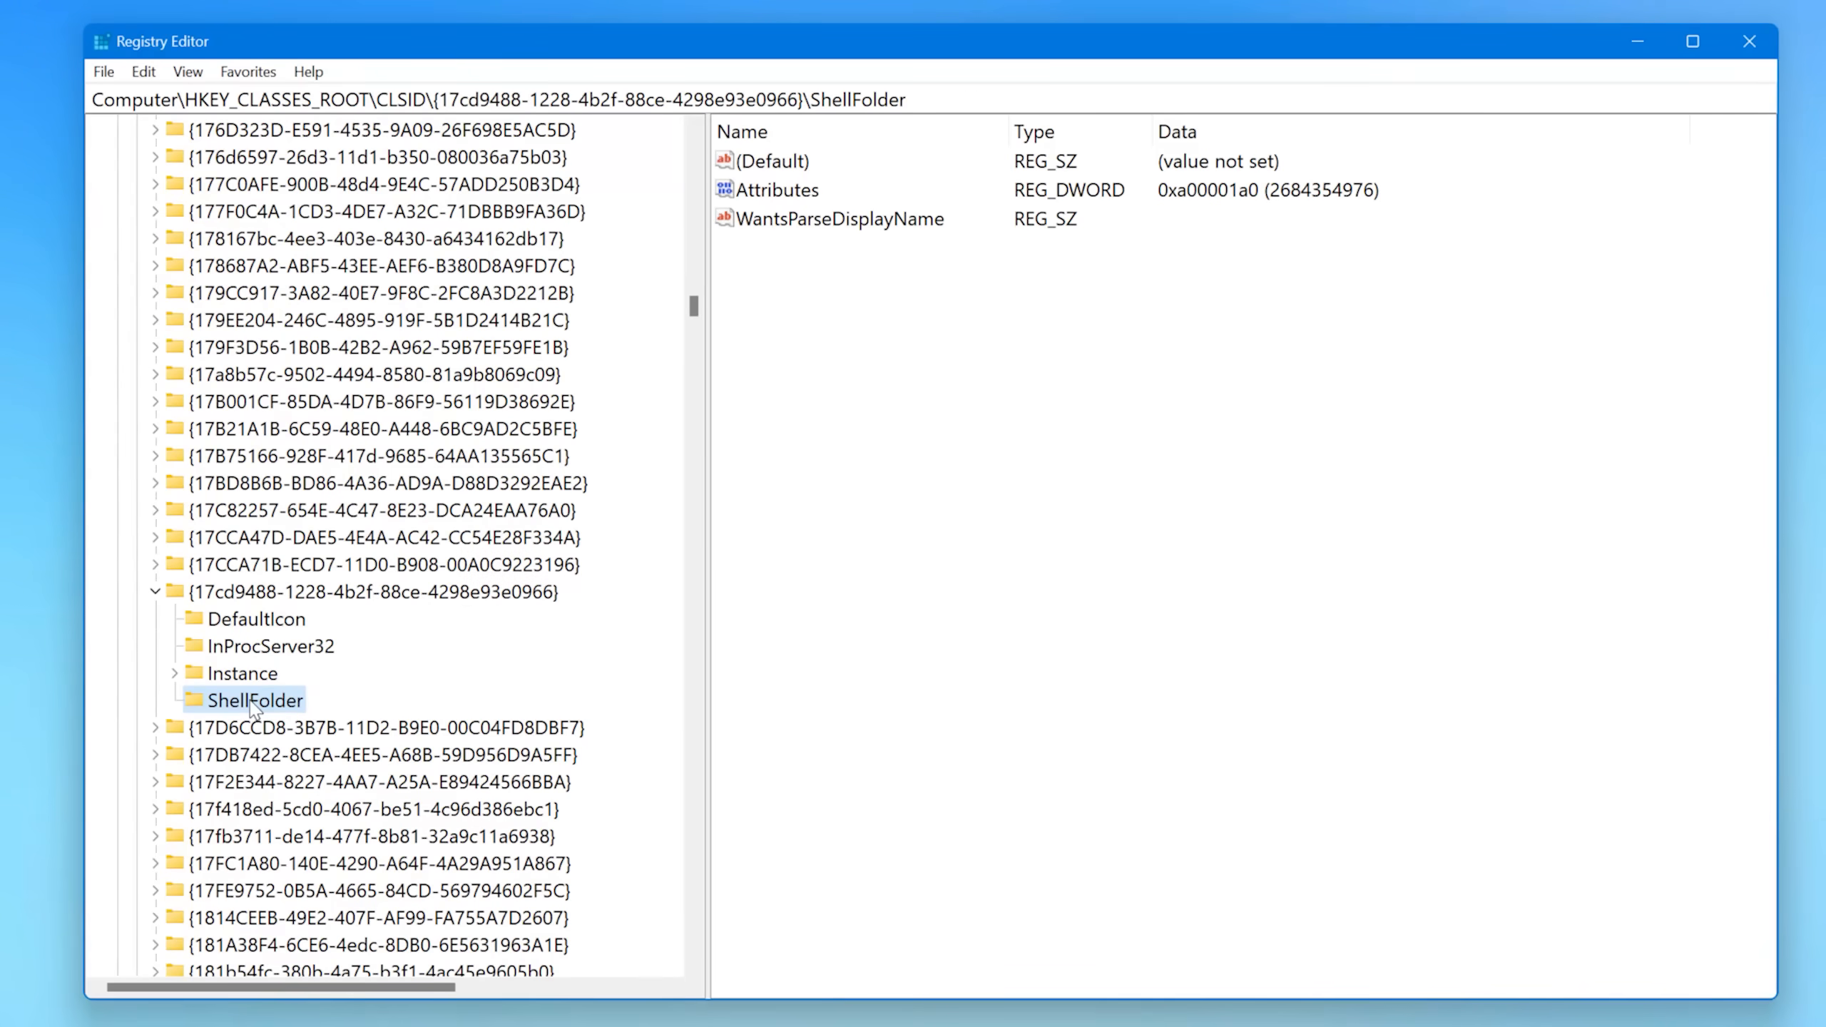
{"action": "mouse_move", "coordinate": [242, 727]}
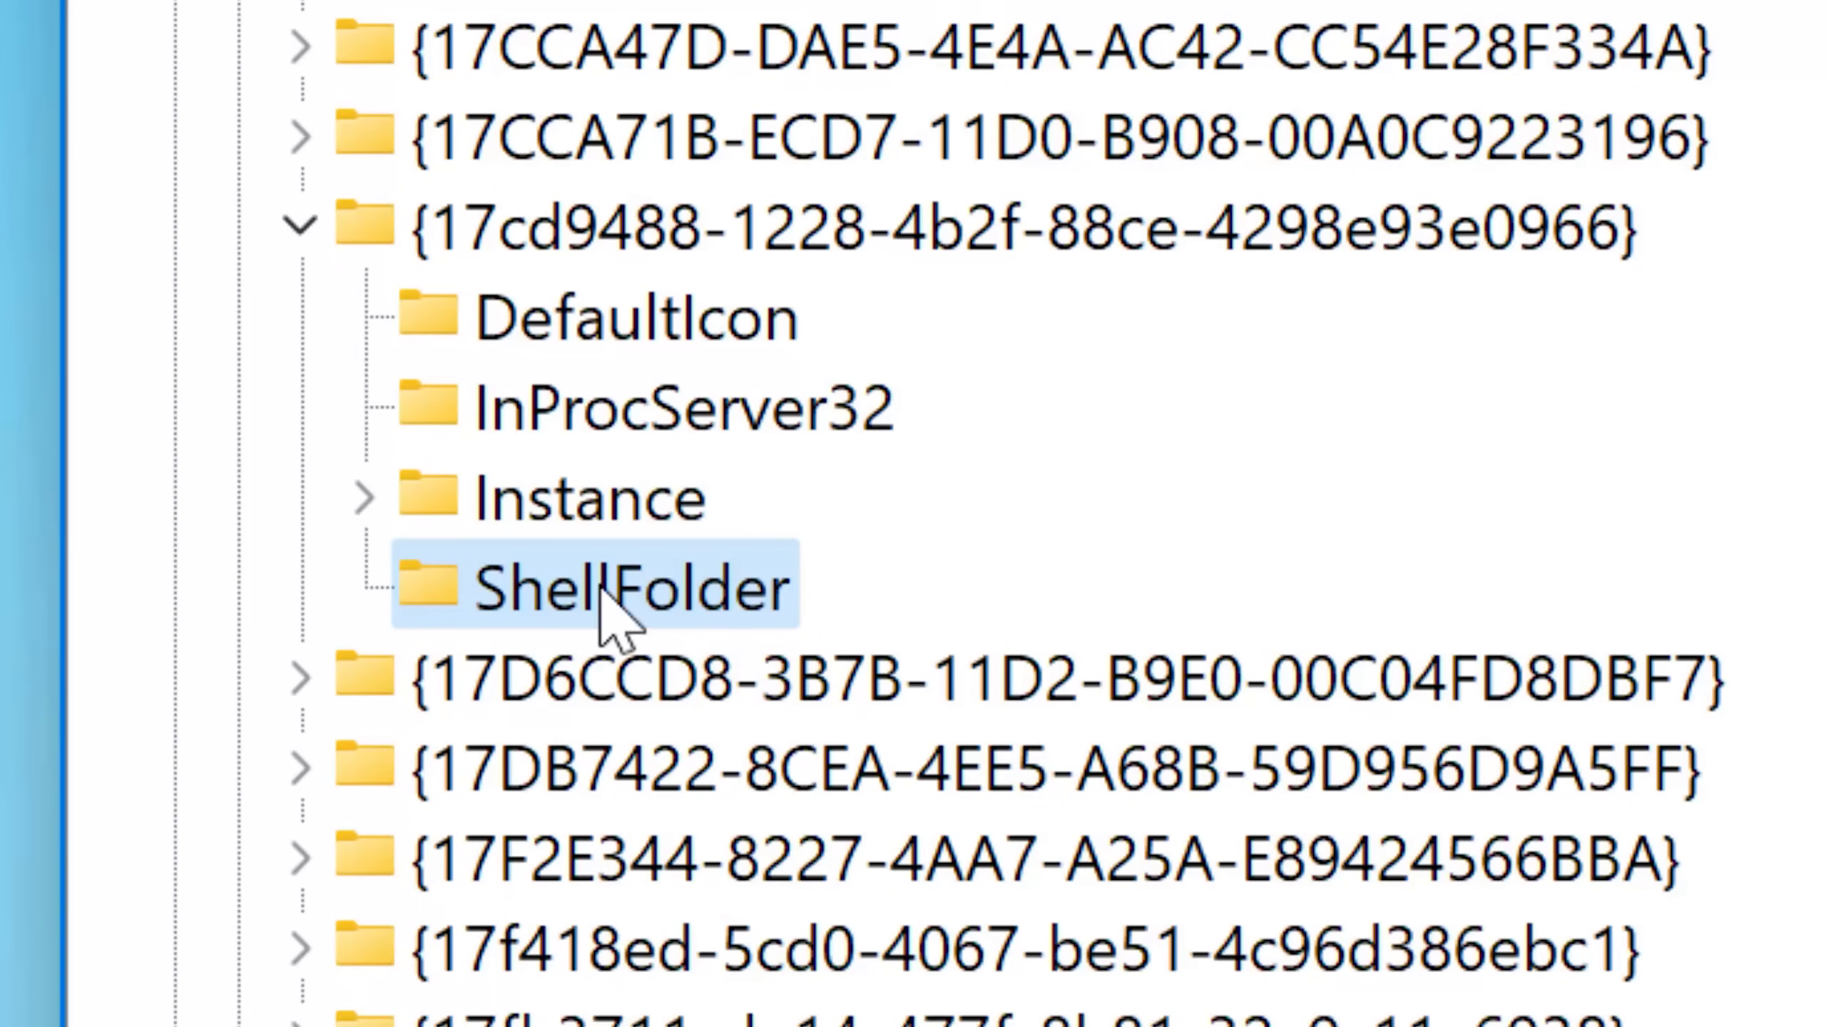
{"action": "mouse_move", "coordinate": [728, 635]}
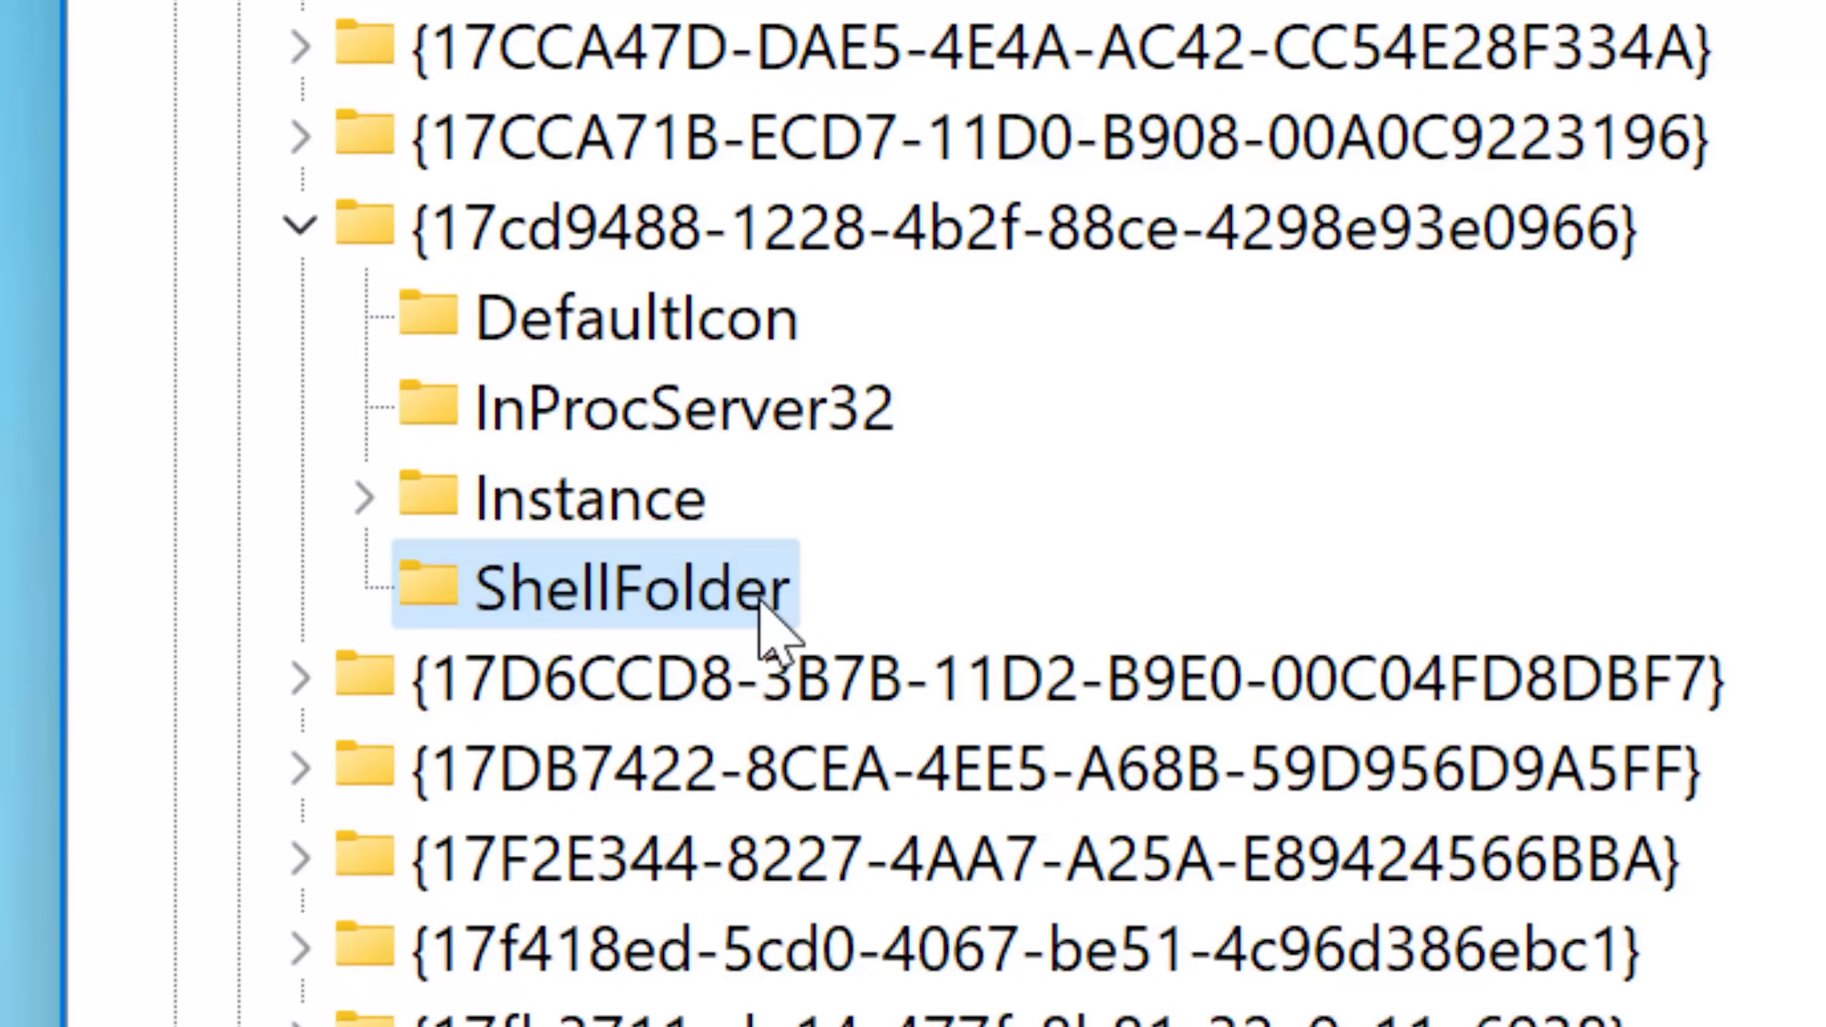
{"action": "mouse_move", "coordinate": [265, 536]}
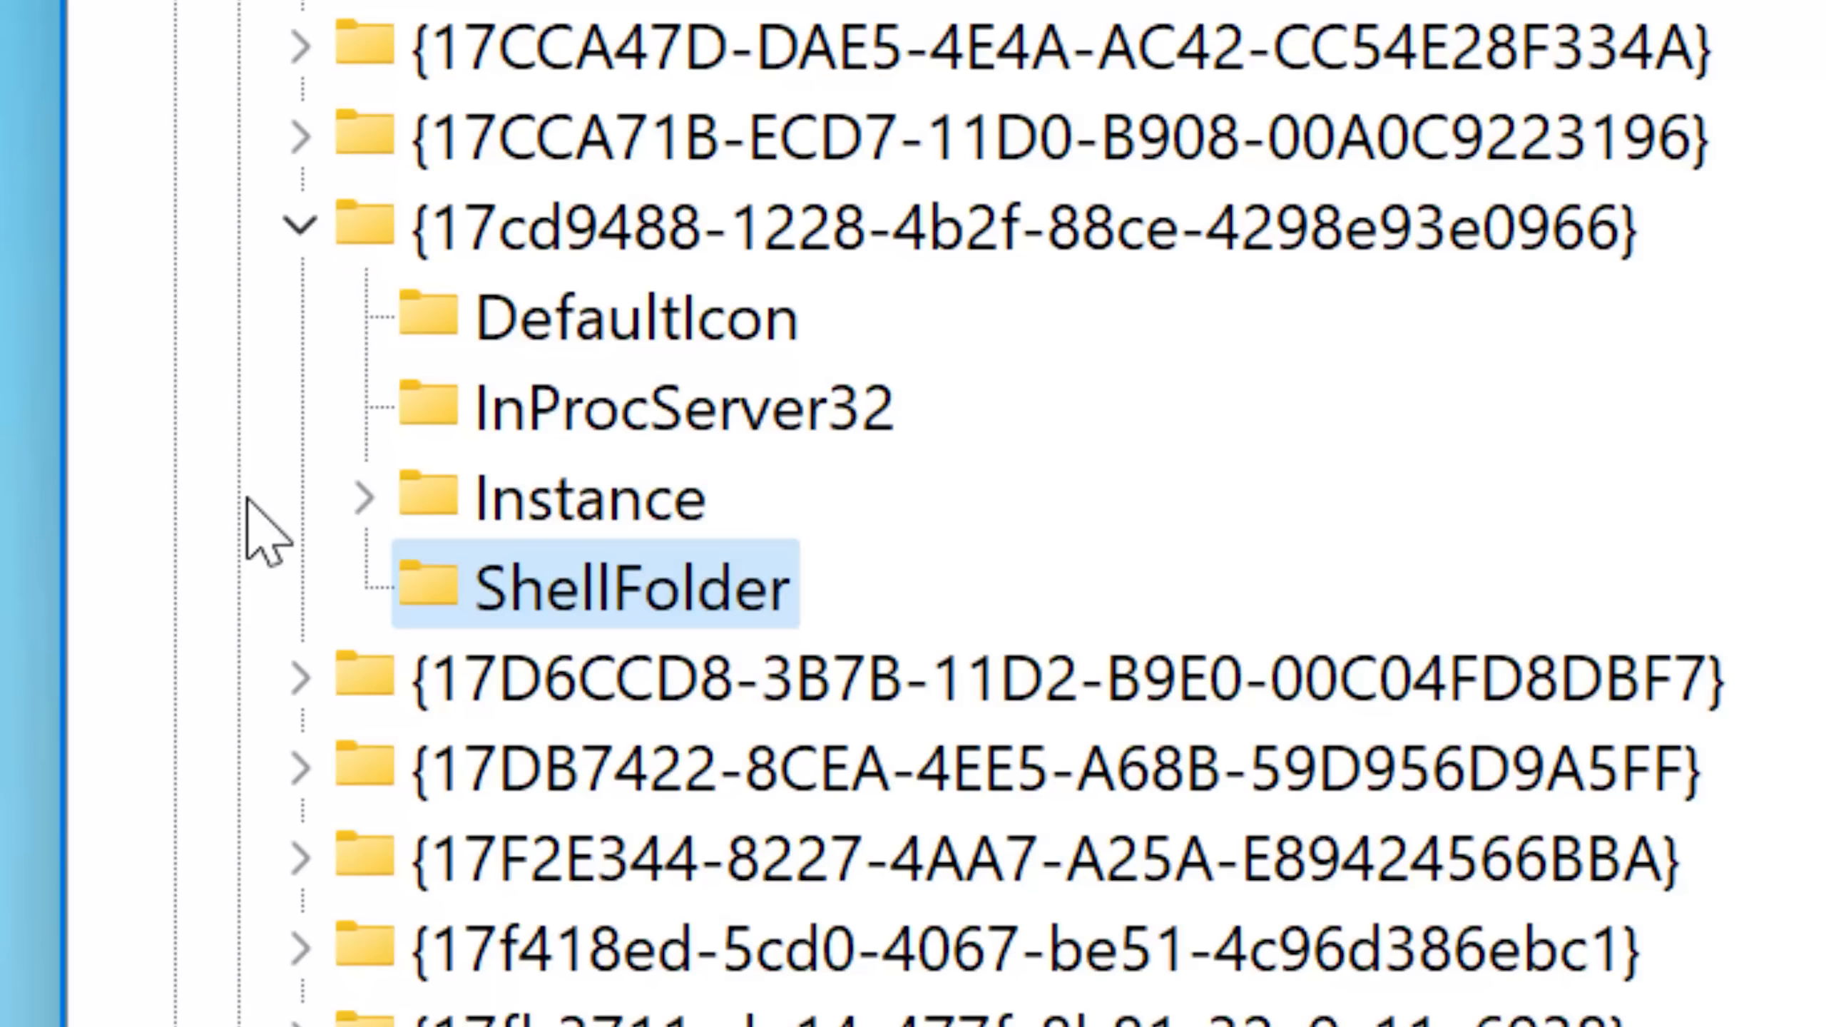
{"action": "mouse_move", "coordinate": [832, 638]}
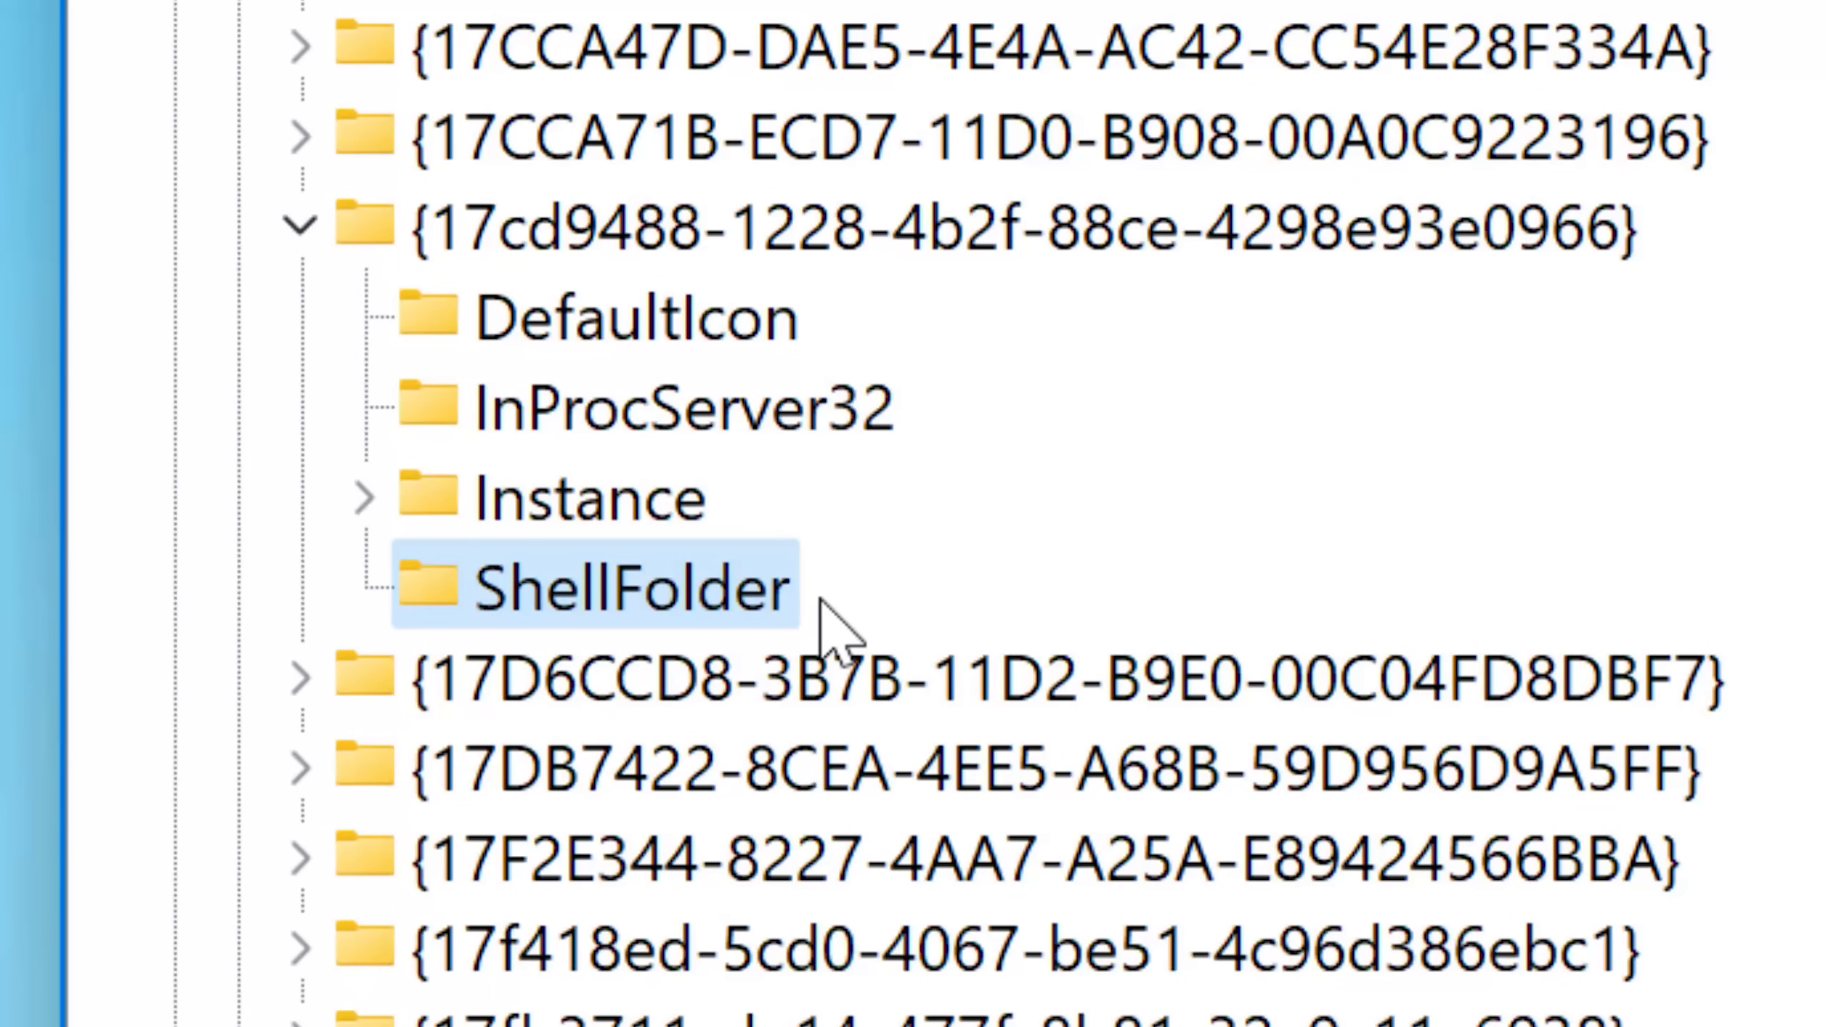
{"action": "mouse_move", "coordinate": [221, 629]}
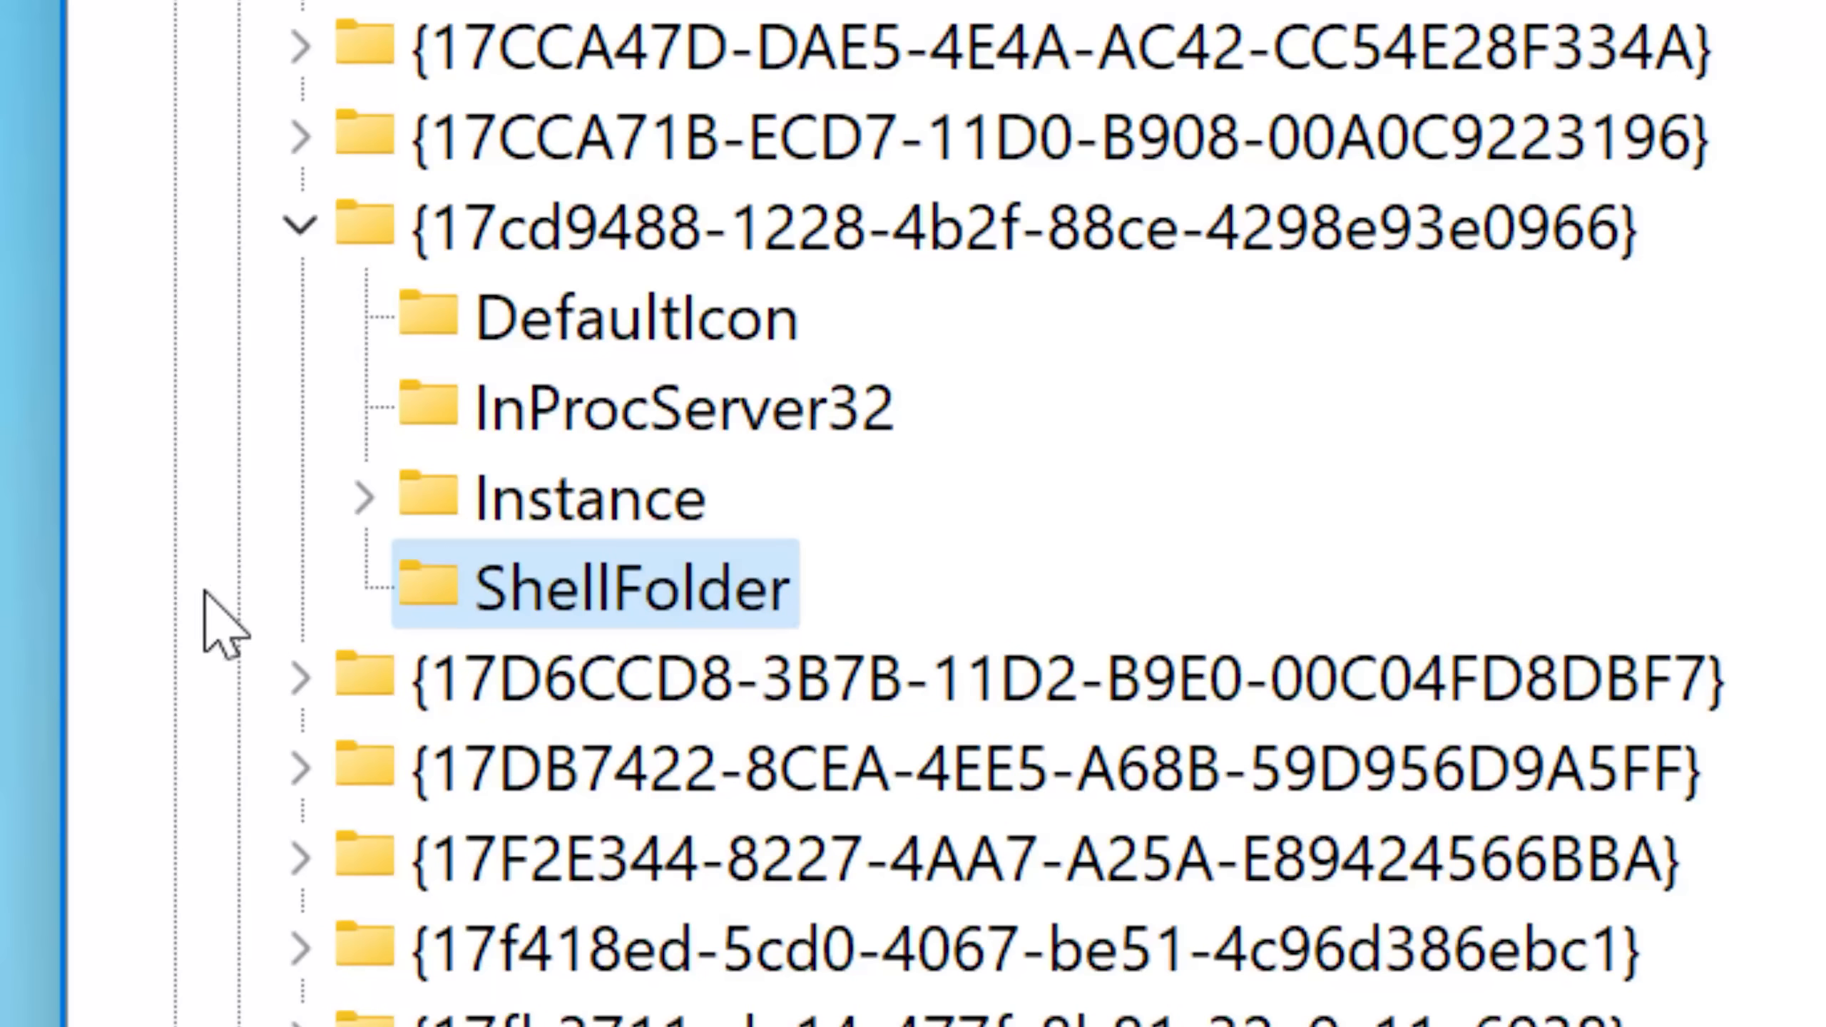
{"action": "mouse_move", "coordinate": [657, 600]}
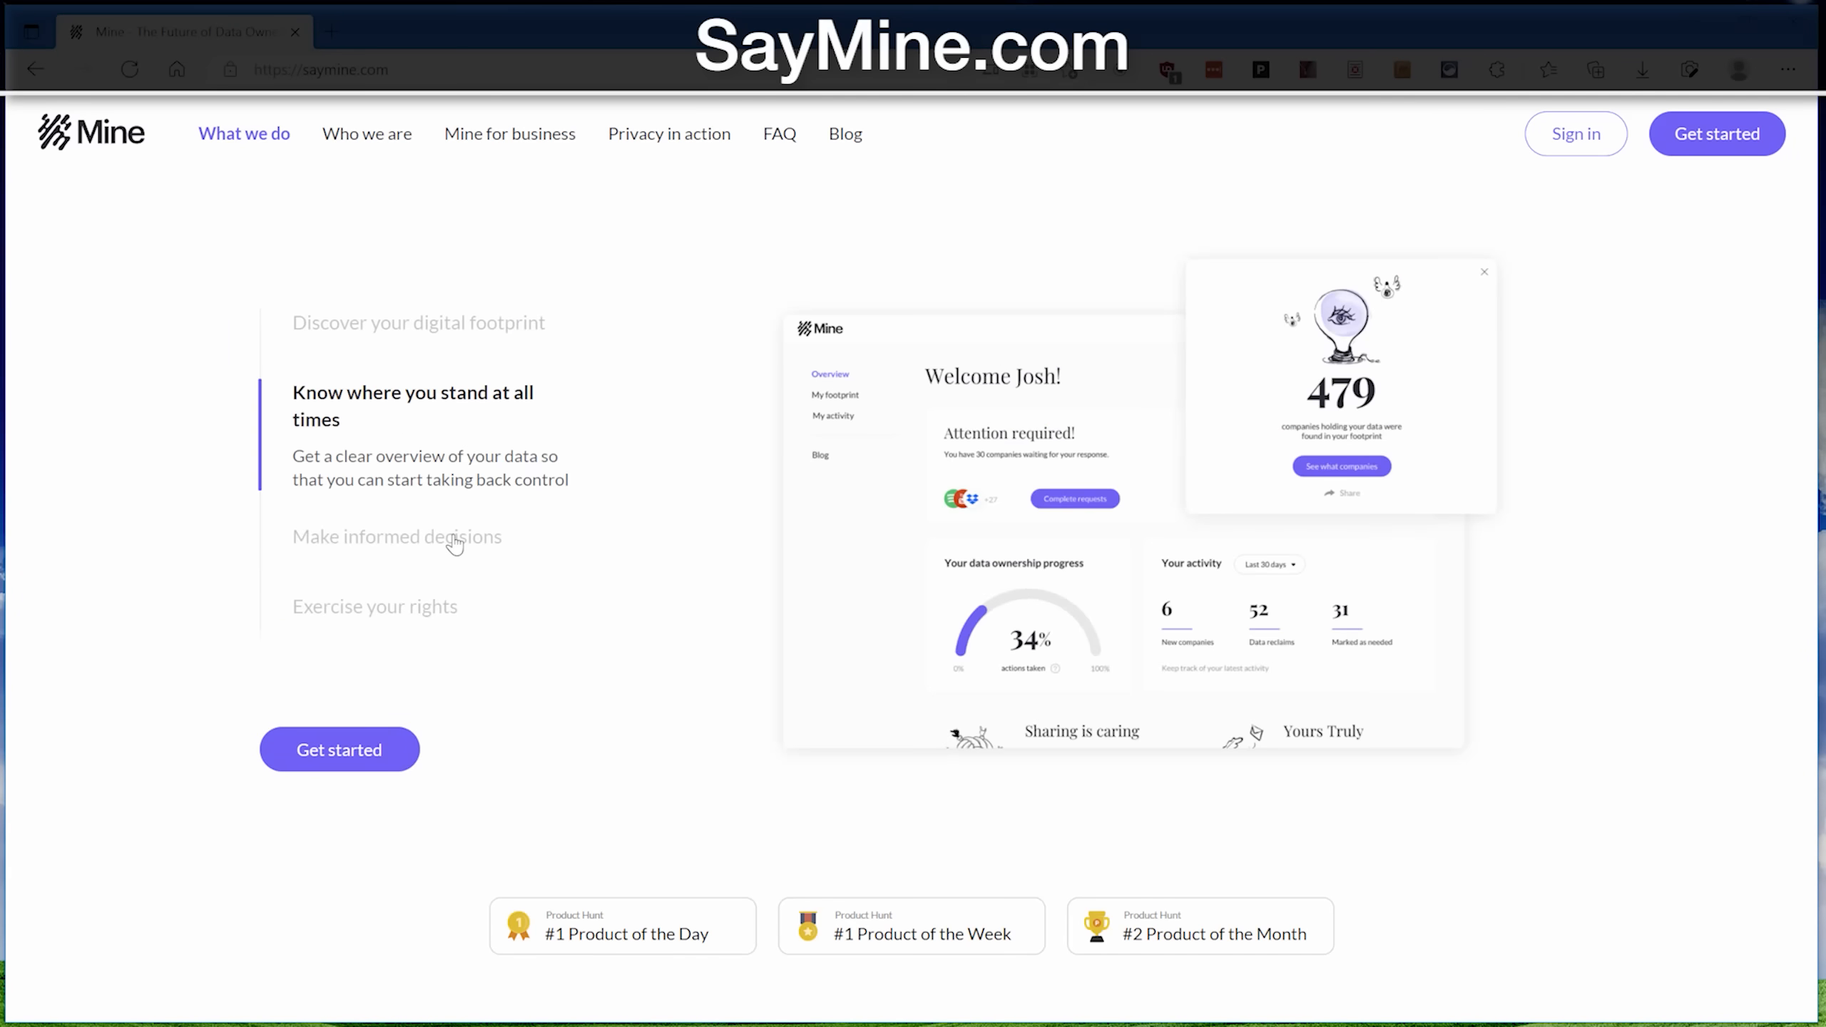
Get started, skip the footprint guess, sign in with Google, allow access and finish sign-up.
{"action": "left_click", "coordinate": [339, 749]}
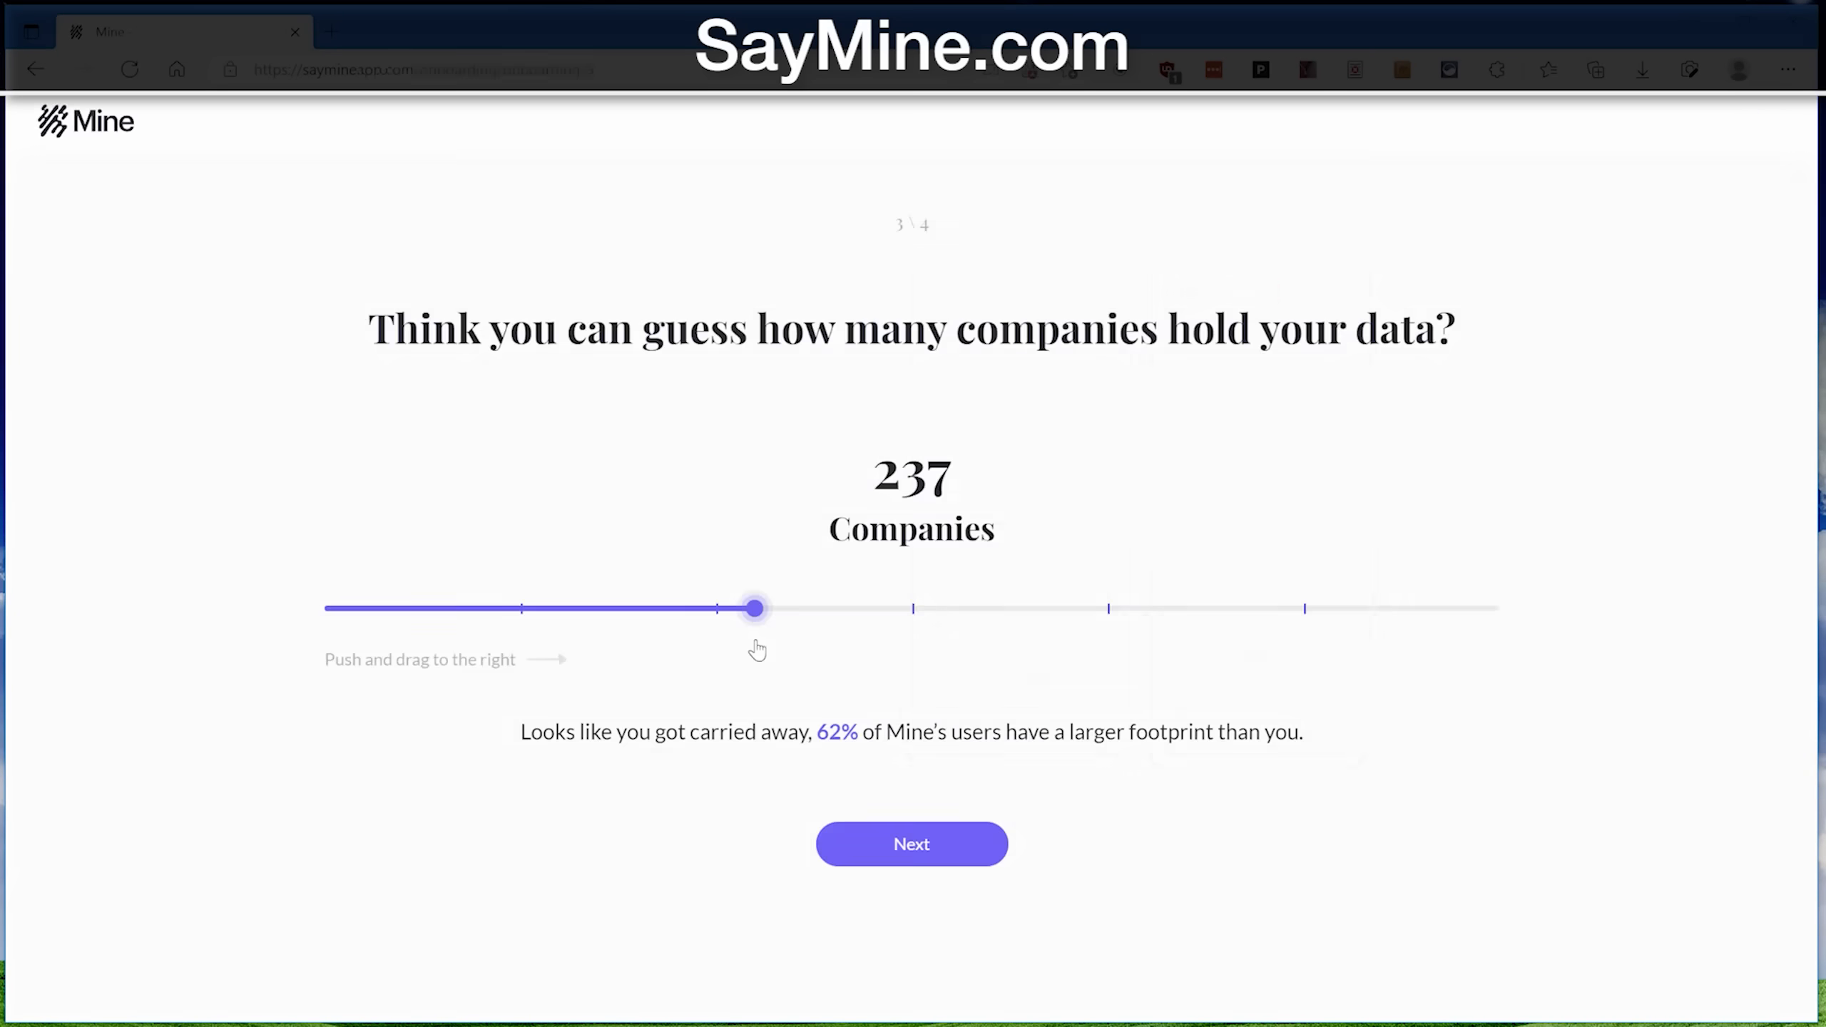
{"action": "left_click", "coordinate": [911, 844]}
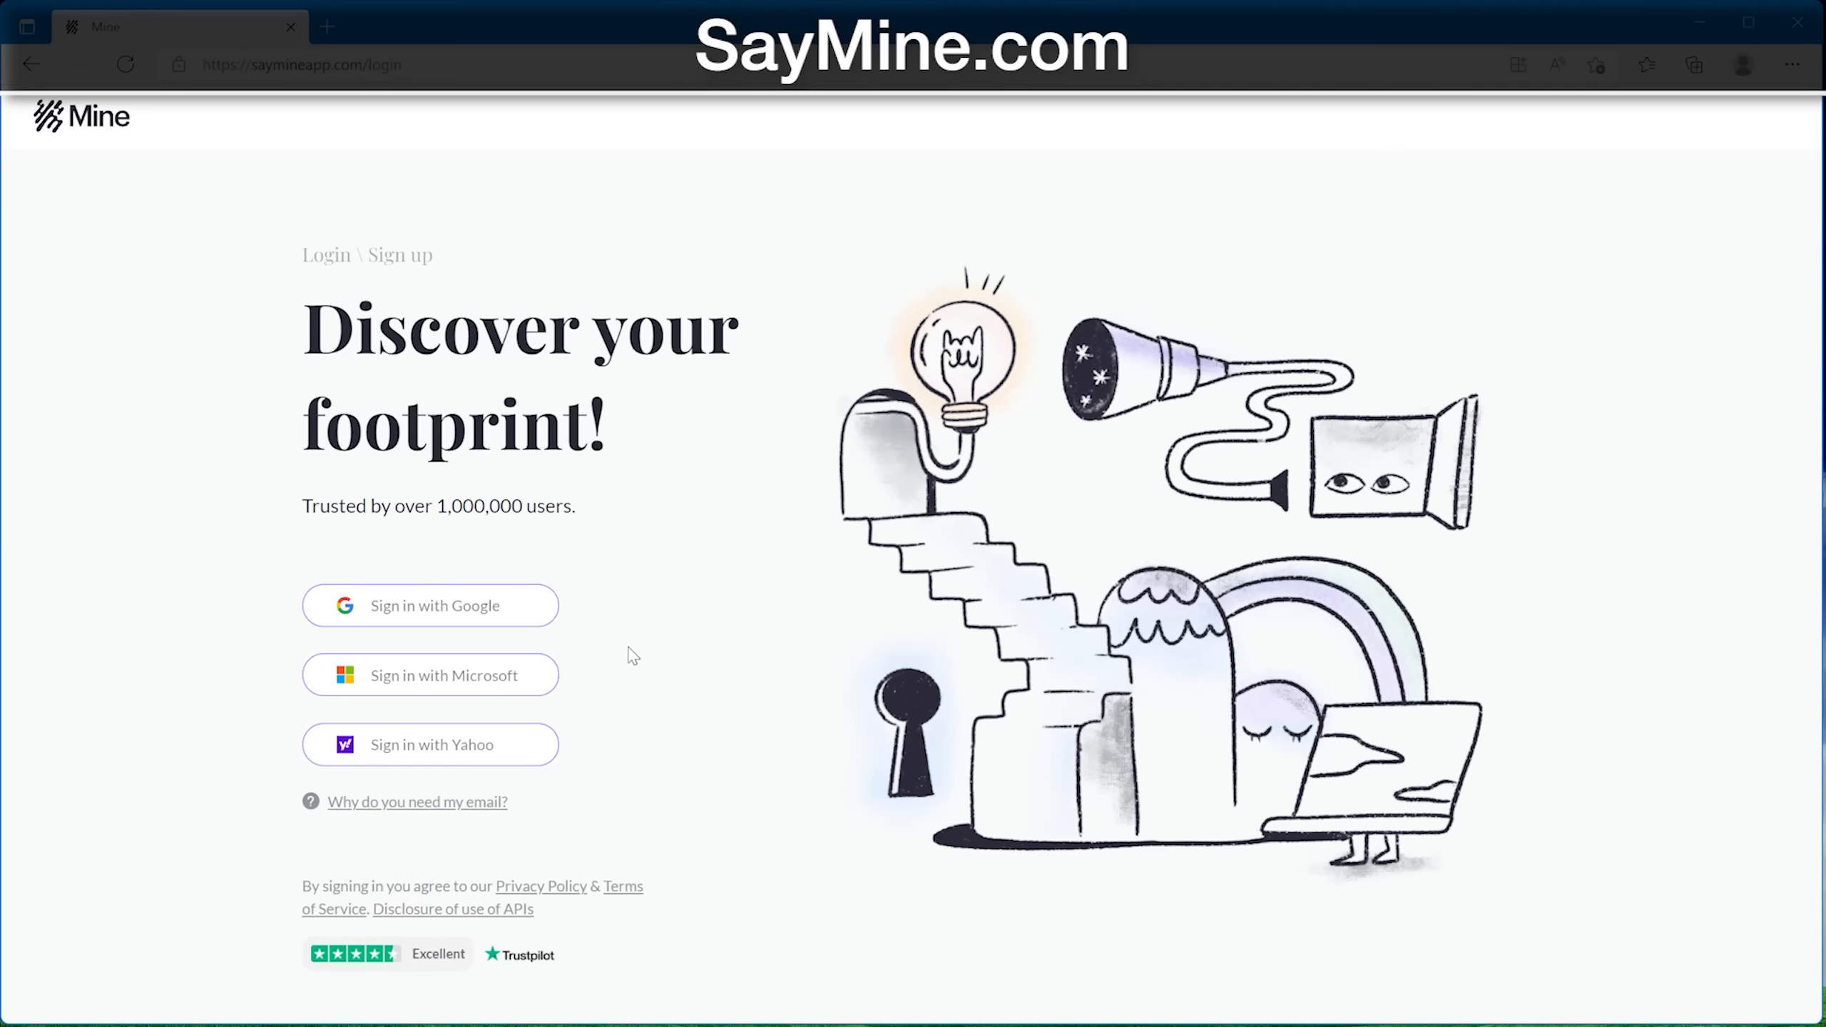
{"action": "left_click", "coordinate": [429, 606]}
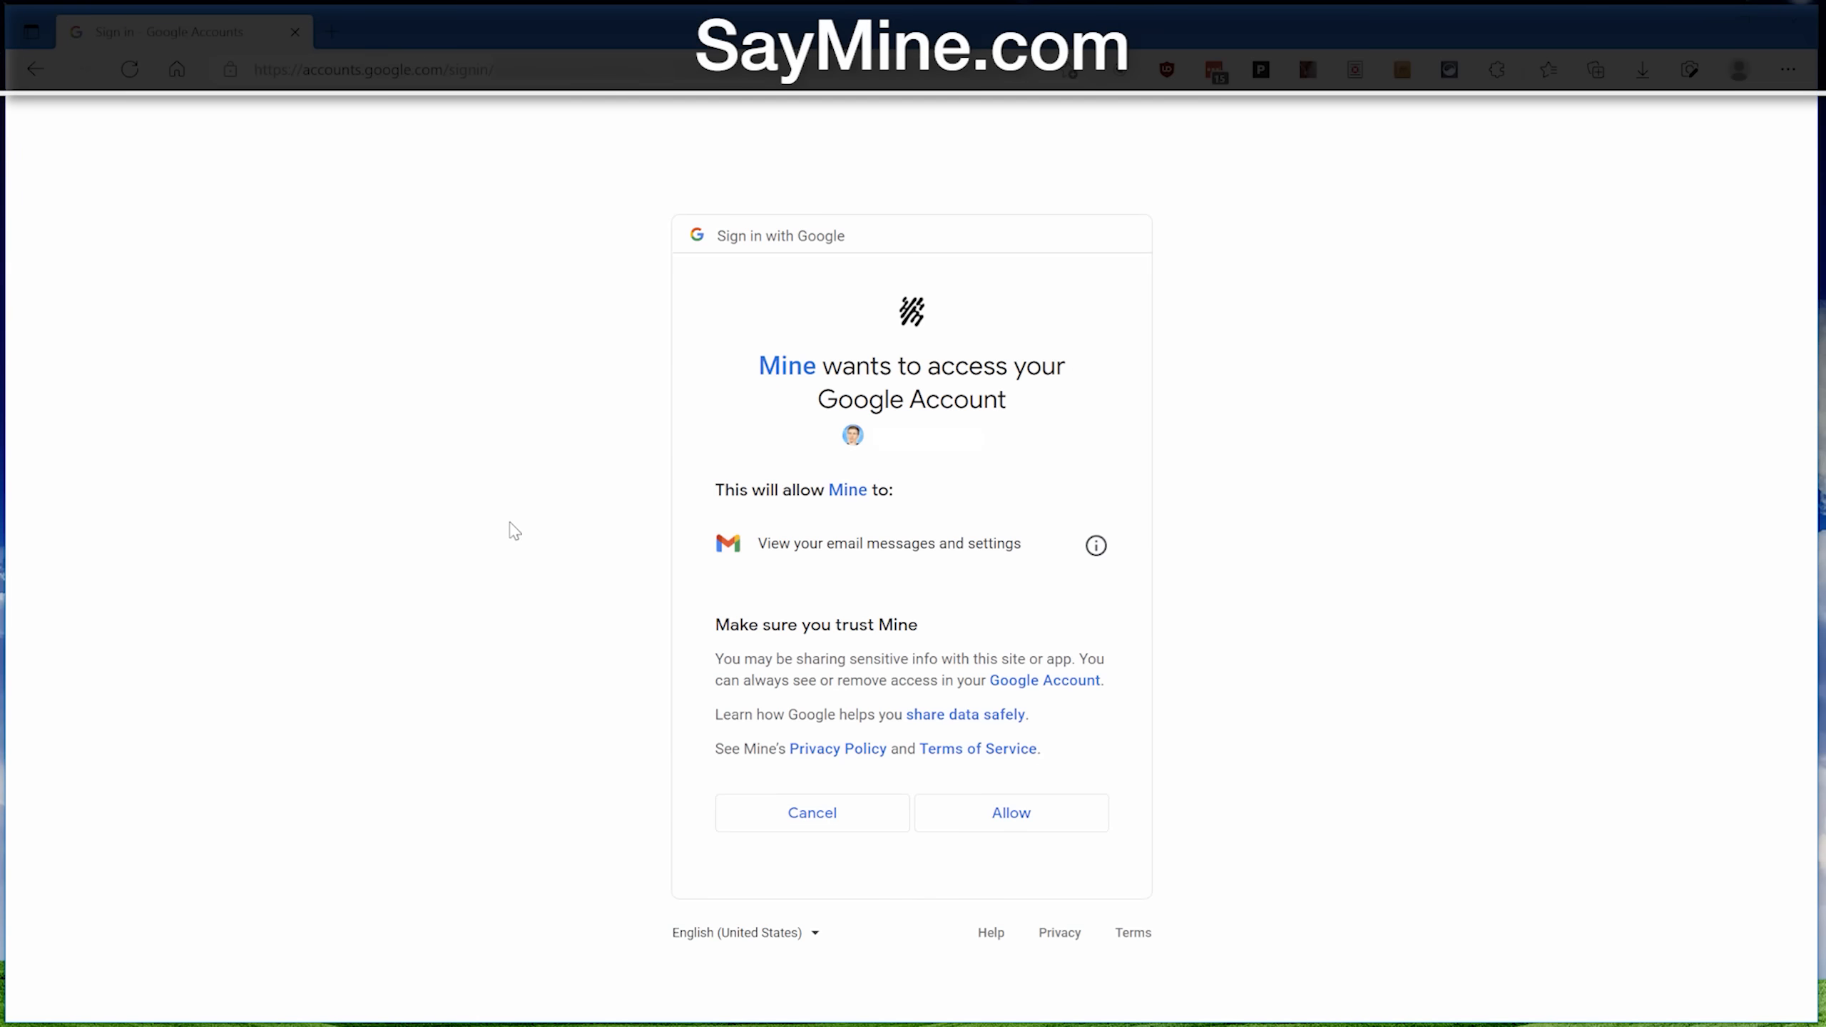
{"action": "left_click", "coordinate": [1010, 813]}
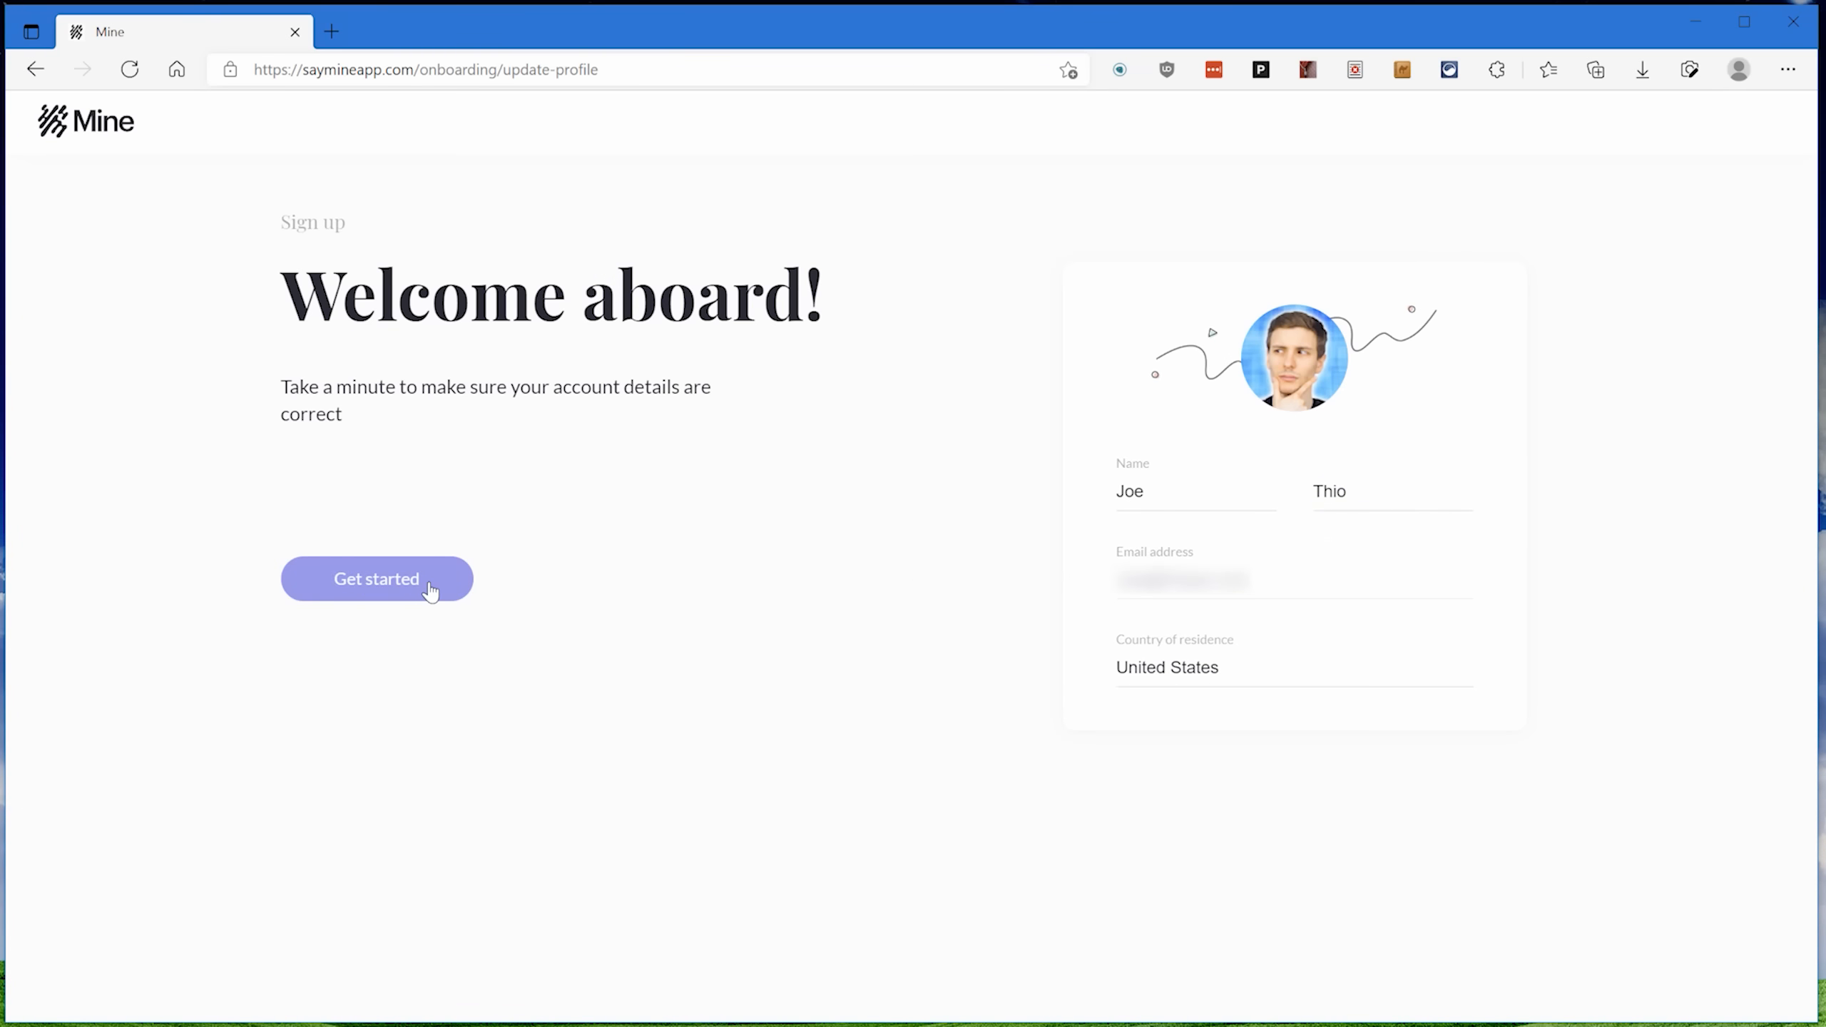
{"action": "left_click", "coordinate": [376, 578]}
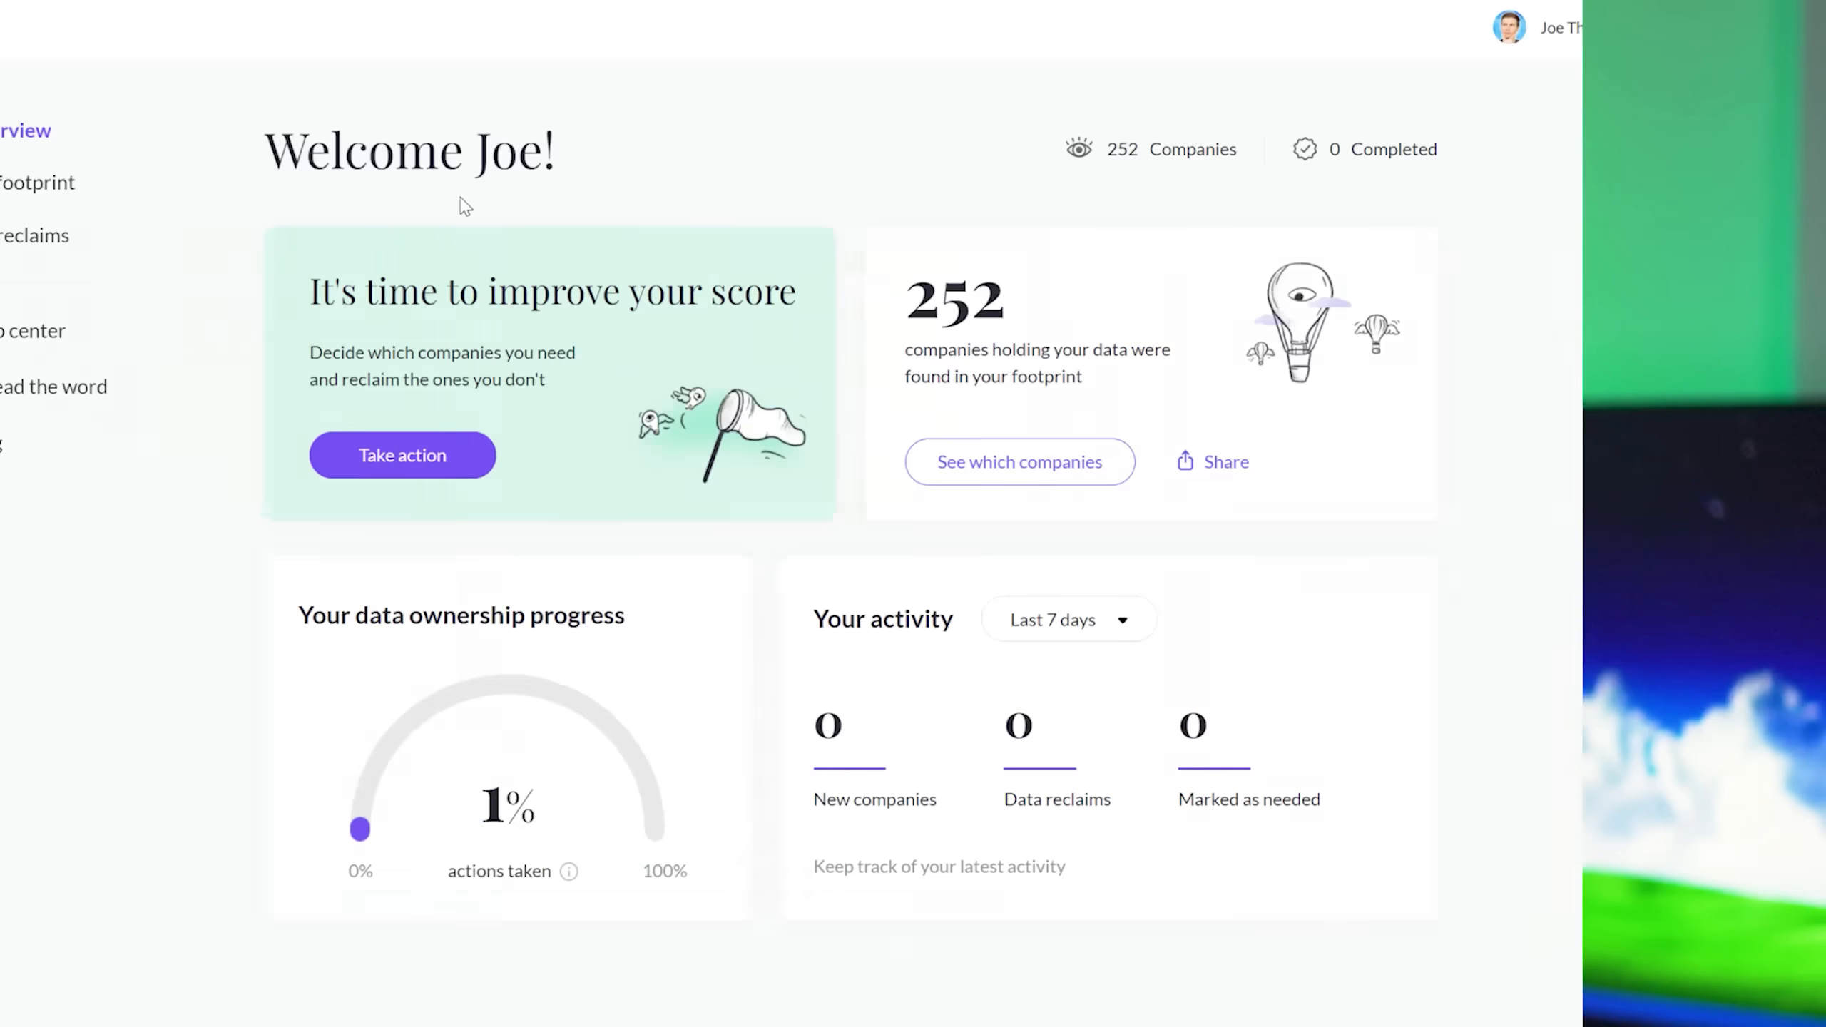
List all 252 companies in My footprint and review the Ea service details.
{"action": "left_click", "coordinate": [38, 183]}
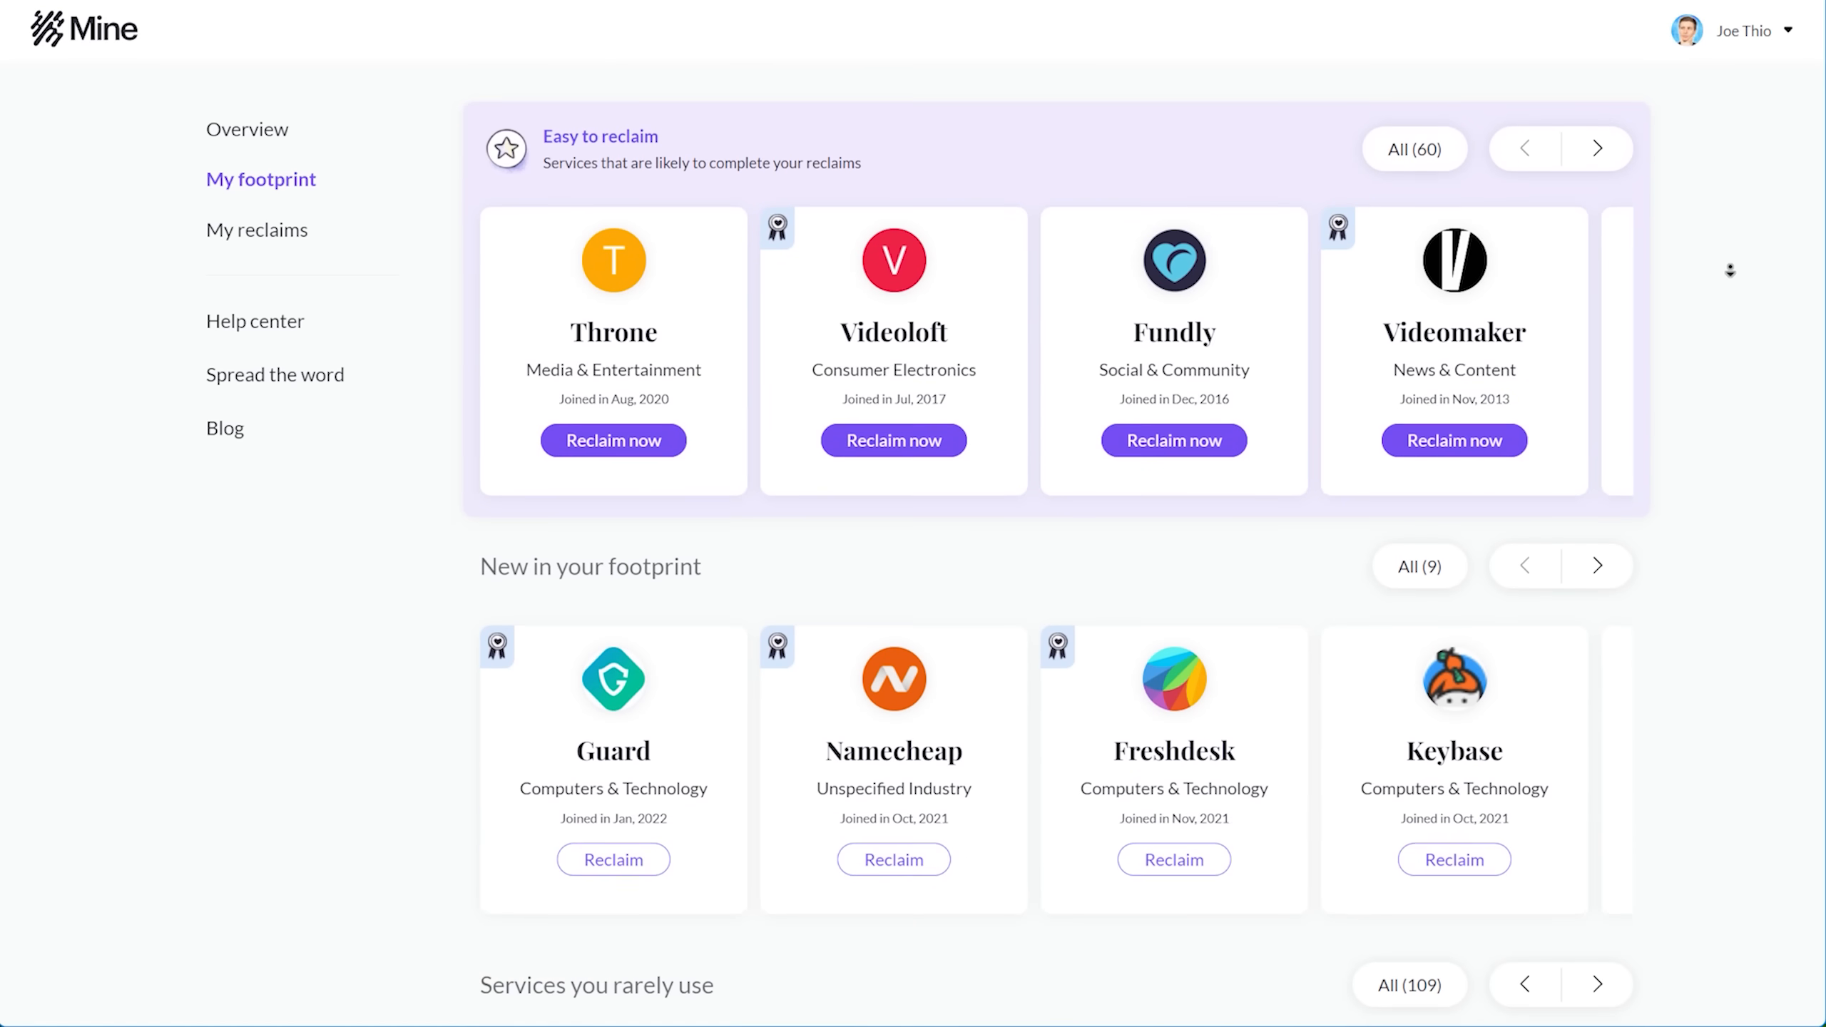
{"action": "scroll", "scroll_direction": "down", "scroll_amount": 3}
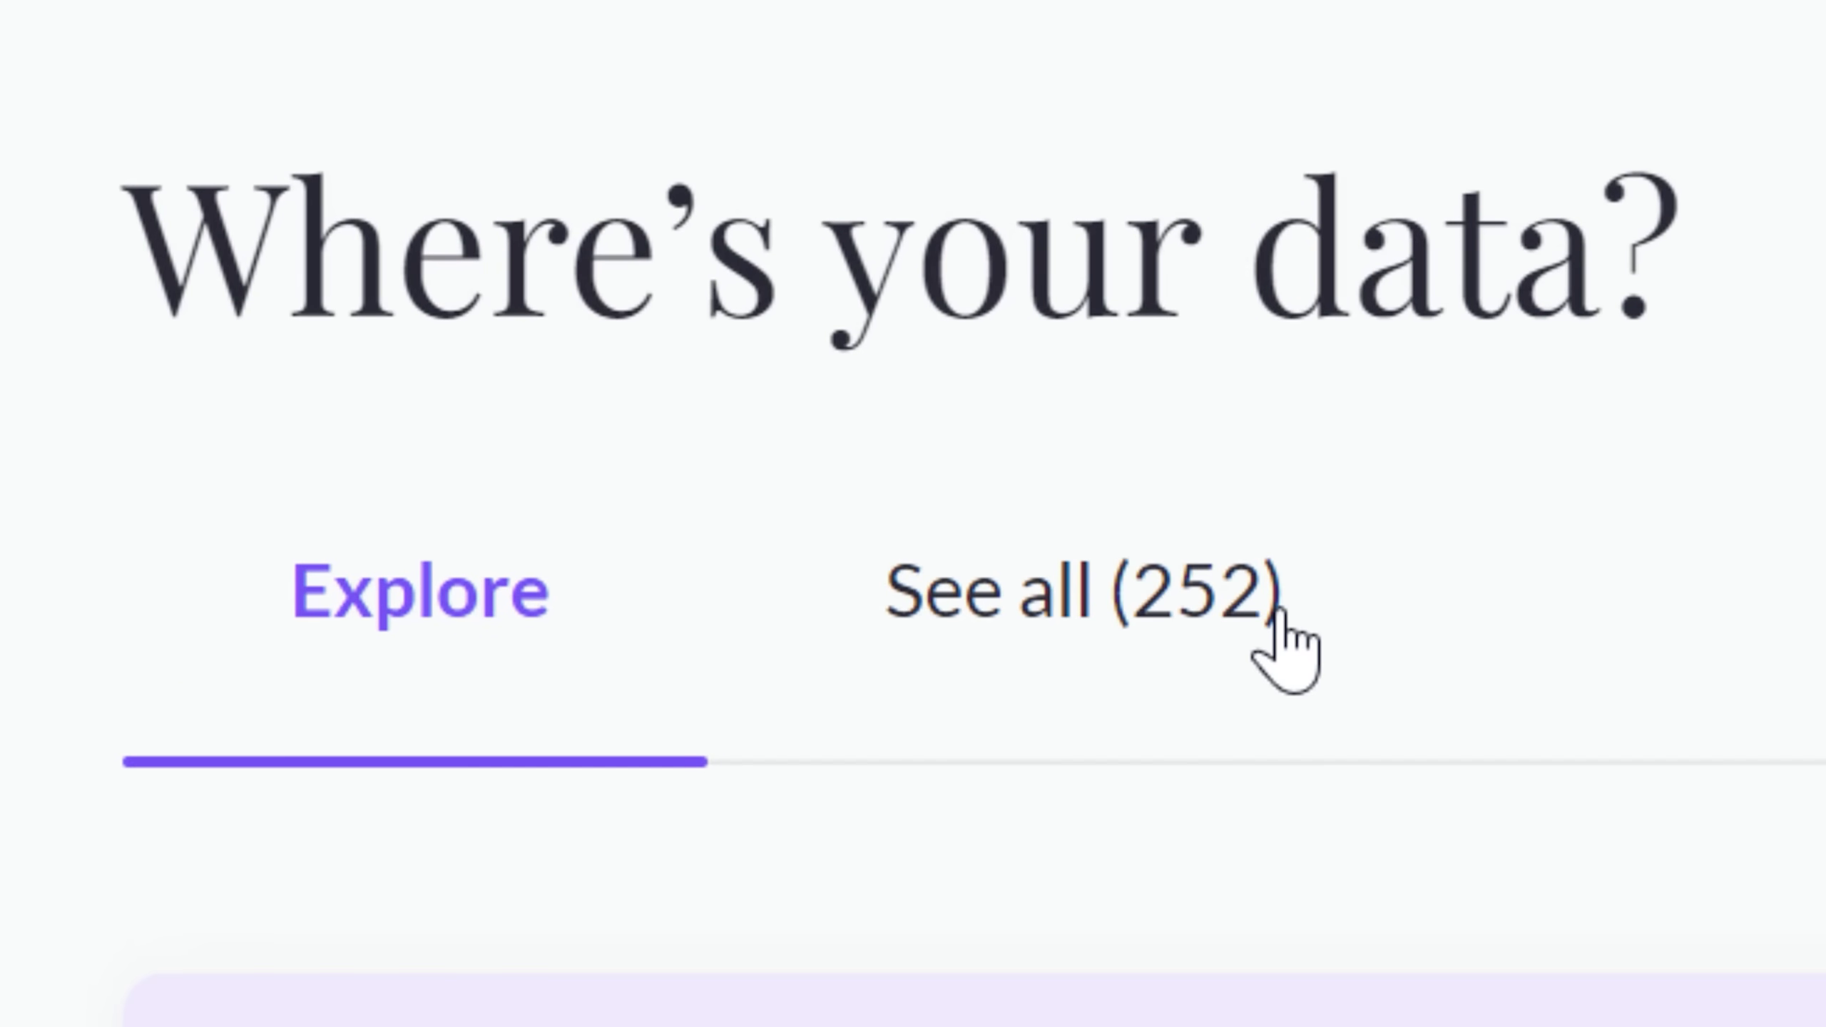
{"action": "left_click", "coordinate": [1083, 588]}
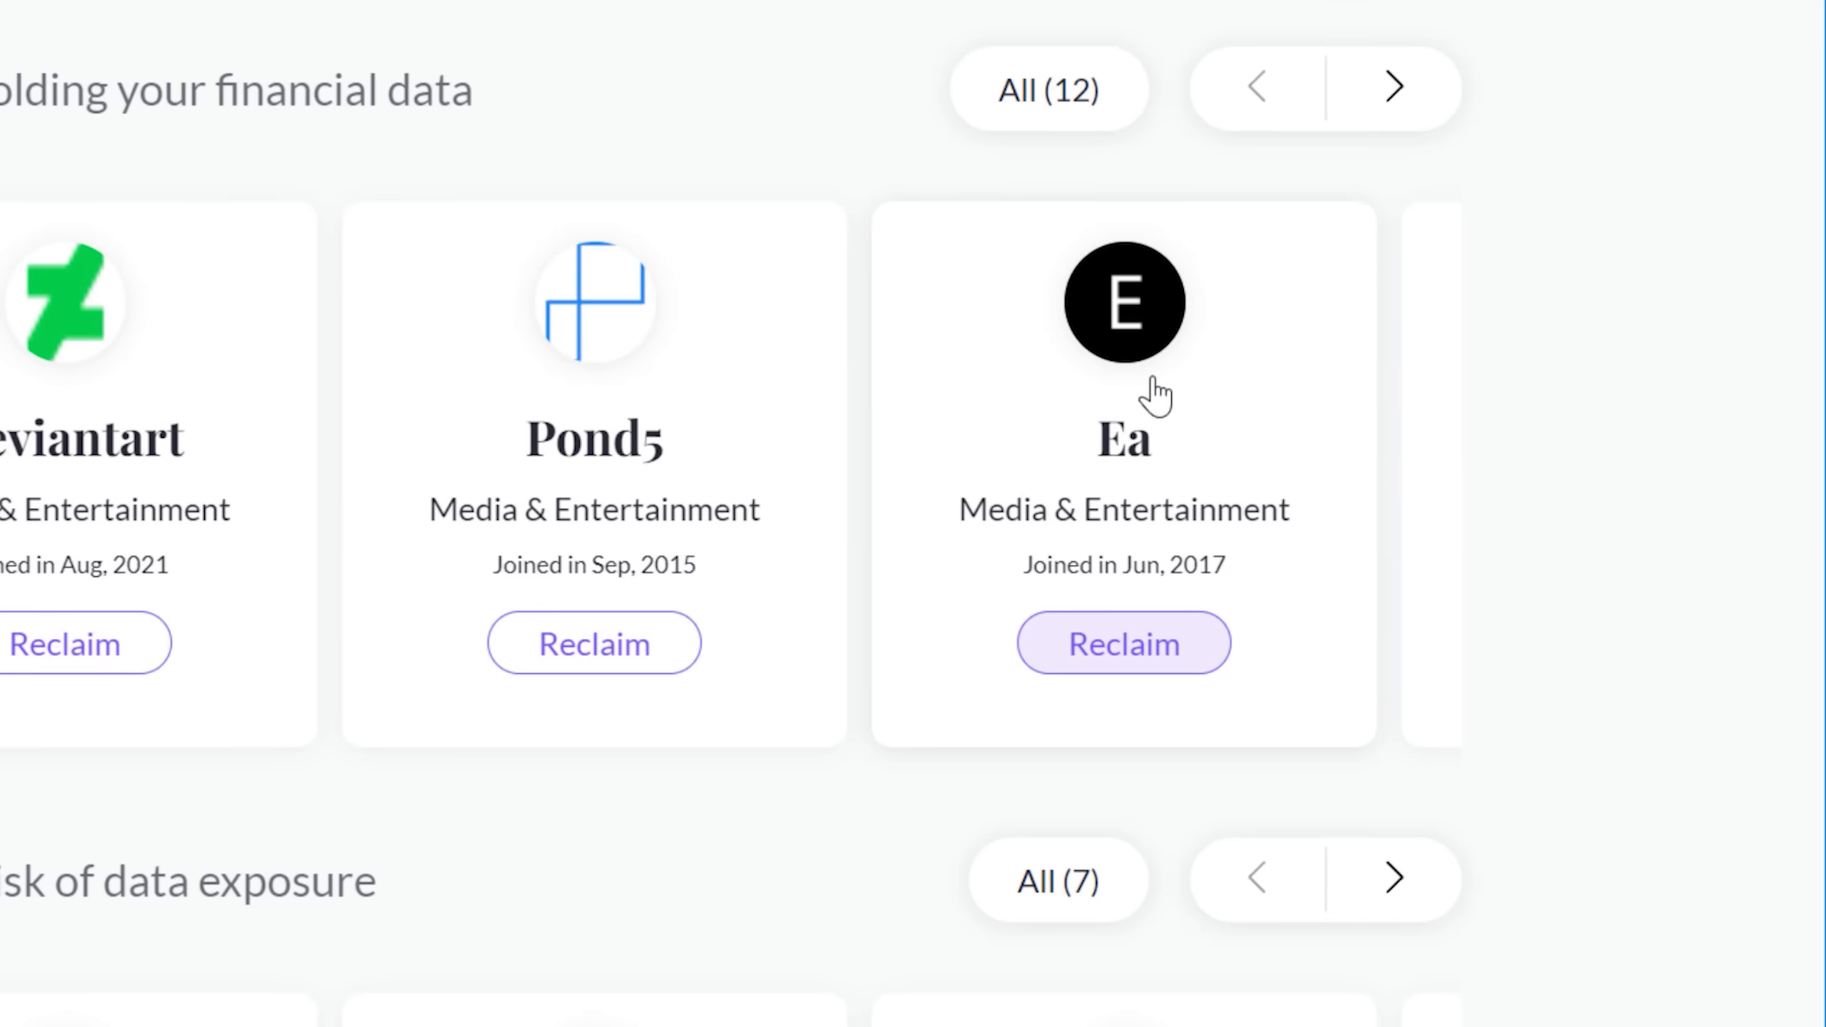
{"action": "left_click", "coordinate": [1123, 302]}
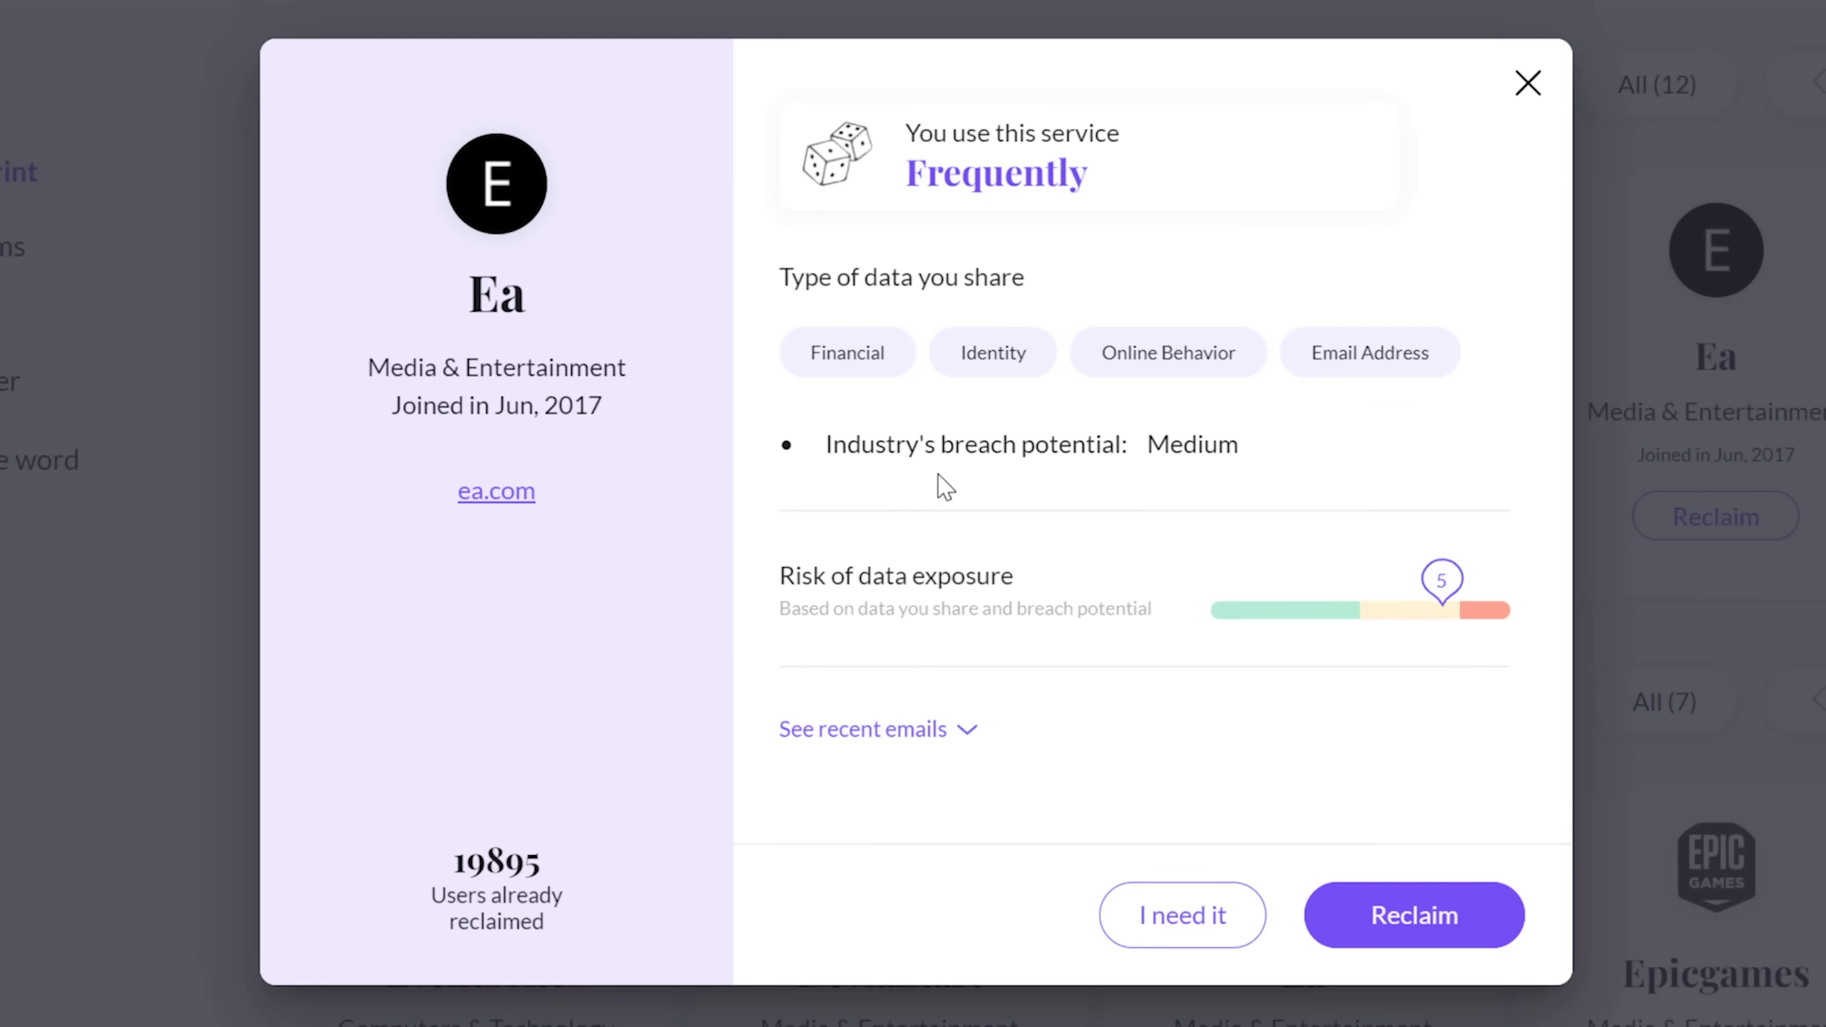
{"action": "mouse_move", "coordinate": [964, 174]}
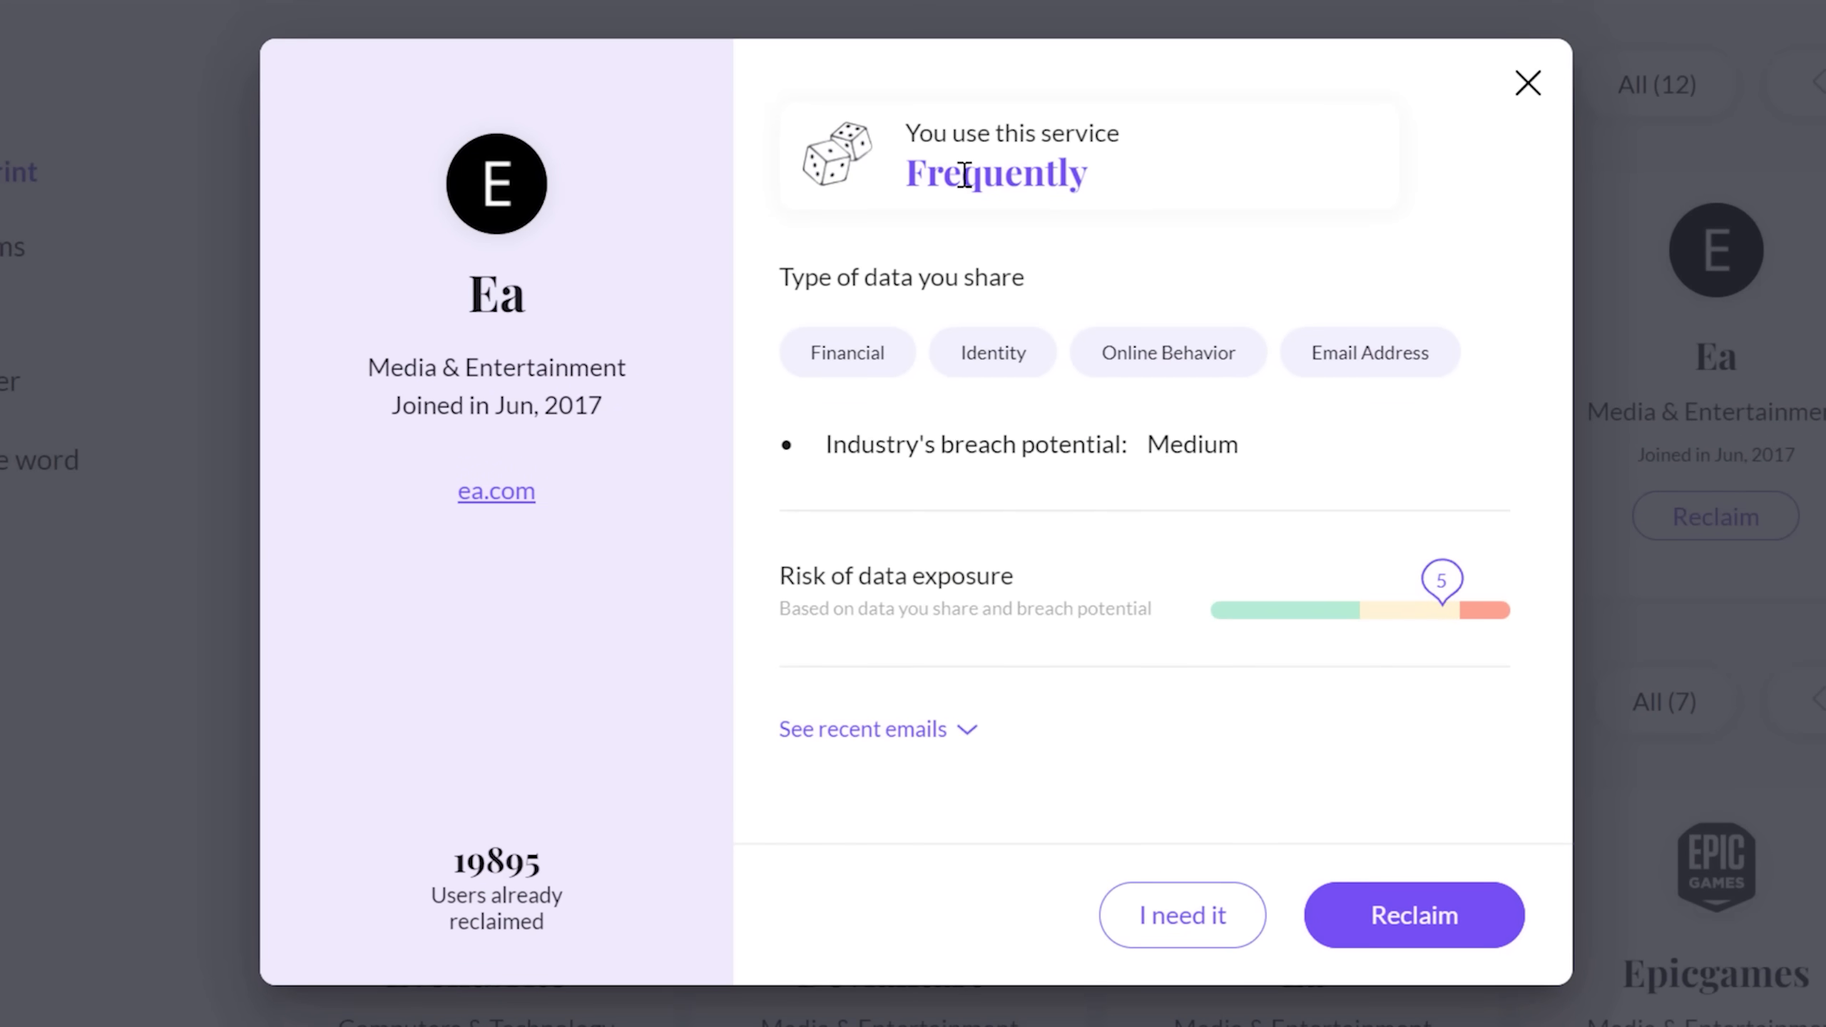
{"action": "mouse_move", "coordinate": [1150, 128]}
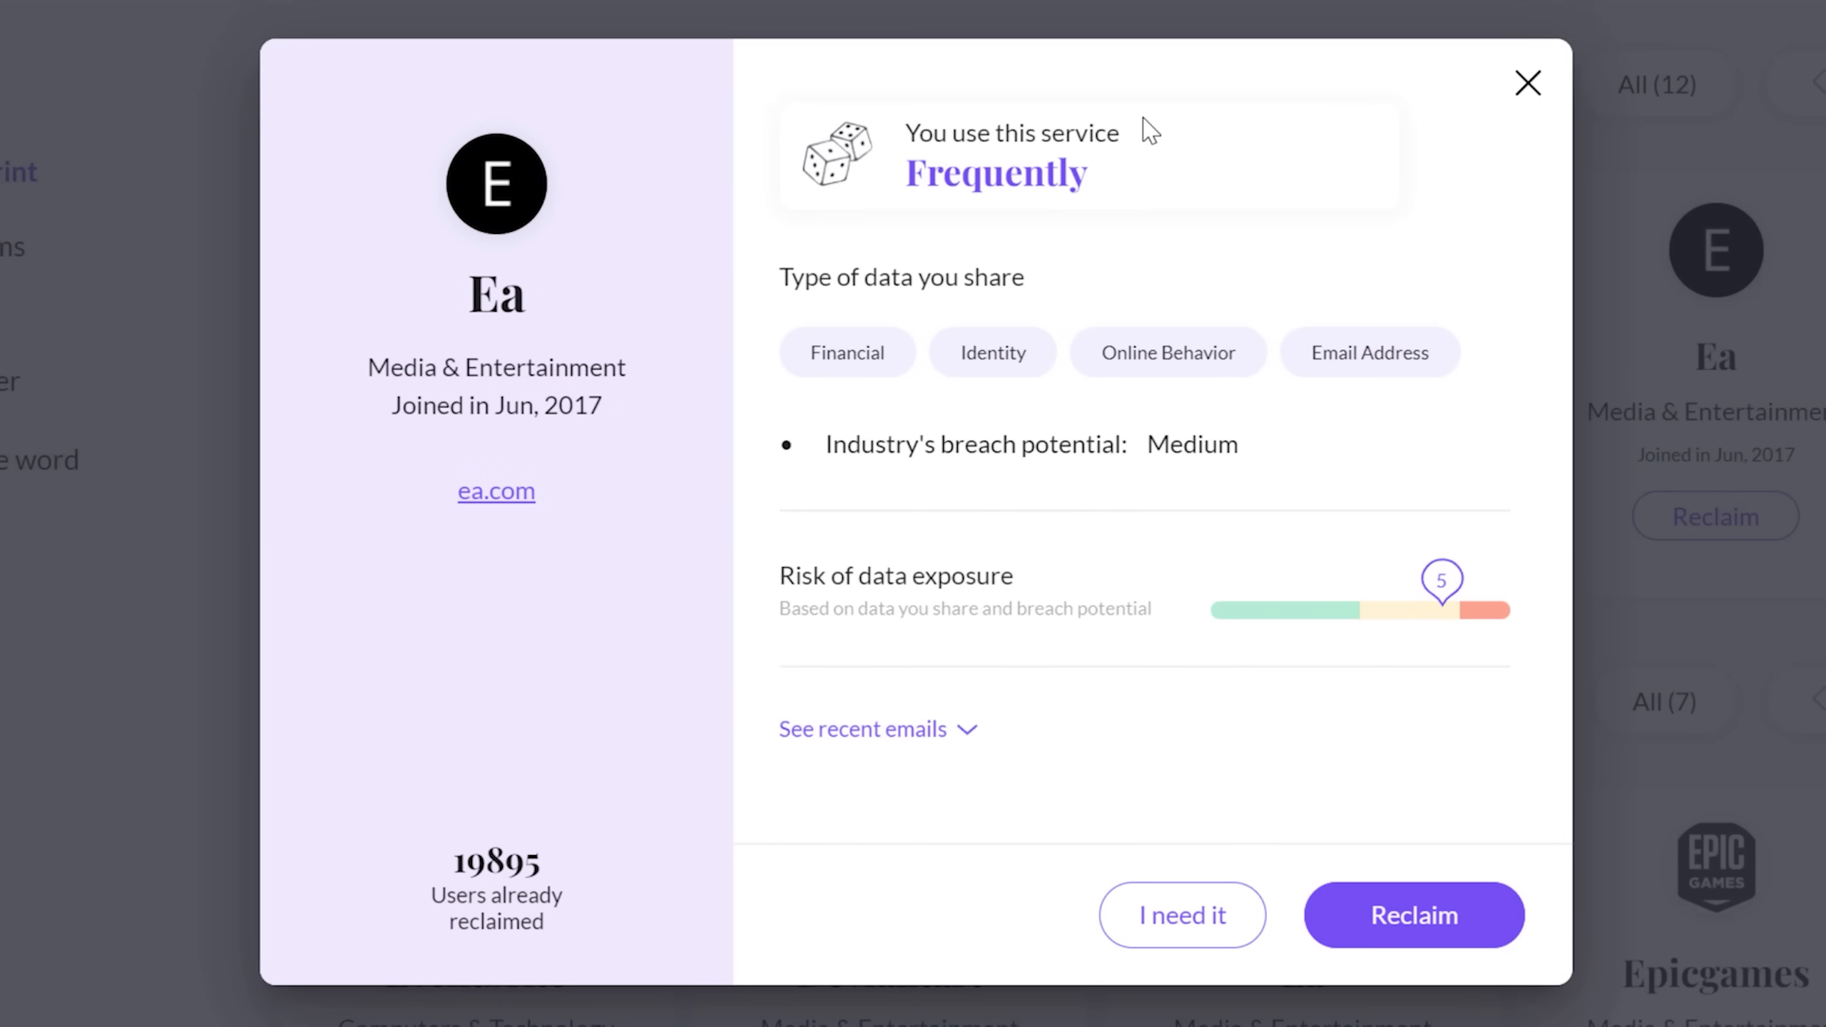
{"action": "mouse_move", "coordinate": [1479, 311]}
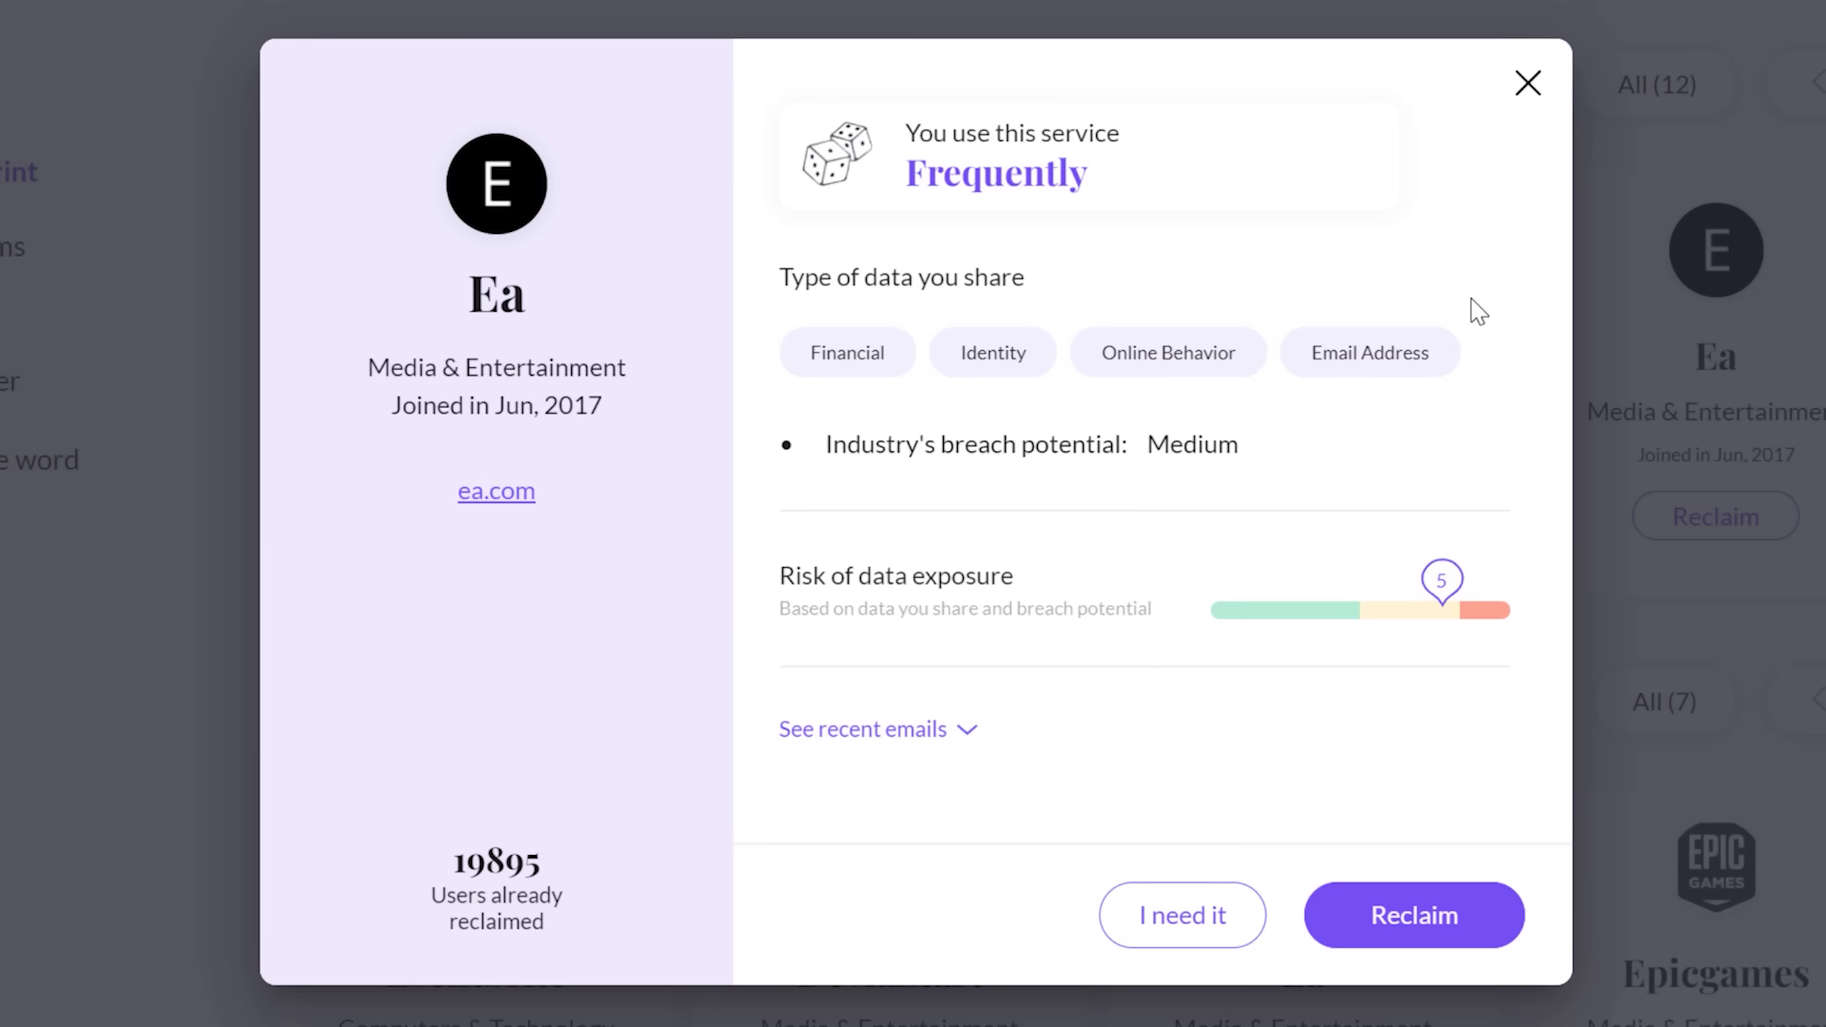
{"action": "mouse_move", "coordinate": [1397, 440]}
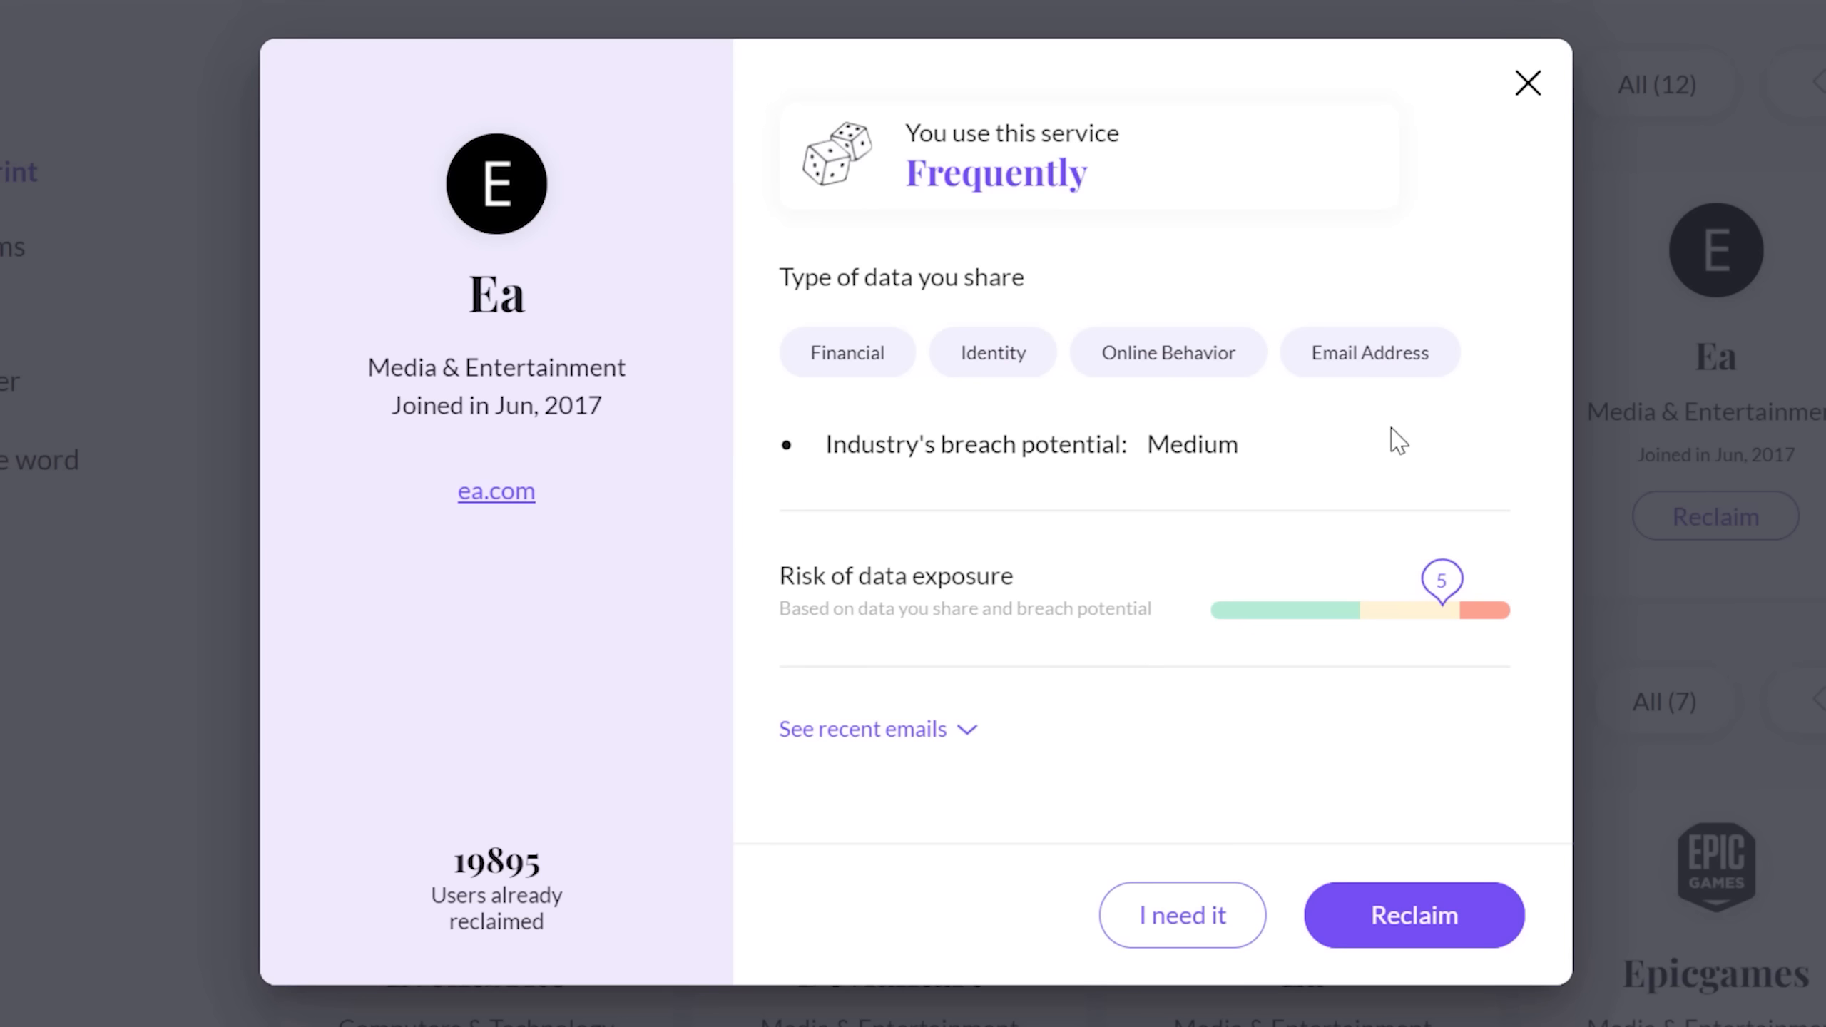
{"action": "left_click", "coordinate": [1528, 83]}
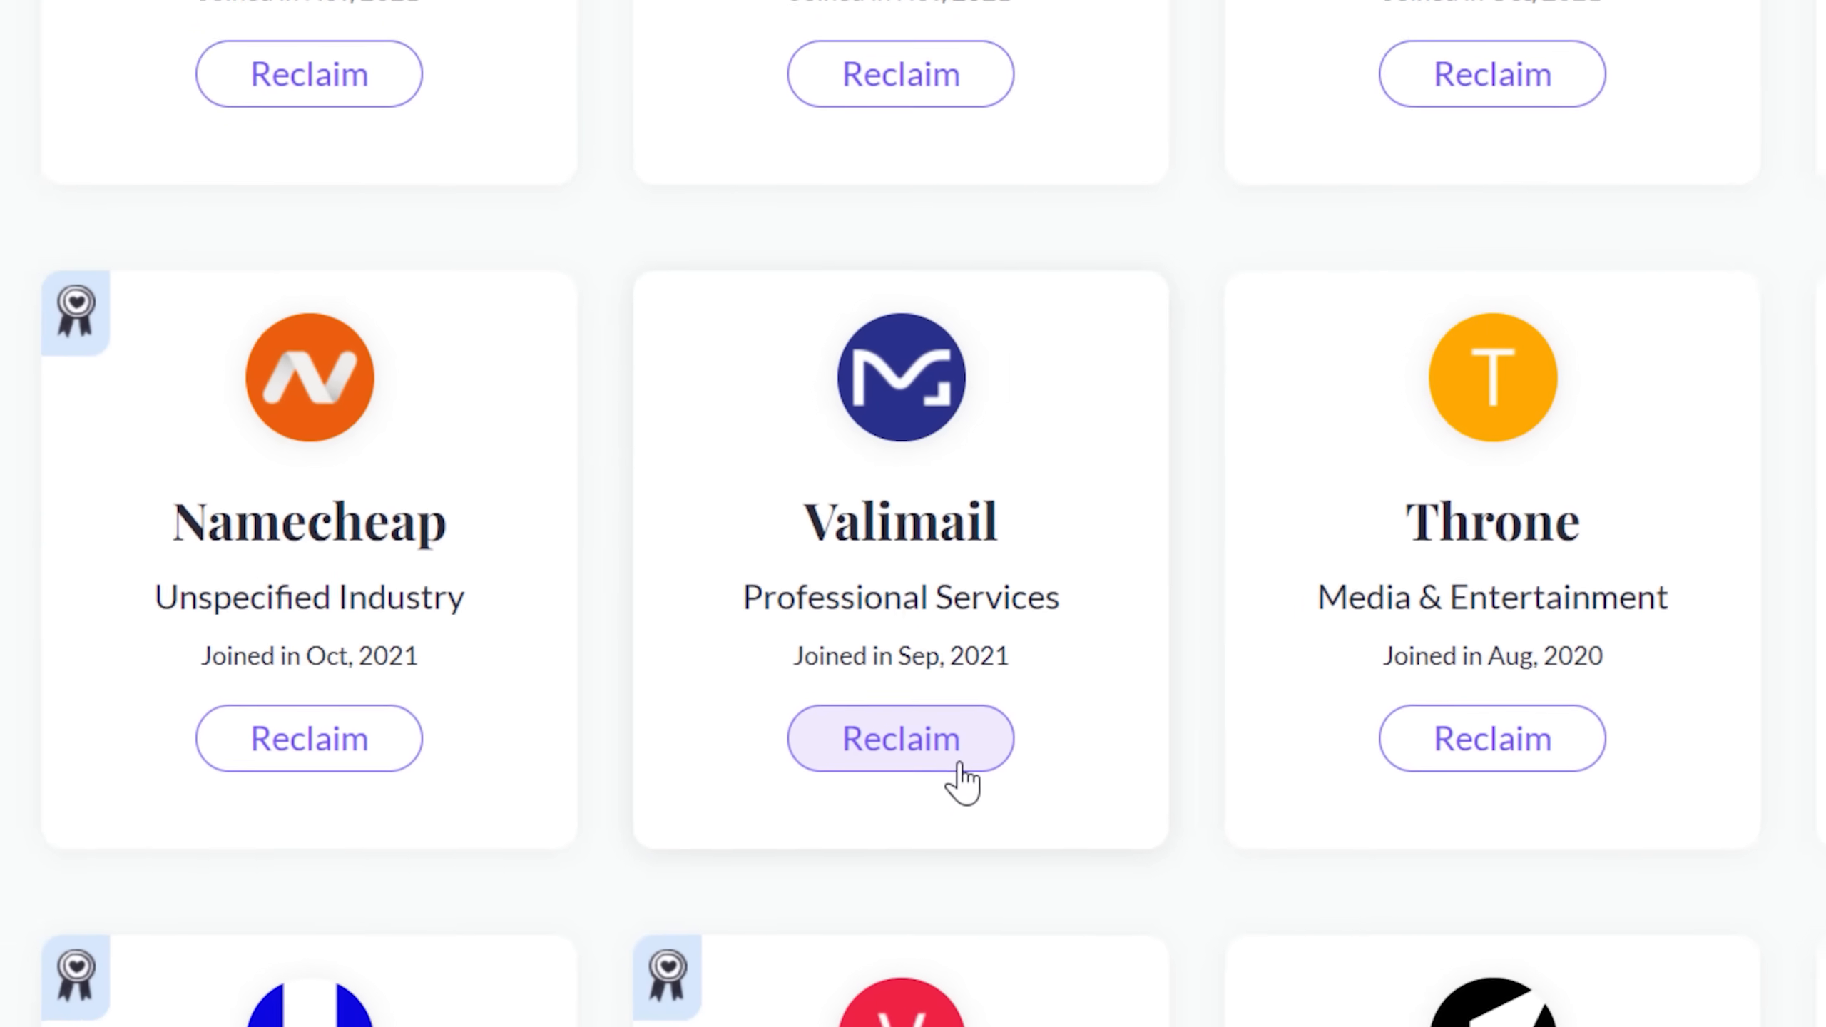
Send a Reclaim data erasure request to Valimail and dismiss the processing confirmation.
{"action": "left_click", "coordinate": [899, 738]}
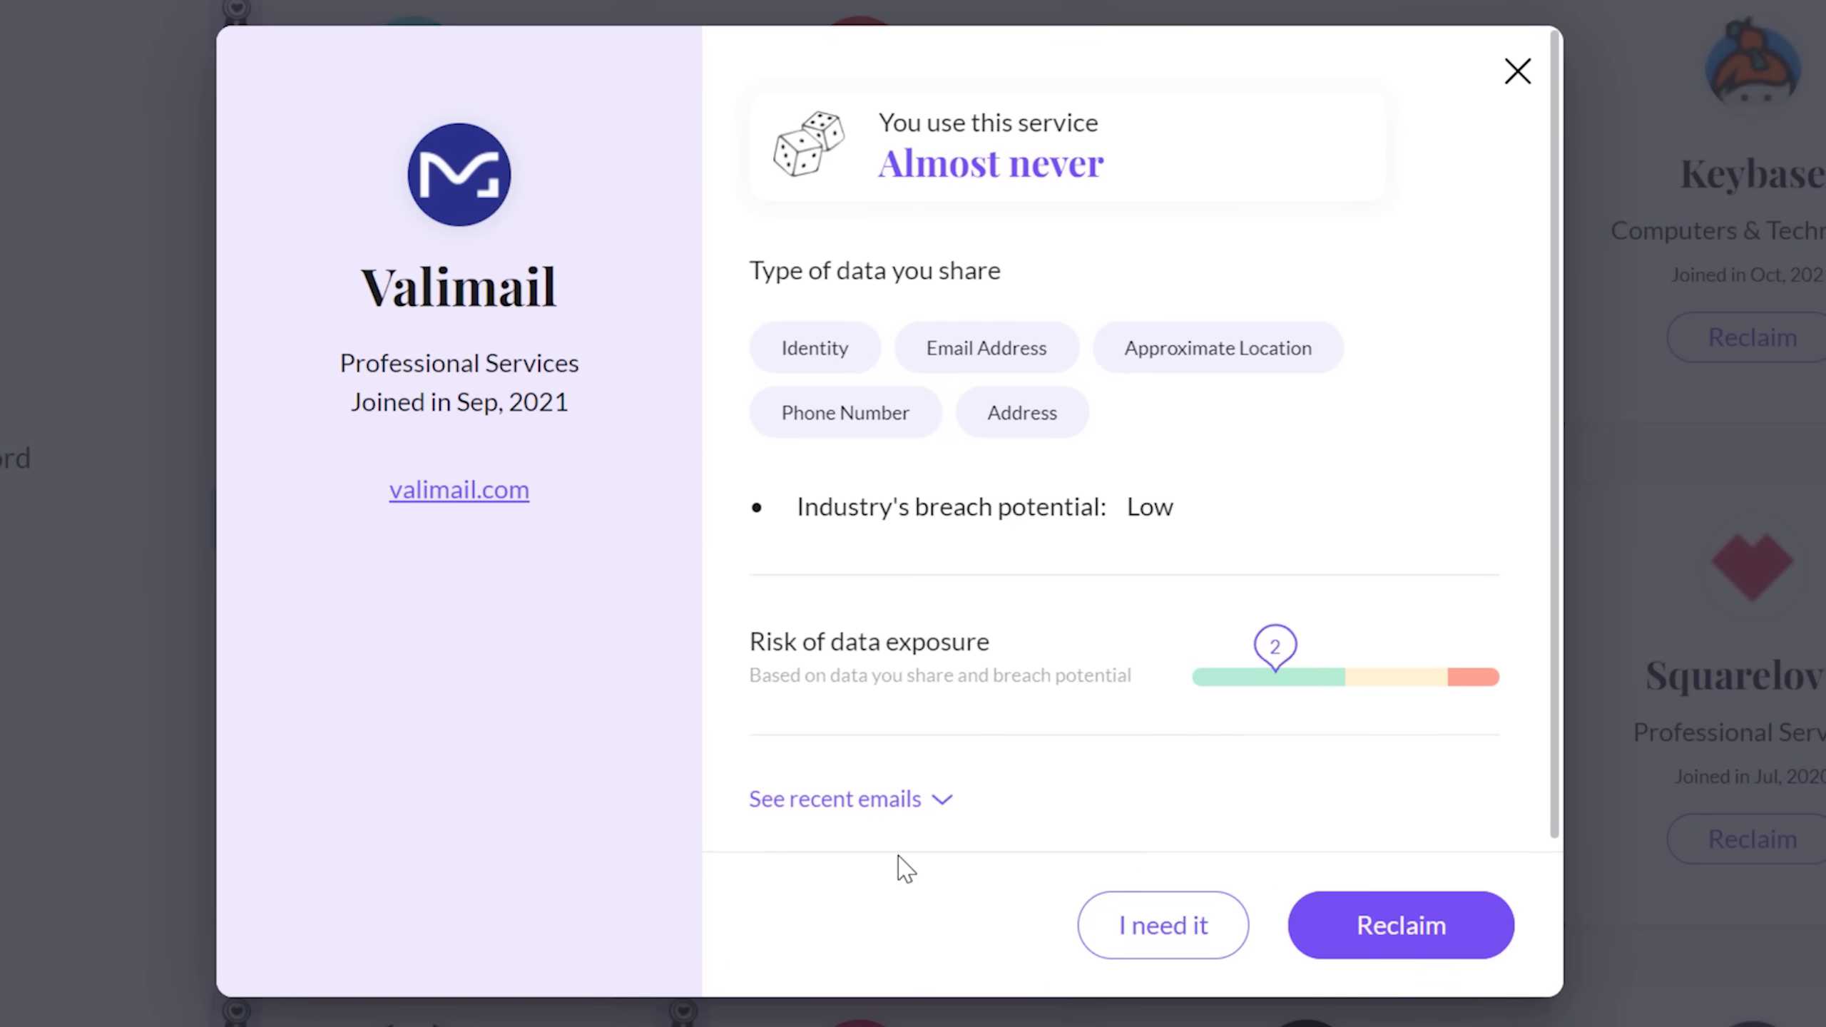
{"action": "mouse_move", "coordinate": [1461, 607]}
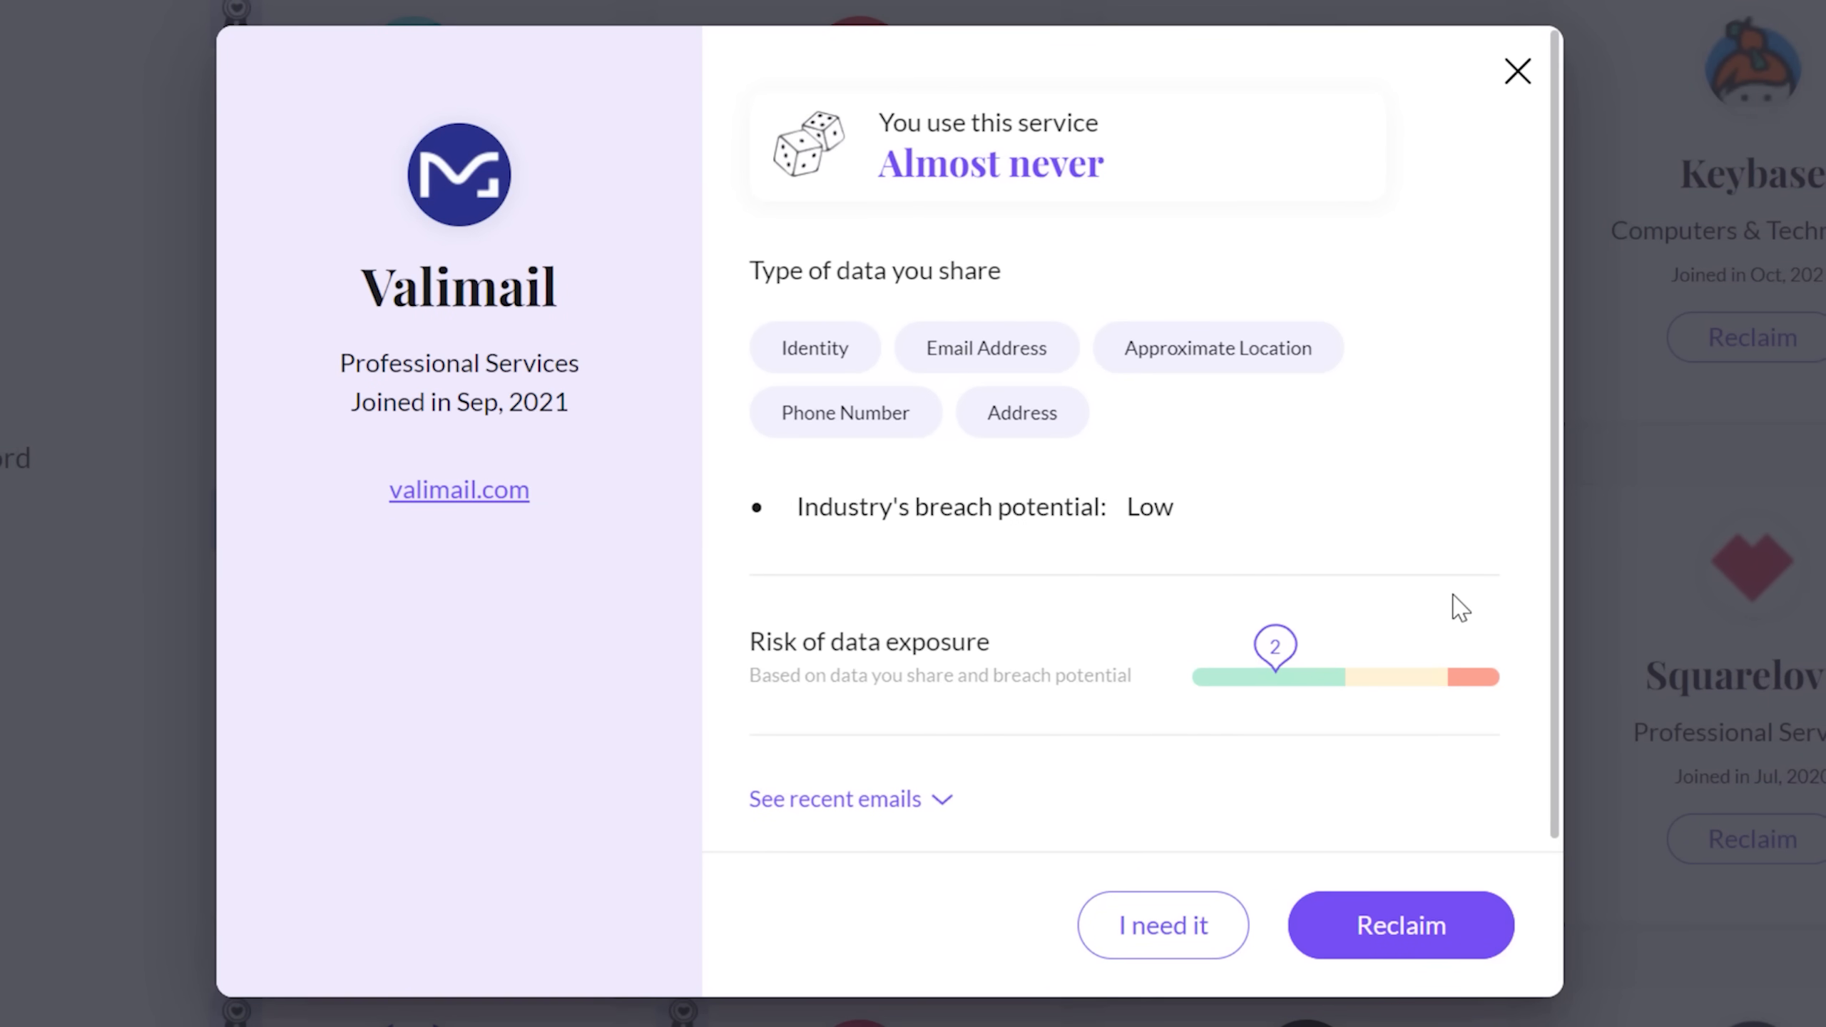
{"action": "left_click", "coordinate": [1400, 925]}
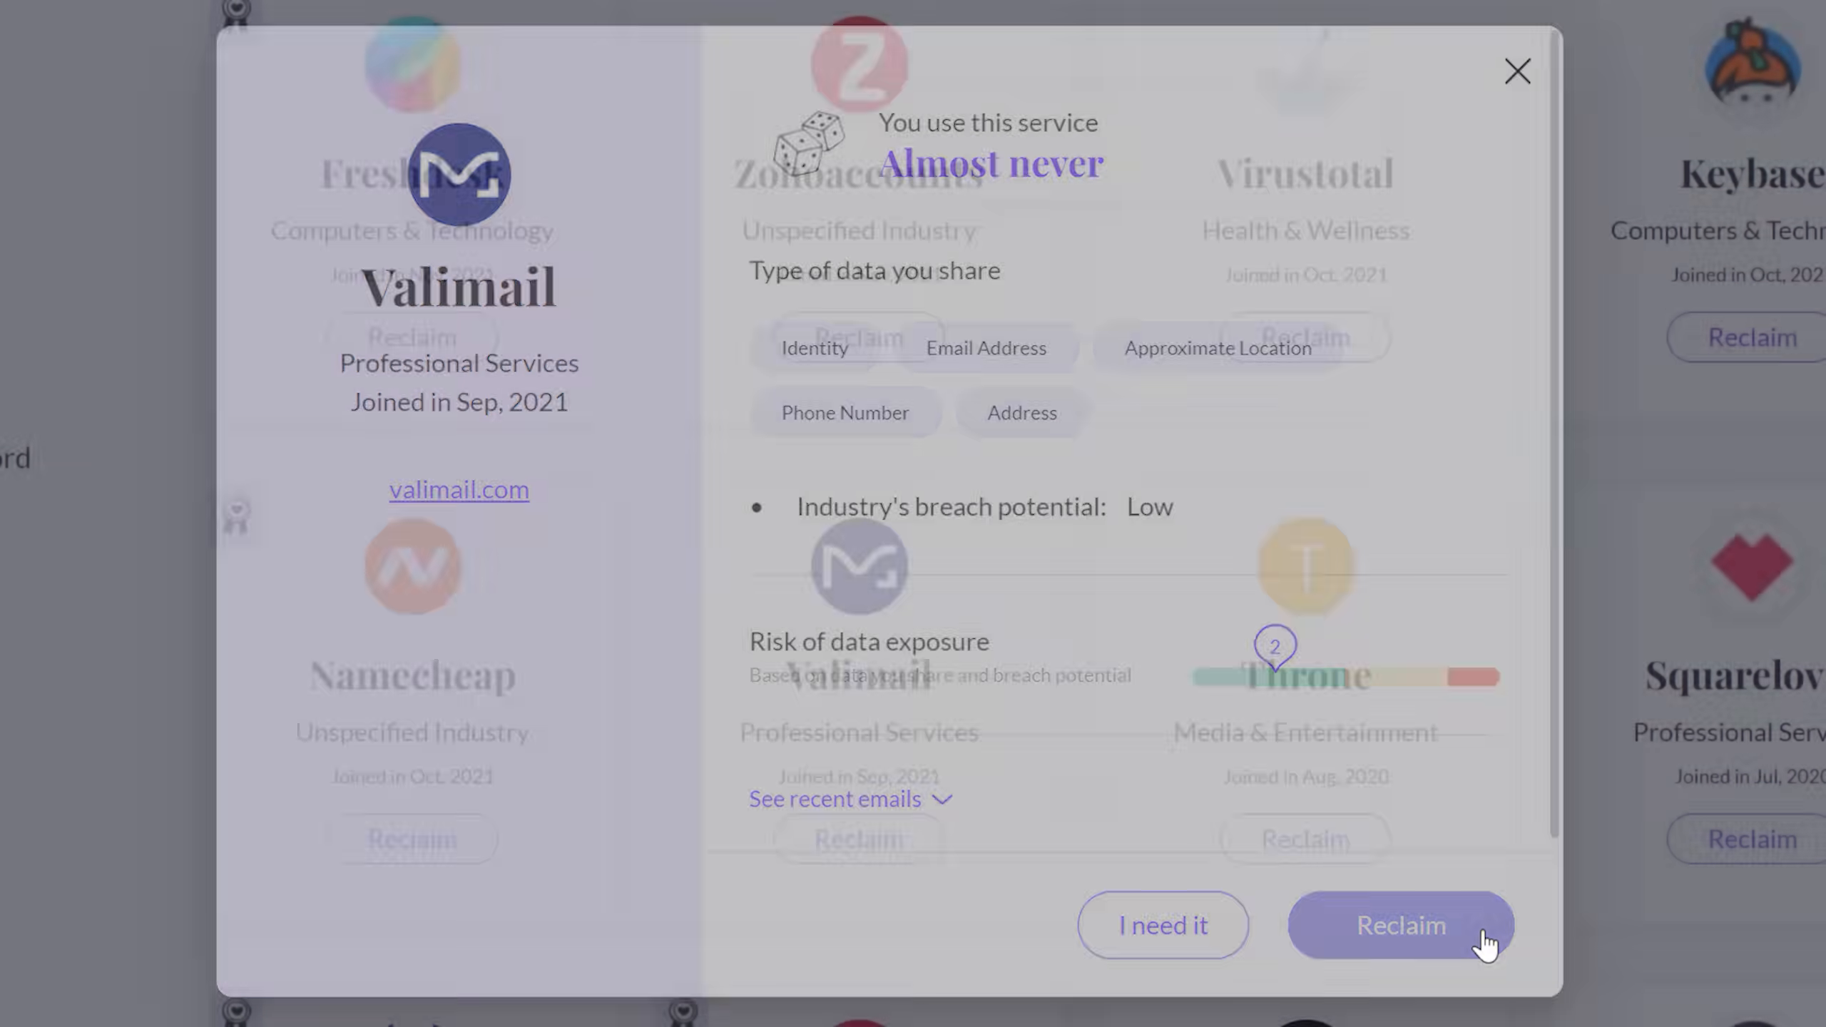
{"action": "left_click", "coordinate": [1399, 926]}
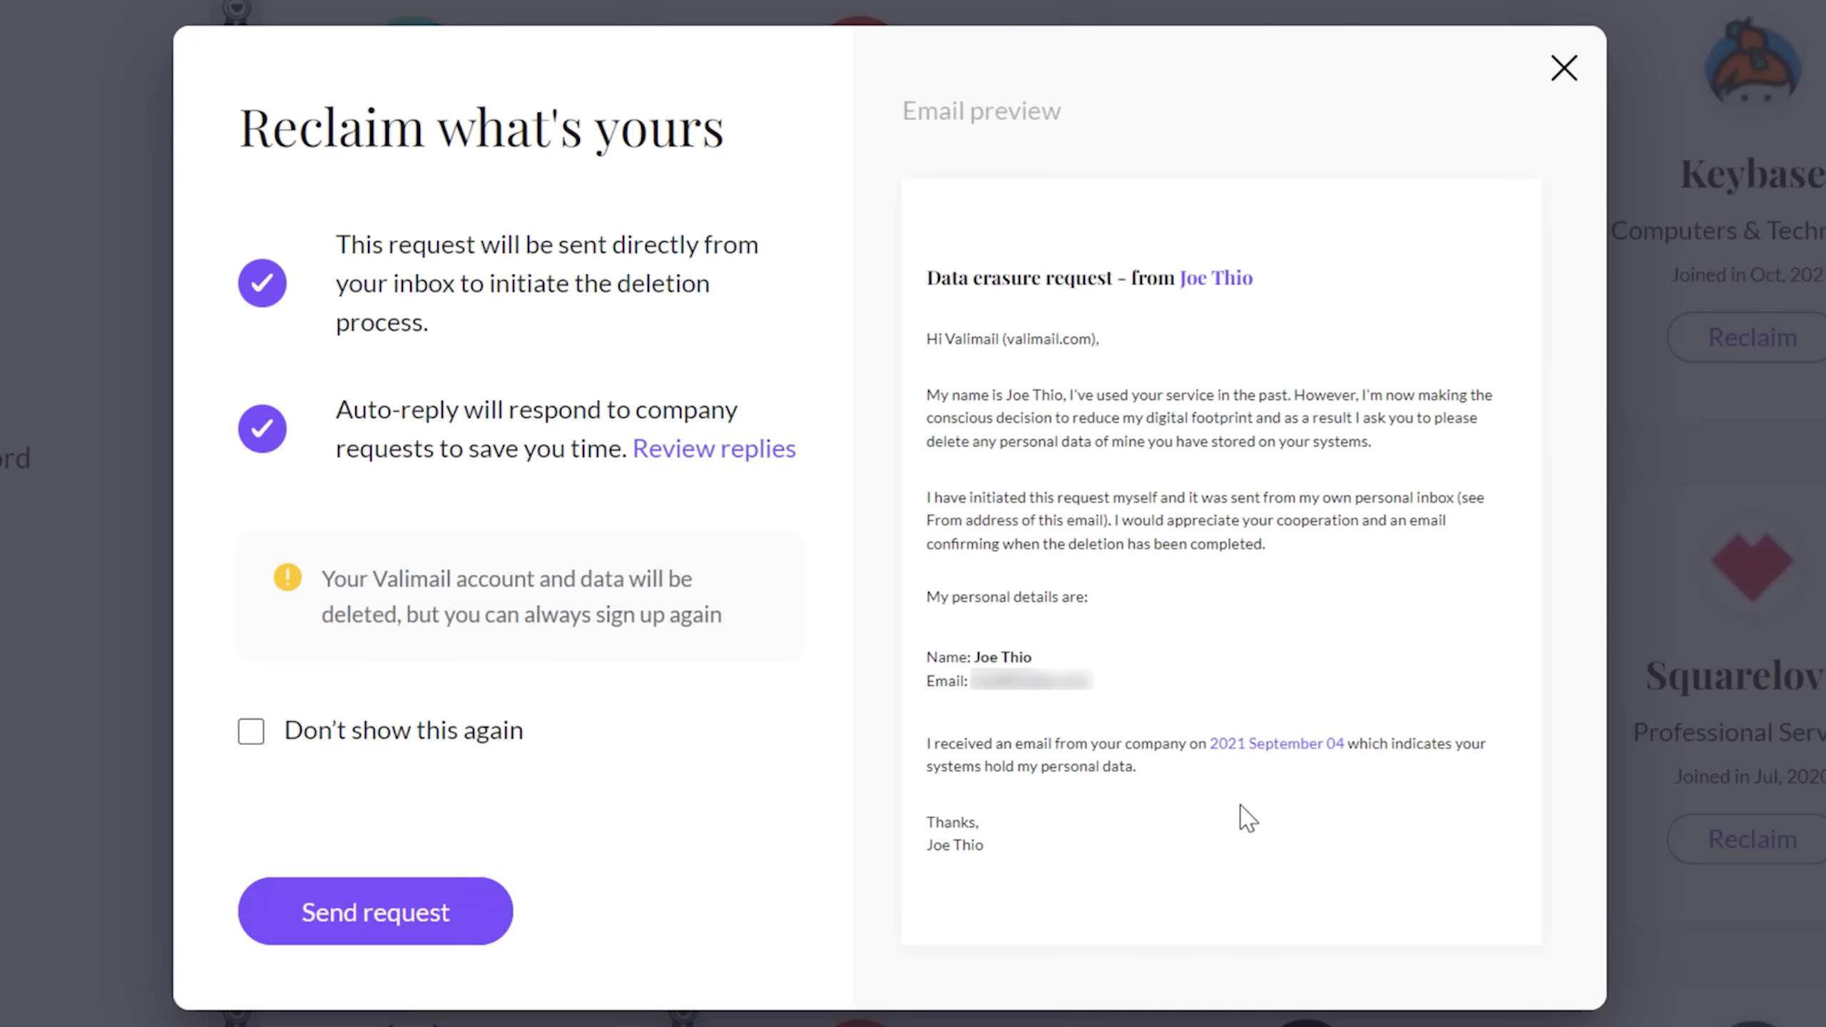
{"action": "mouse_move", "coordinate": [1112, 830]}
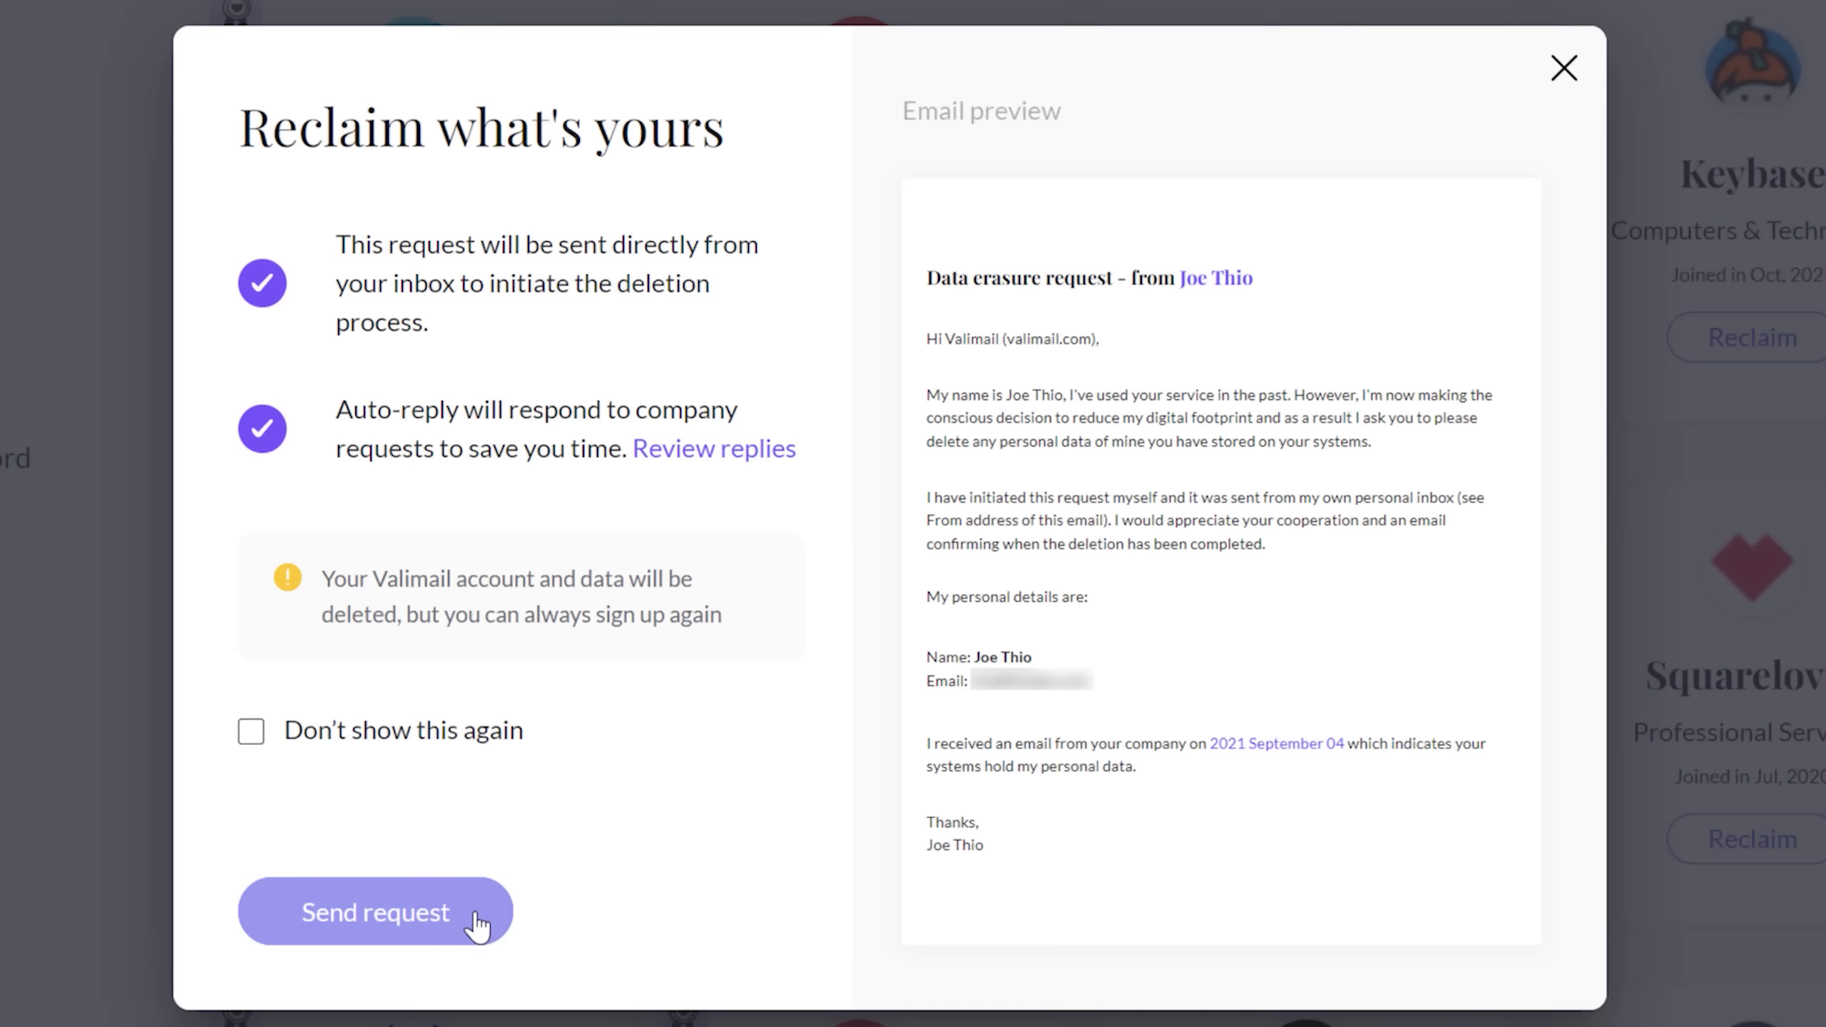
{"action": "mouse_move", "coordinate": [559, 924]}
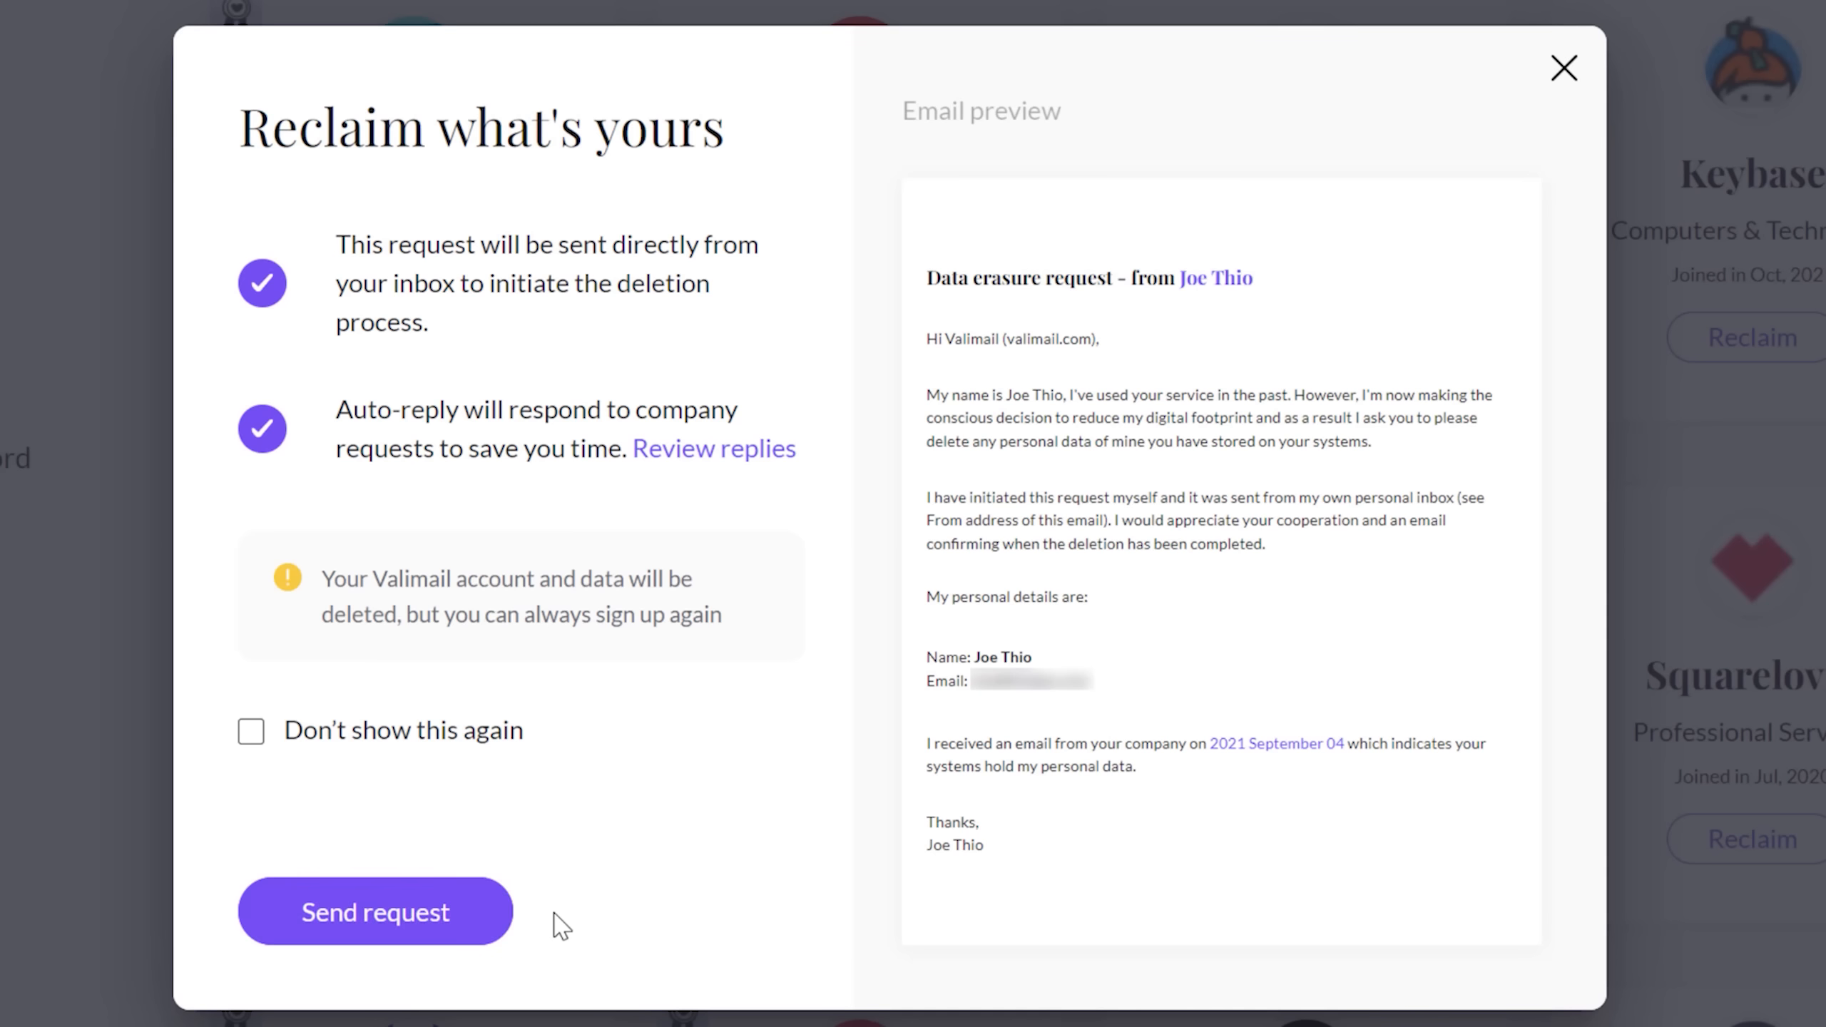
{"action": "left_click", "coordinate": [375, 912]}
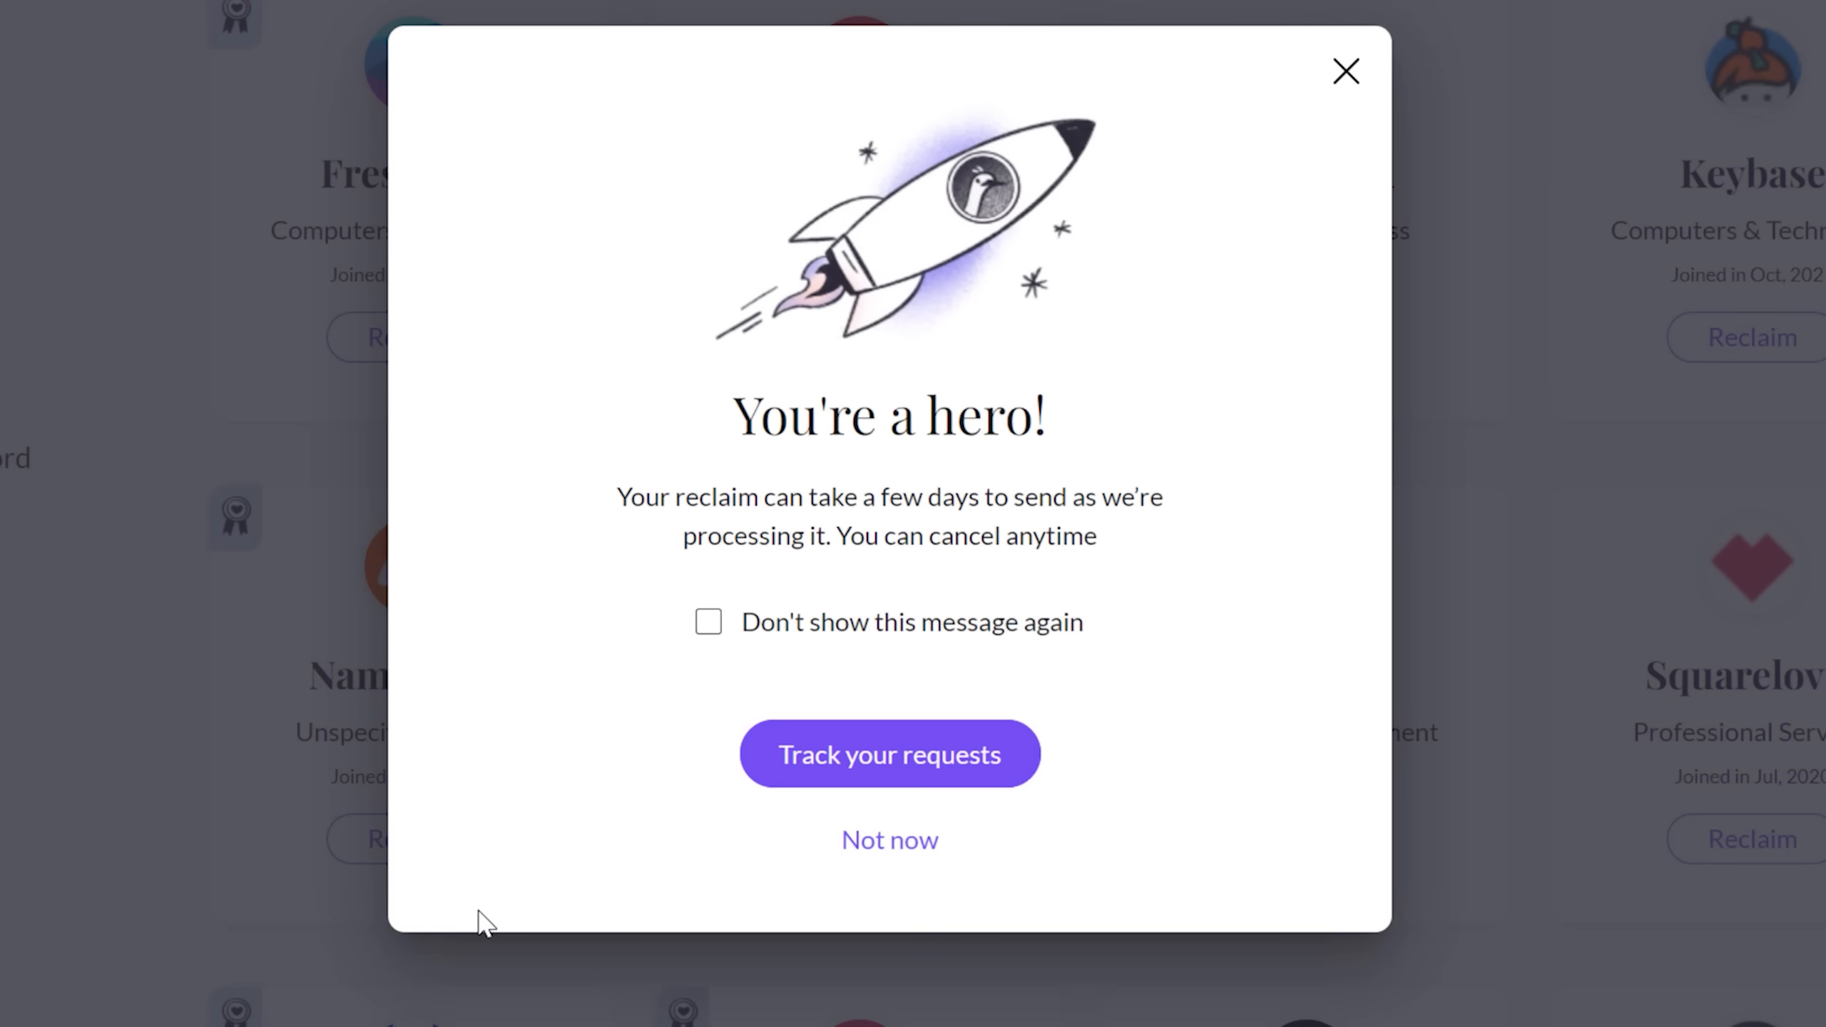
{"action": "left_click", "coordinate": [889, 753]}
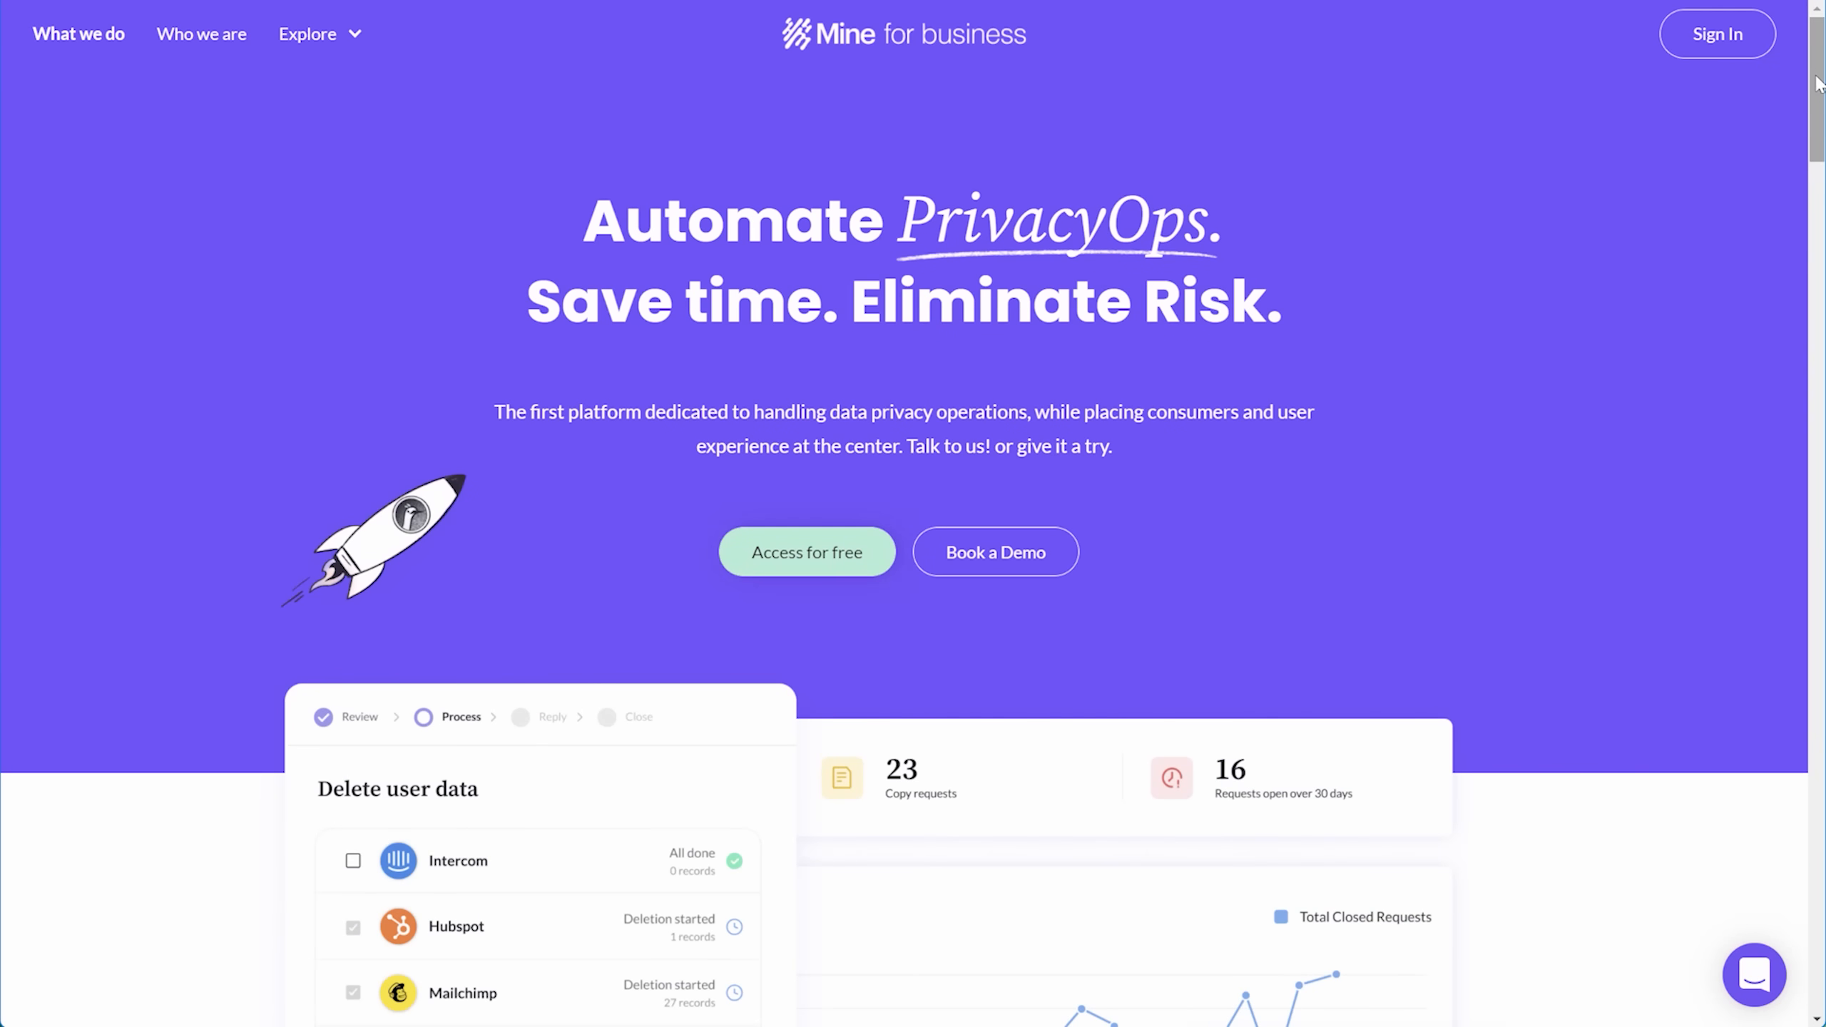
Scroll the home page to the 500+ SaaS integrations, then enter shell:Fonts in the Run dialog.
{"action": "scroll", "scroll_direction": "down", "scroll_amount": 3}
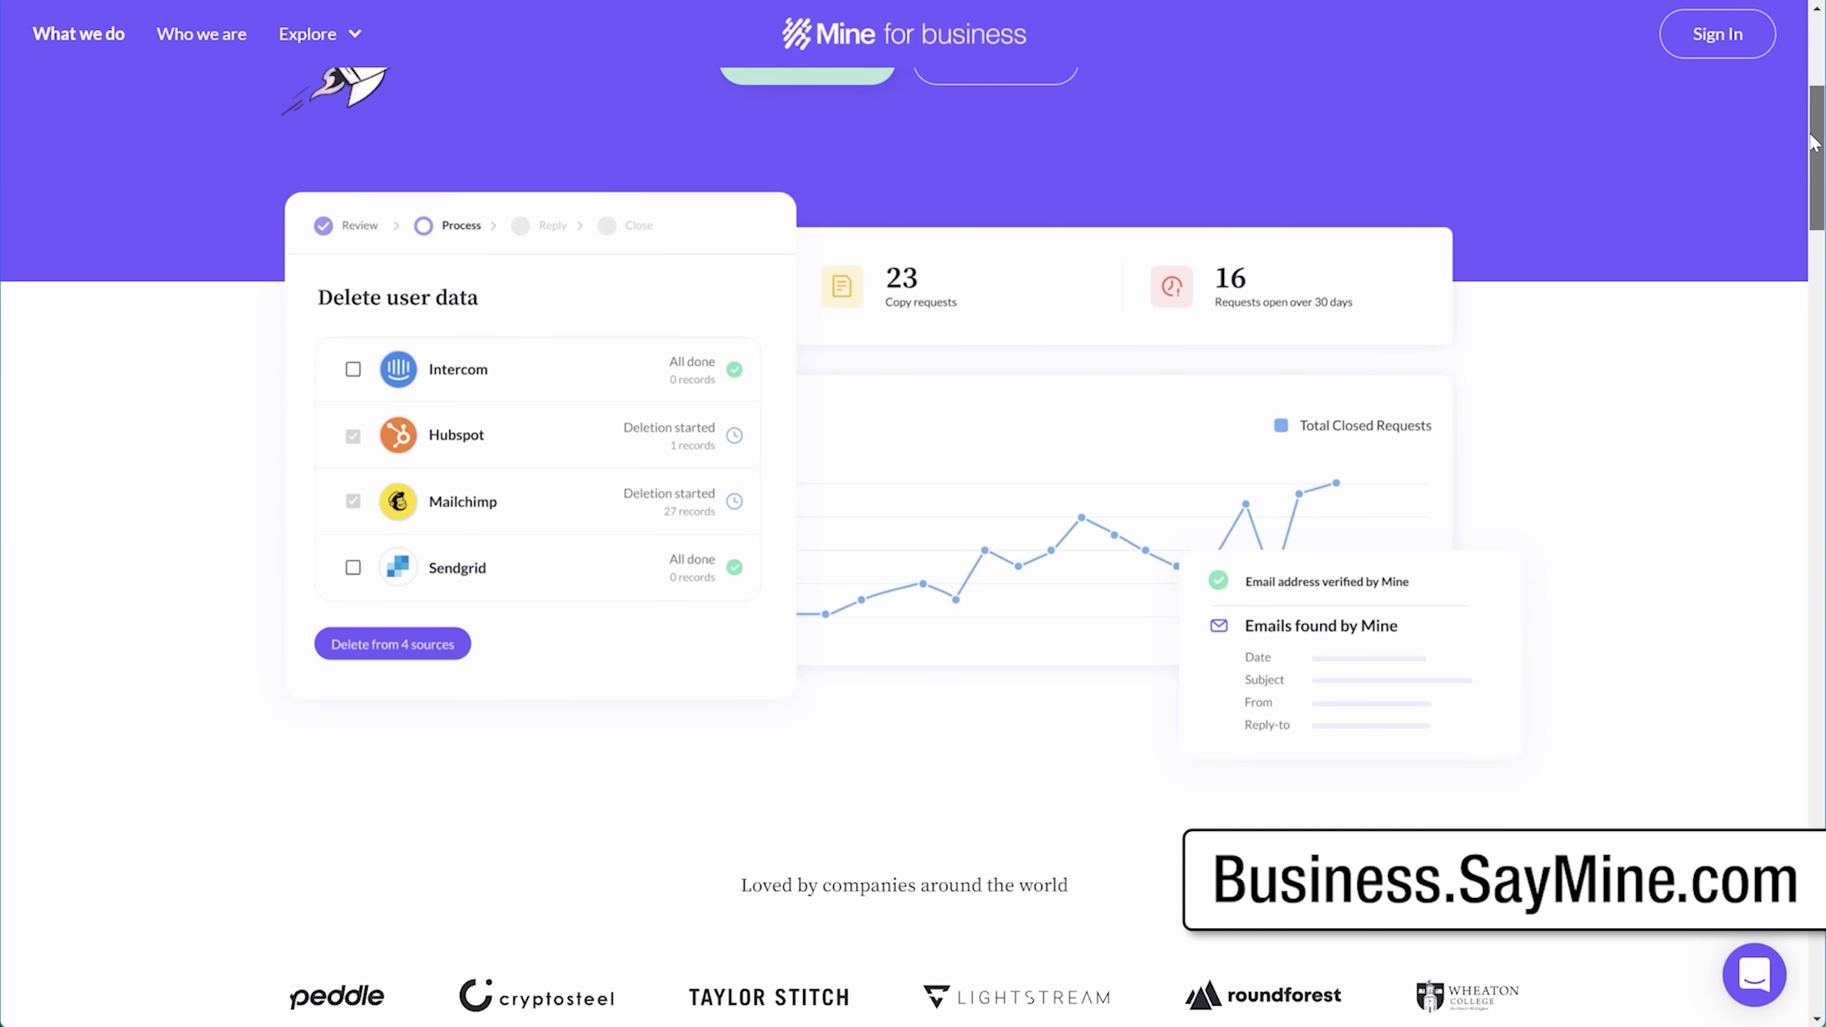
{"action": "scroll", "scroll_direction": "down", "scroll_amount": 3}
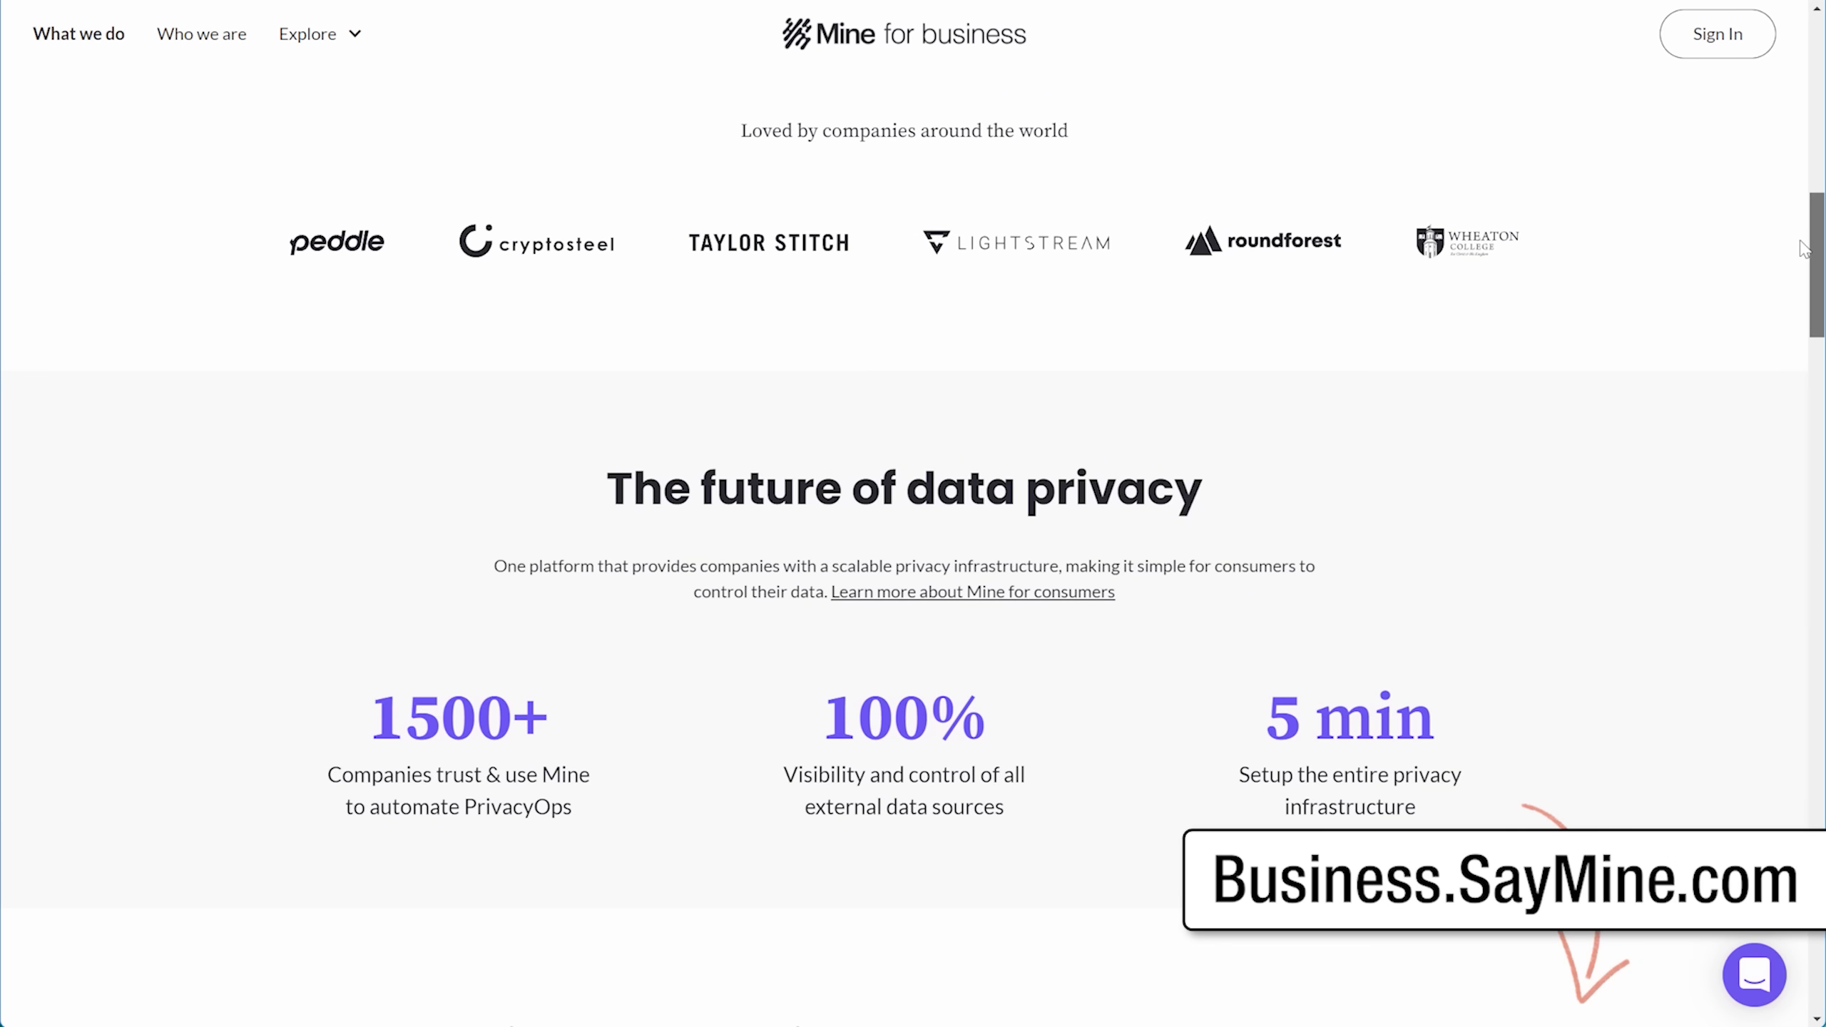
{"action": "scroll", "scroll_direction": "down", "scroll_amount": 3}
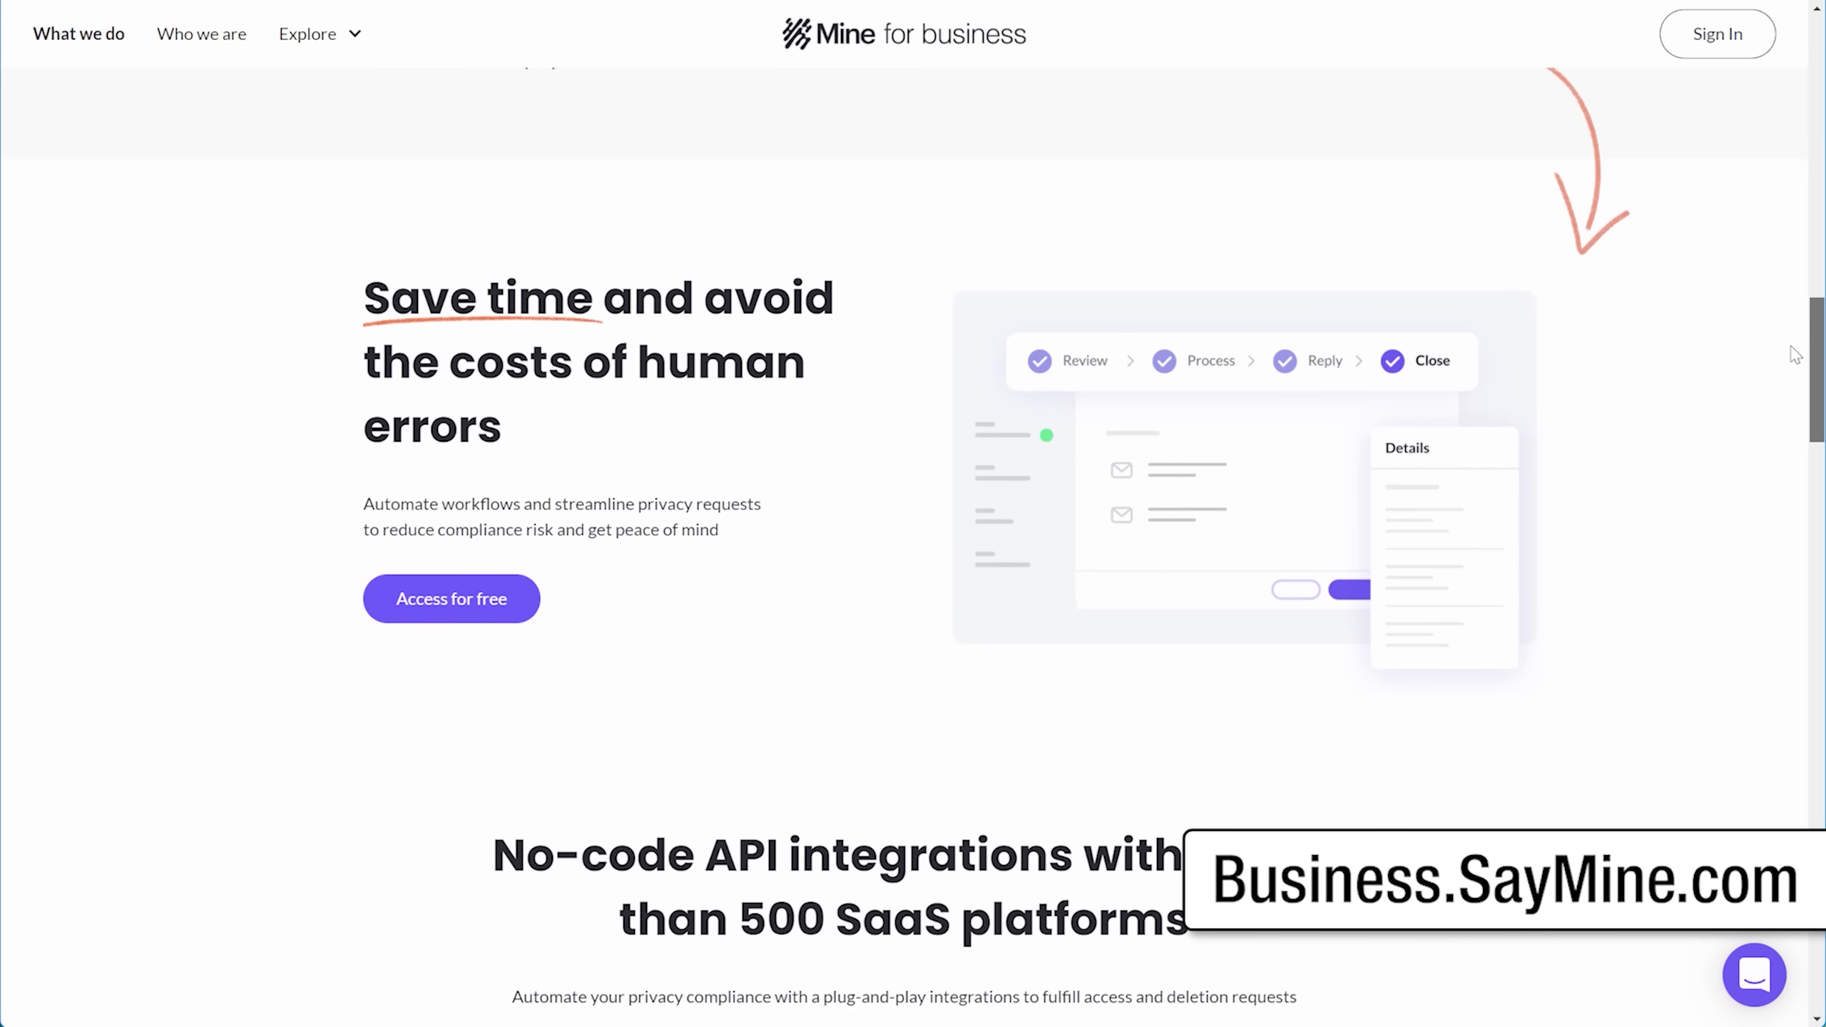
{"action": "scroll", "scroll_direction": "down", "scroll_amount": 3}
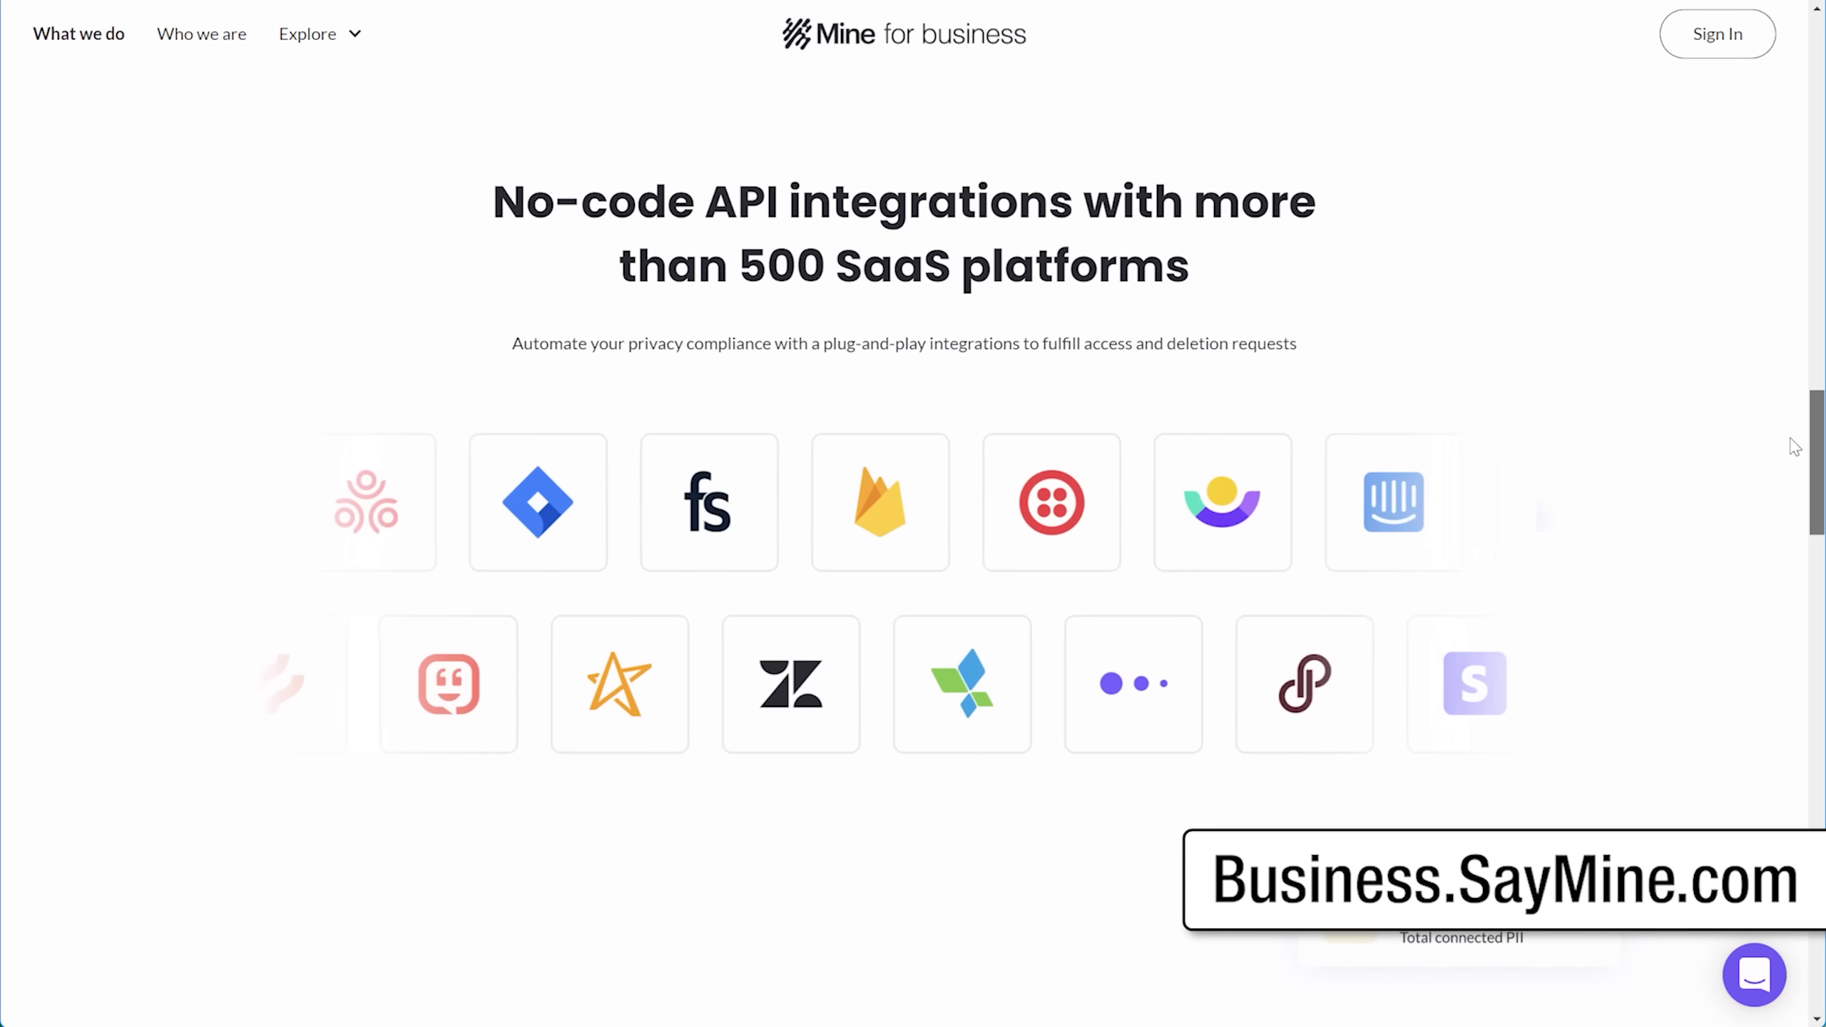
{"action": "type", "text": "shell:Fonts"}
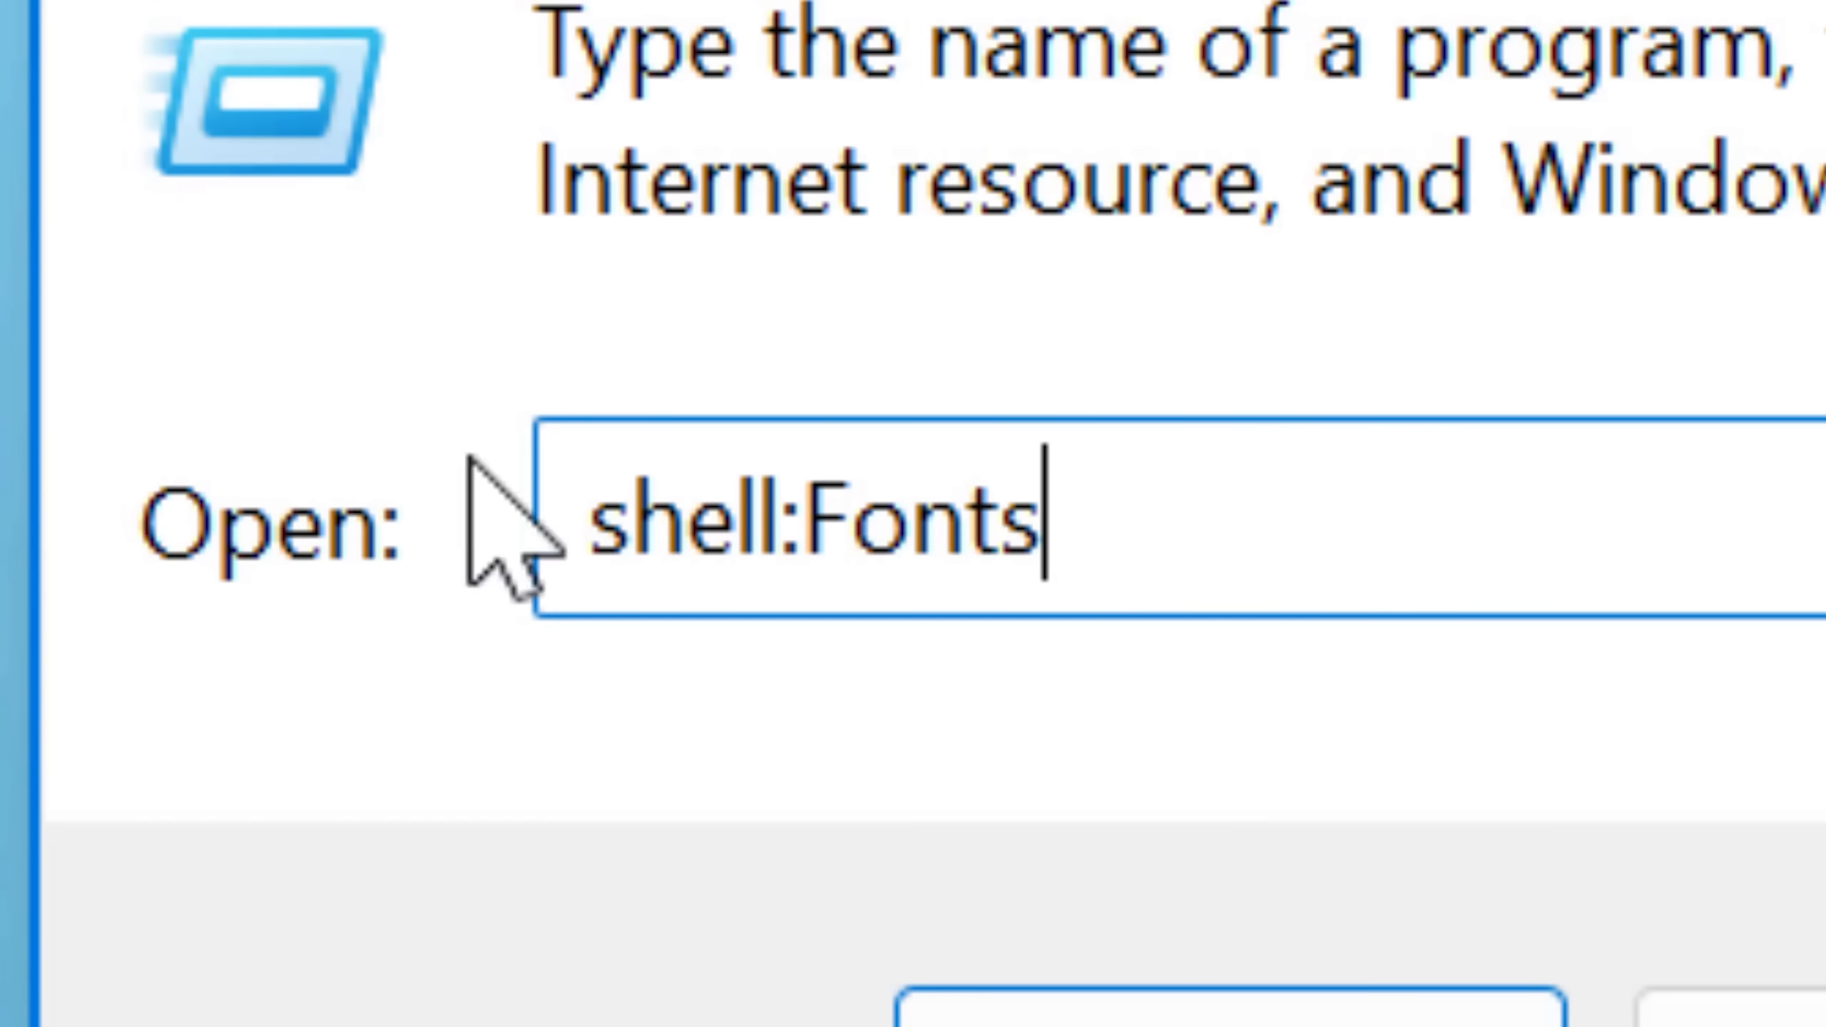
{"action": "mouse_move", "coordinate": [1199, 524]}
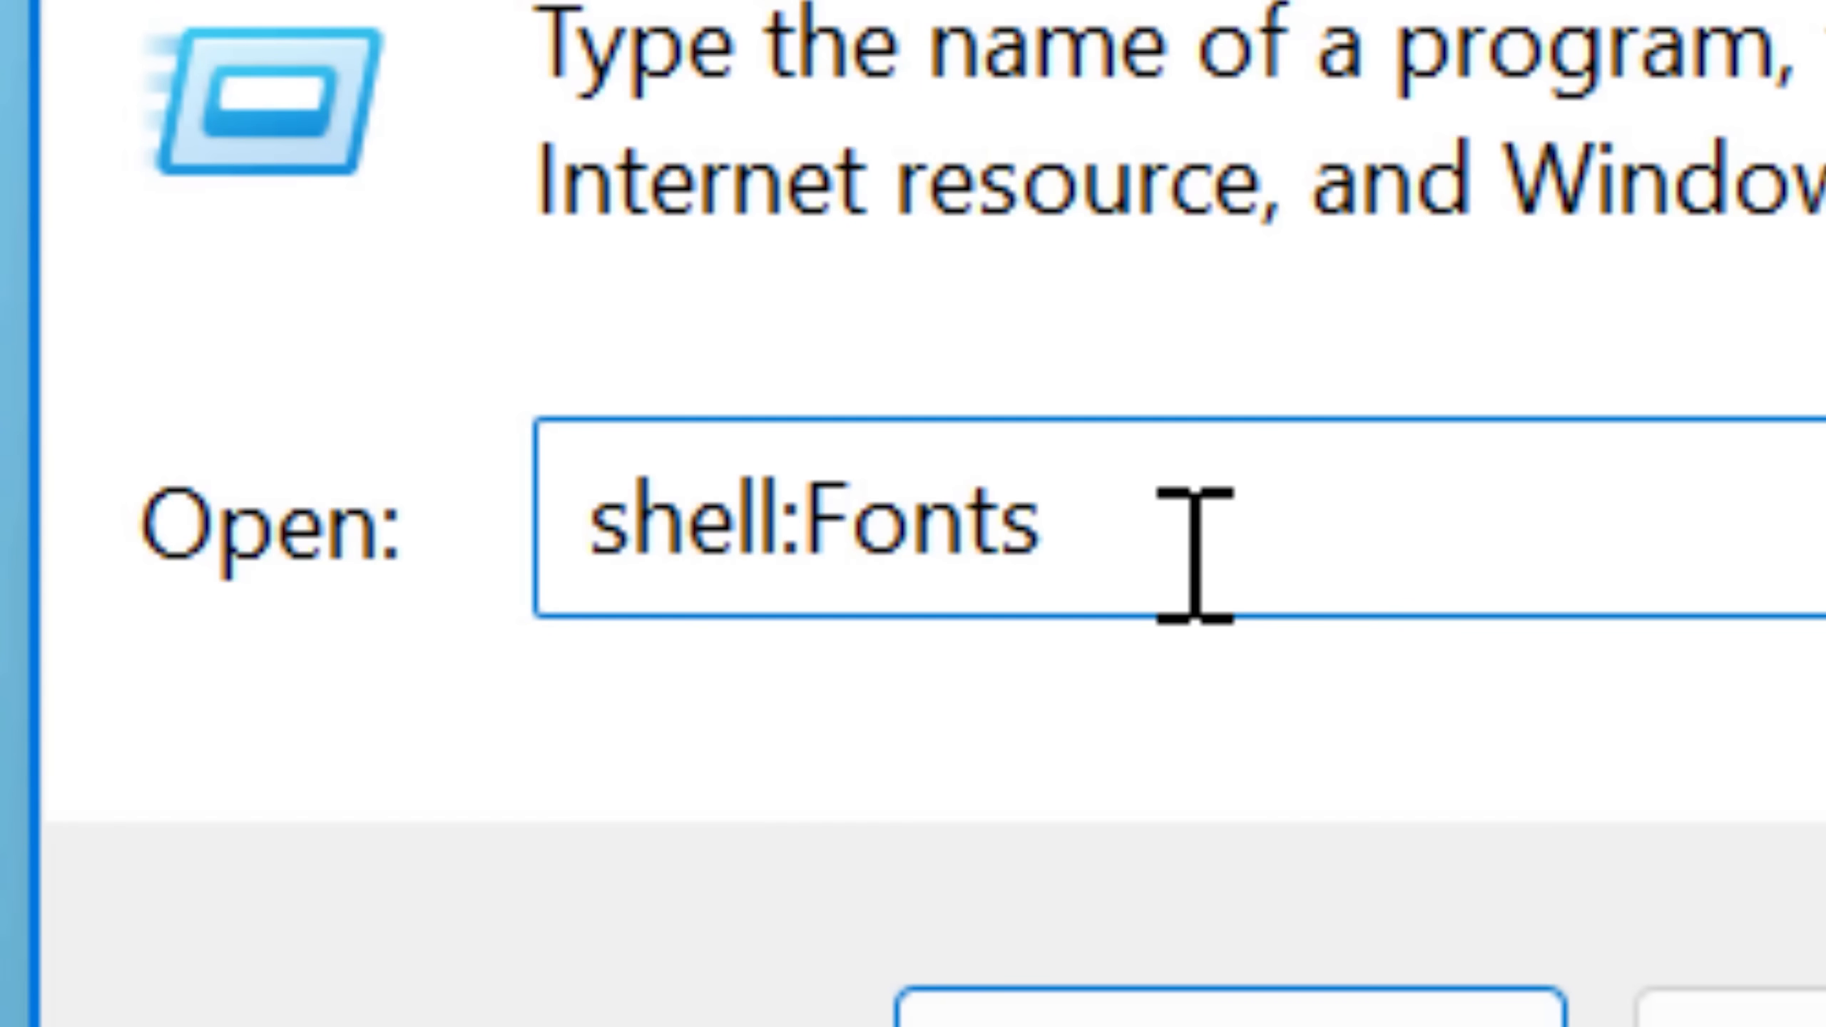
Run shell:startup to open the Startup folder, then begin entering shell:AppData.
{"action": "type", "text": "shell:St"}
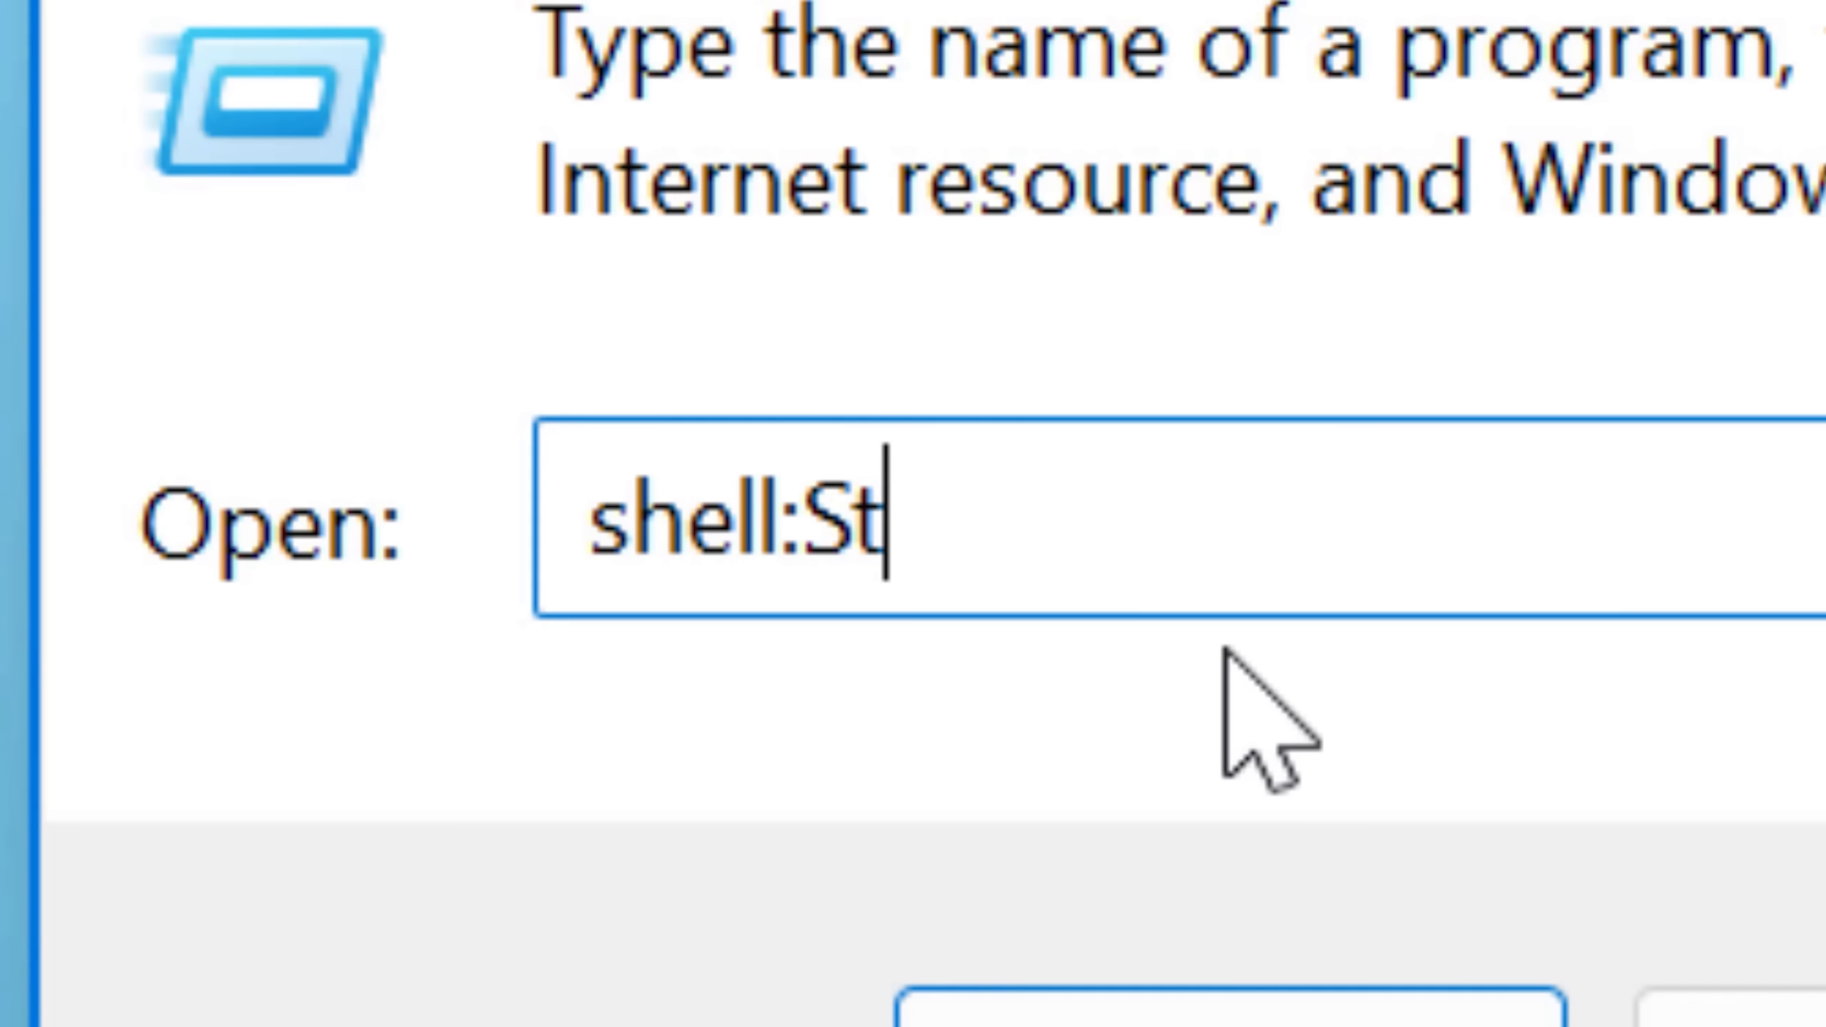
{"action": "type", "text": "artup"}
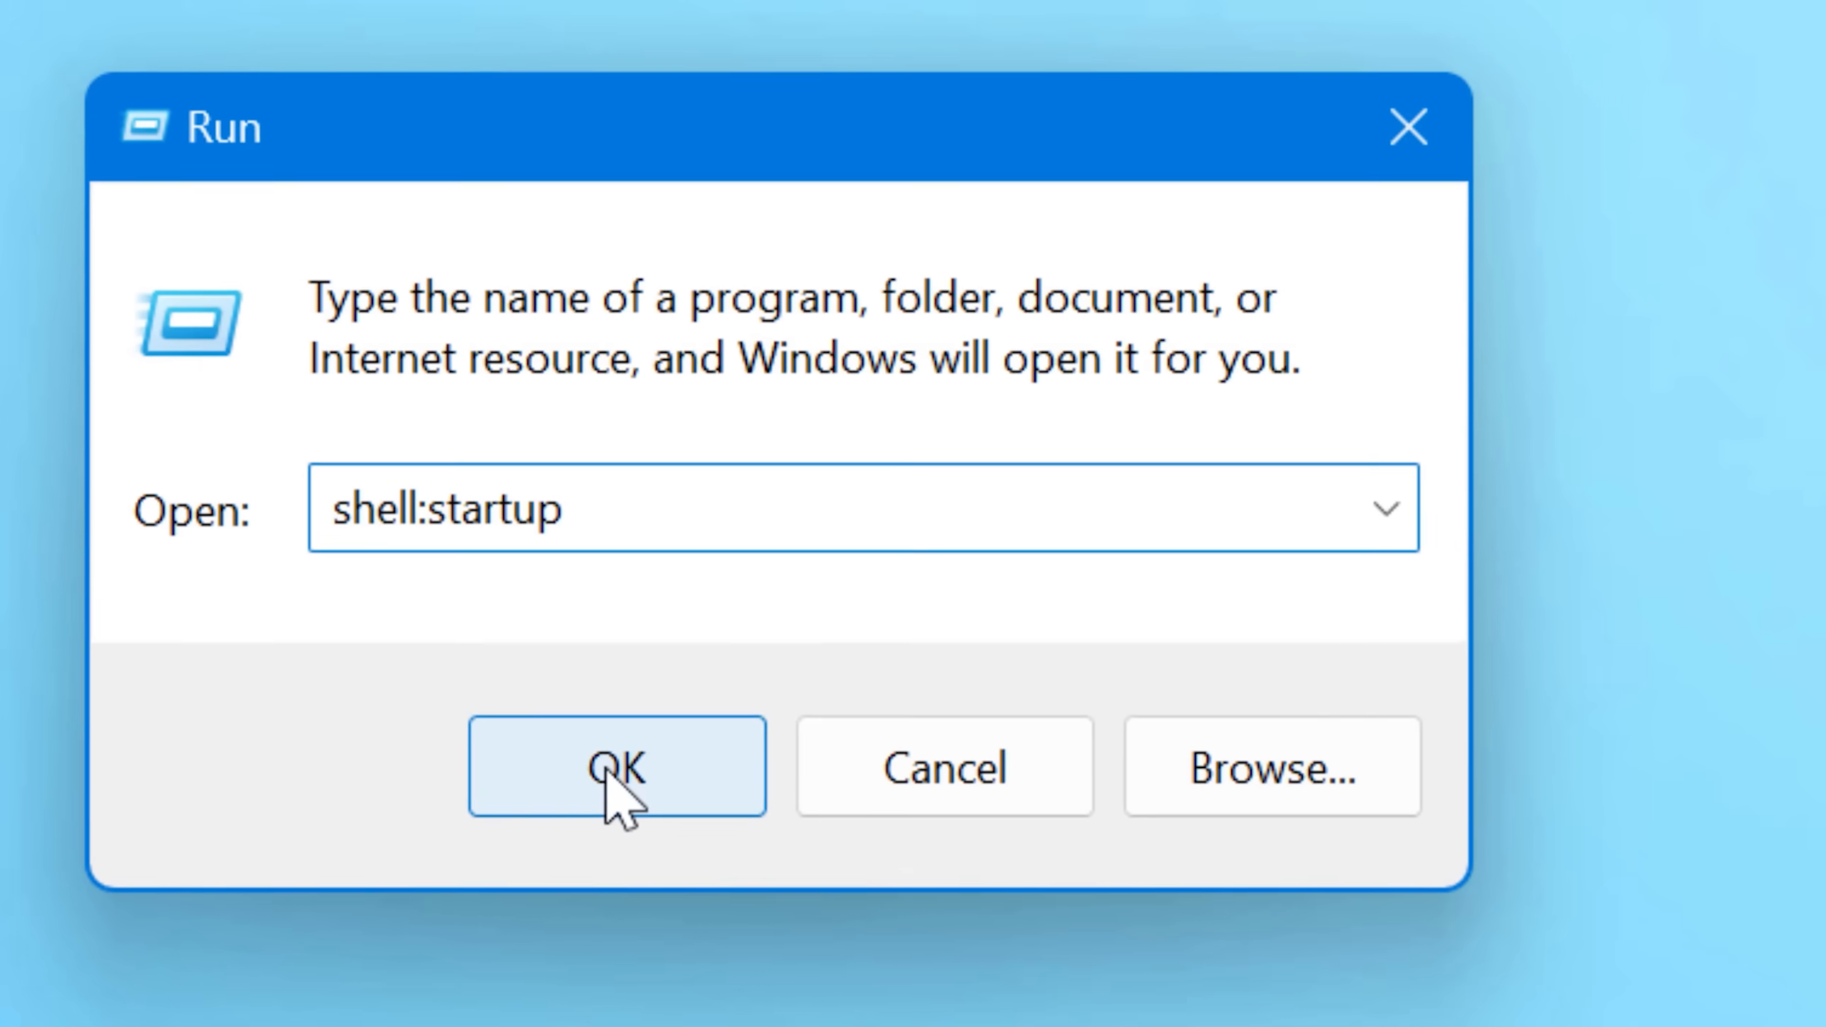
{"action": "left_click", "coordinate": [616, 766]}
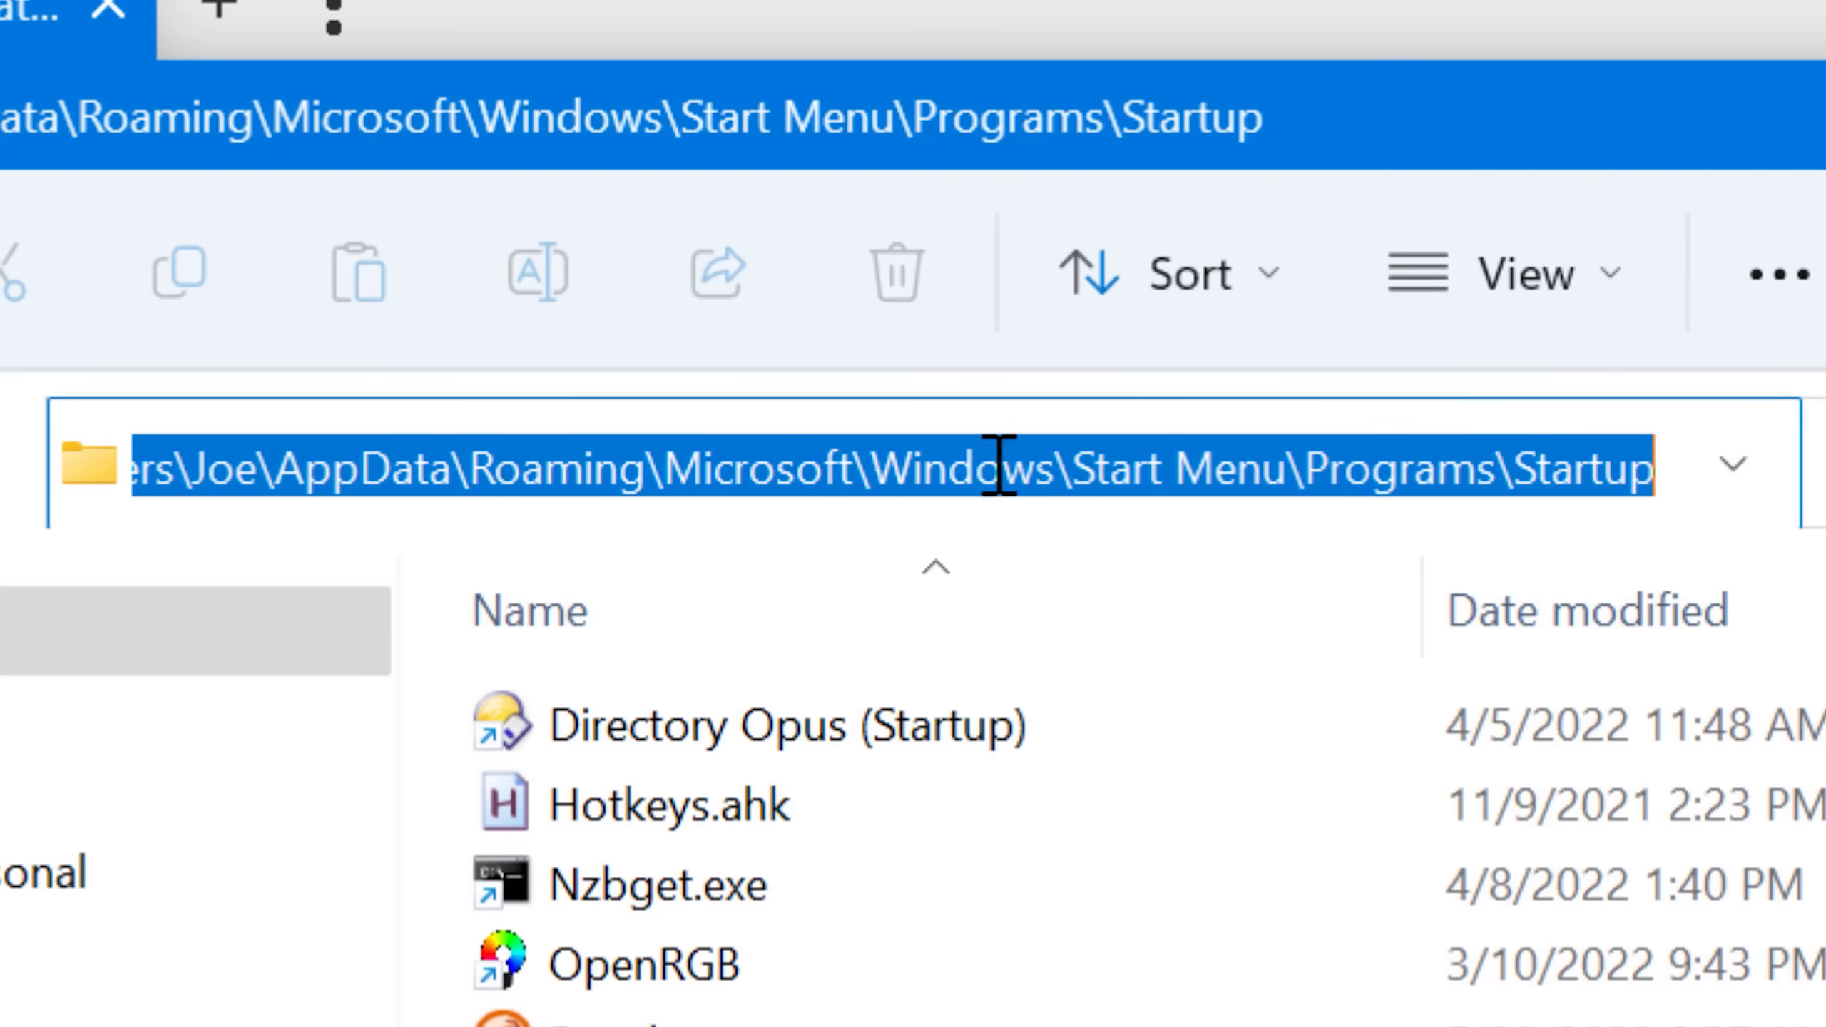
{"action": "type", "text": "shell:AppD"}
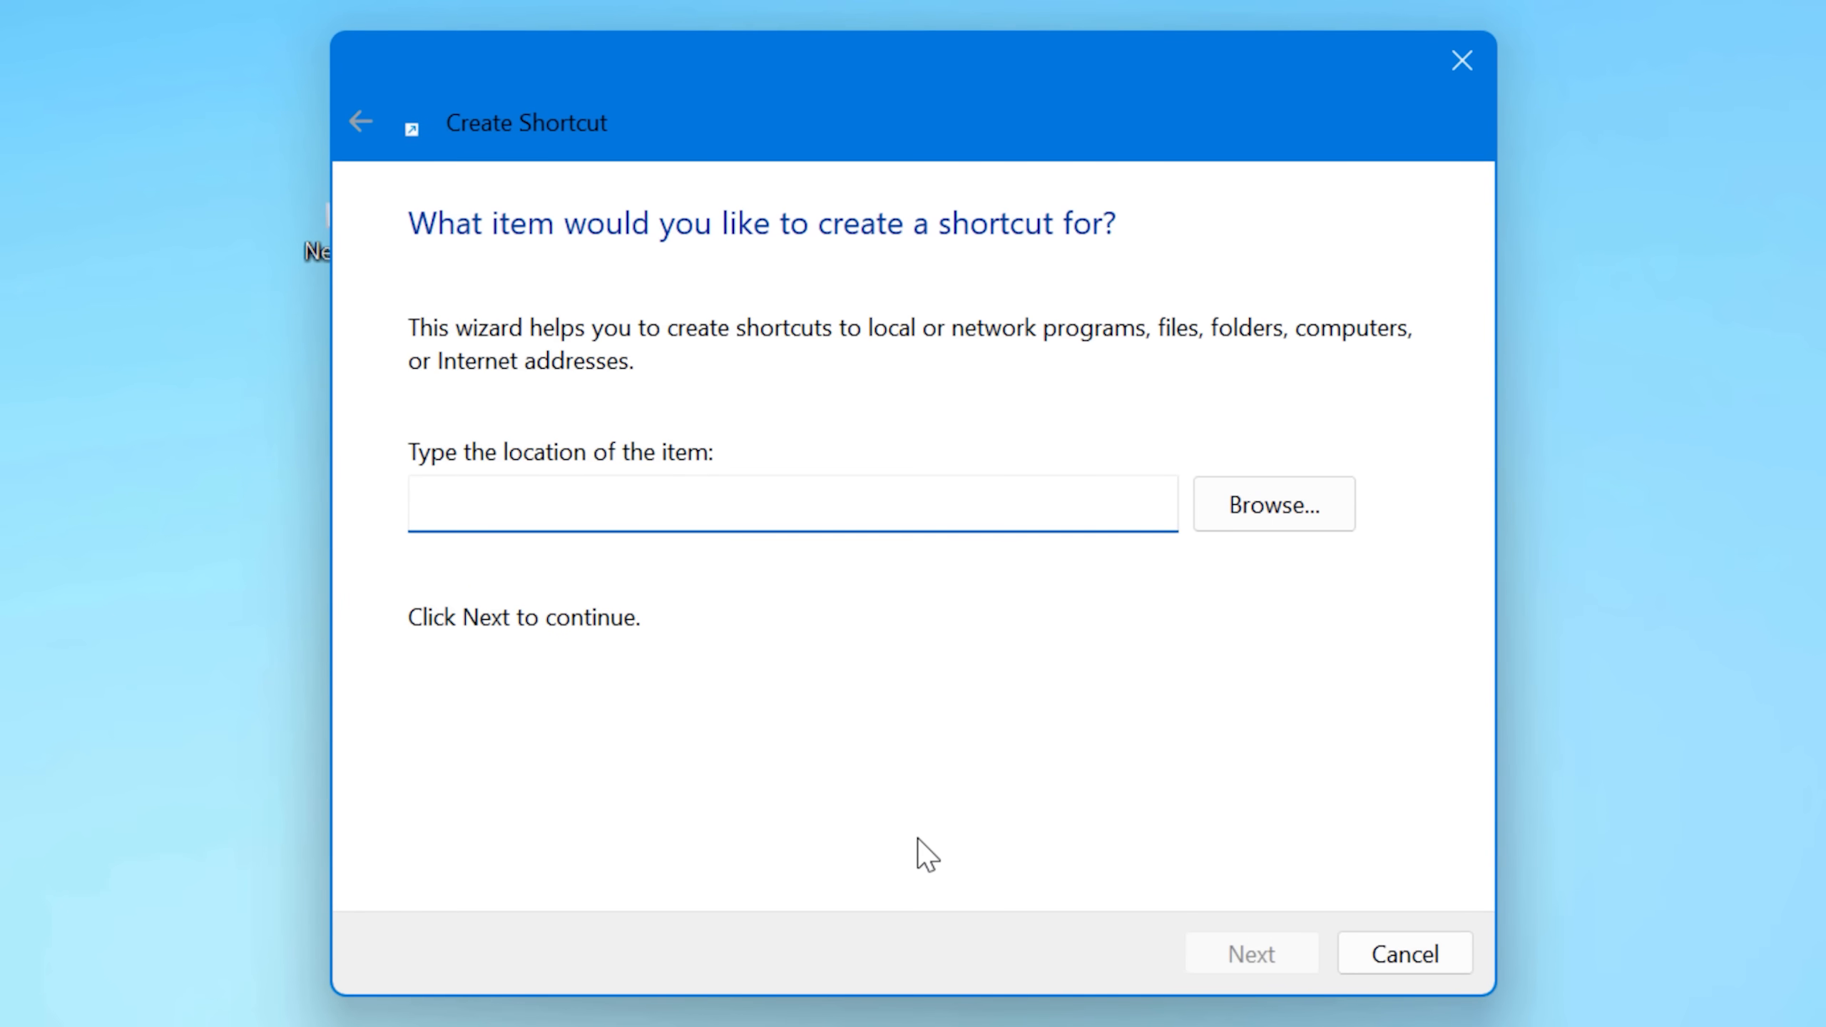
Create a desktop shortcut targeting explorer shell:startup, open it, then enter shell:AppData in Run.
{"action": "left_click", "coordinate": [789, 503]}
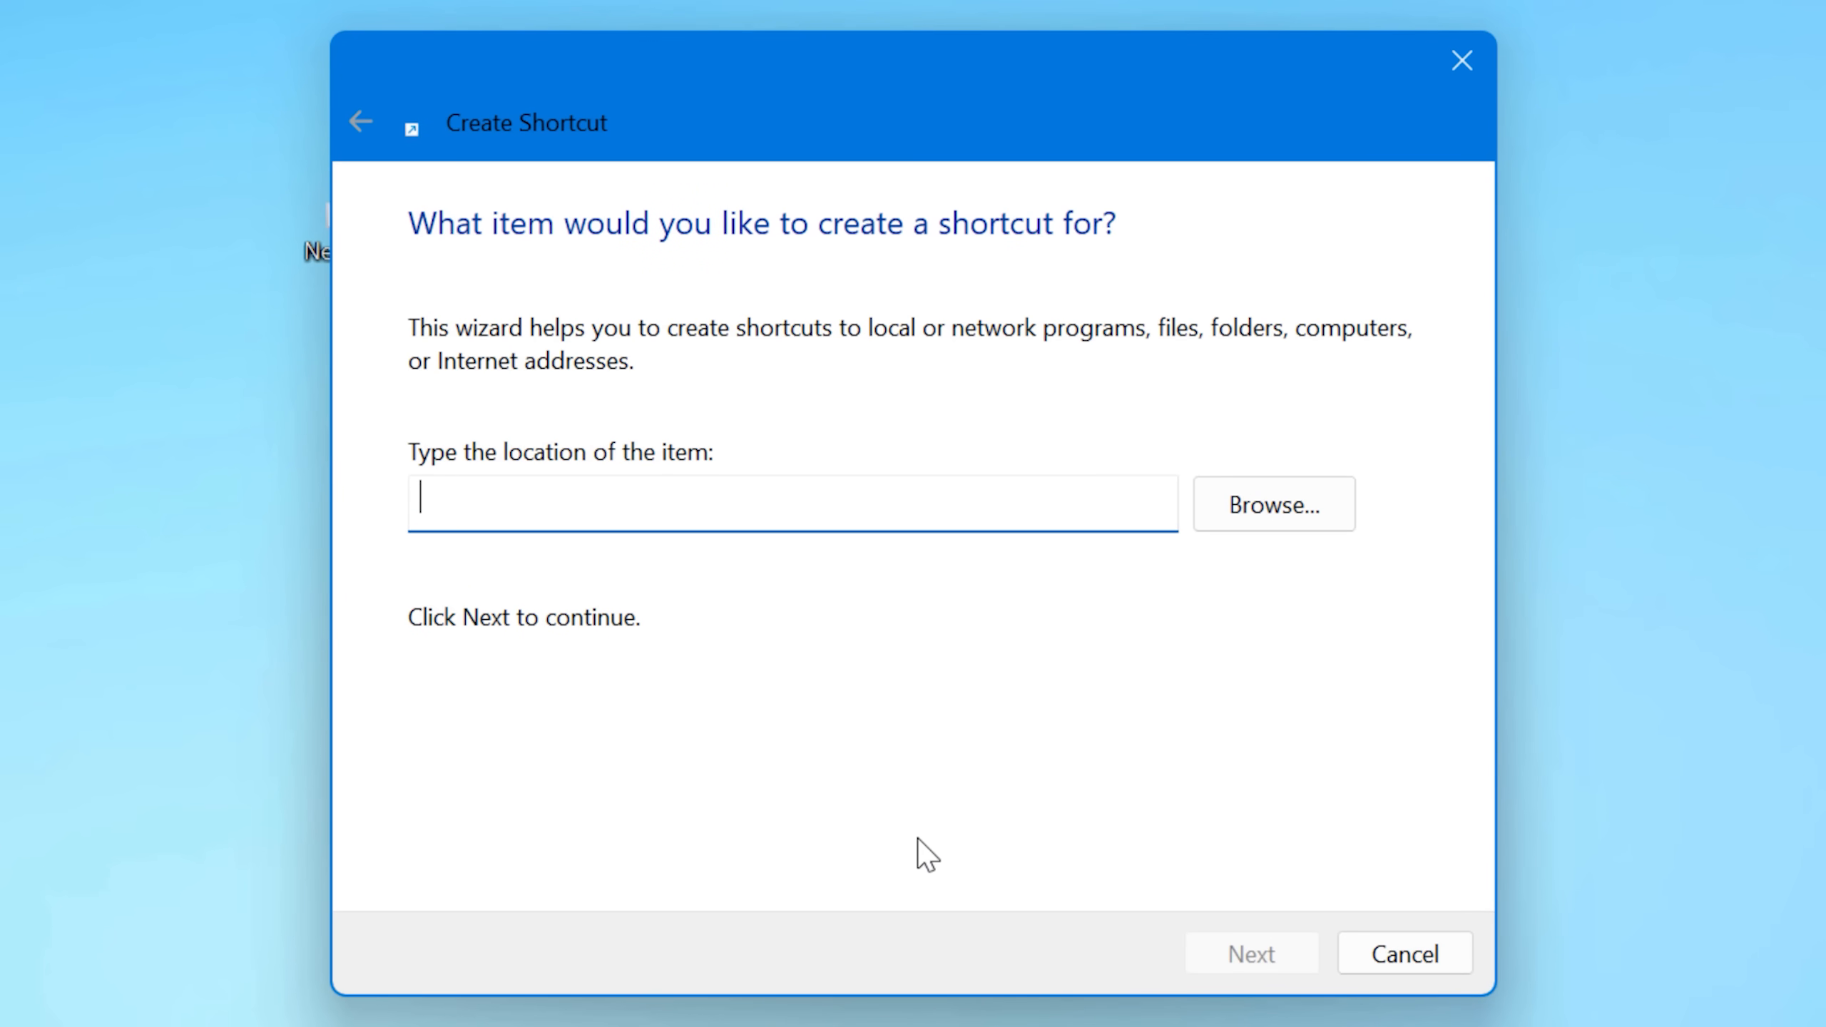
{"action": "type", "text": "explorer"}
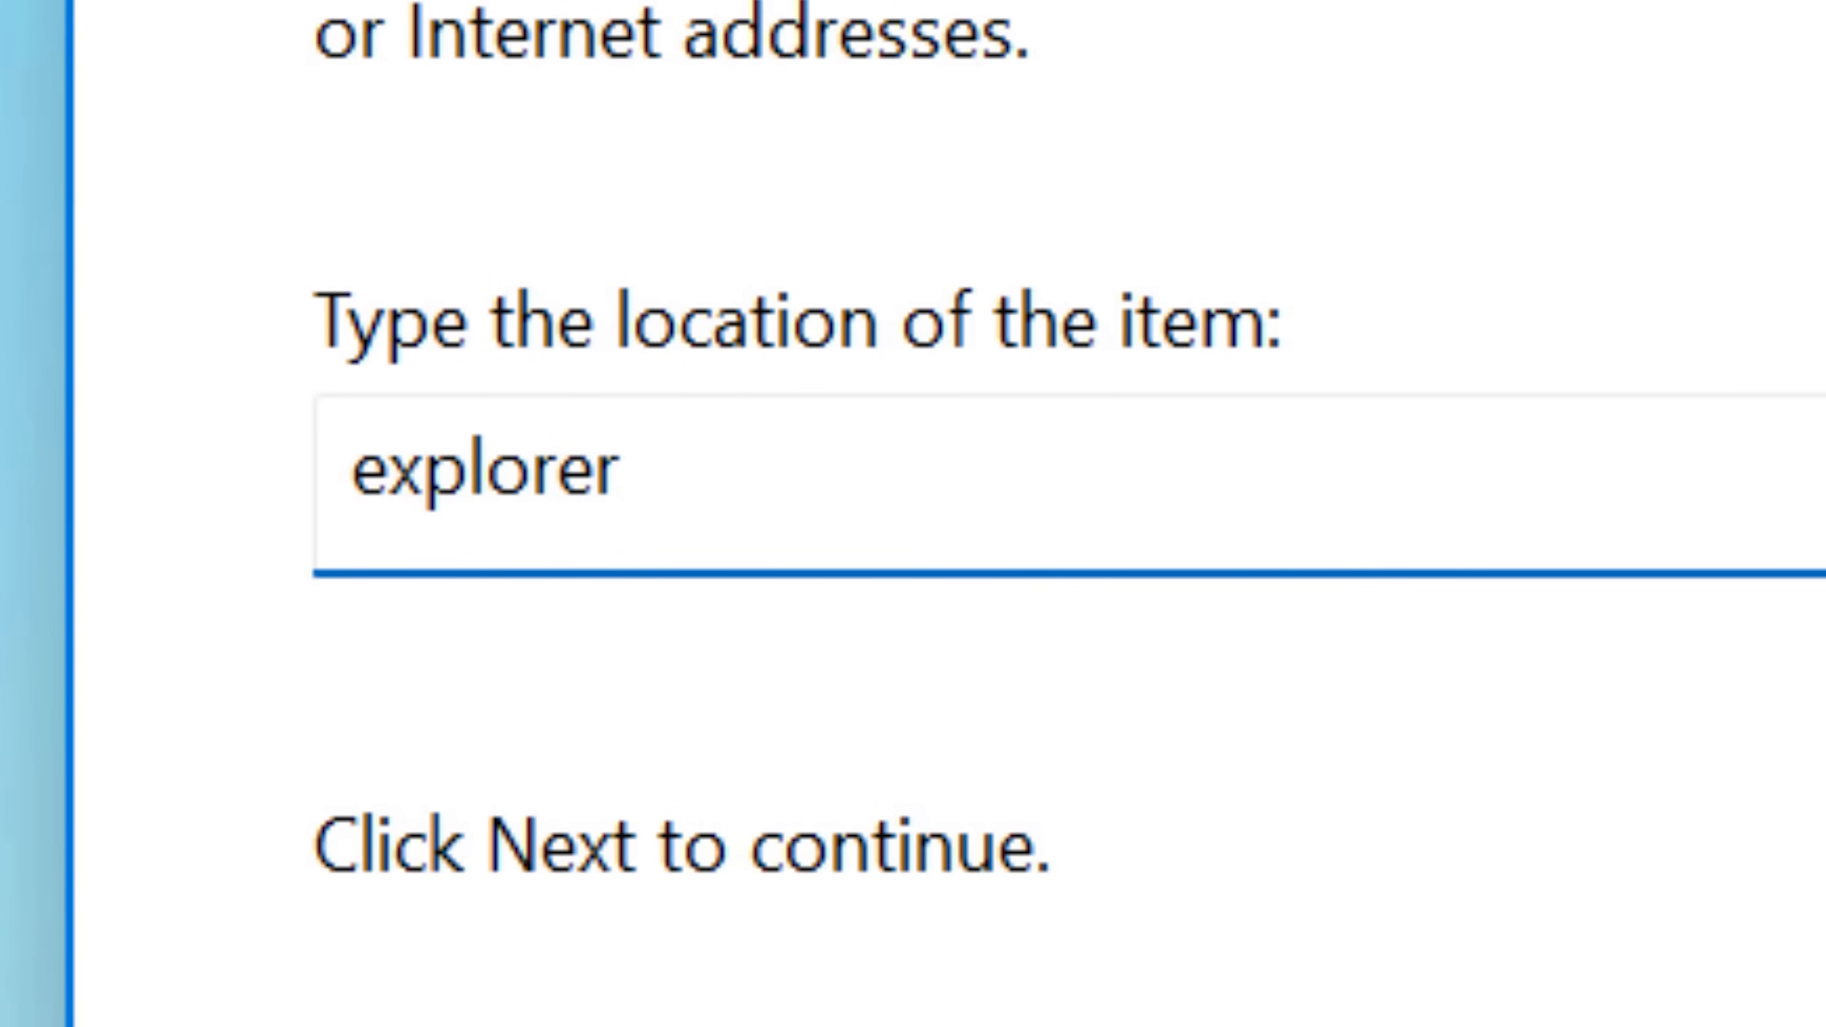
{"action": "type", "text": "shell:"}
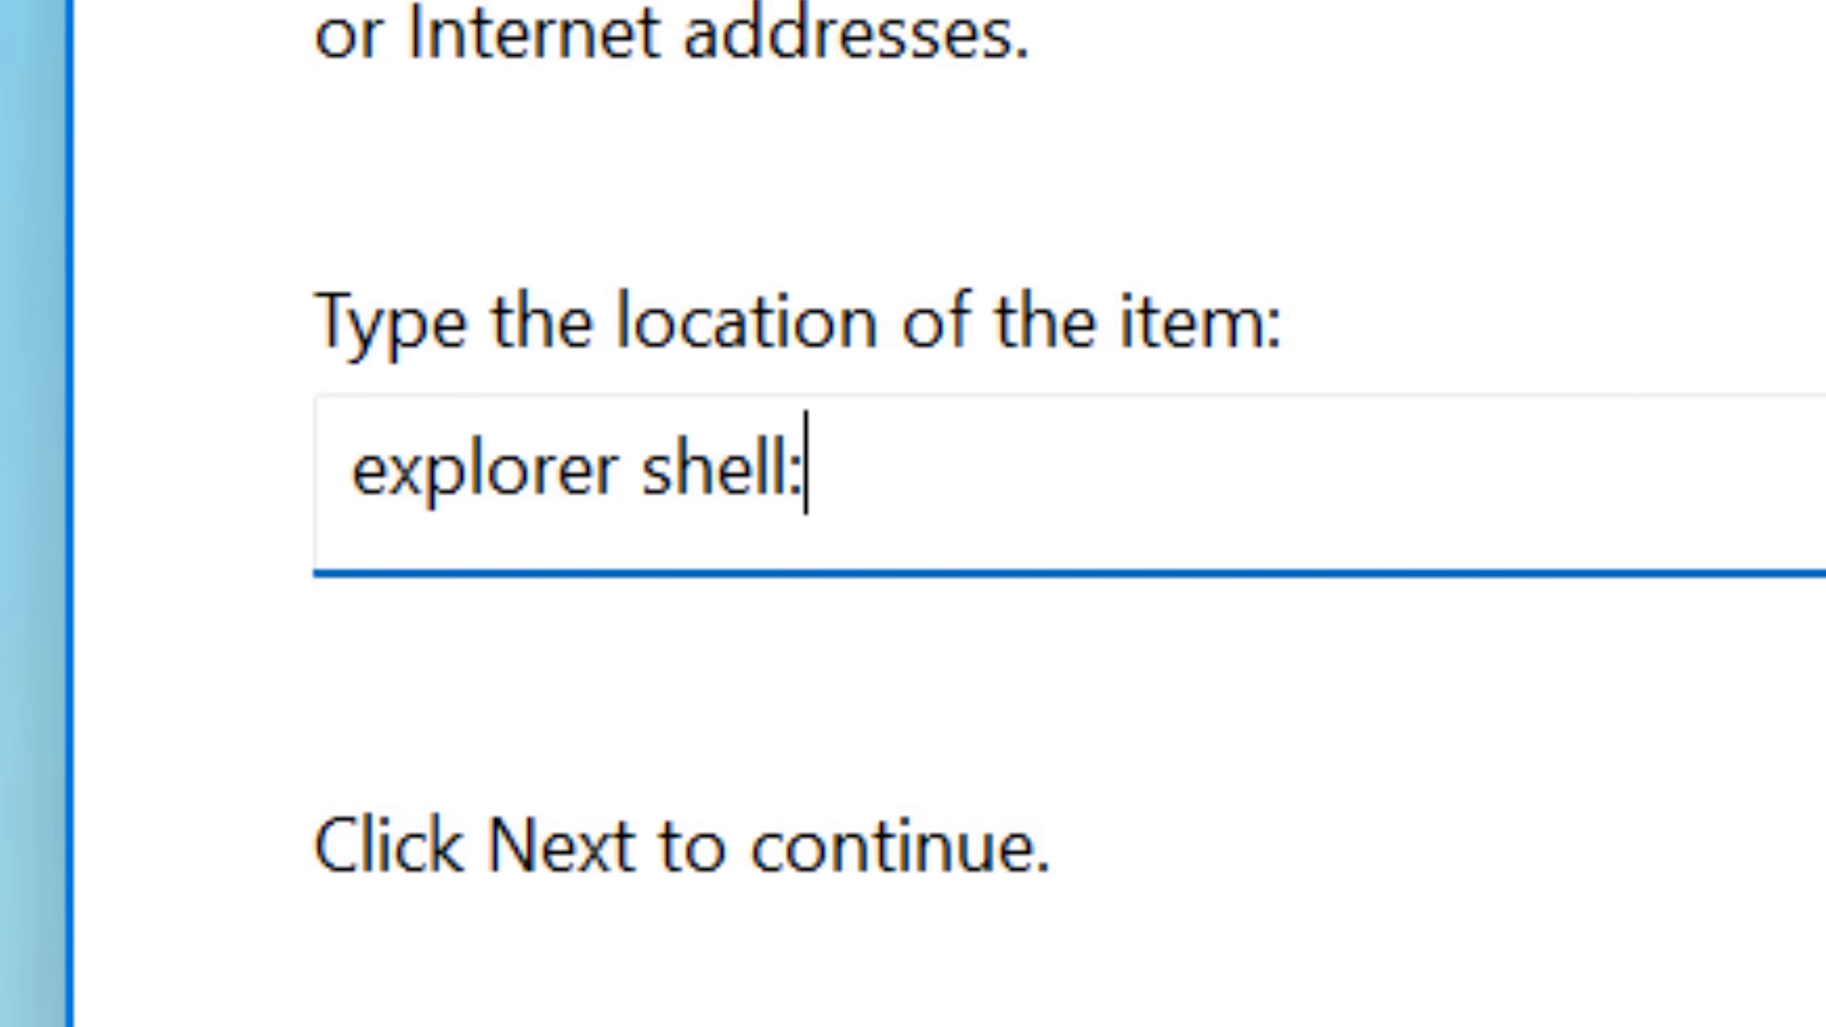
{"action": "type", "text": "startup"}
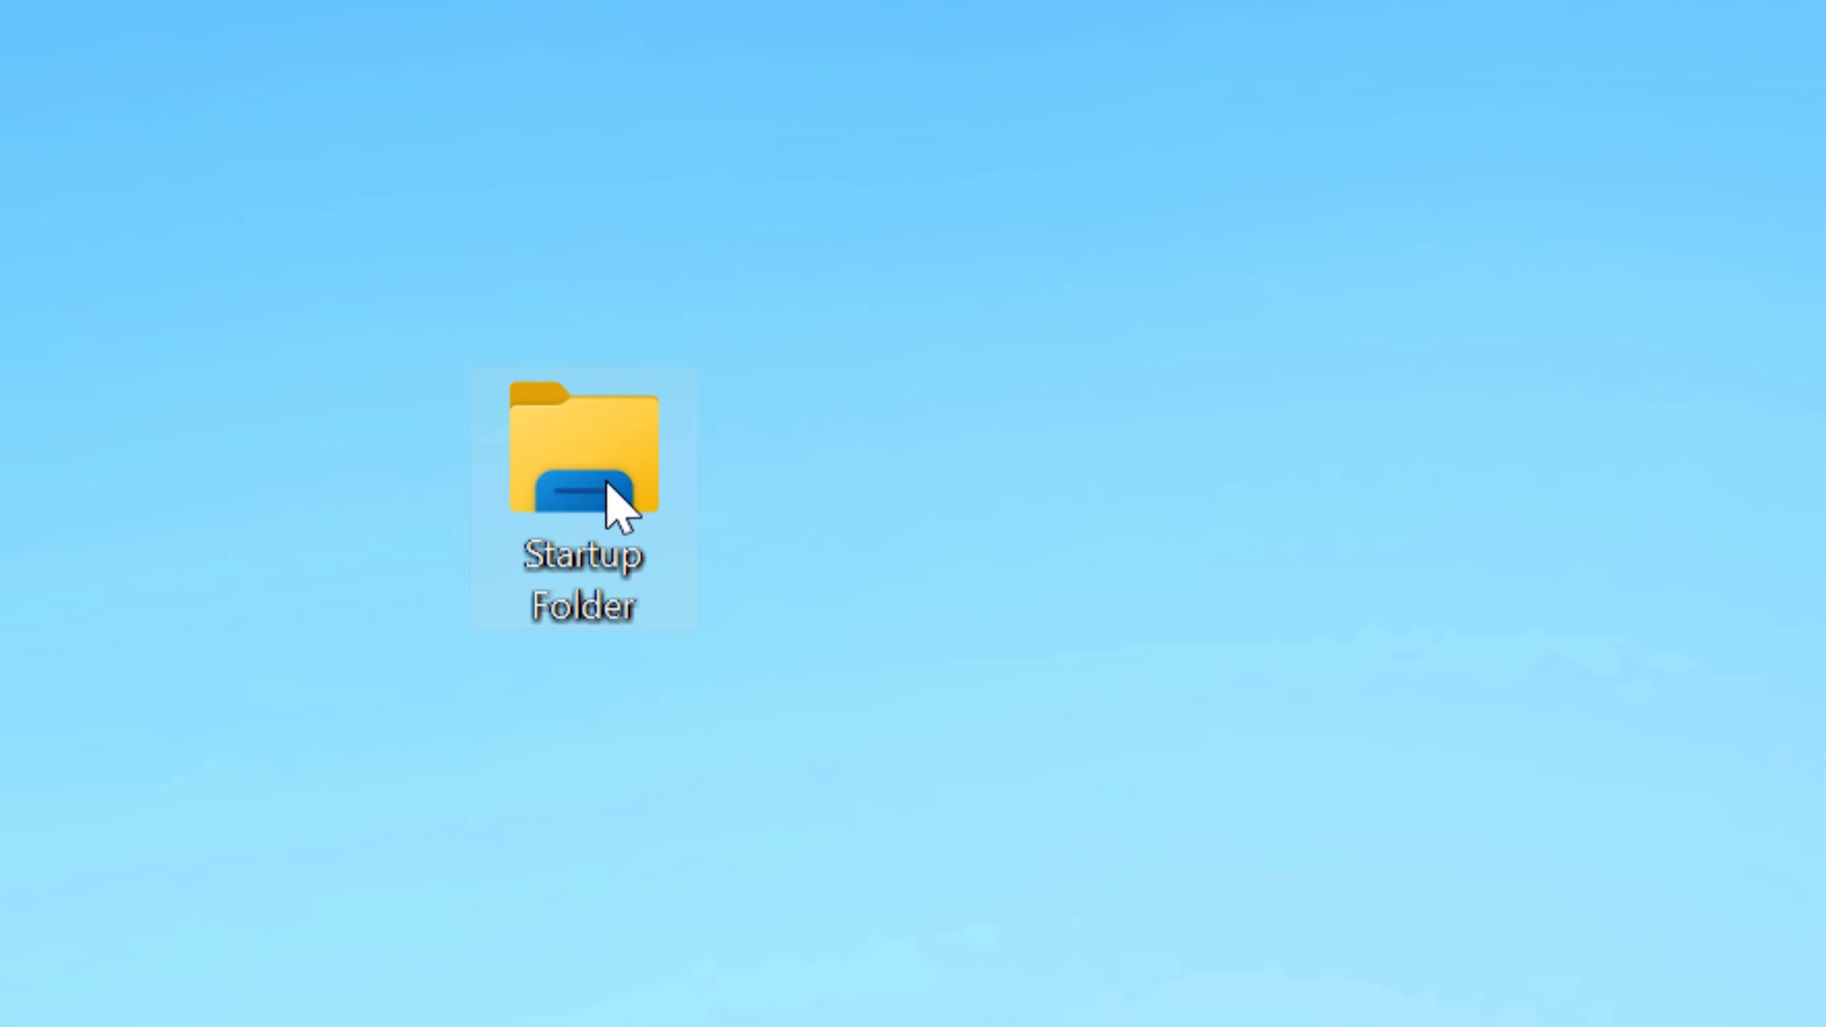
{"action": "double_click", "coordinate": [582, 455]}
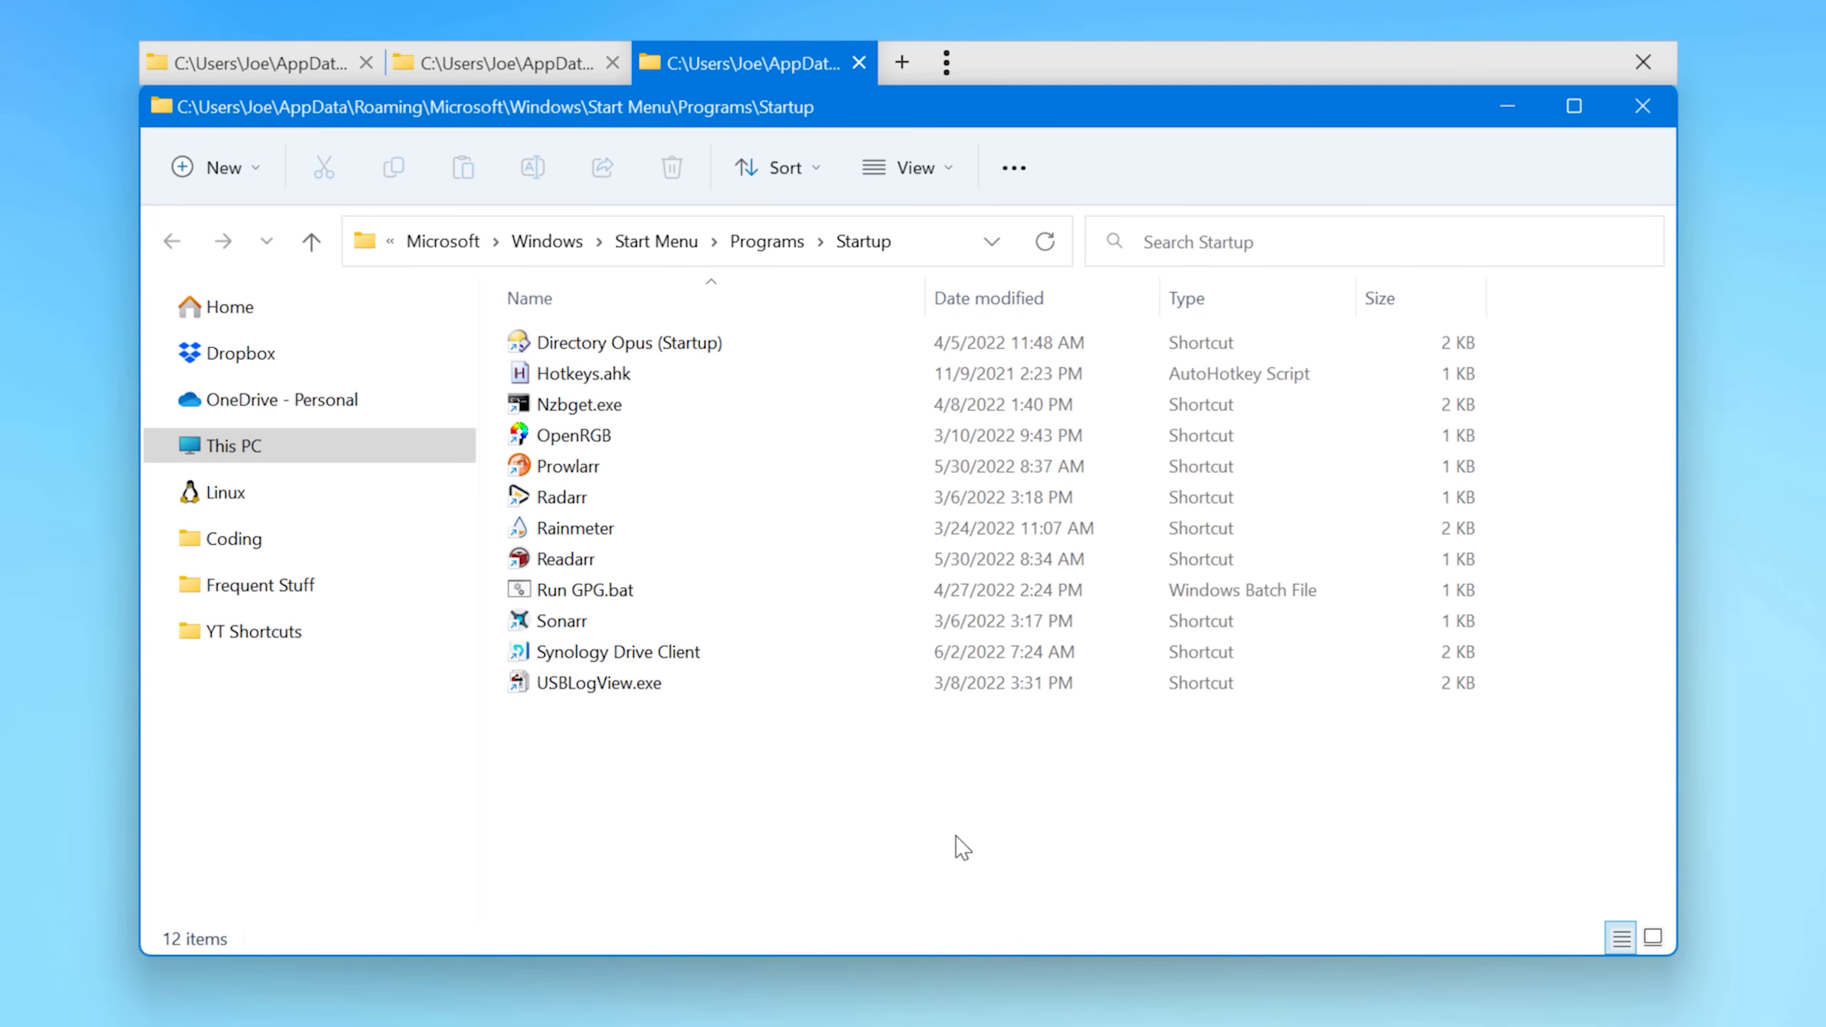
{"action": "mouse_move", "coordinate": [1498, 788]}
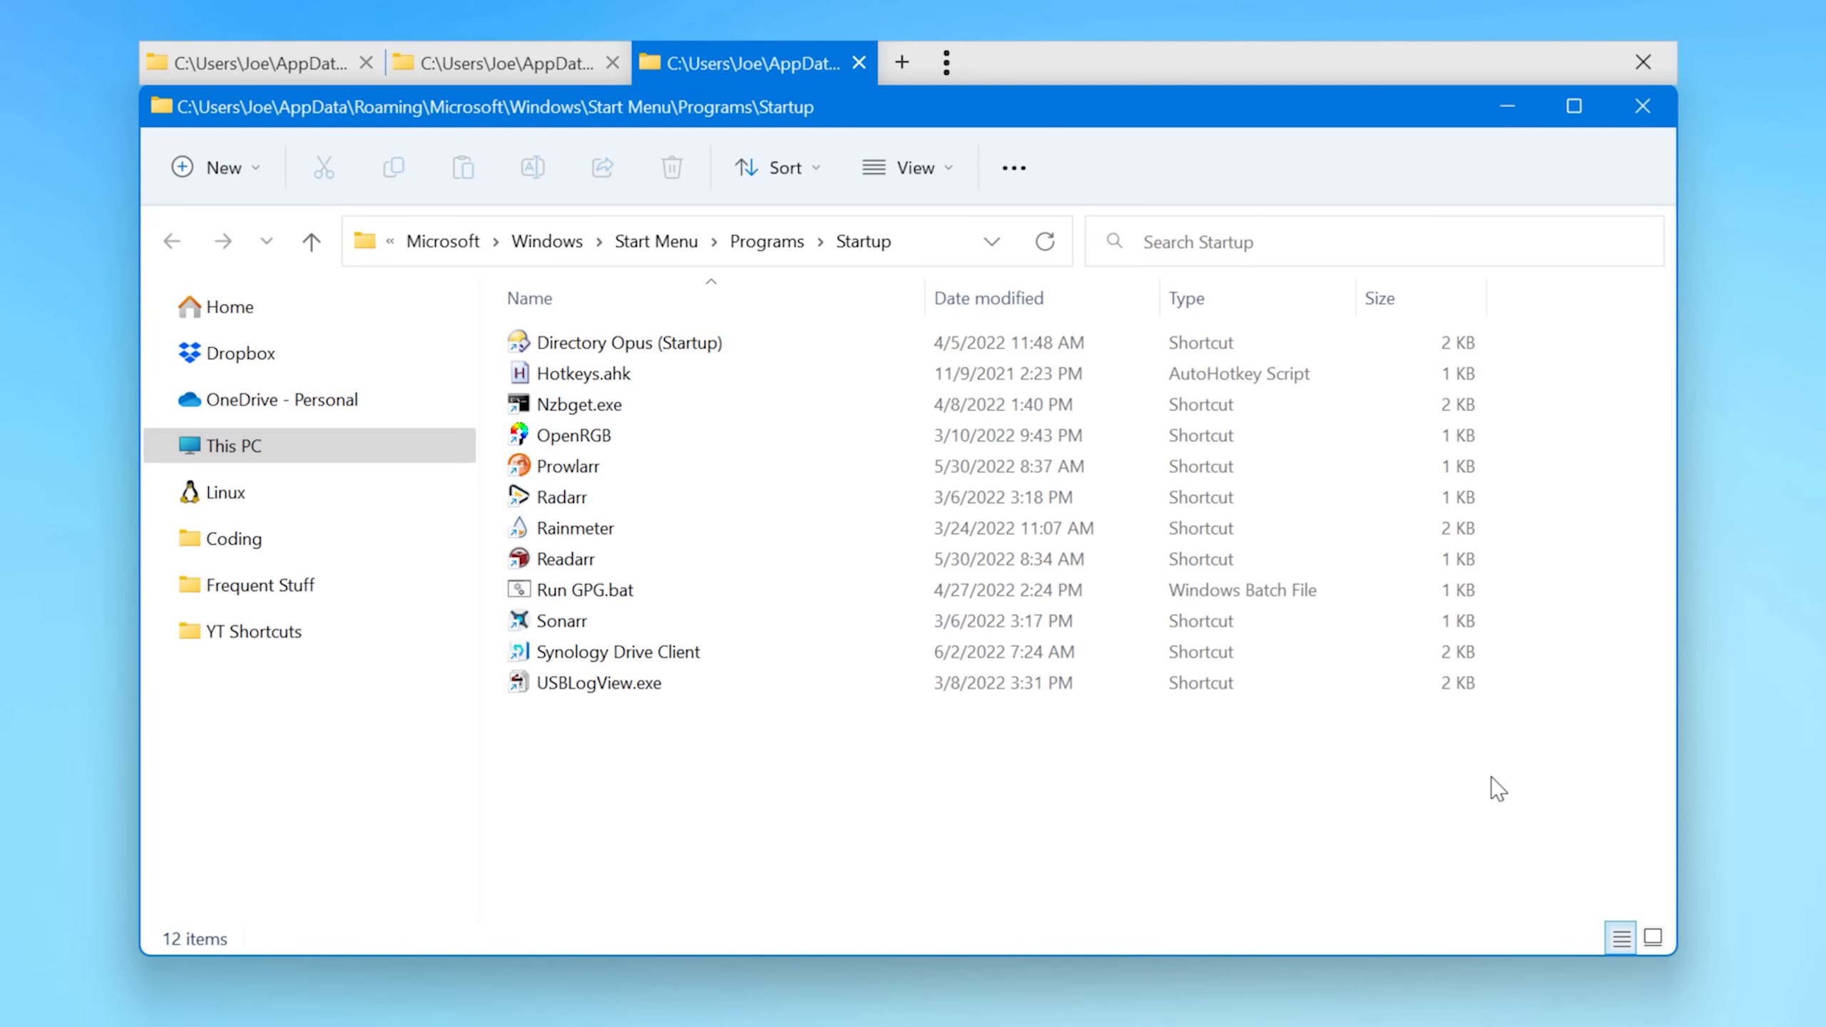
{"action": "type", "text": "shell:AppData"}
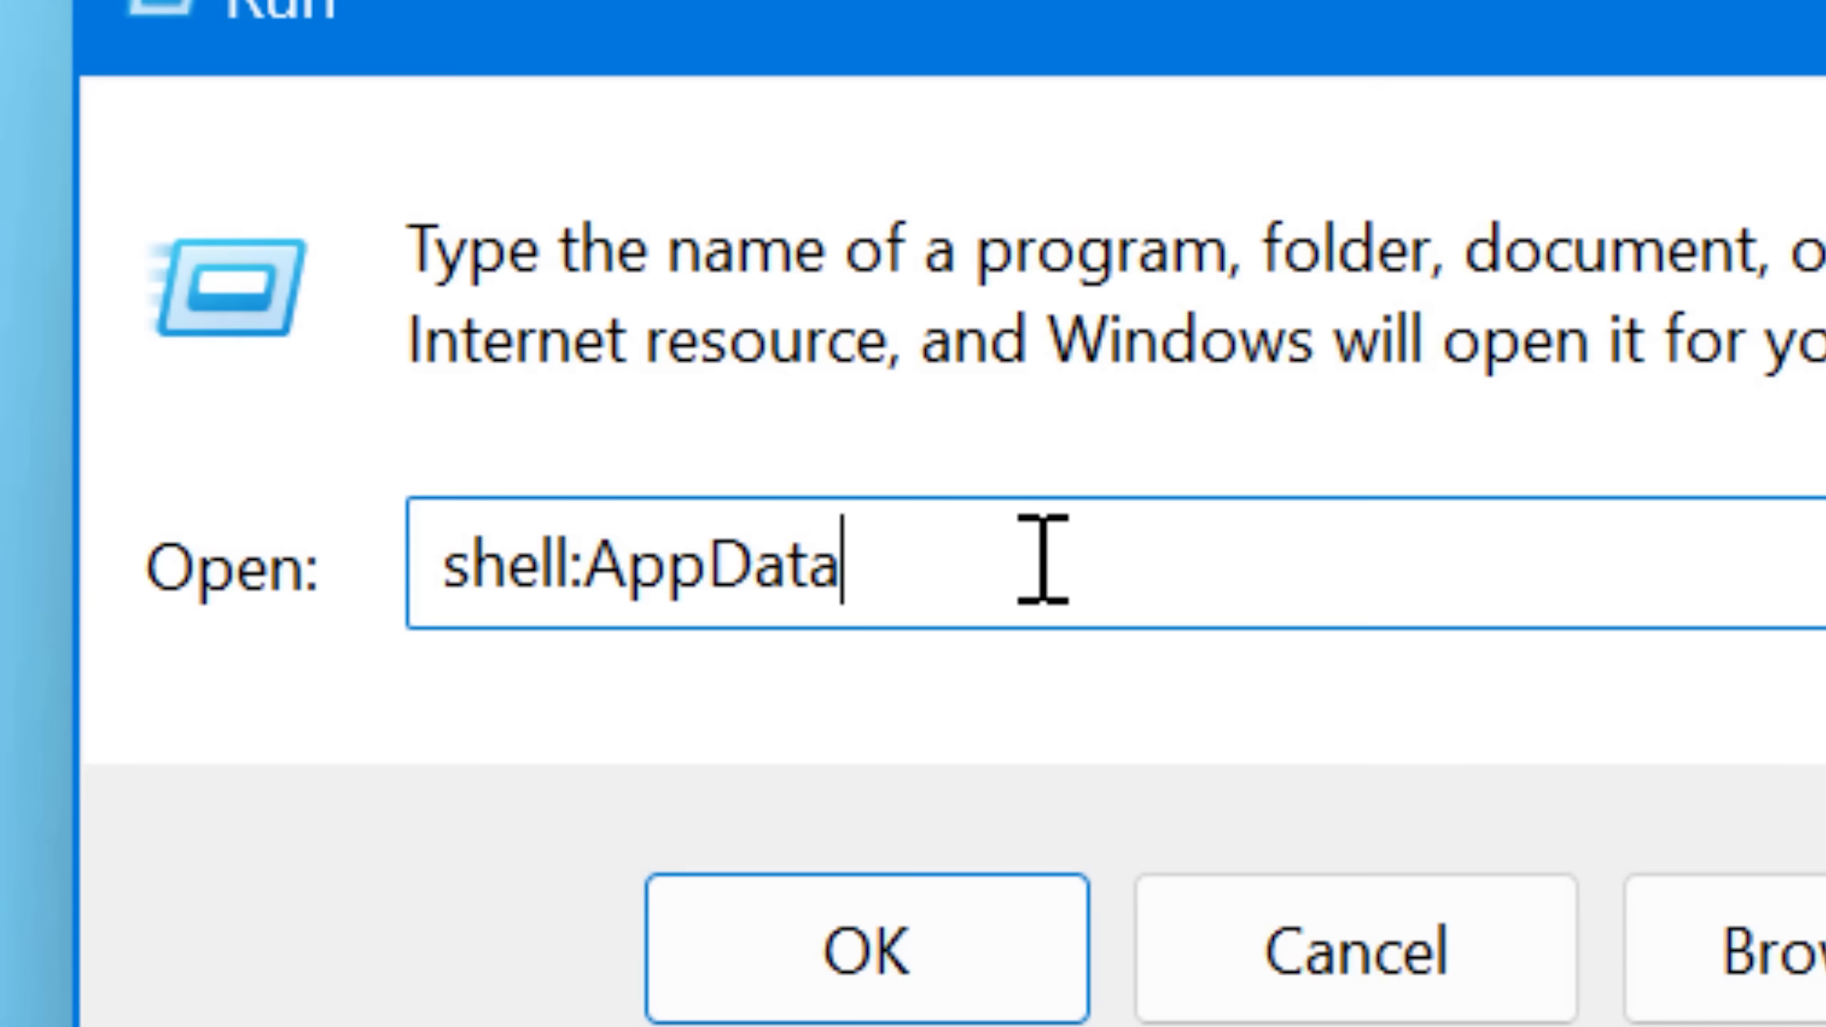
Run %appdata% to open the roaming AppData location.
{"action": "type", "text": "%ap"}
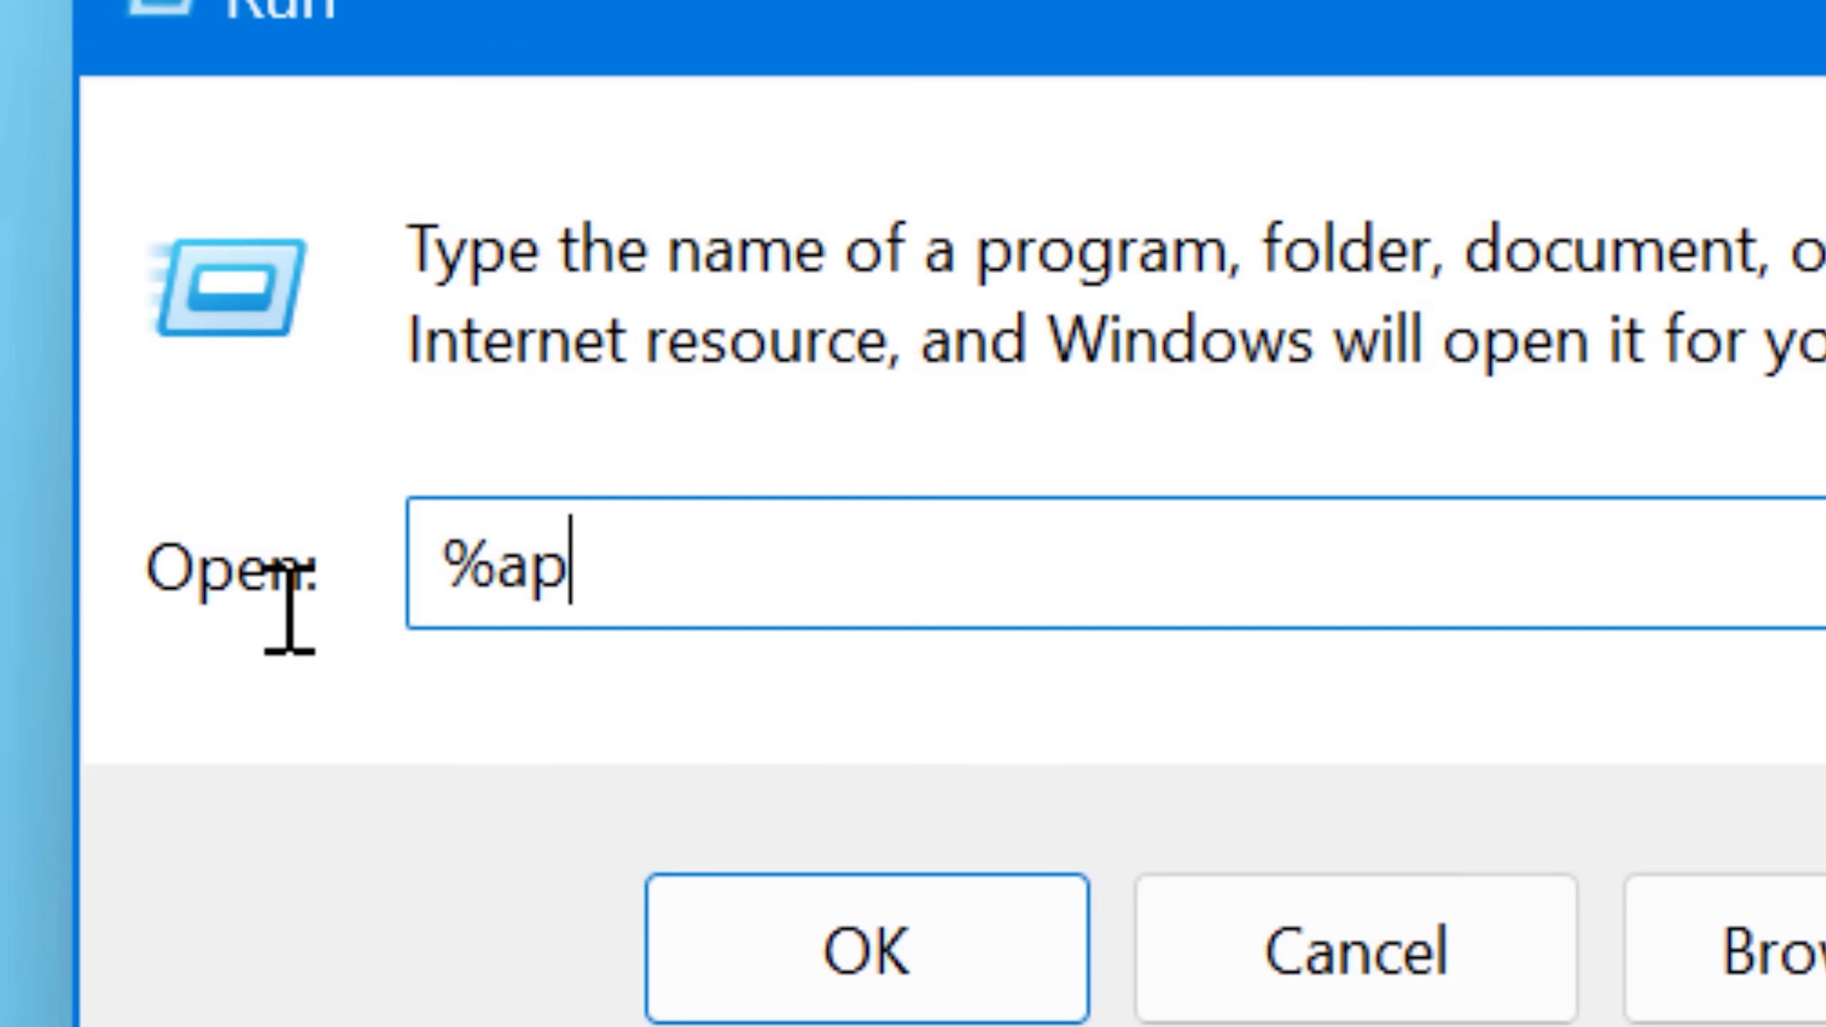
{"action": "type", "text": "pdata%"}
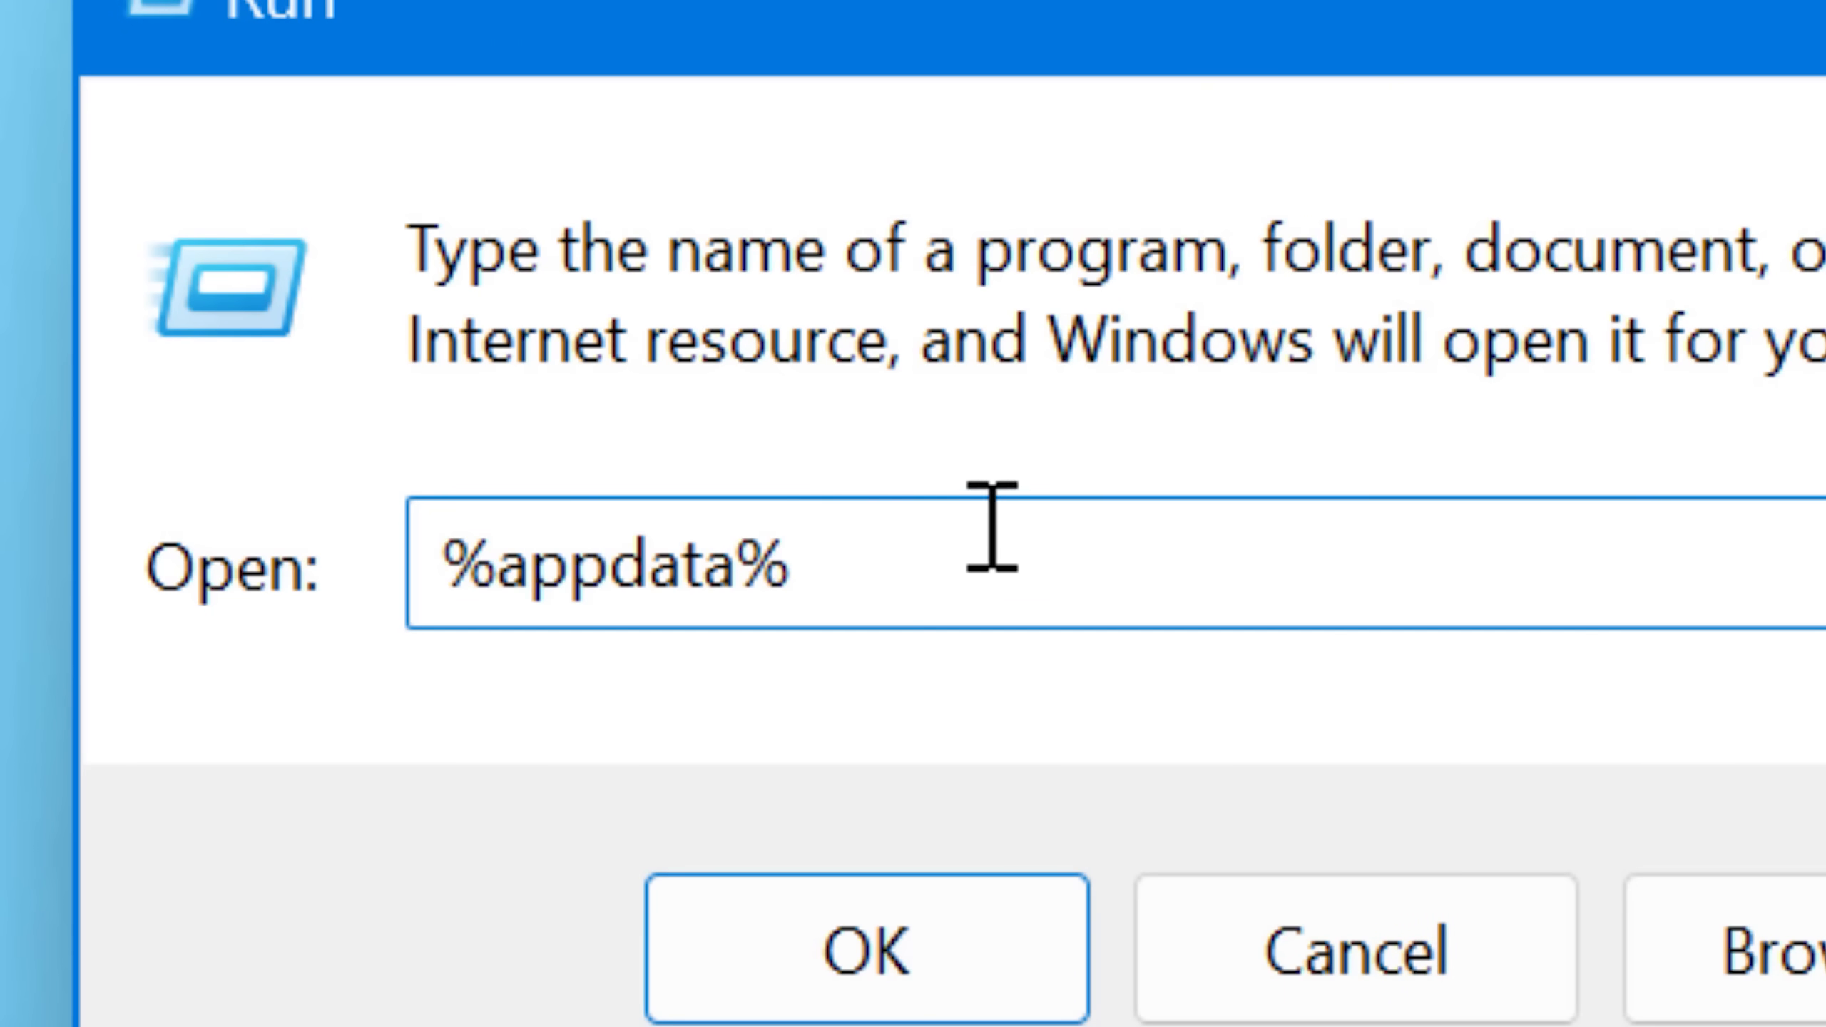
{"action": "mouse_move", "coordinate": [1147, 600]}
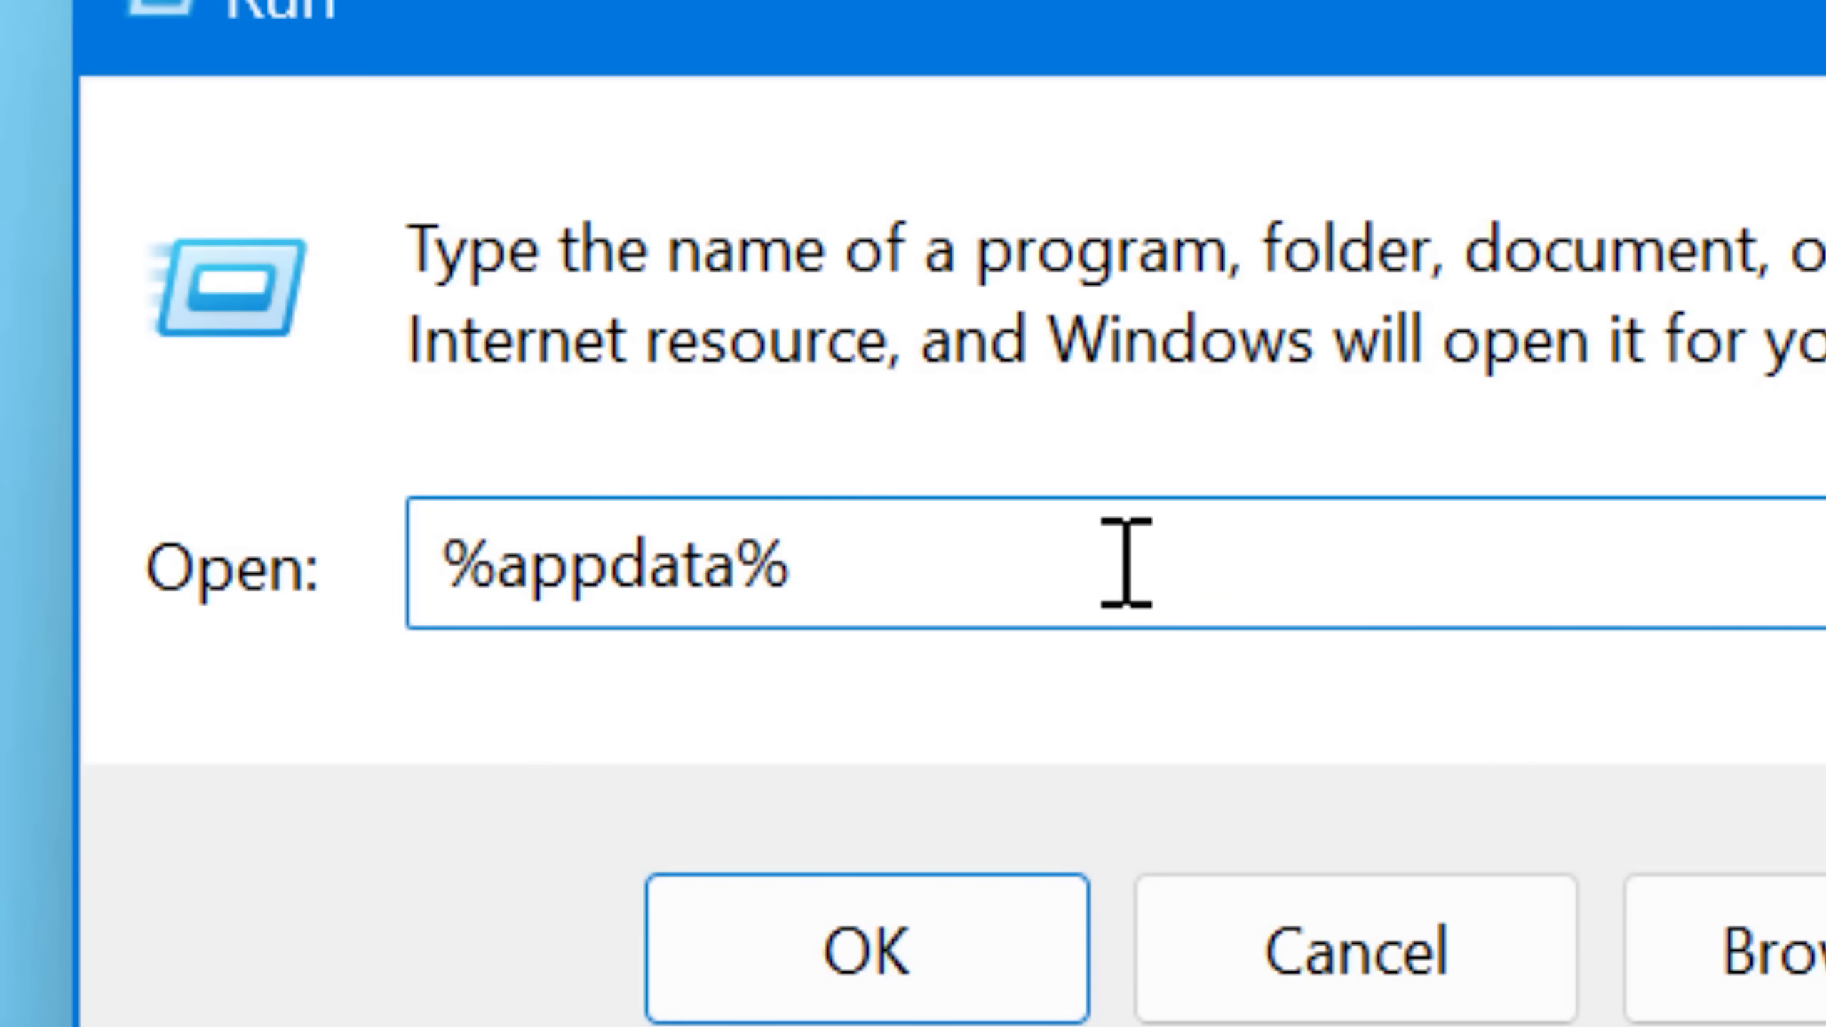
{"action": "left_click", "coordinate": [864, 943]}
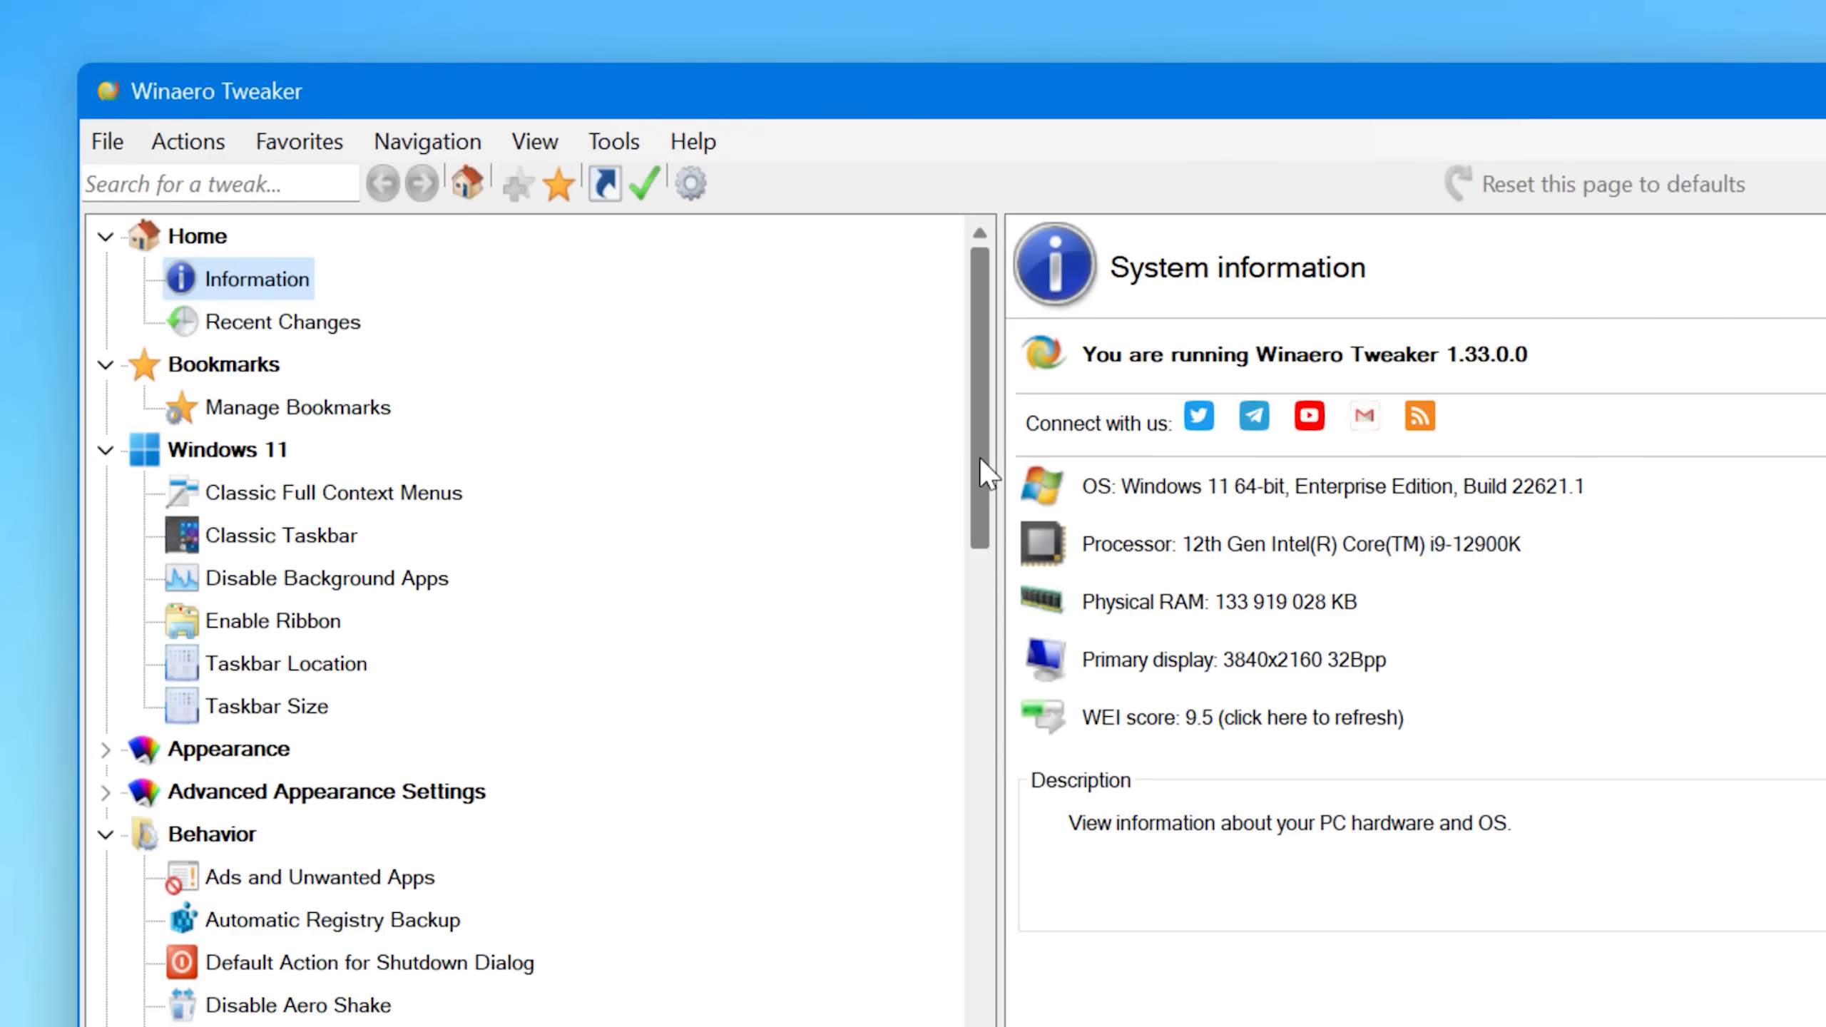
Select the Shell Folder (CLSID) Shortcut tweak under Shortcuts and list its available shell folders.
{"action": "scroll", "scroll_direction": "down", "scroll_amount": 3}
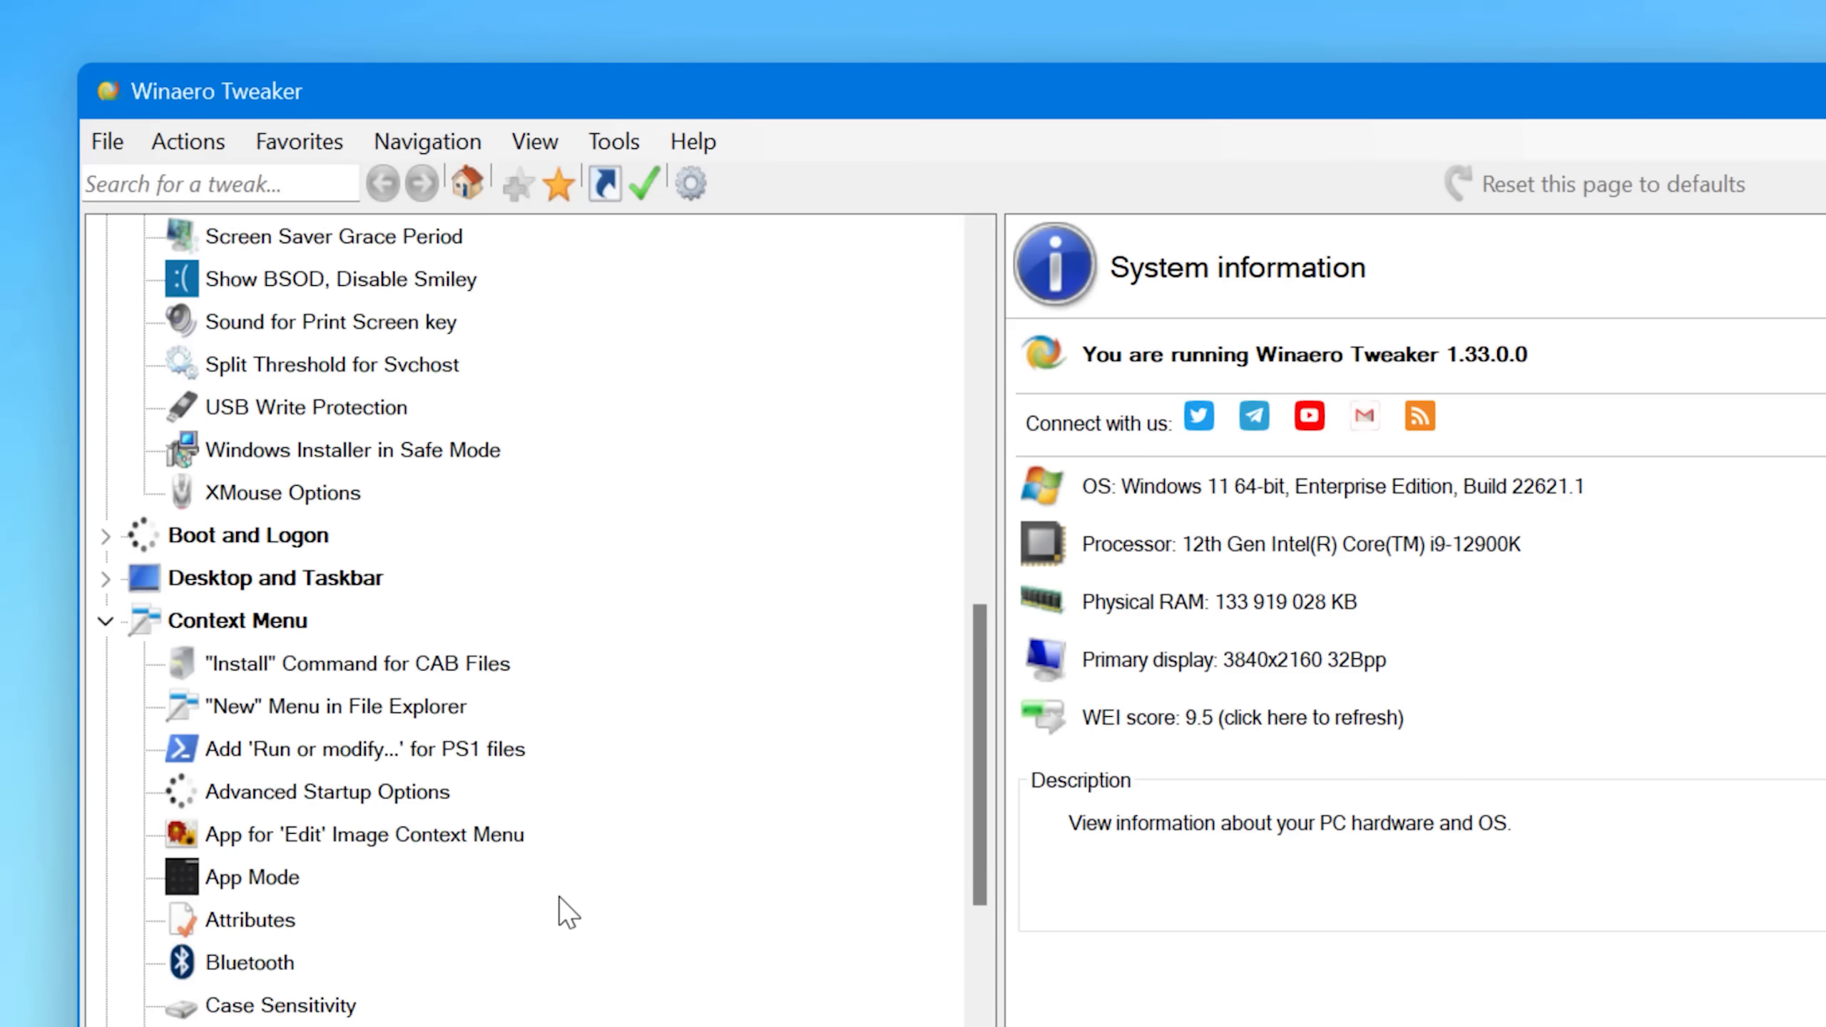
{"action": "scroll", "scroll_direction": "down", "scroll_amount": 3}
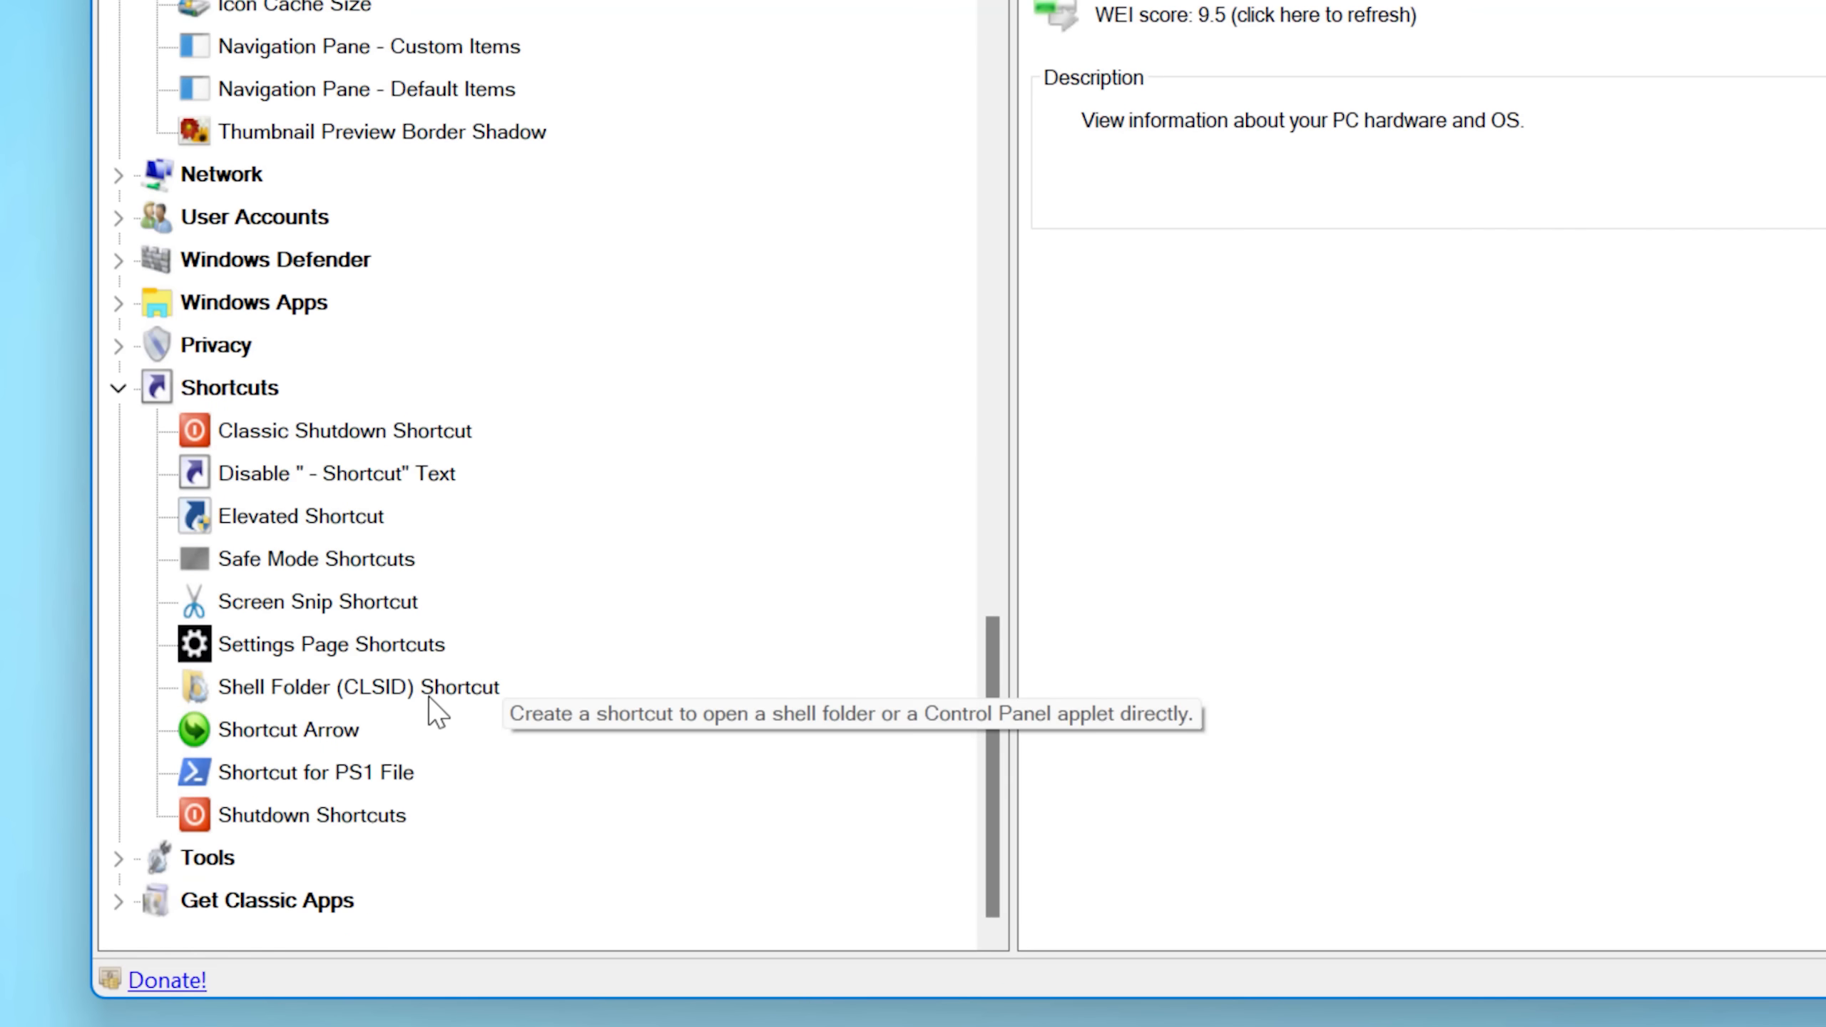
{"action": "left_click", "coordinate": [357, 686]}
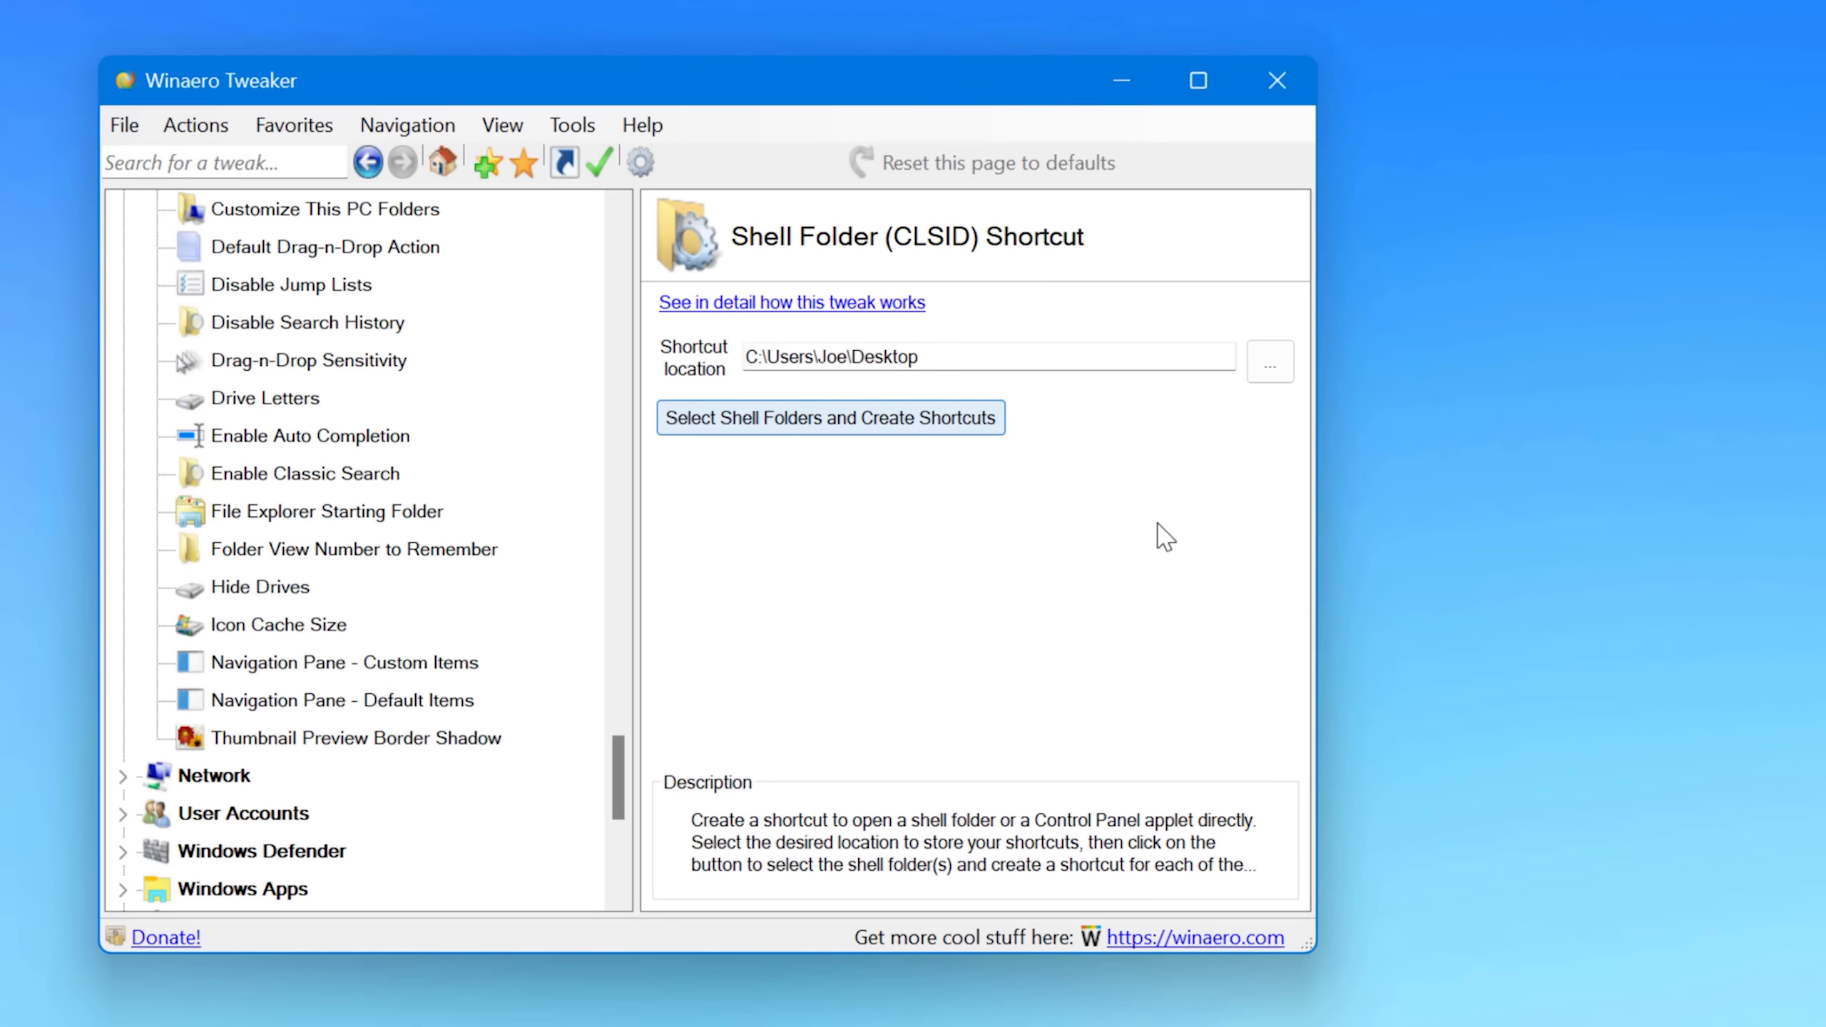
{"action": "left_click", "coordinate": [829, 416]}
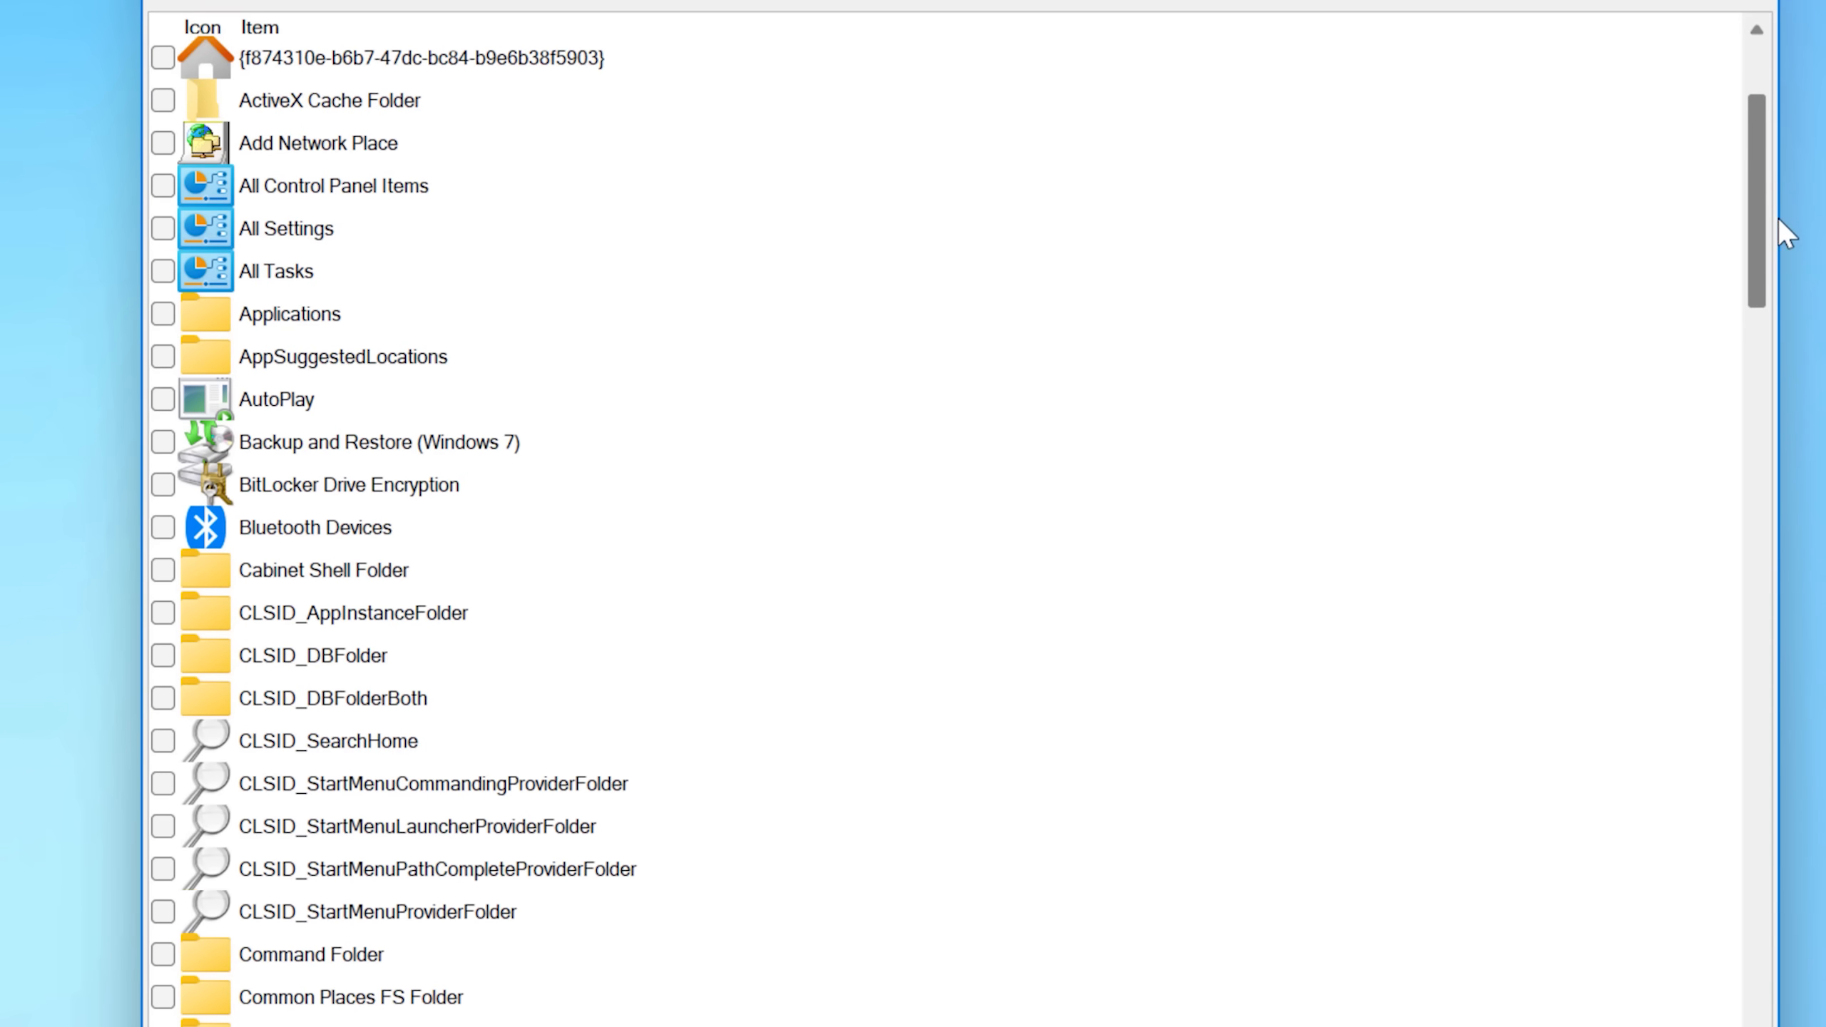
{"action": "scroll", "scroll_direction": "down", "scroll_amount": 3}
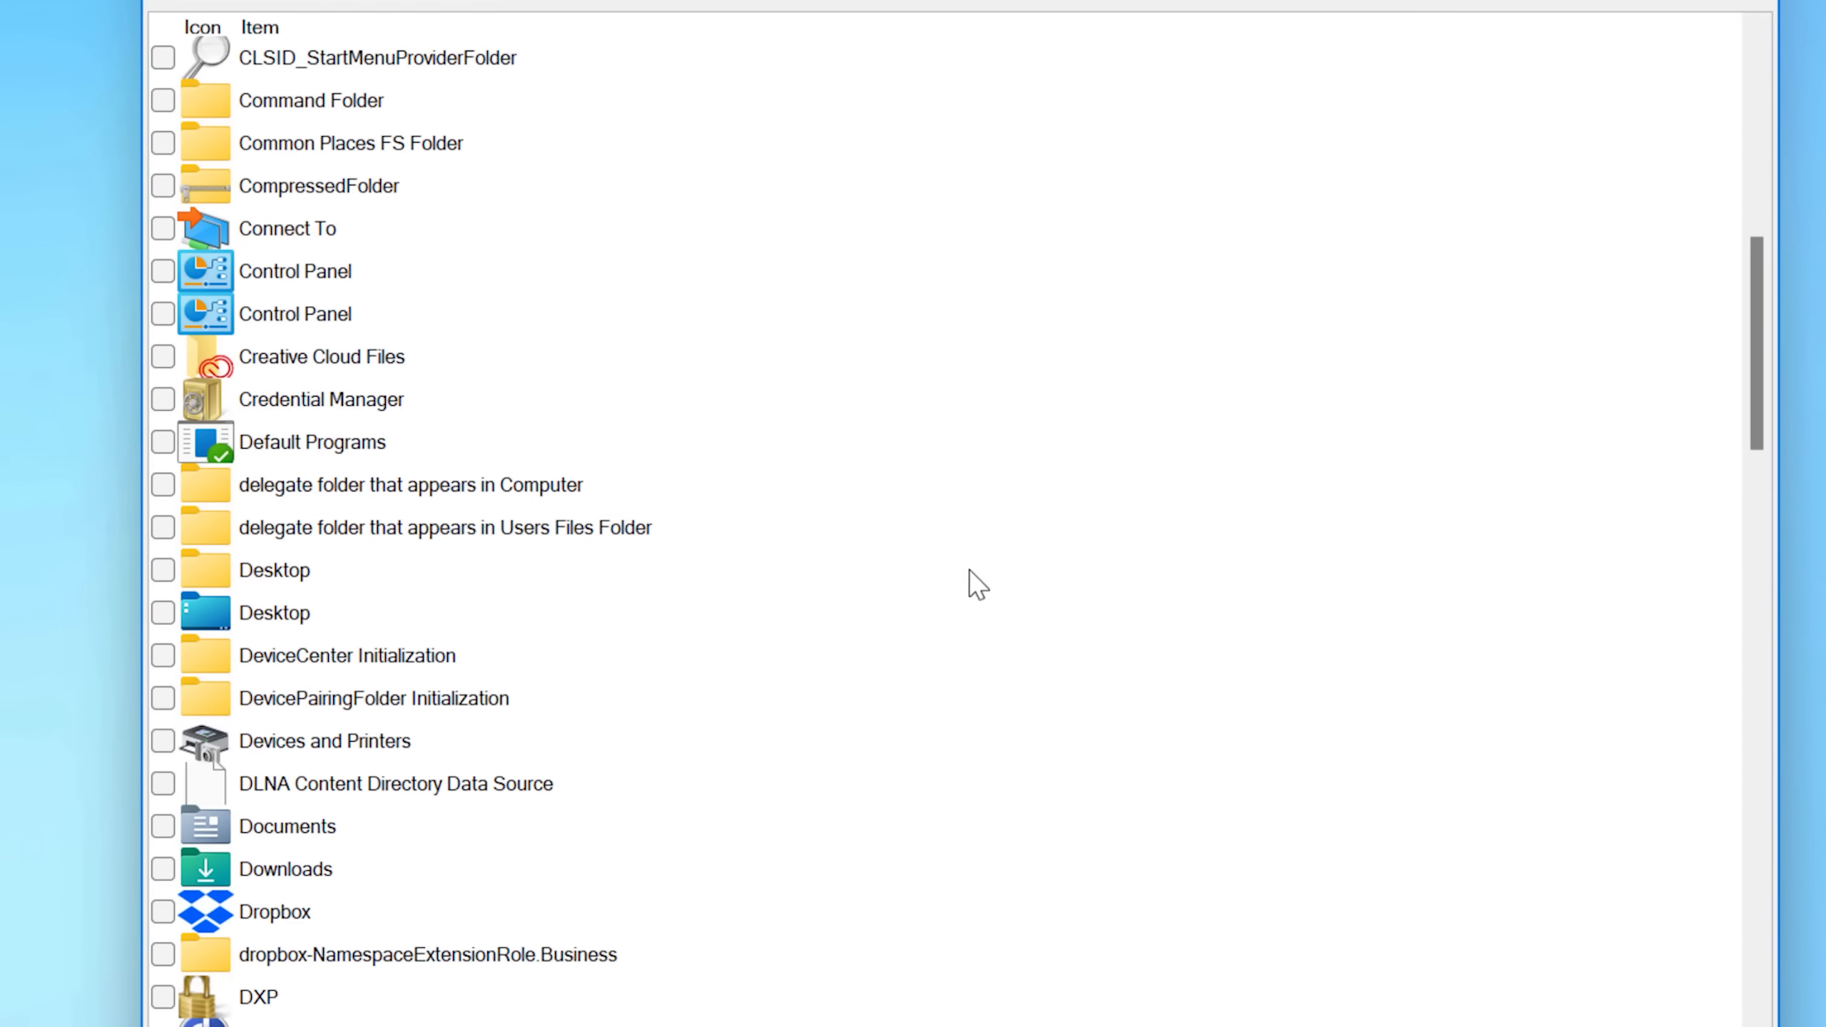
{"action": "scroll", "scroll_direction": "down", "scroll_amount": 3}
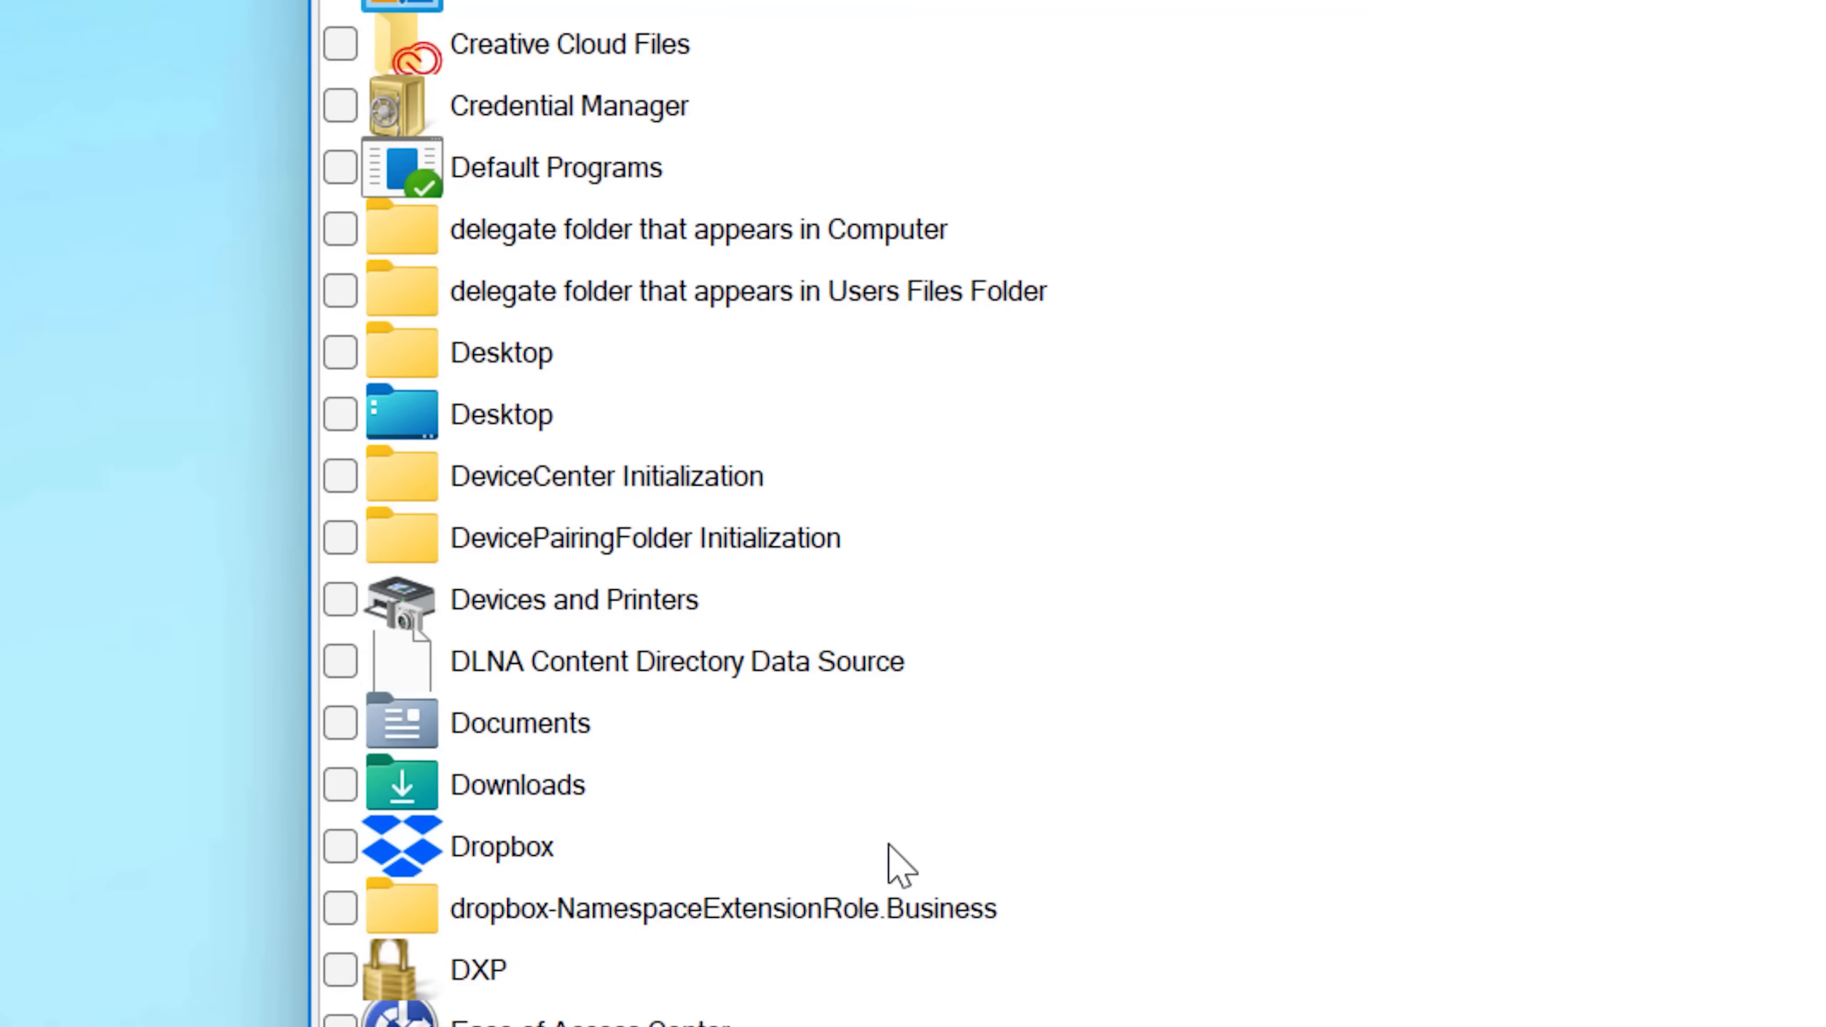
{"action": "left_click", "coordinate": [512, 847]}
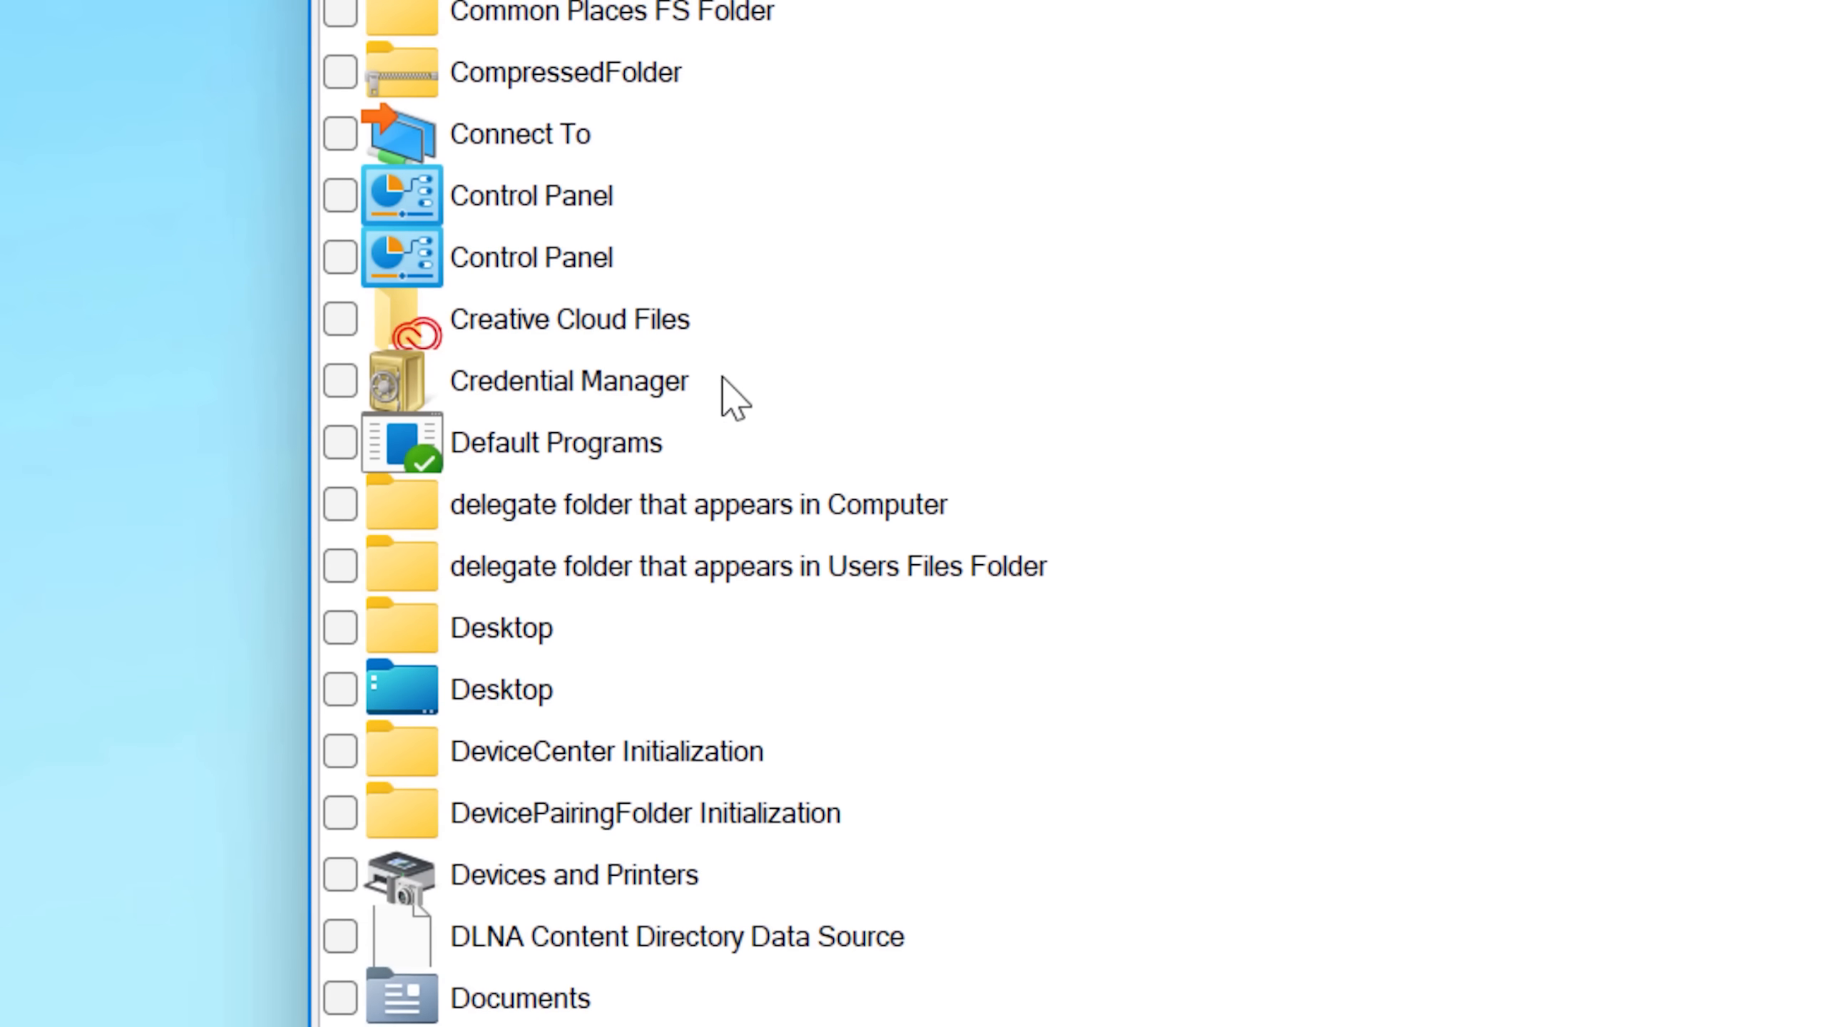
{"action": "left_click", "coordinate": [569, 319]}
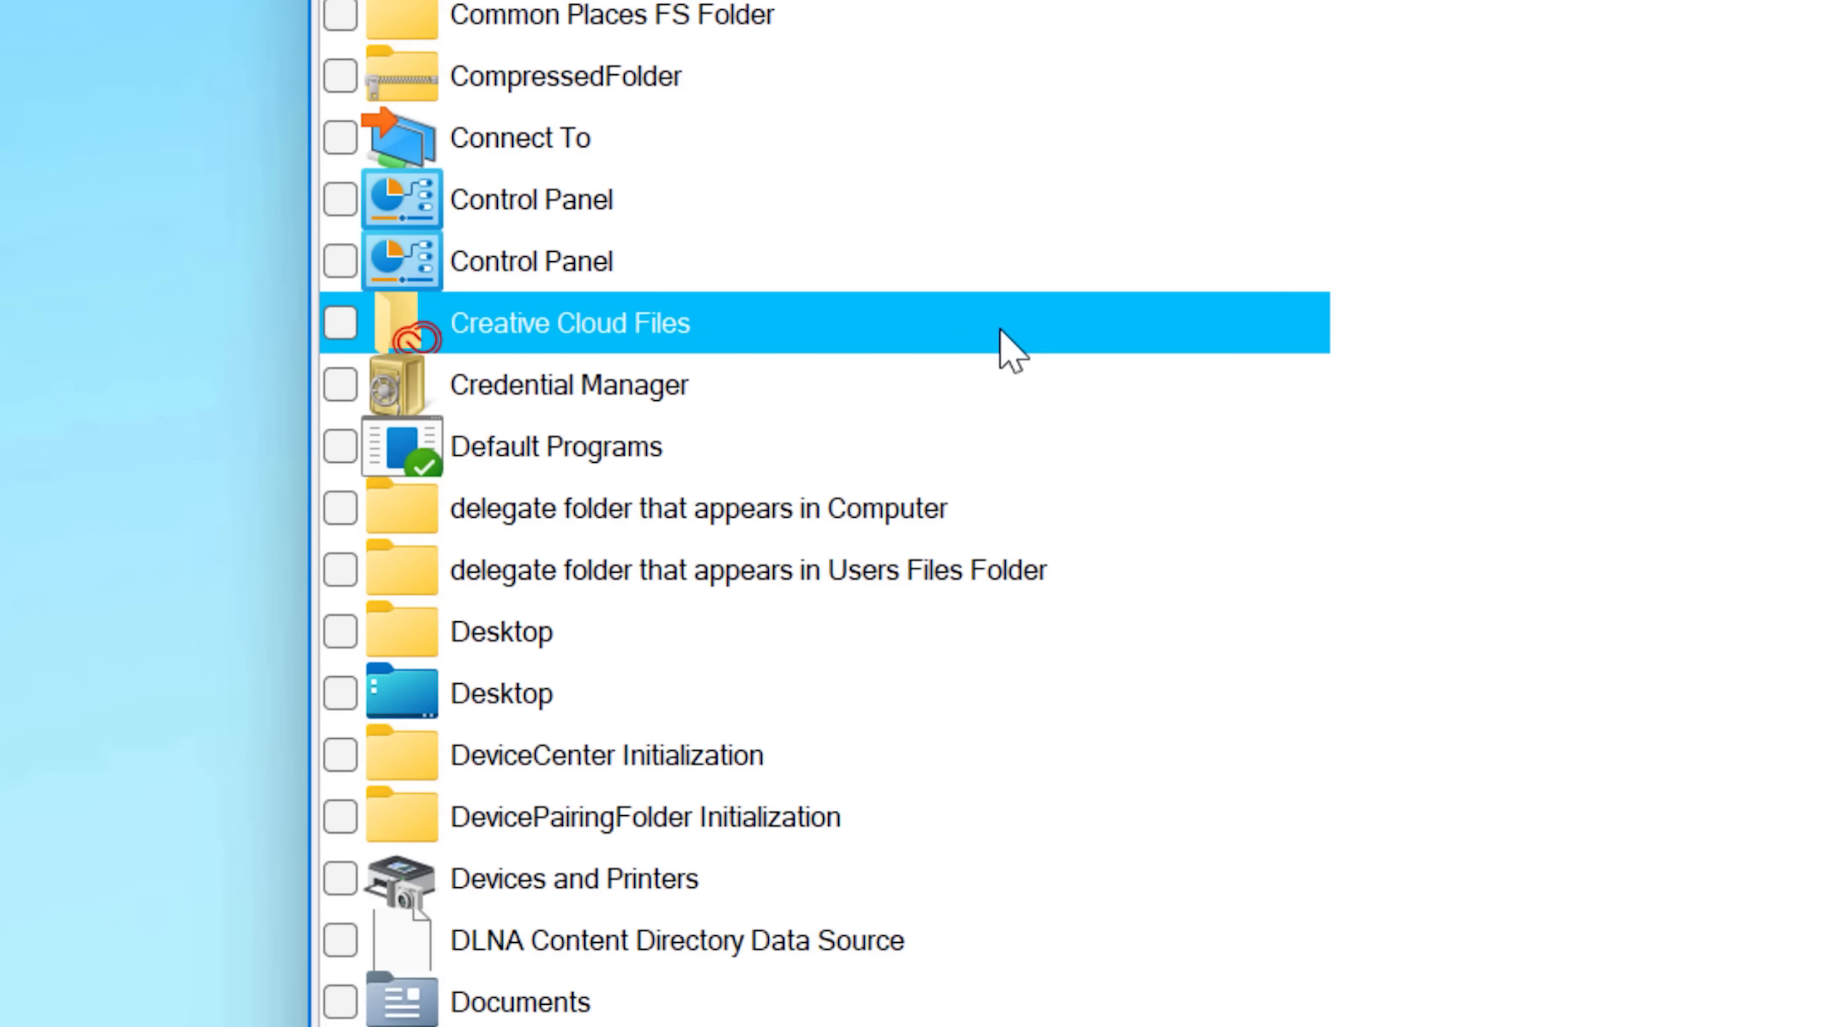
{"action": "mouse_move", "coordinate": [991, 330]}
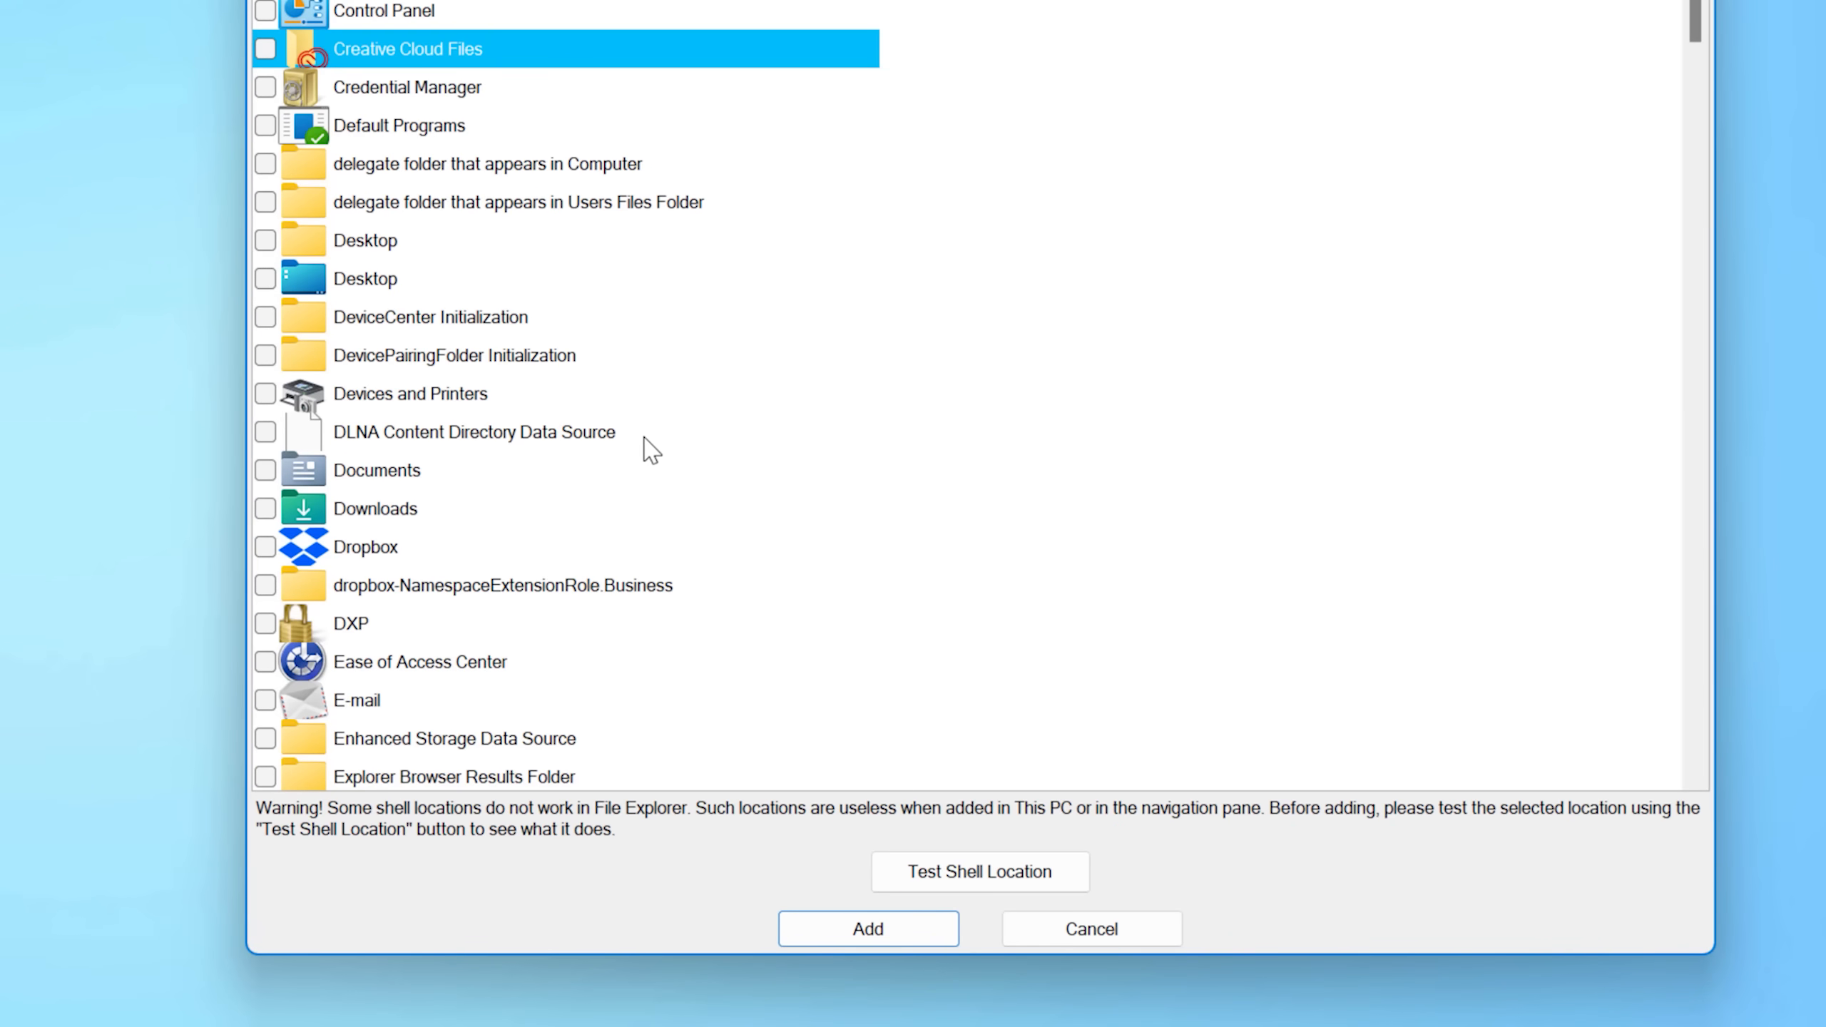
{"action": "scroll", "scroll_direction": "down", "scroll_amount": 3}
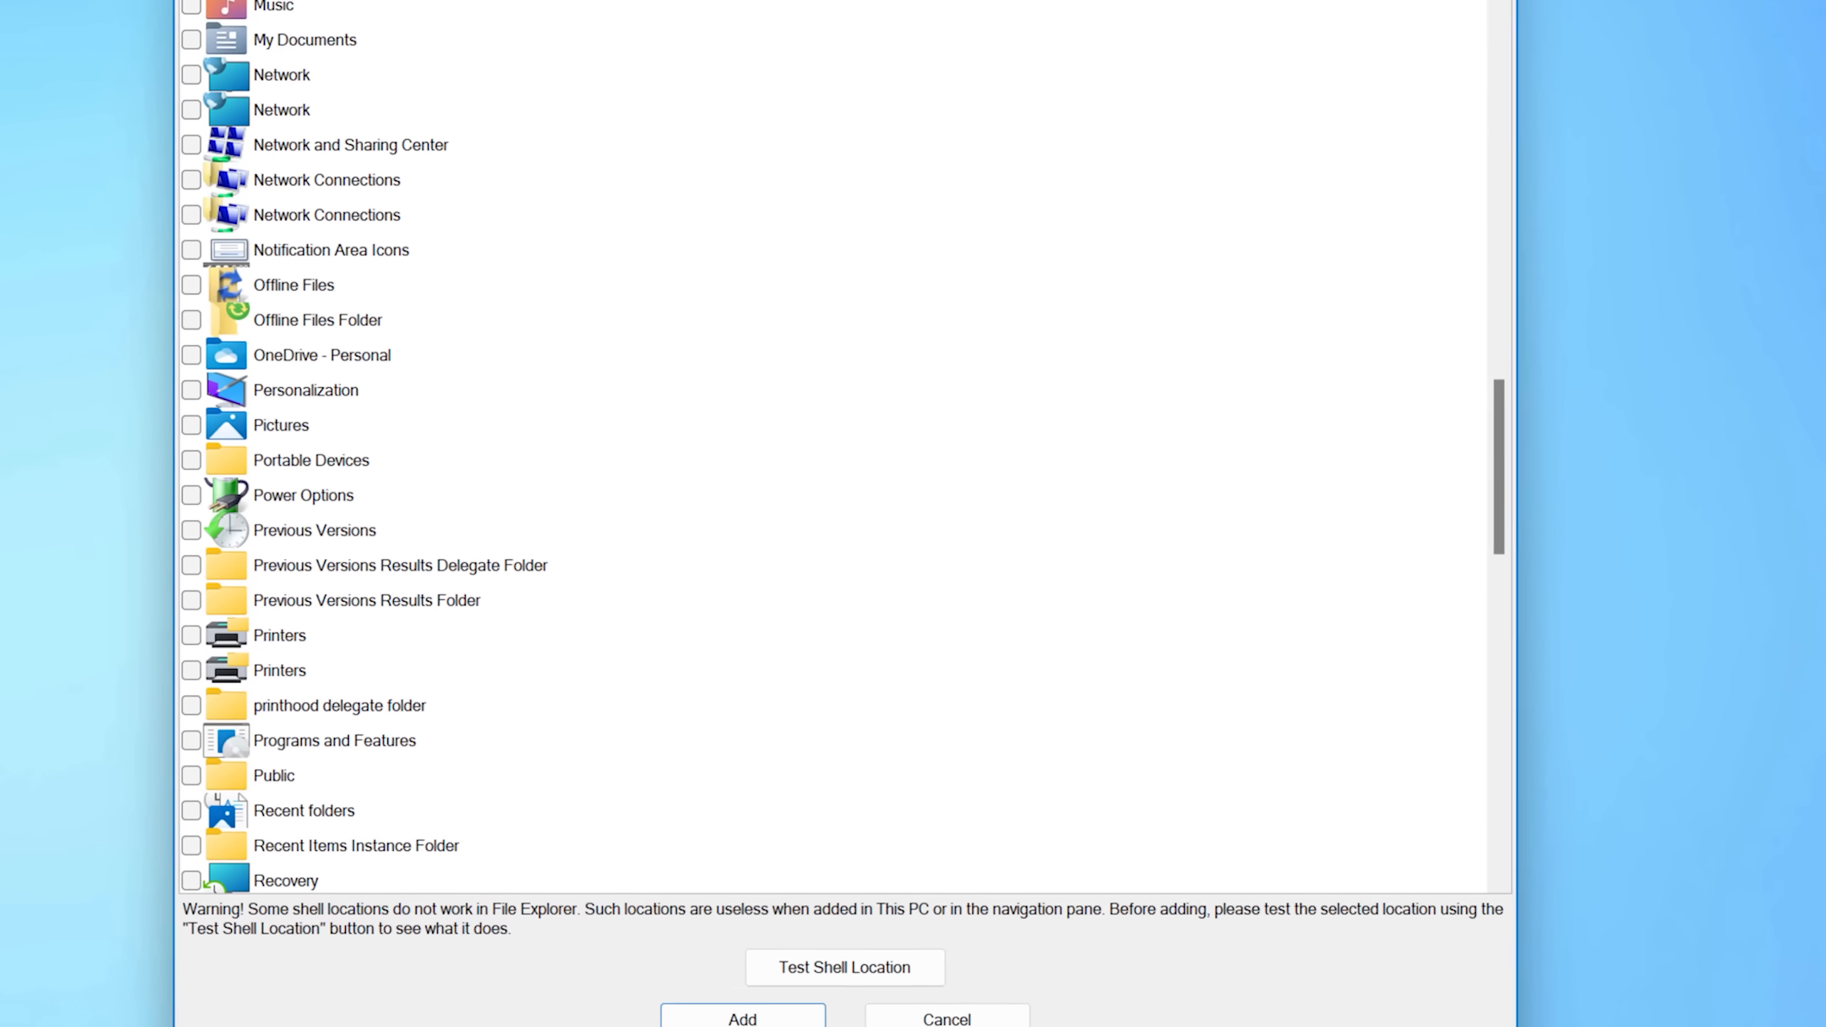
{"action": "scroll", "scroll_direction": "down", "scroll_amount": 3}
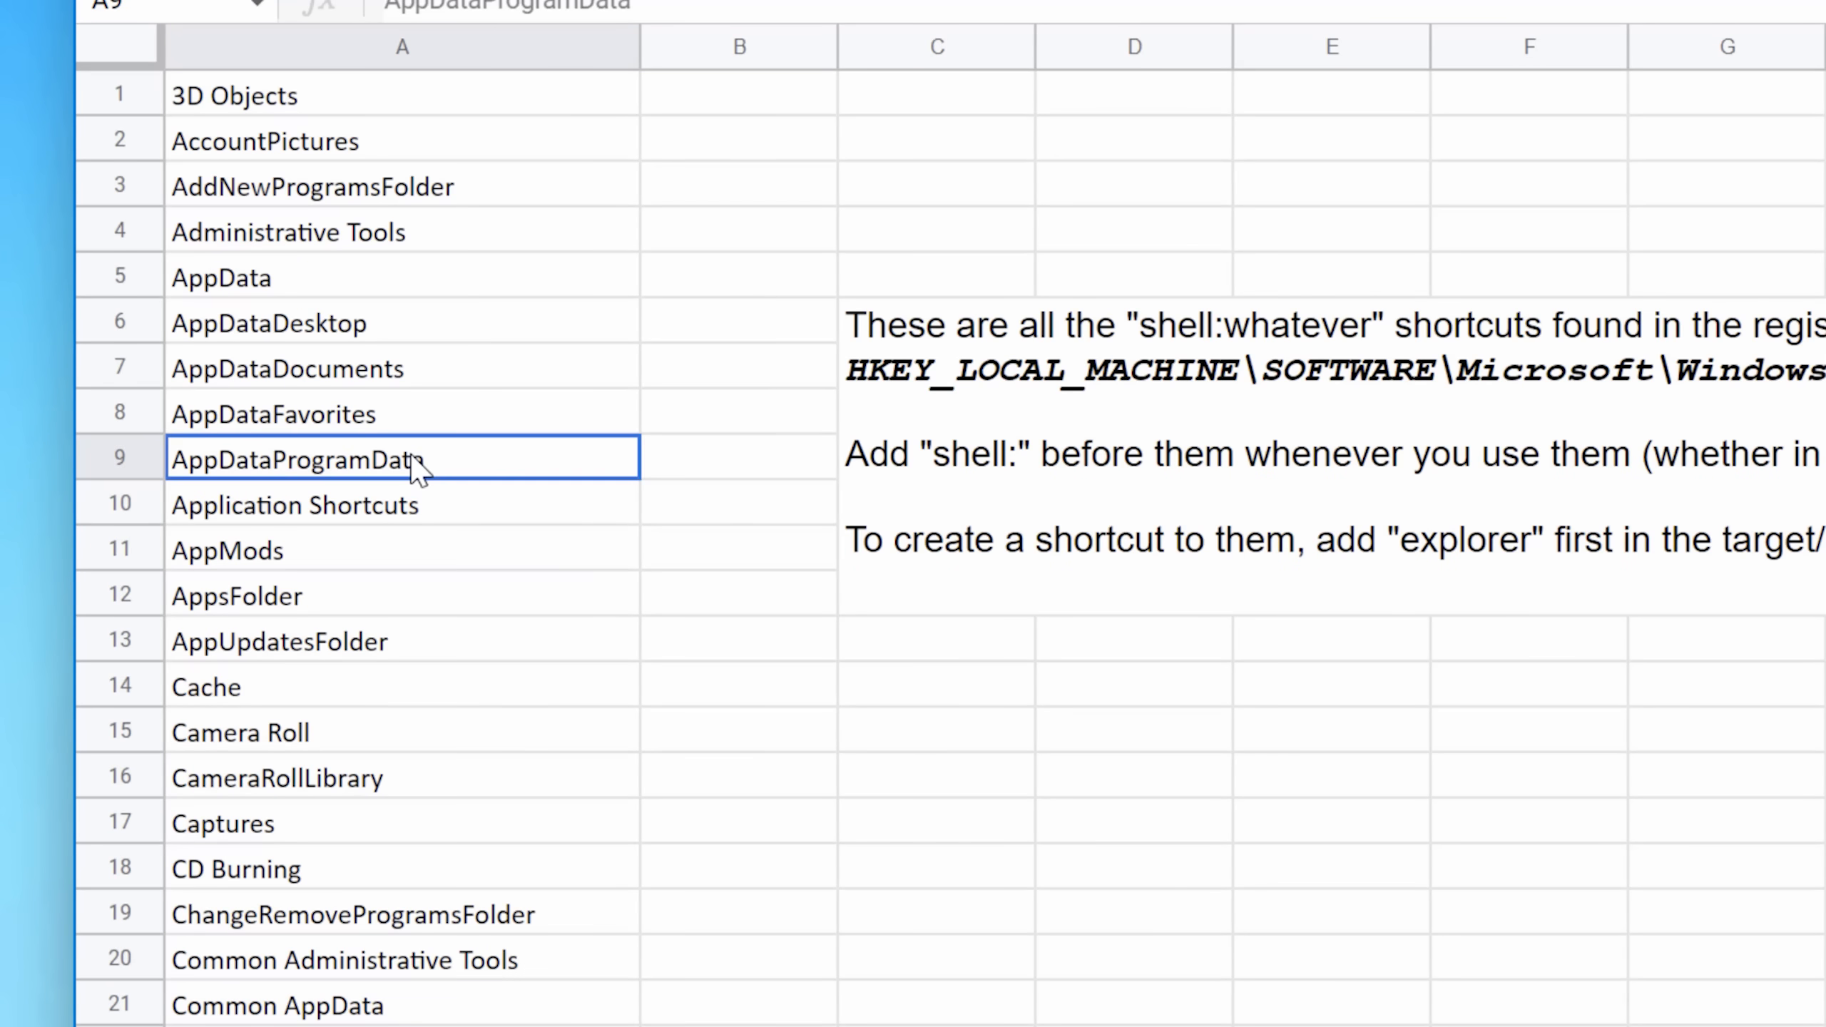
Browse the System Application CLSID and All CLSID Keys Associated With Folder sheets in the workbook.
{"action": "scroll", "scroll_direction": "down", "scroll_amount": 3}
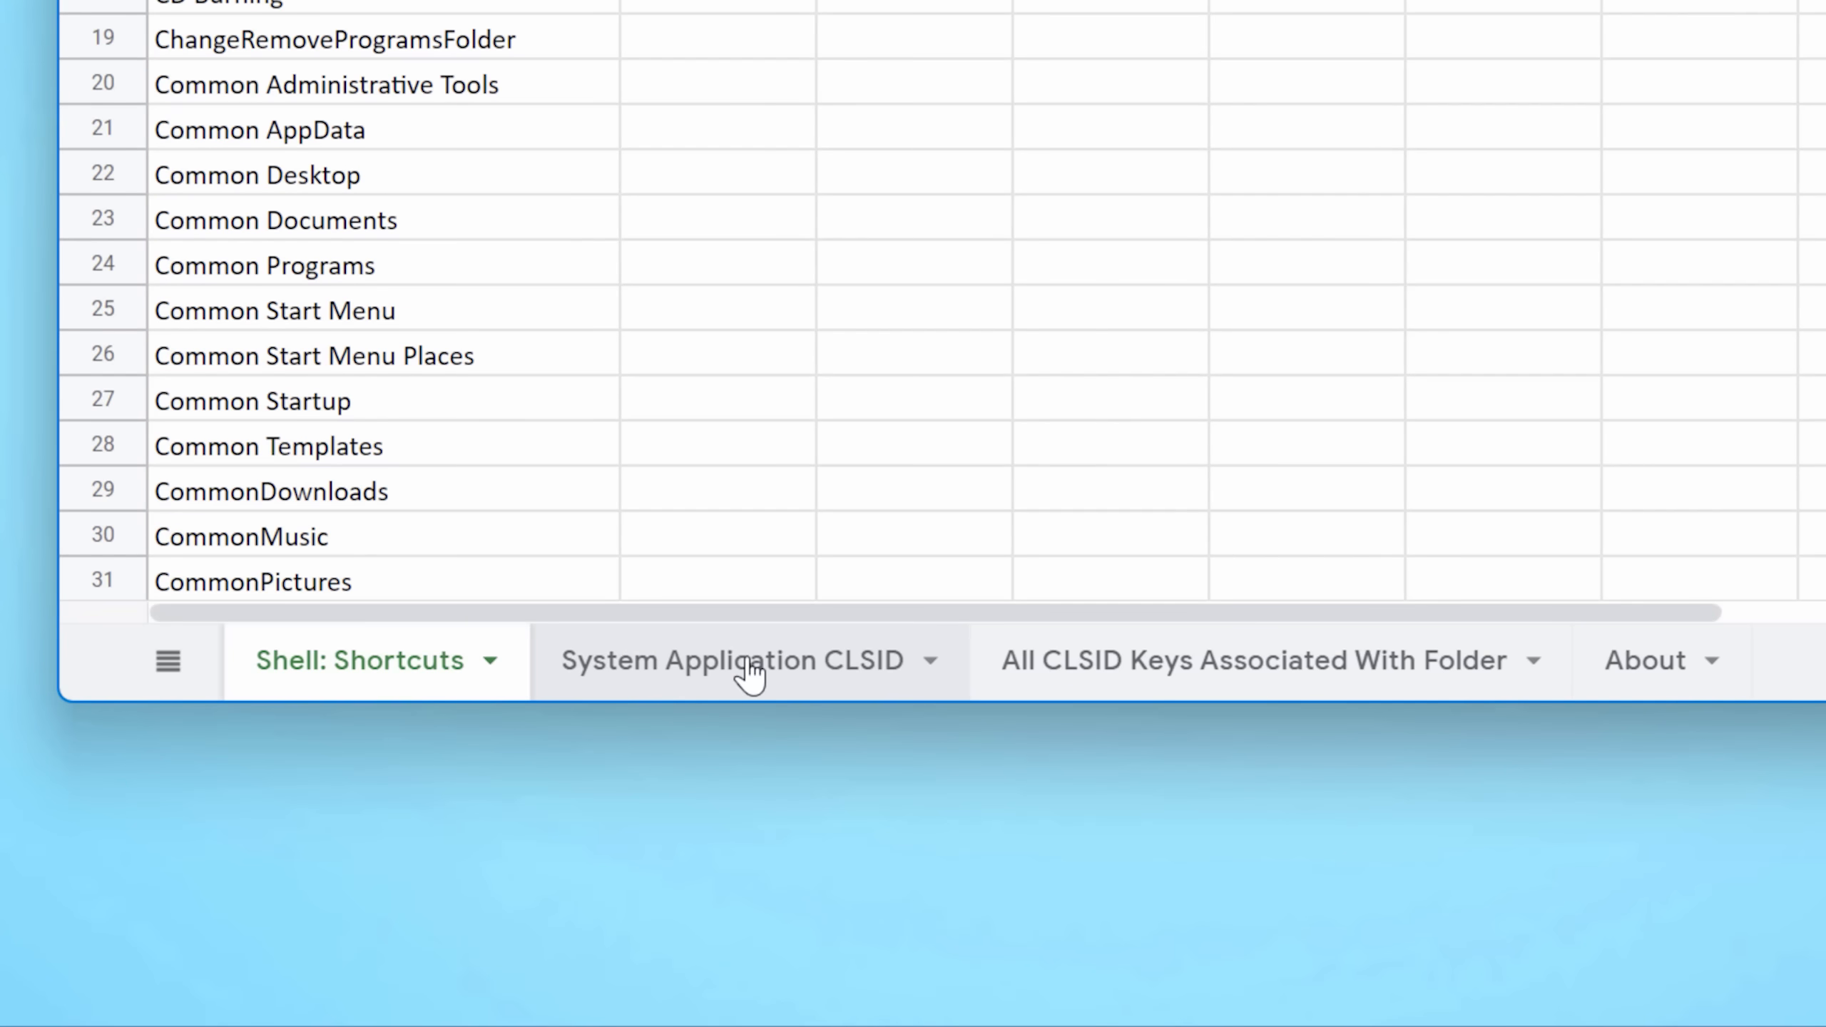
{"action": "left_click", "coordinate": [734, 660]}
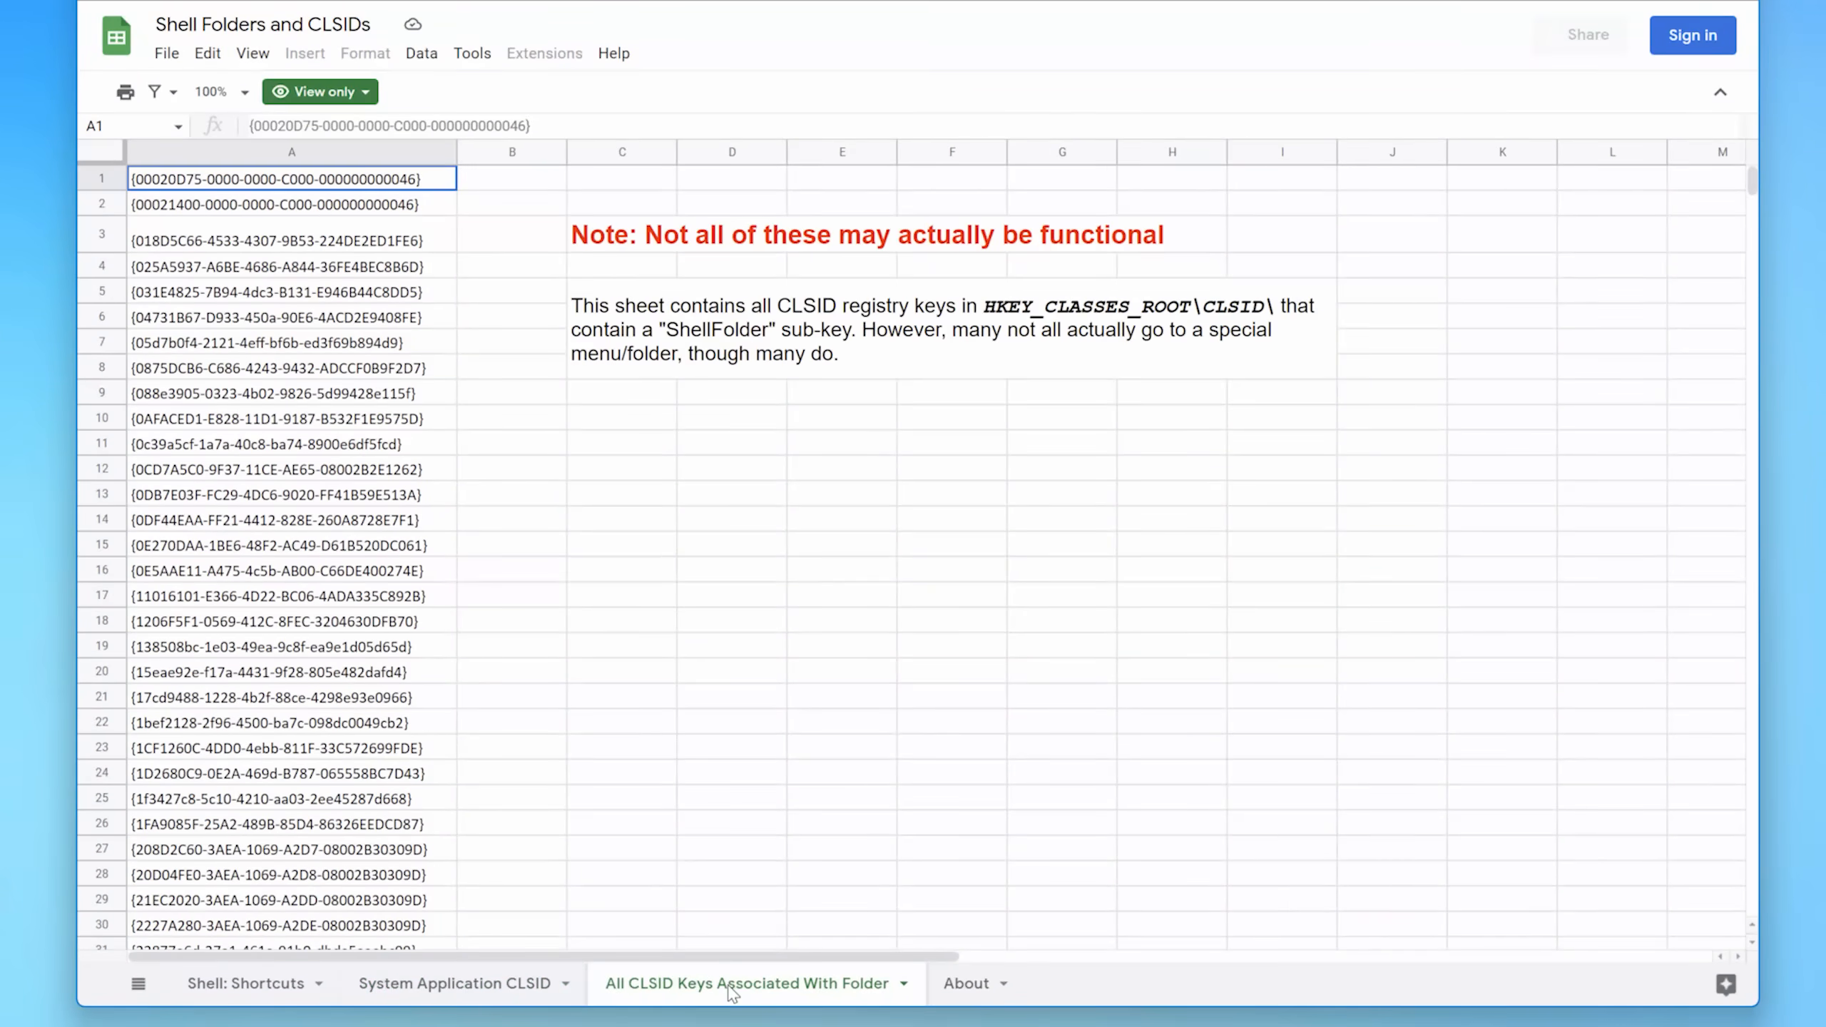
{"action": "scroll", "scroll_direction": "down", "scroll_amount": 3}
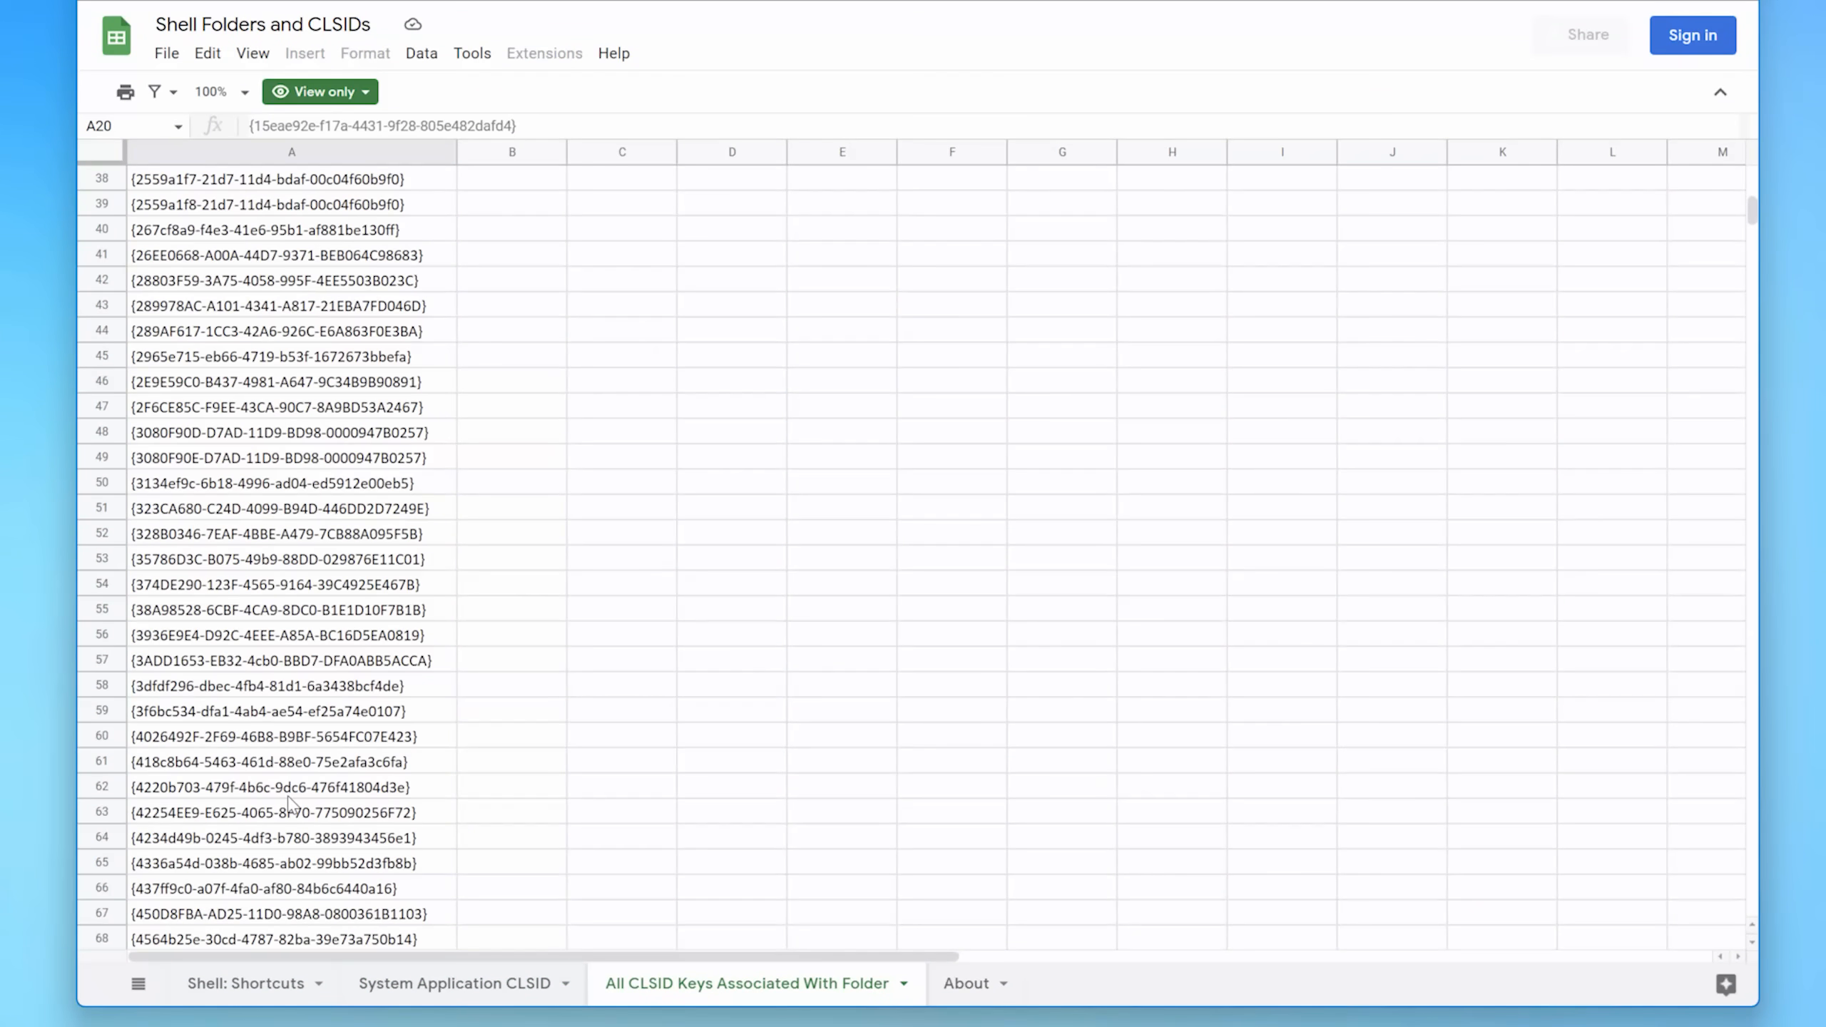
{"action": "scroll", "scroll_direction": "down", "scroll_amount": 3}
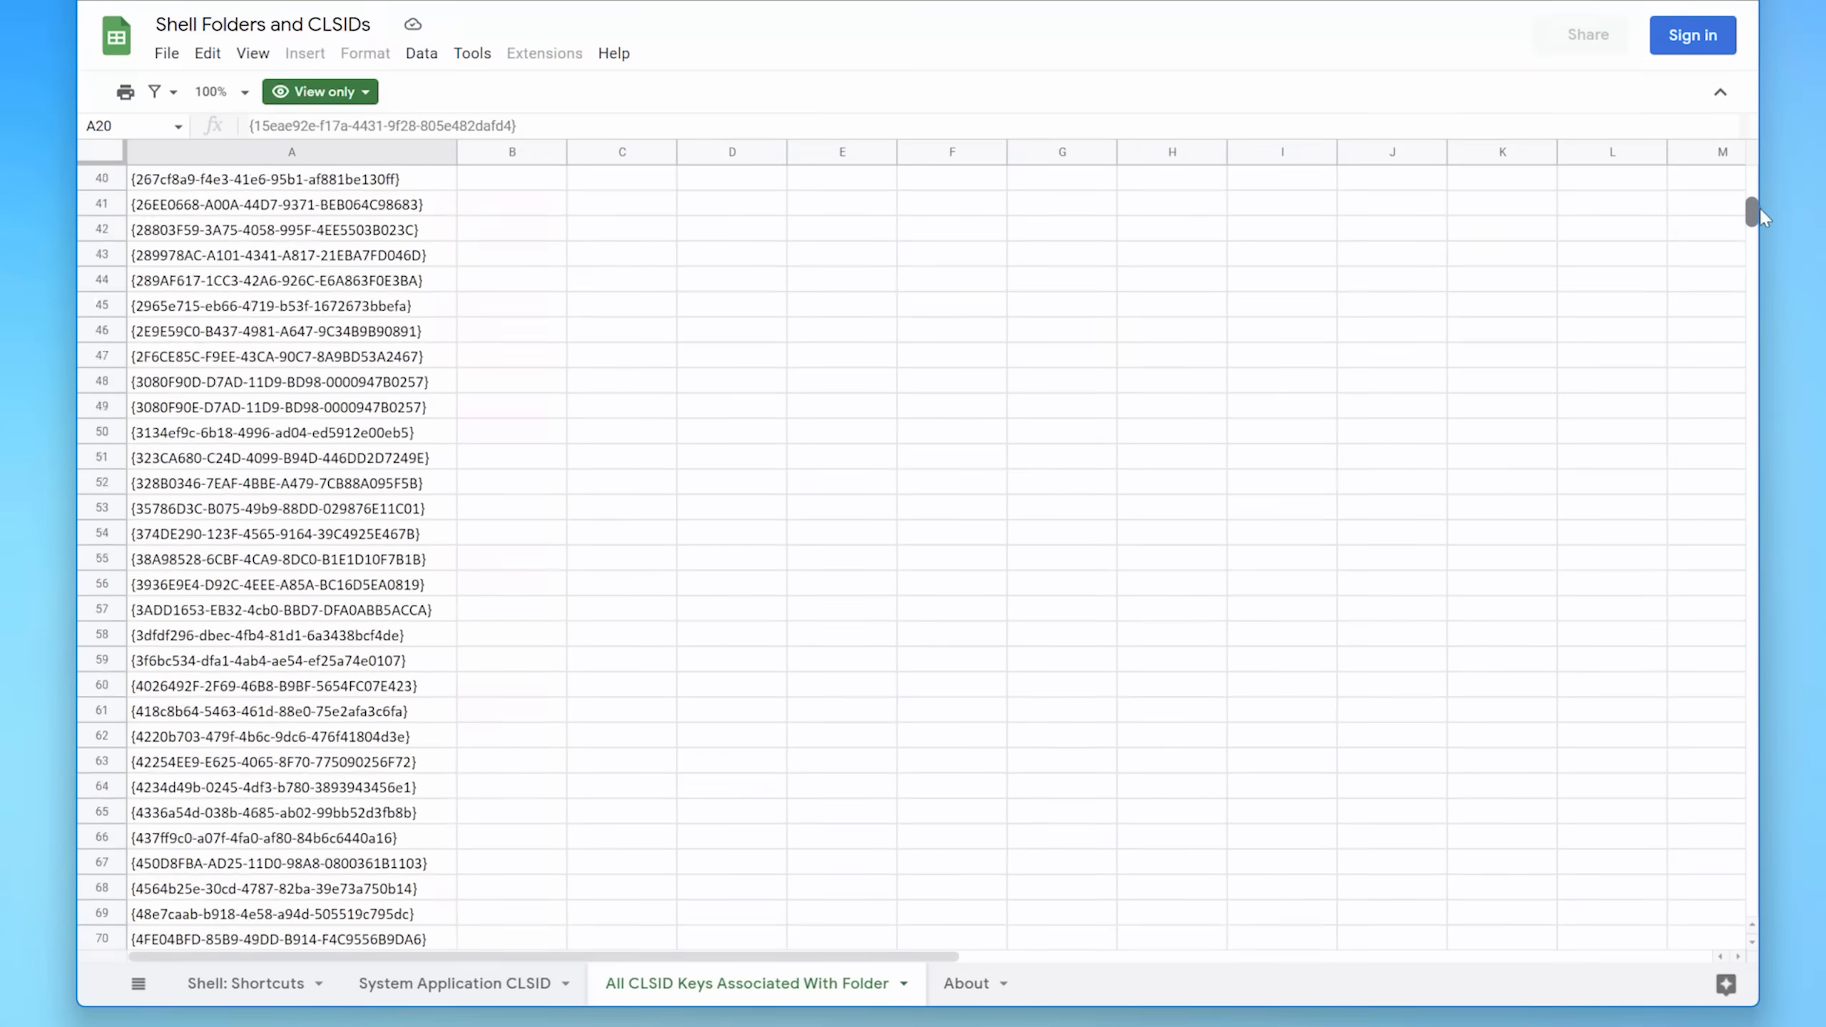
{"action": "left_click", "coordinate": [453, 983]}
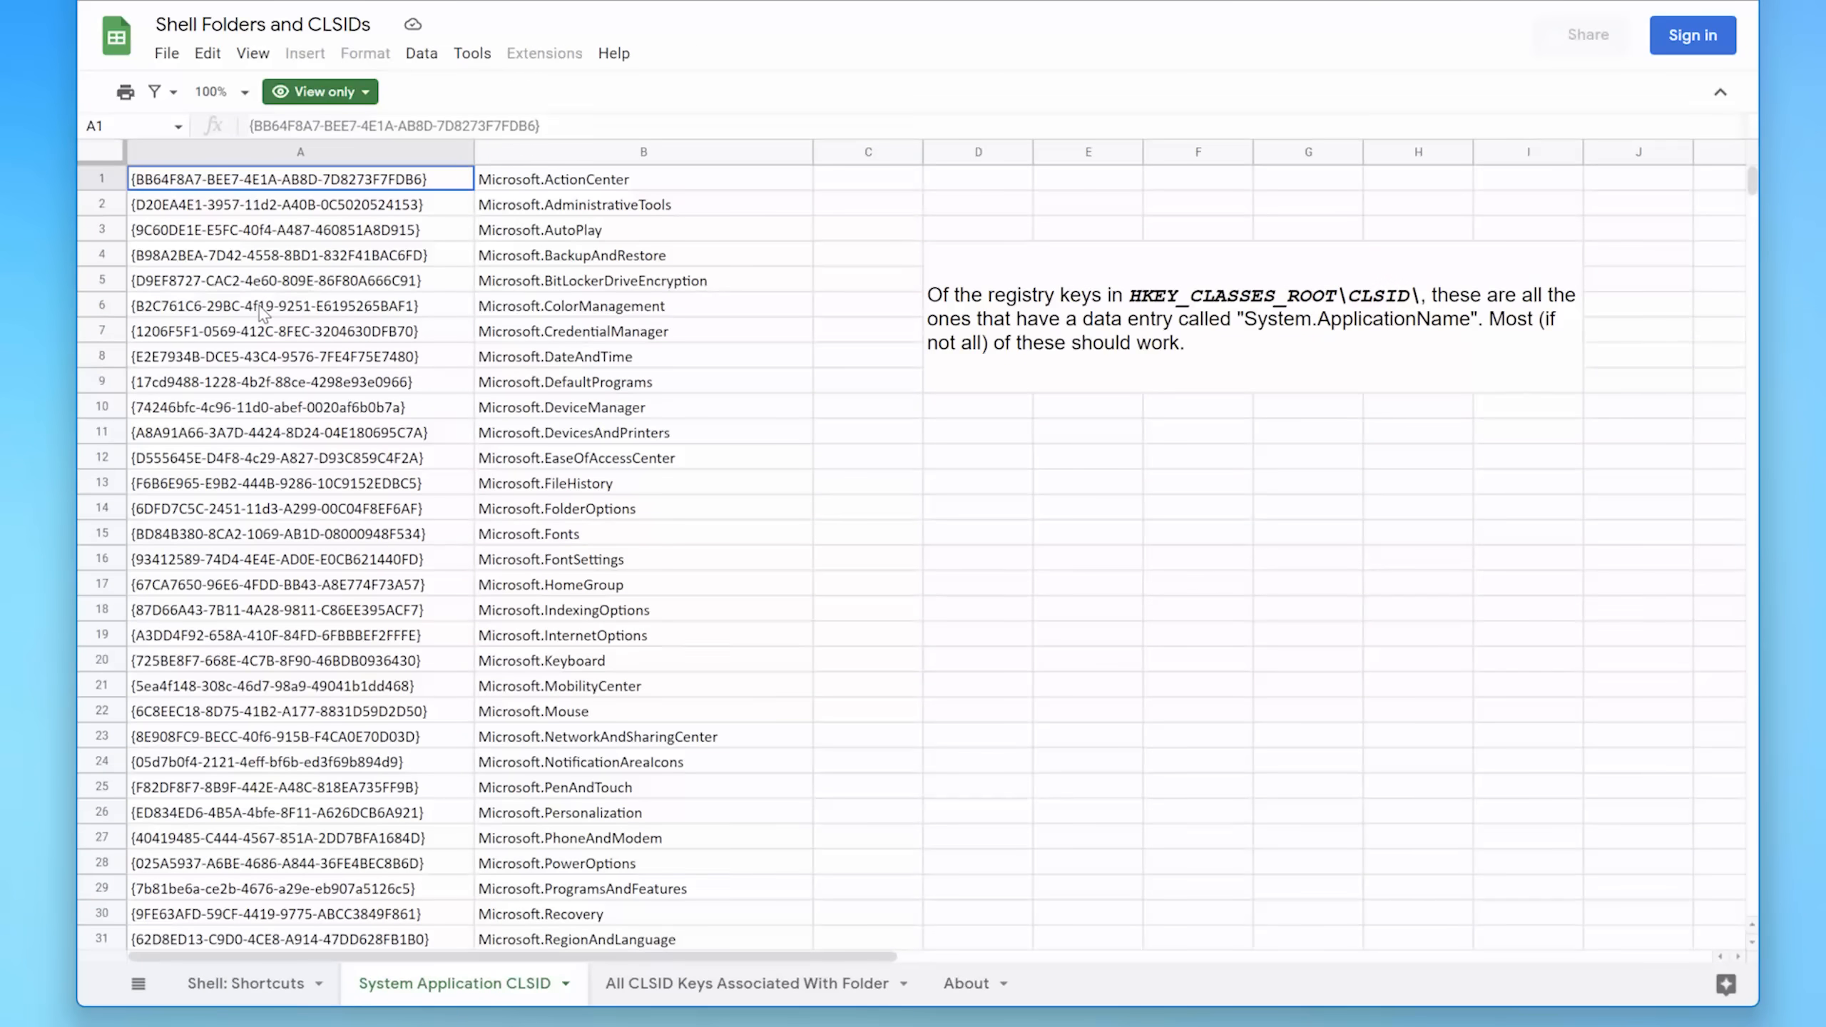
{"action": "left_click", "coordinate": [748, 983]}
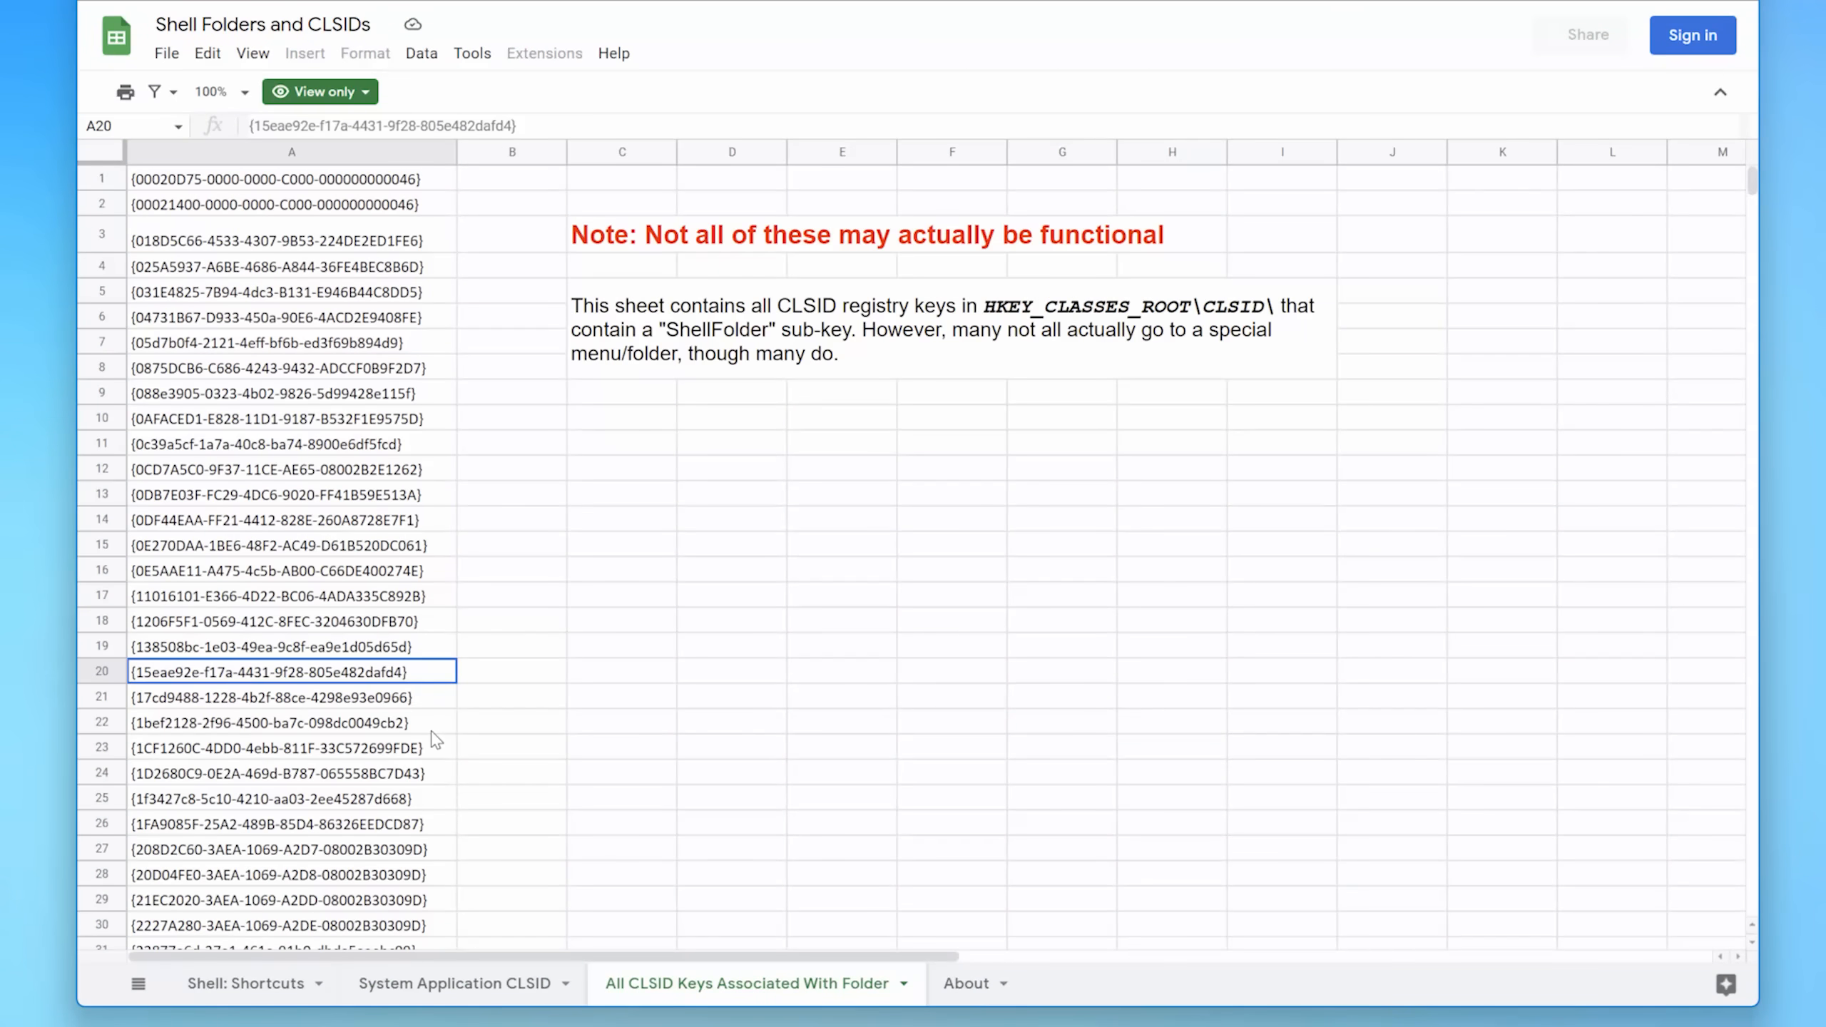